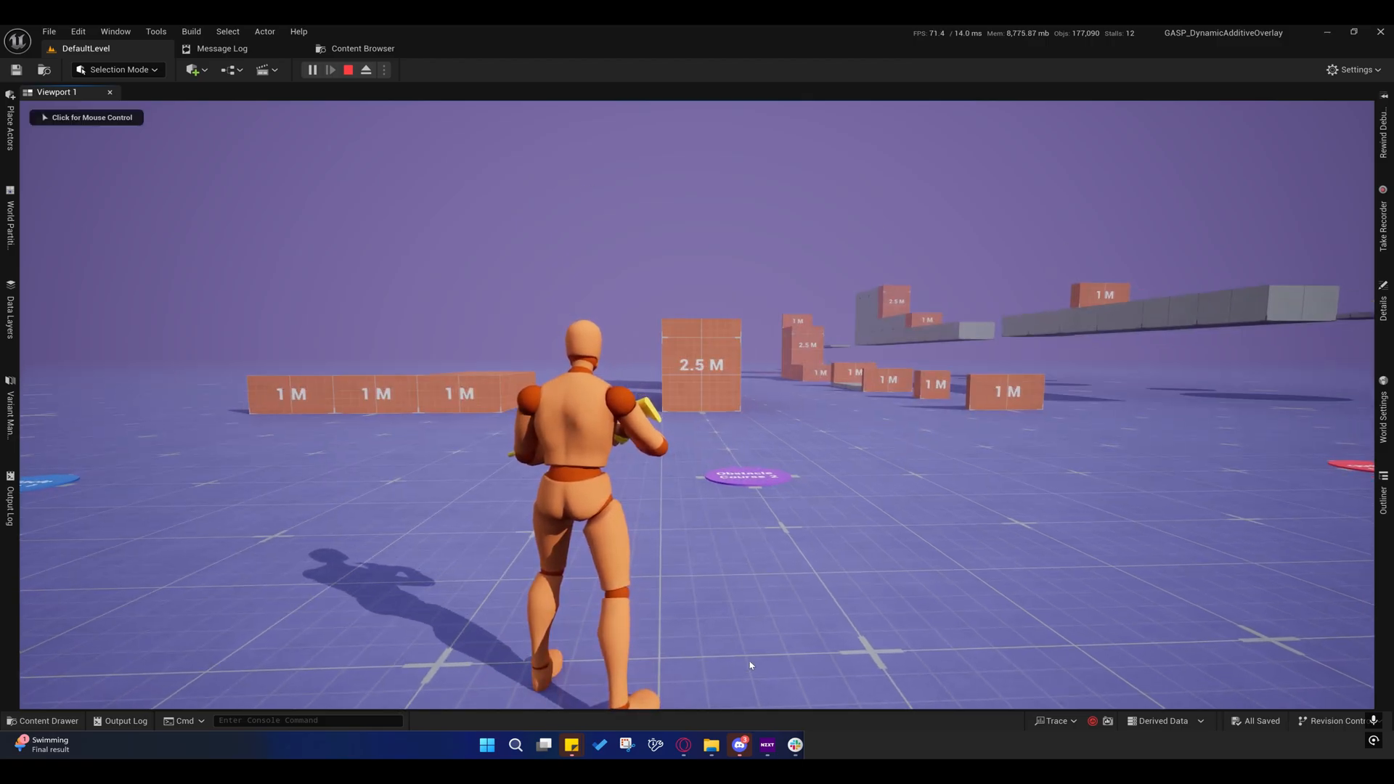
mouse_move(878, 745)
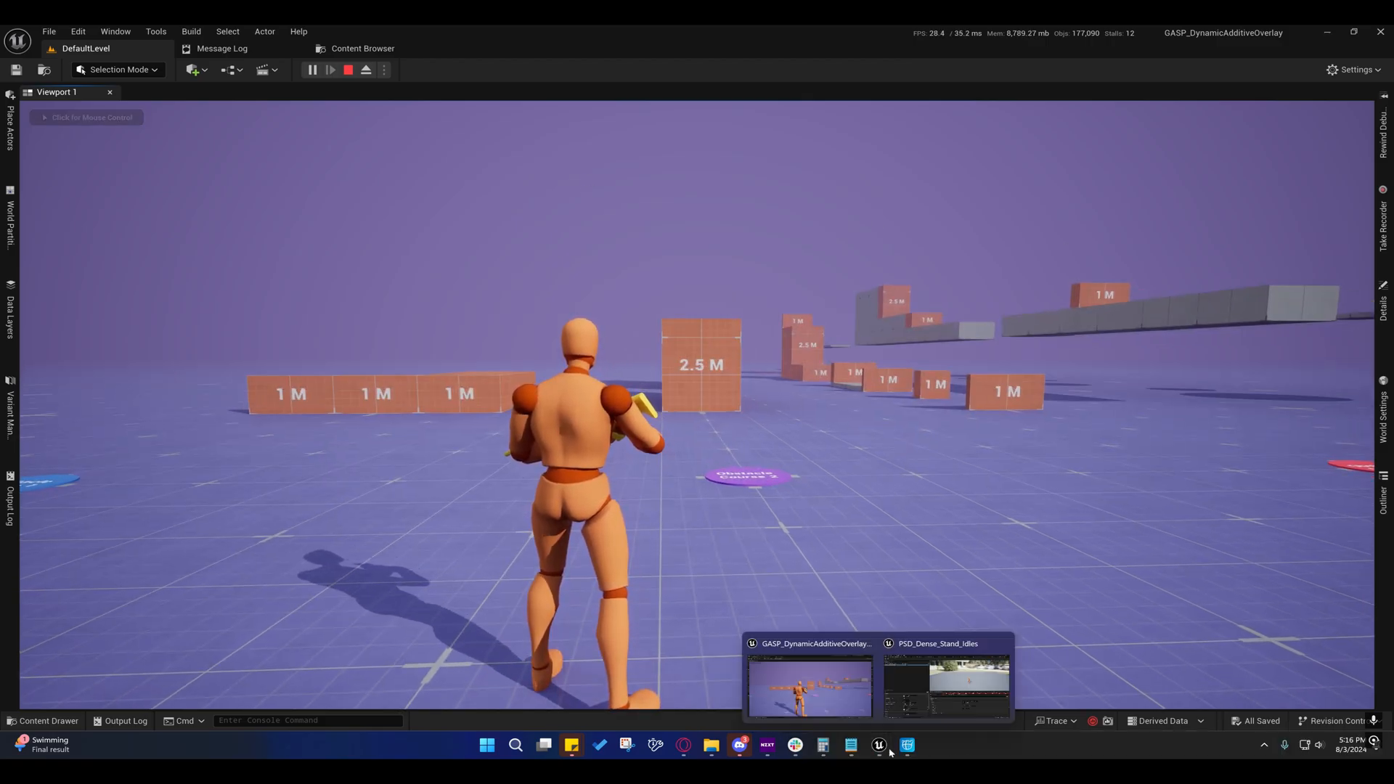
Switch from the running game to the PSD_Dense_Stand_Idles pose search database window.
left_click(945, 682)
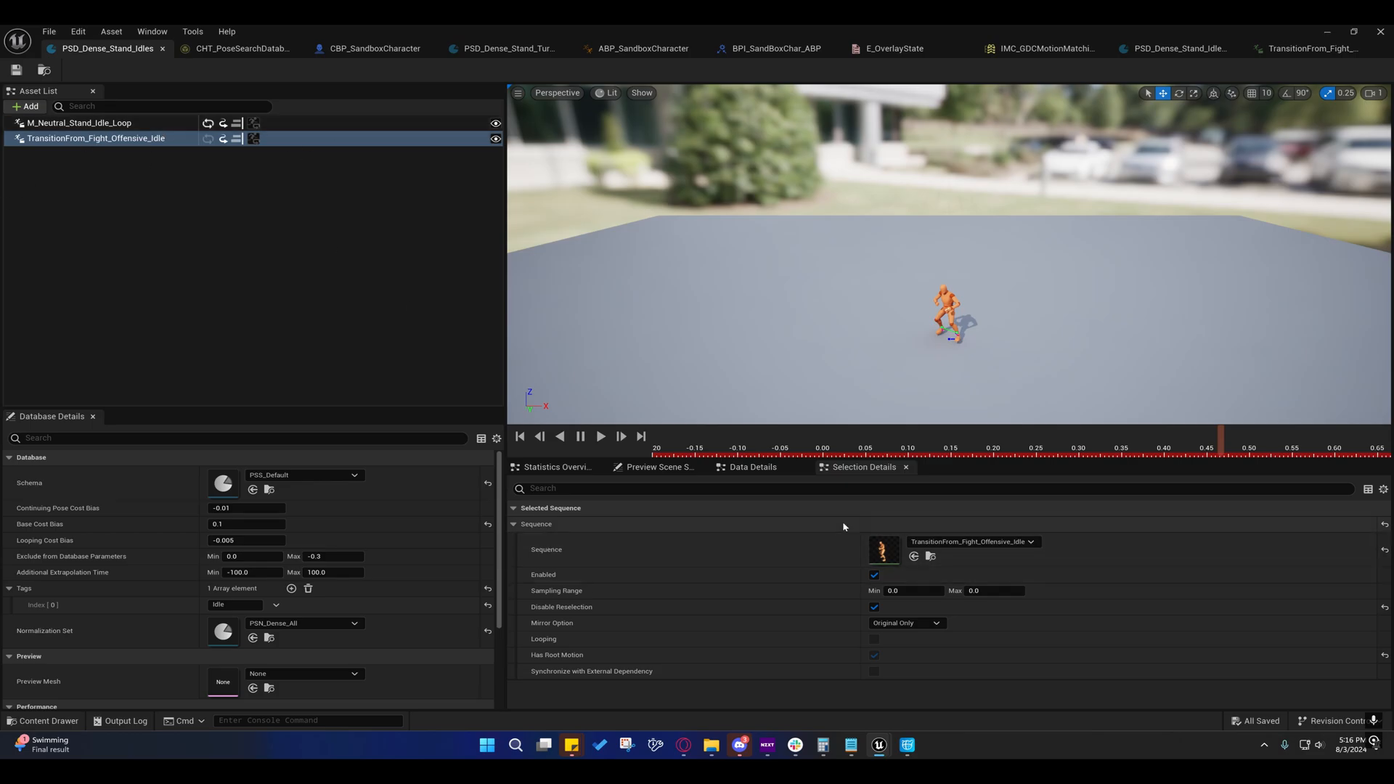
mouse_move(146, 145)
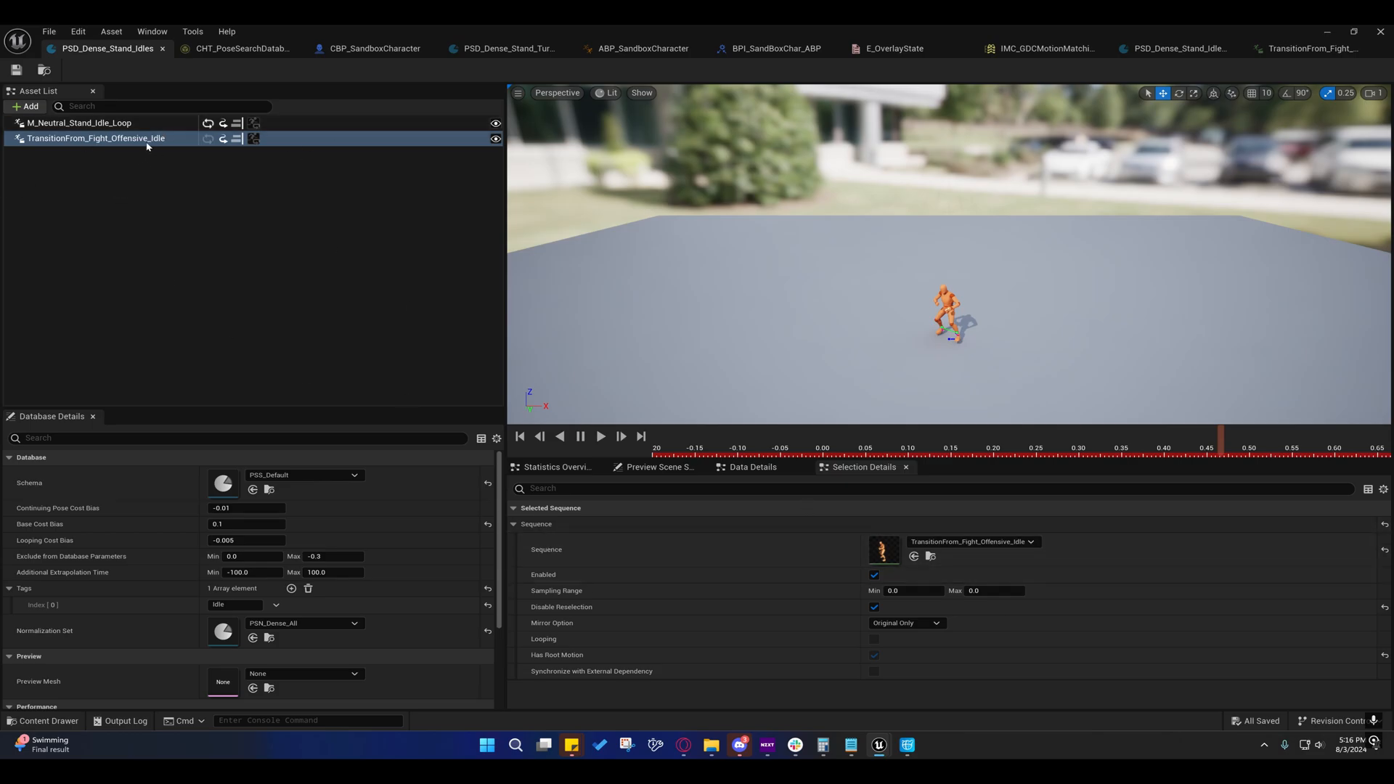
mouse_move(67, 157)
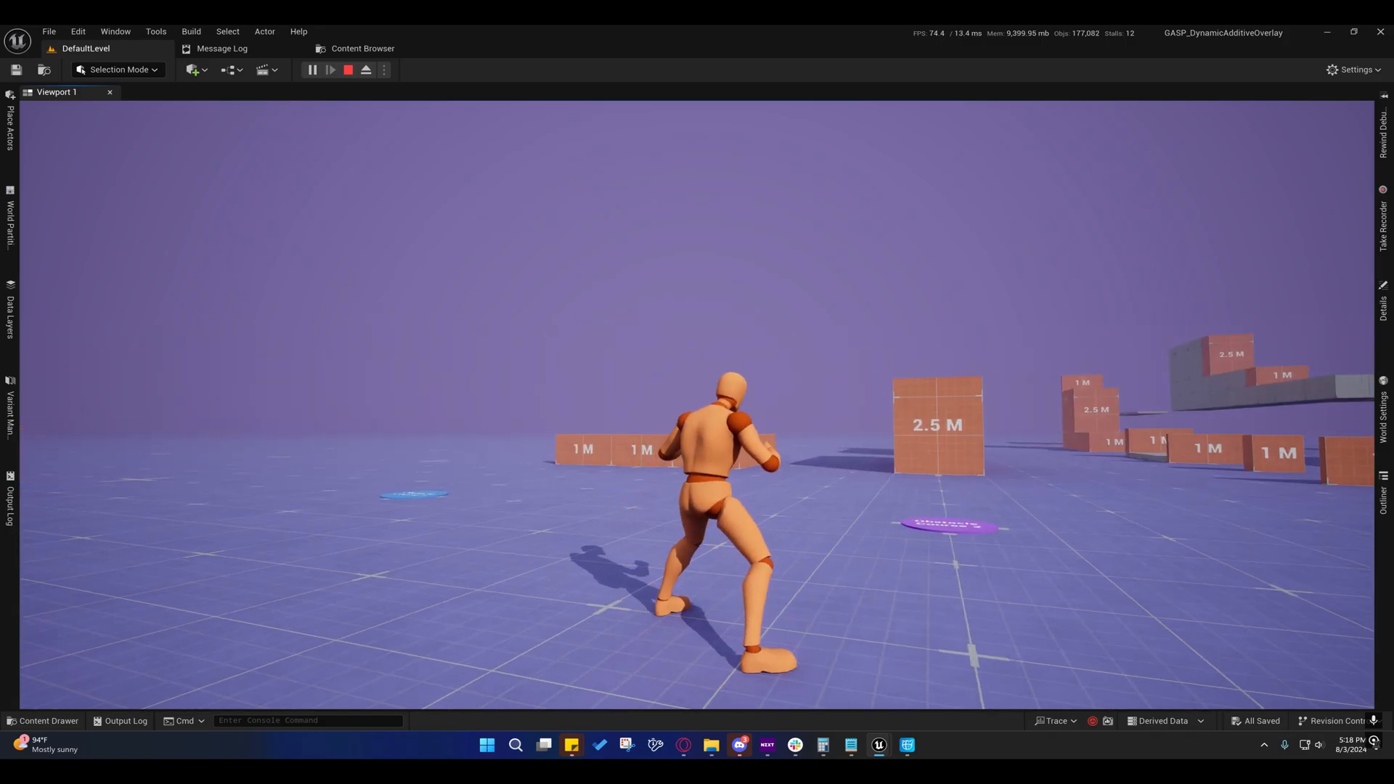
Bring the PSD_Dense_Stand_Idles database back up from the taskbar.
left_click(347, 70)
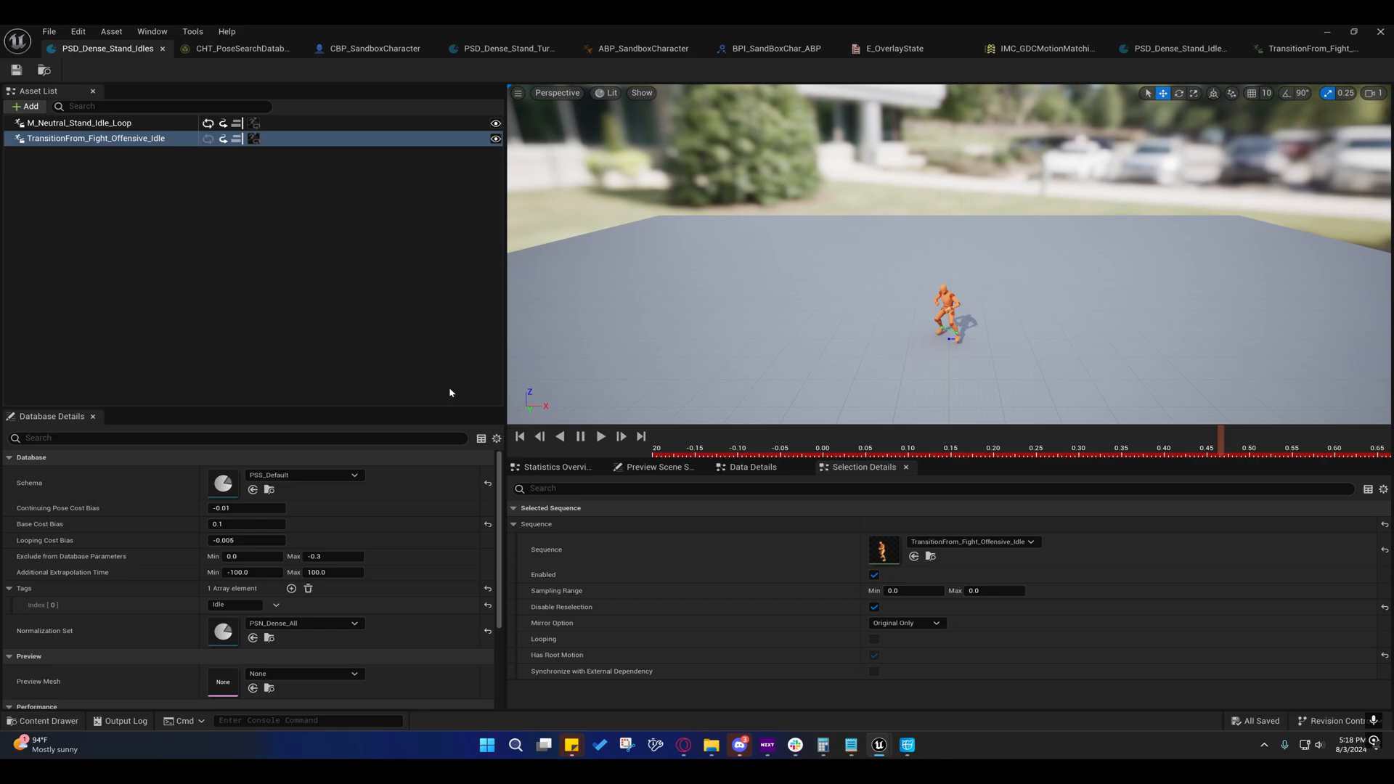
mouse_move(373, 48)
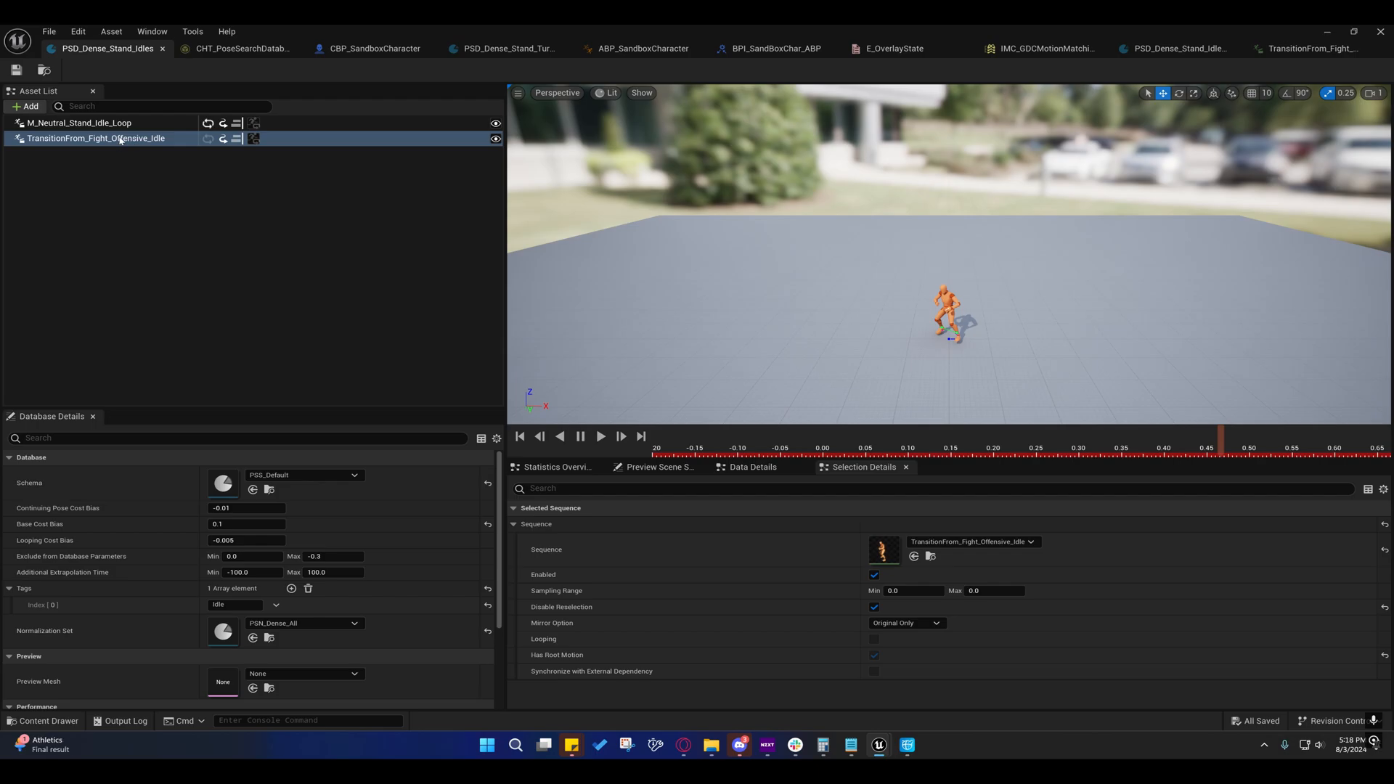
mouse_move(373, 48)
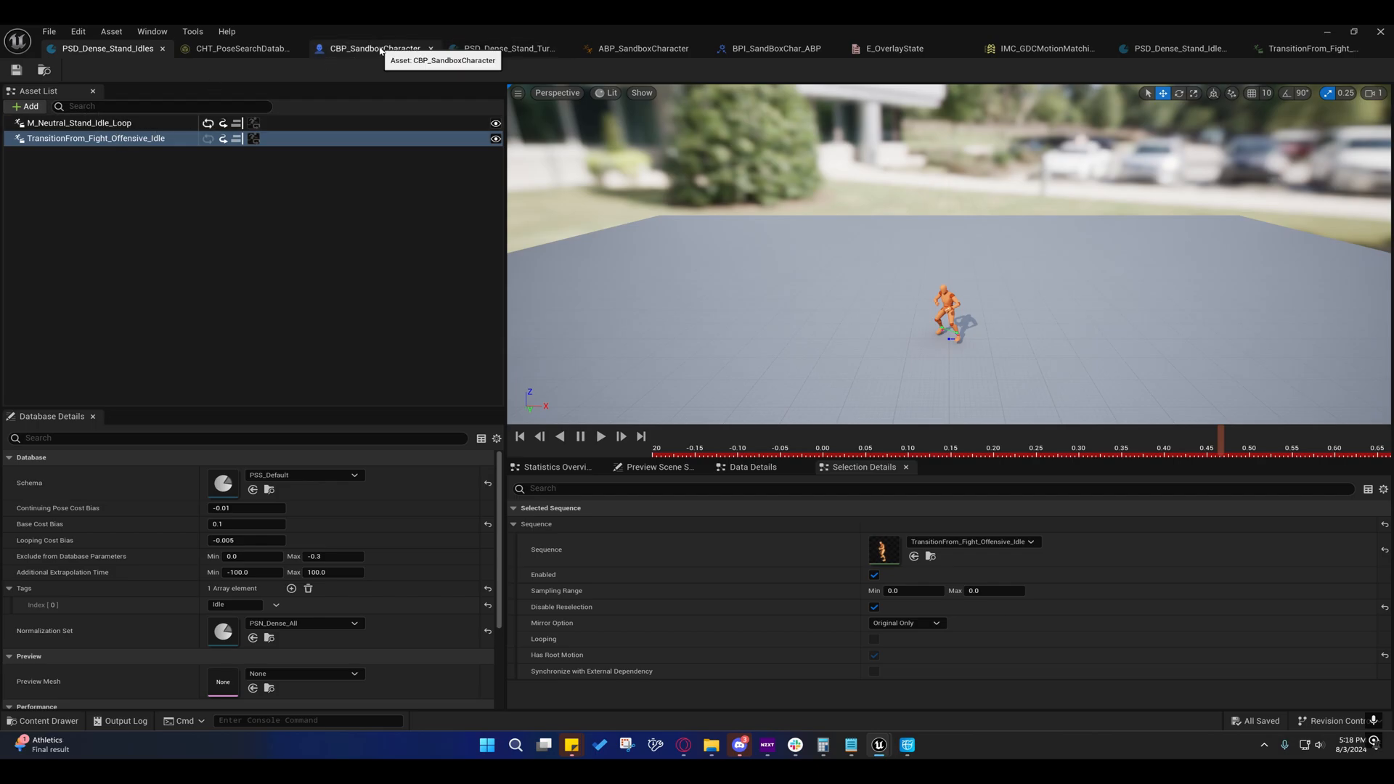
Review the CBP_SandboxCharacter aim-offset variables, then return to the main level editor.
left_click(373, 48)
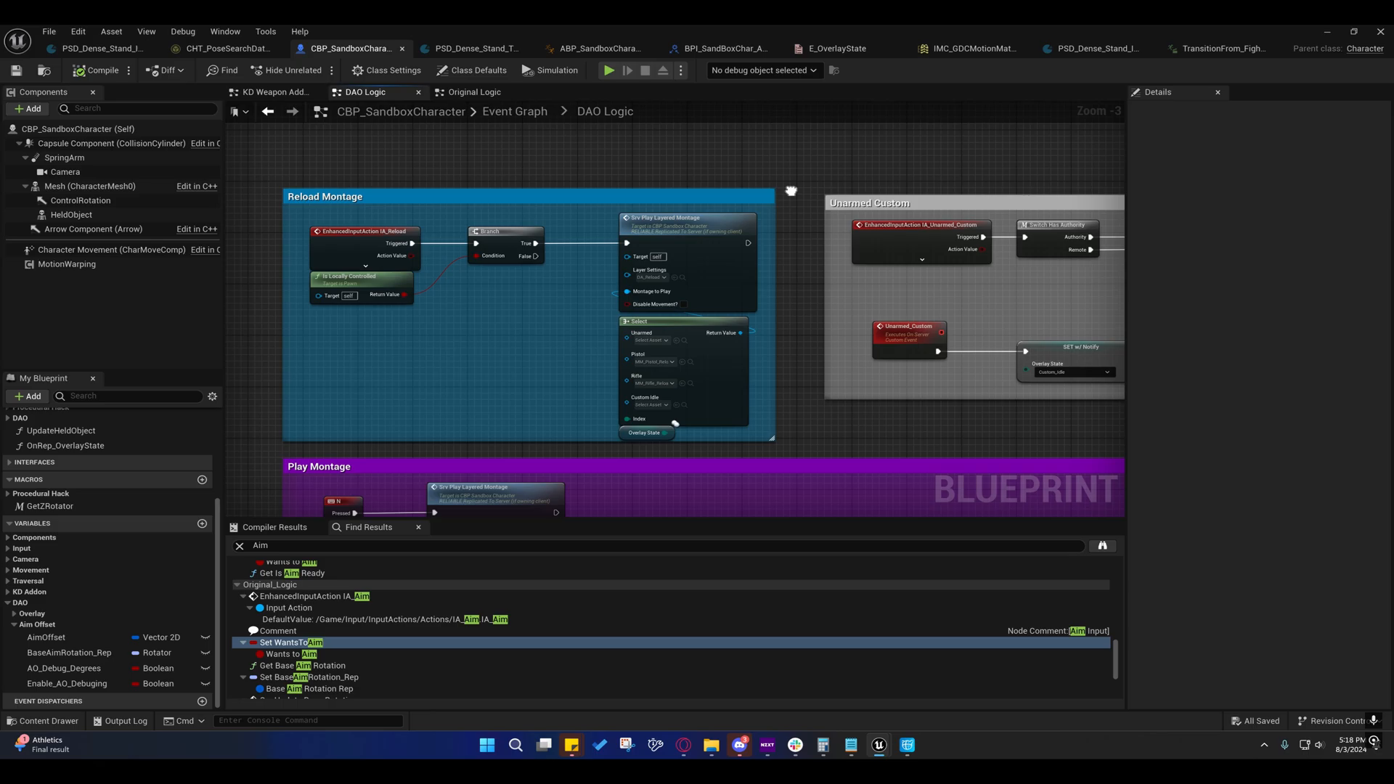
scroll("down", 3)
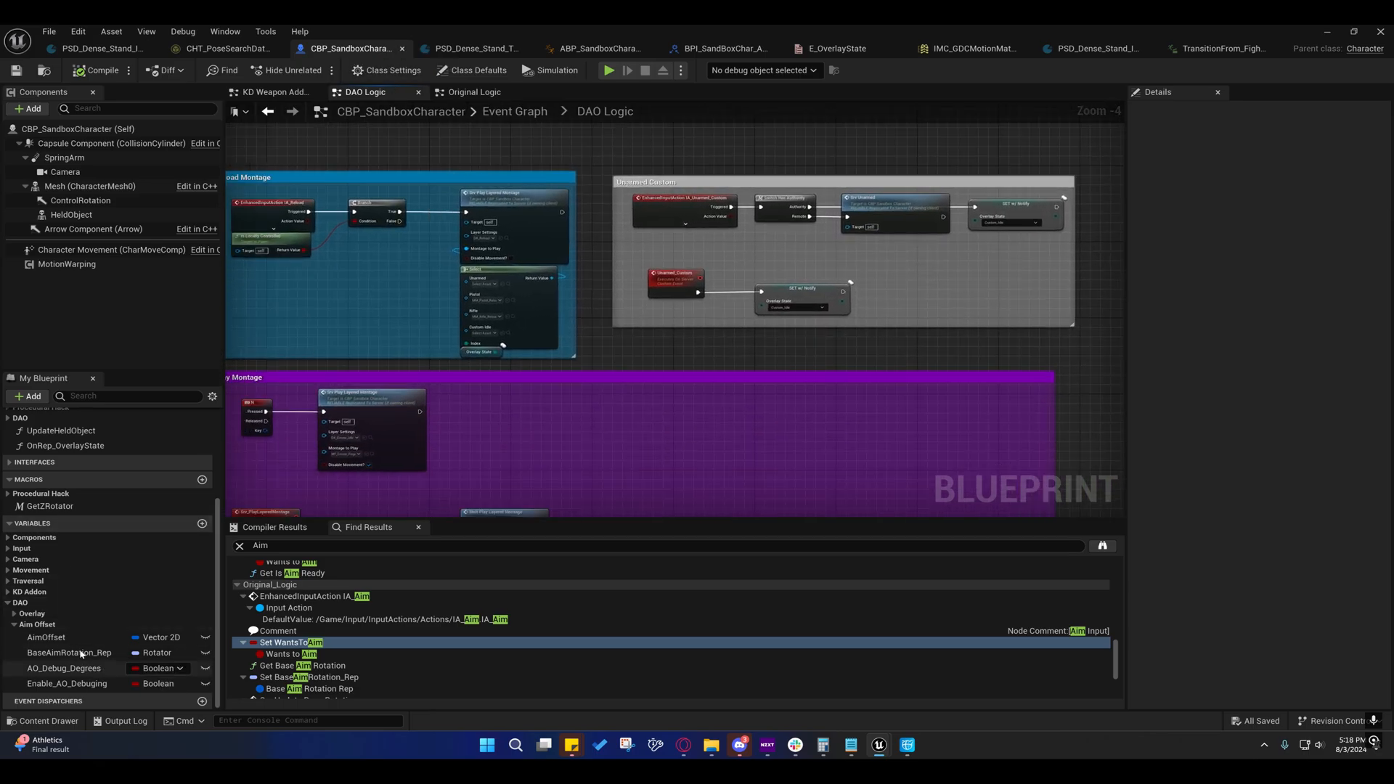
mouse_move(45, 637)
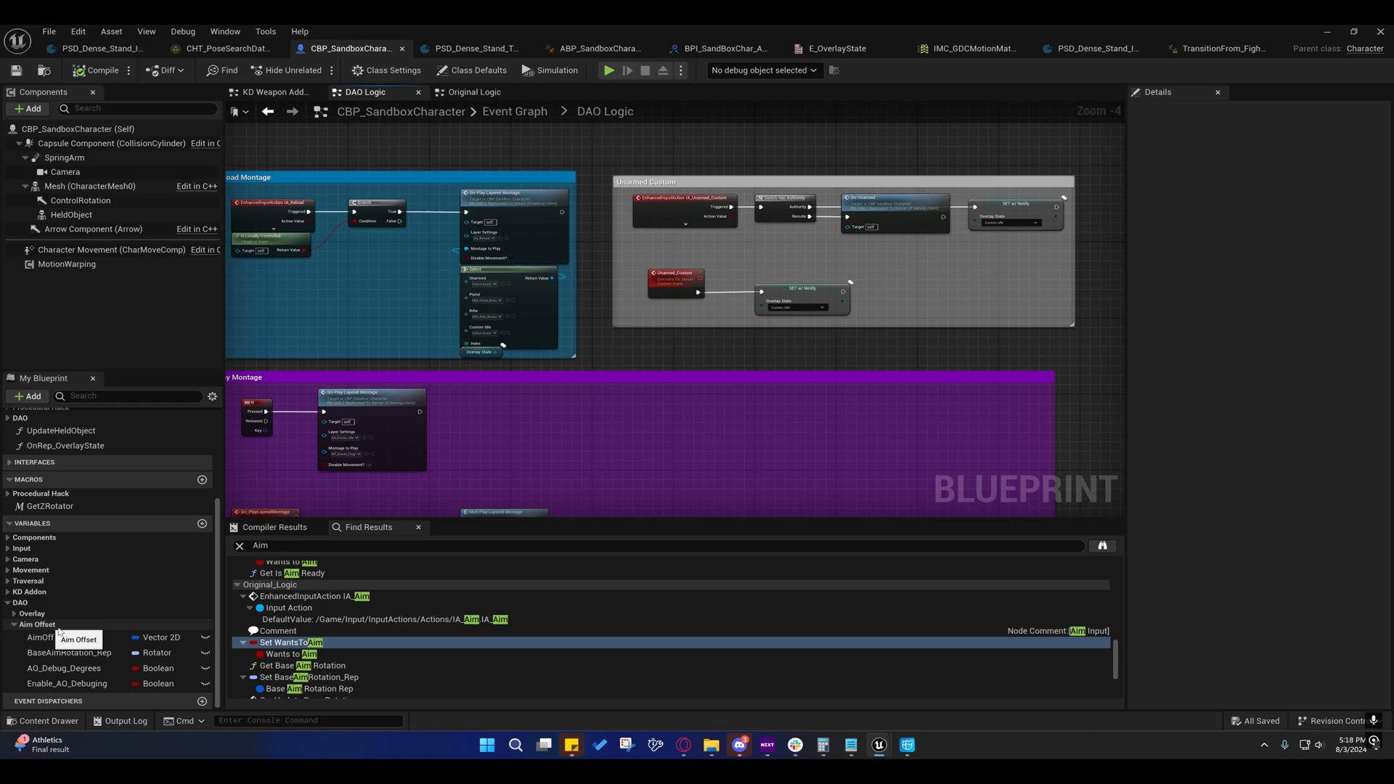
mouse_move(89, 682)
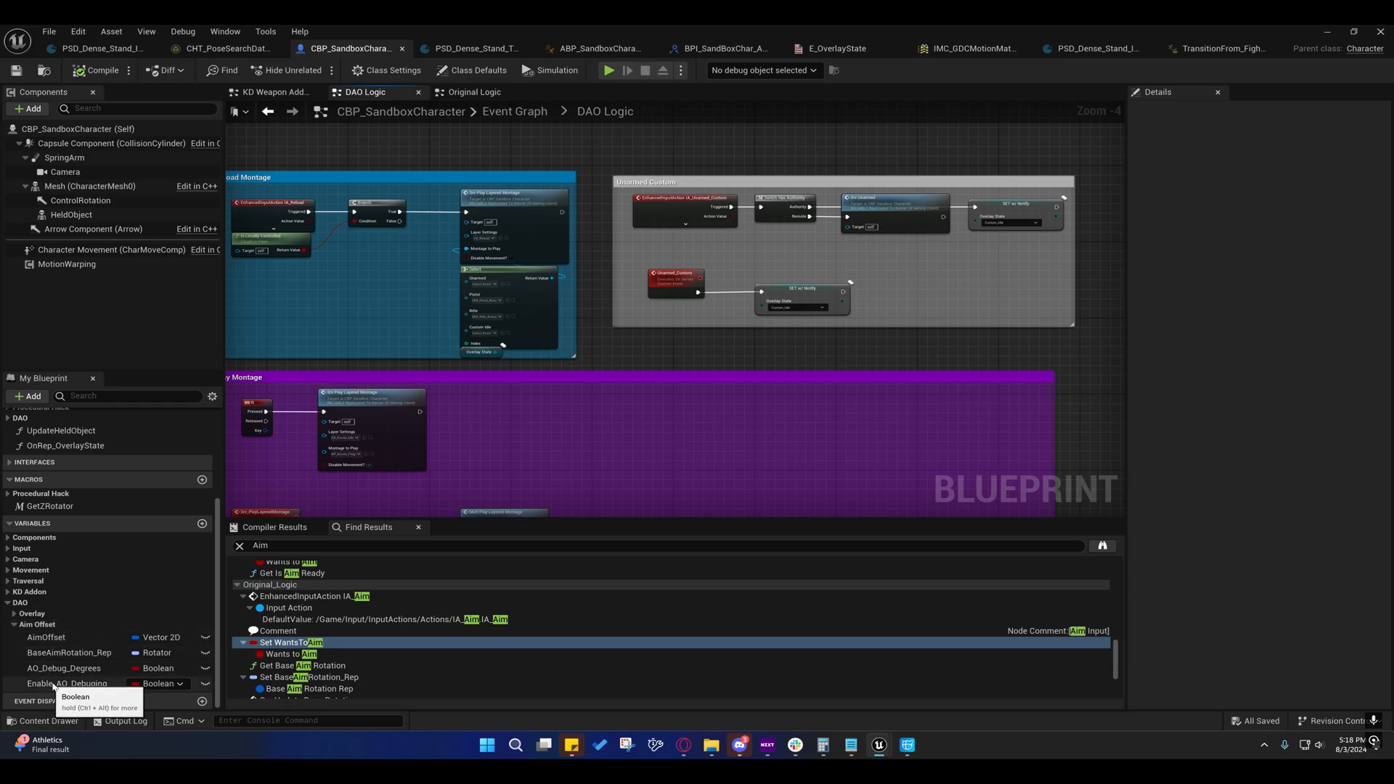
left_click(63, 684)
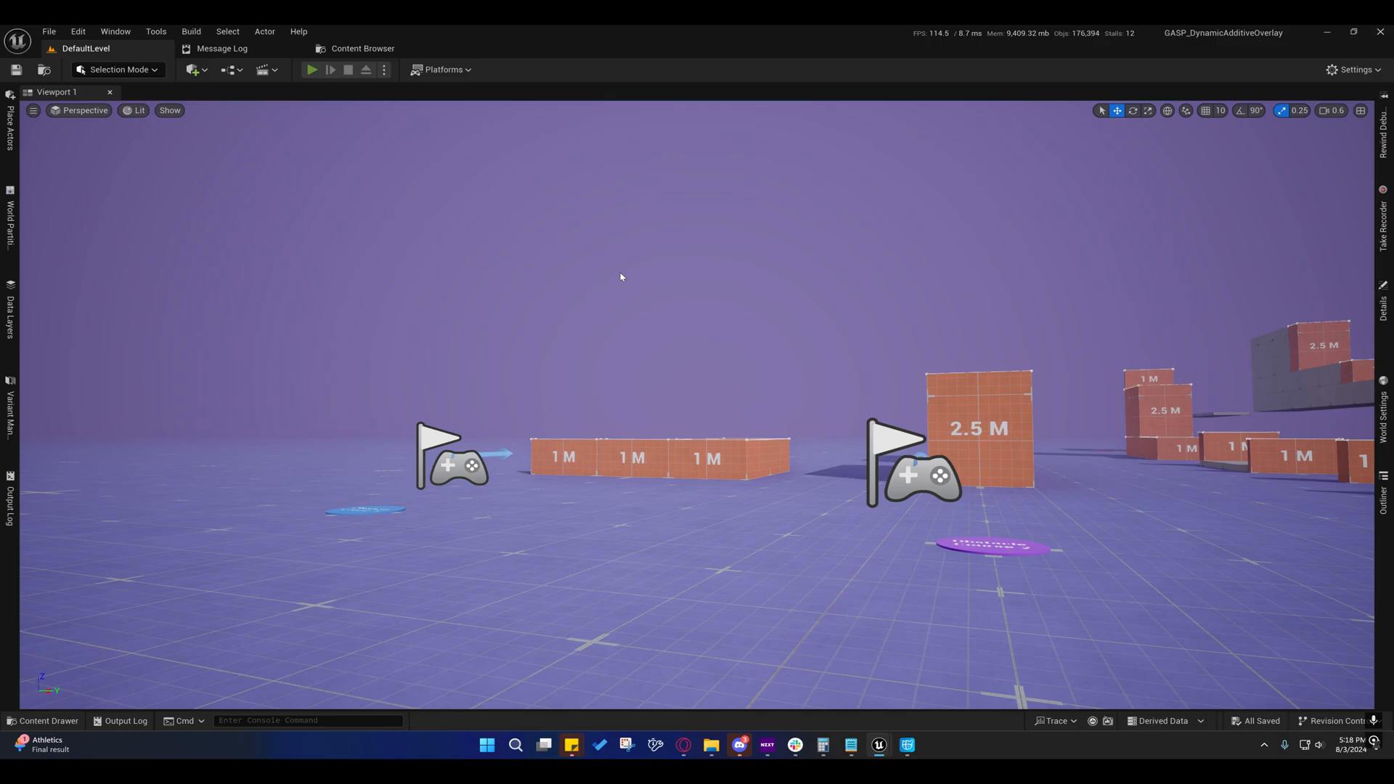
Play the level, then in CBP_SandboxCharacter set Enable_AO_Debugging's default to true.
left_click(310, 70)
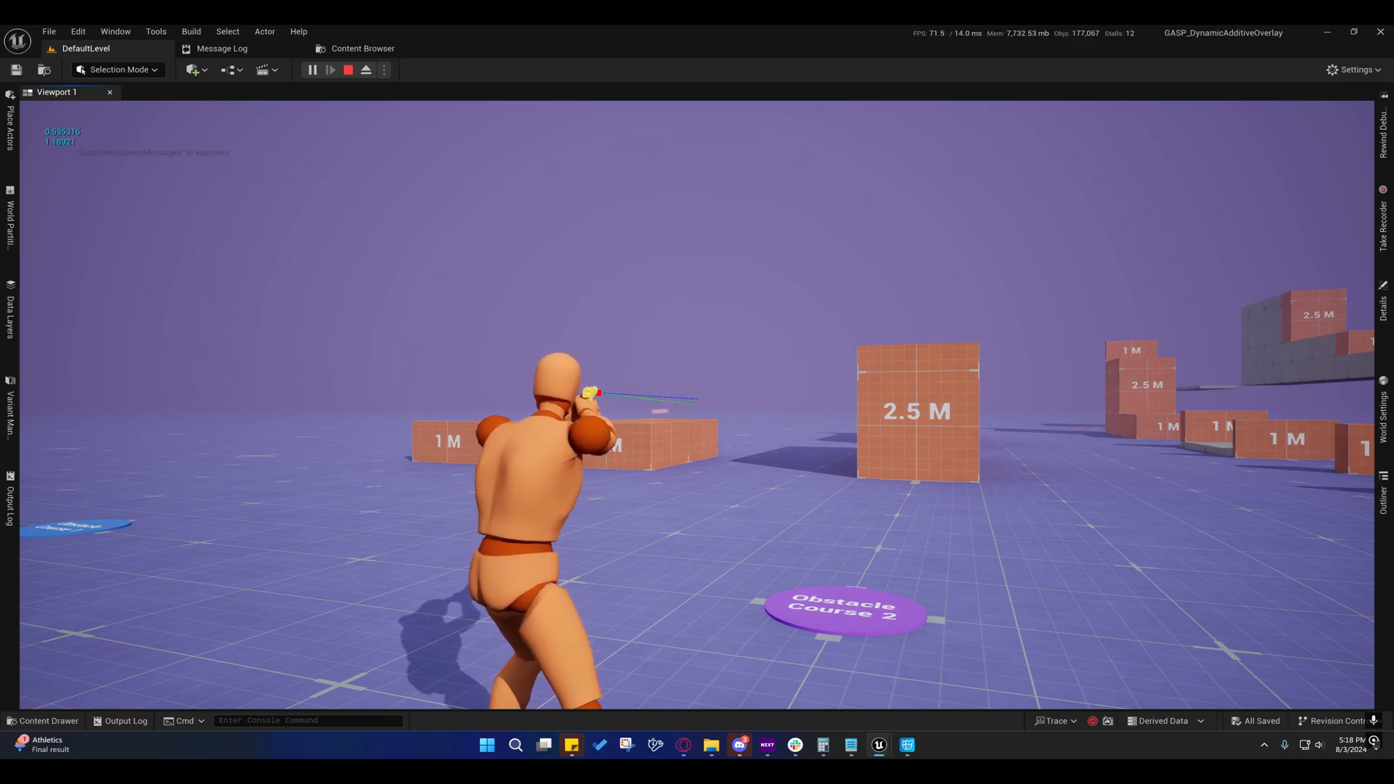
left_click(347, 70)
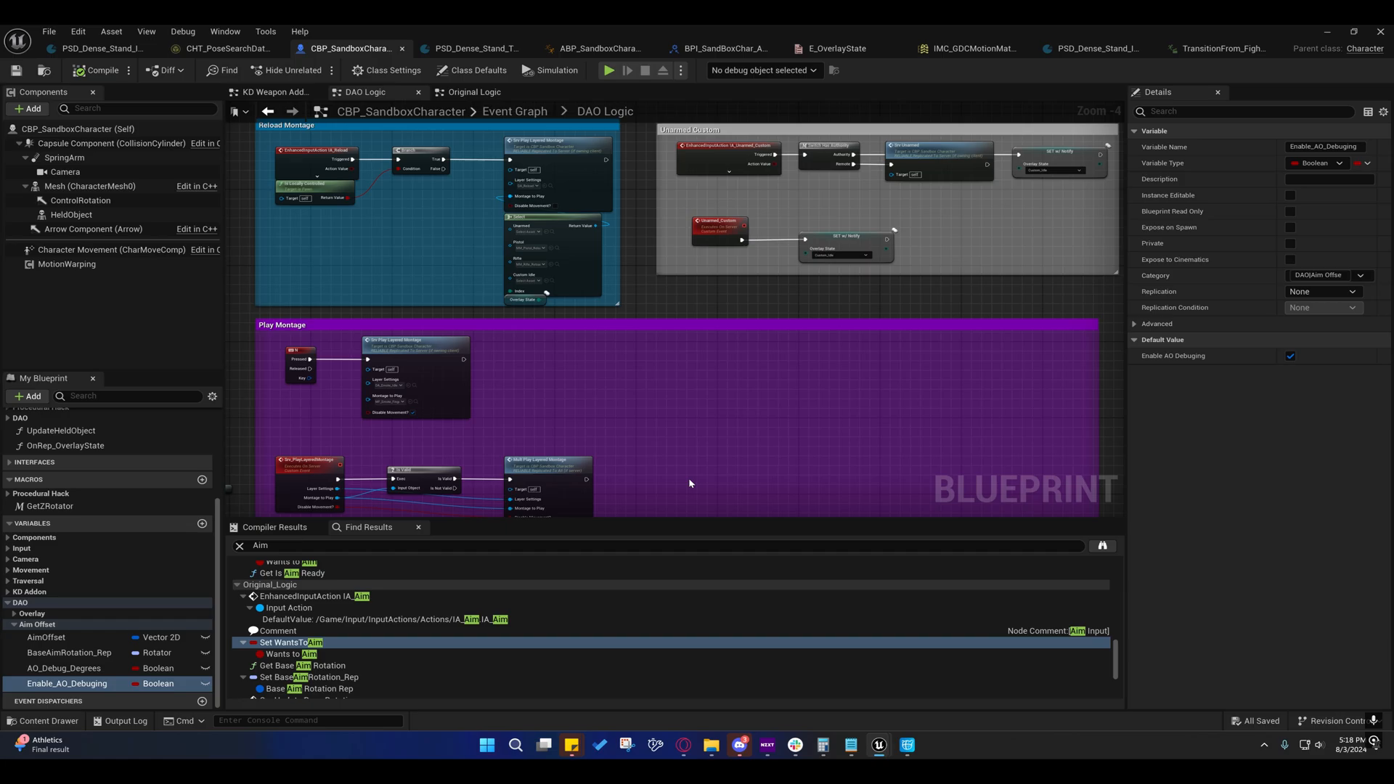
mouse_move(1288, 356)
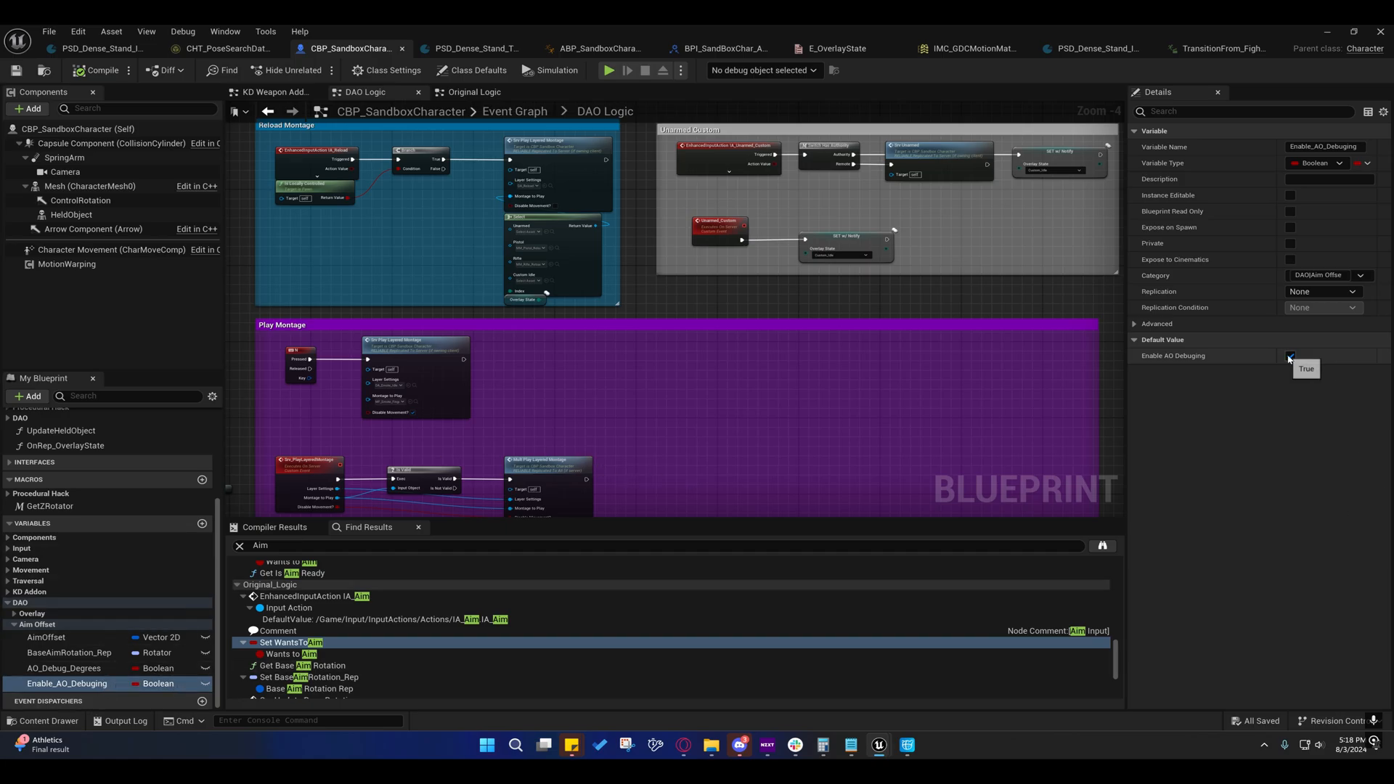
left_click(1305, 367)
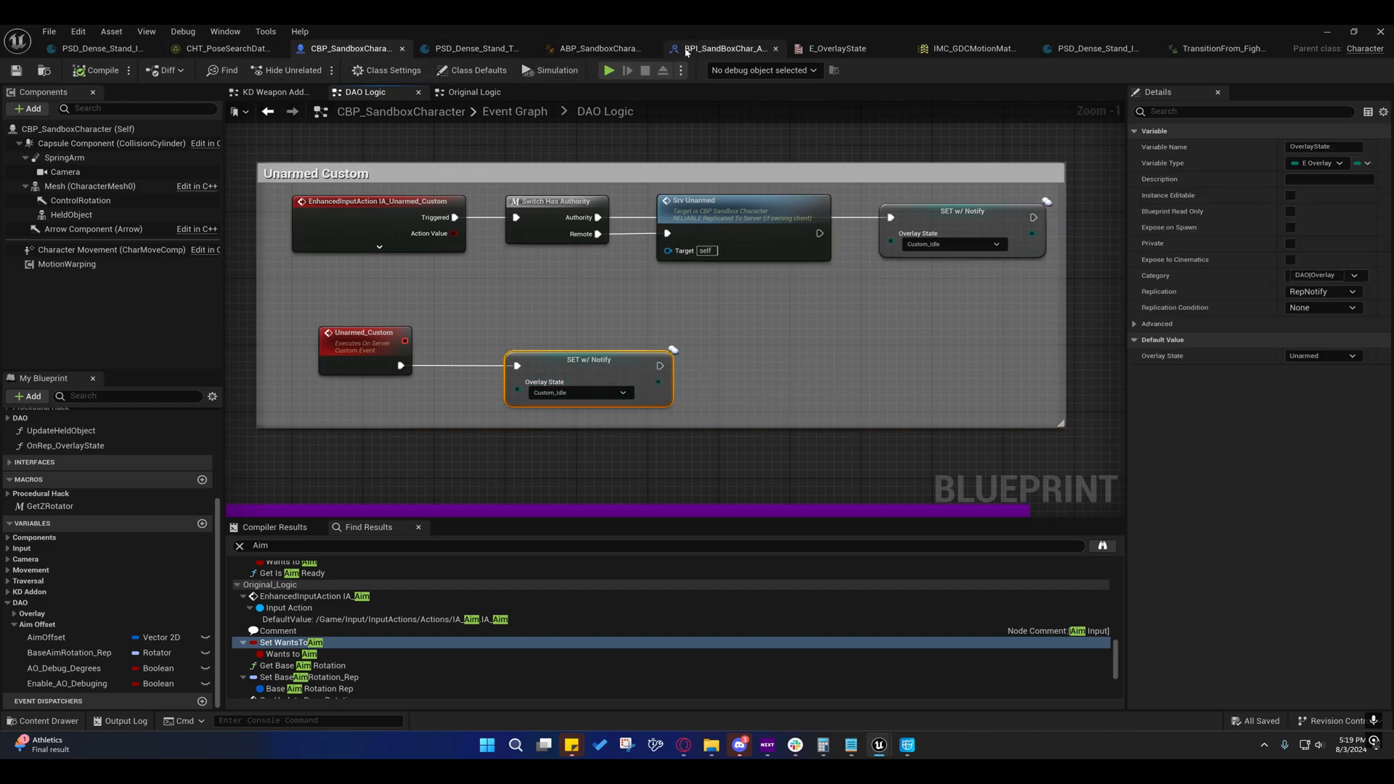
Review the E_OverlayState enum with its Custom_Idle entry, locate it in content, and close it.
left_click(826, 48)
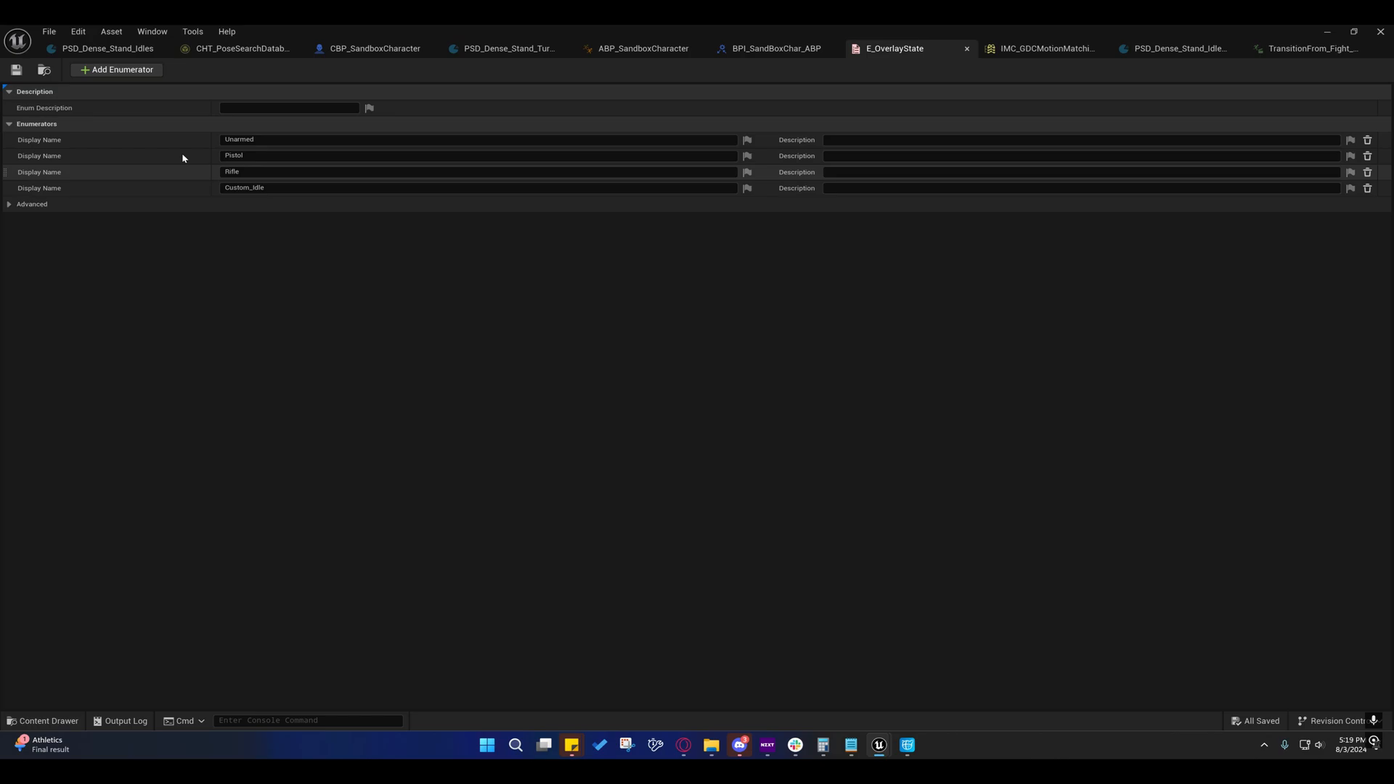
left_click(42, 720)
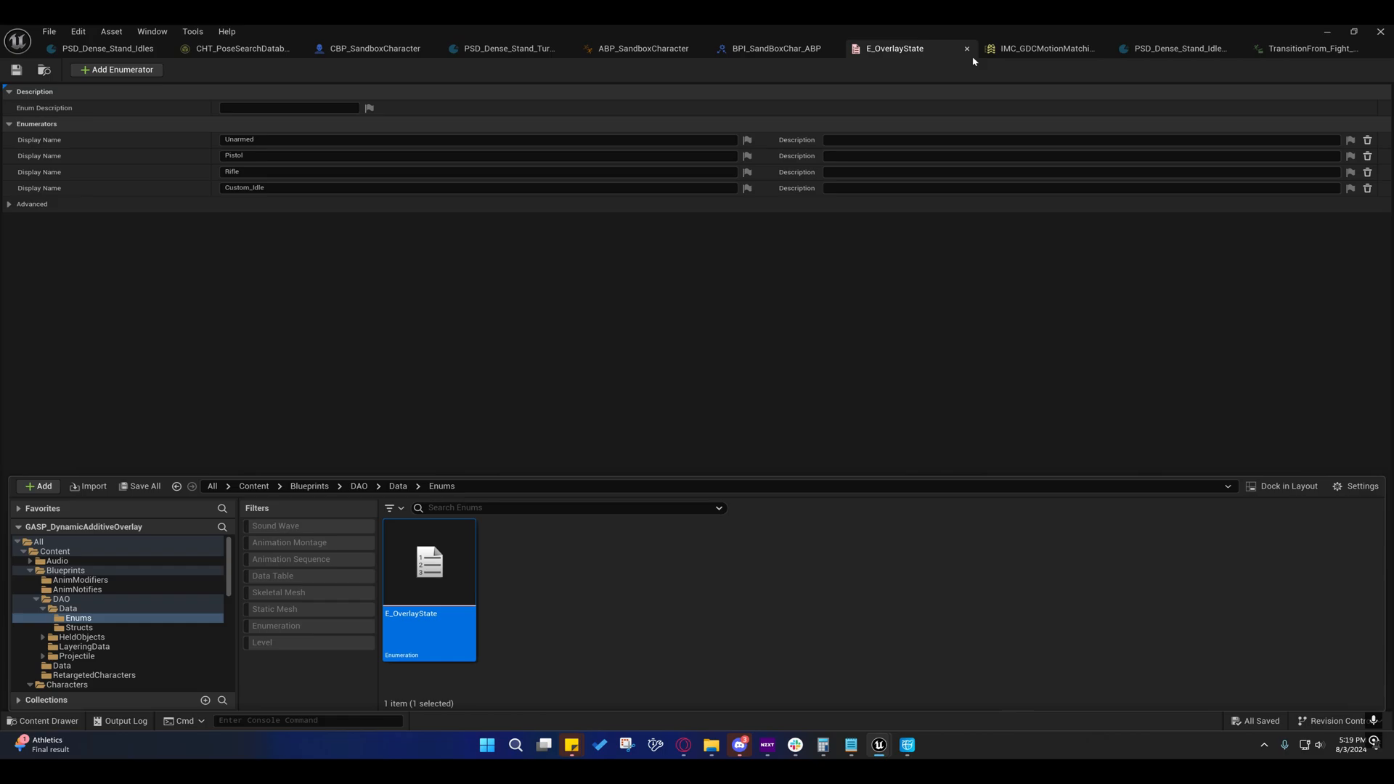
left_click(1039, 48)
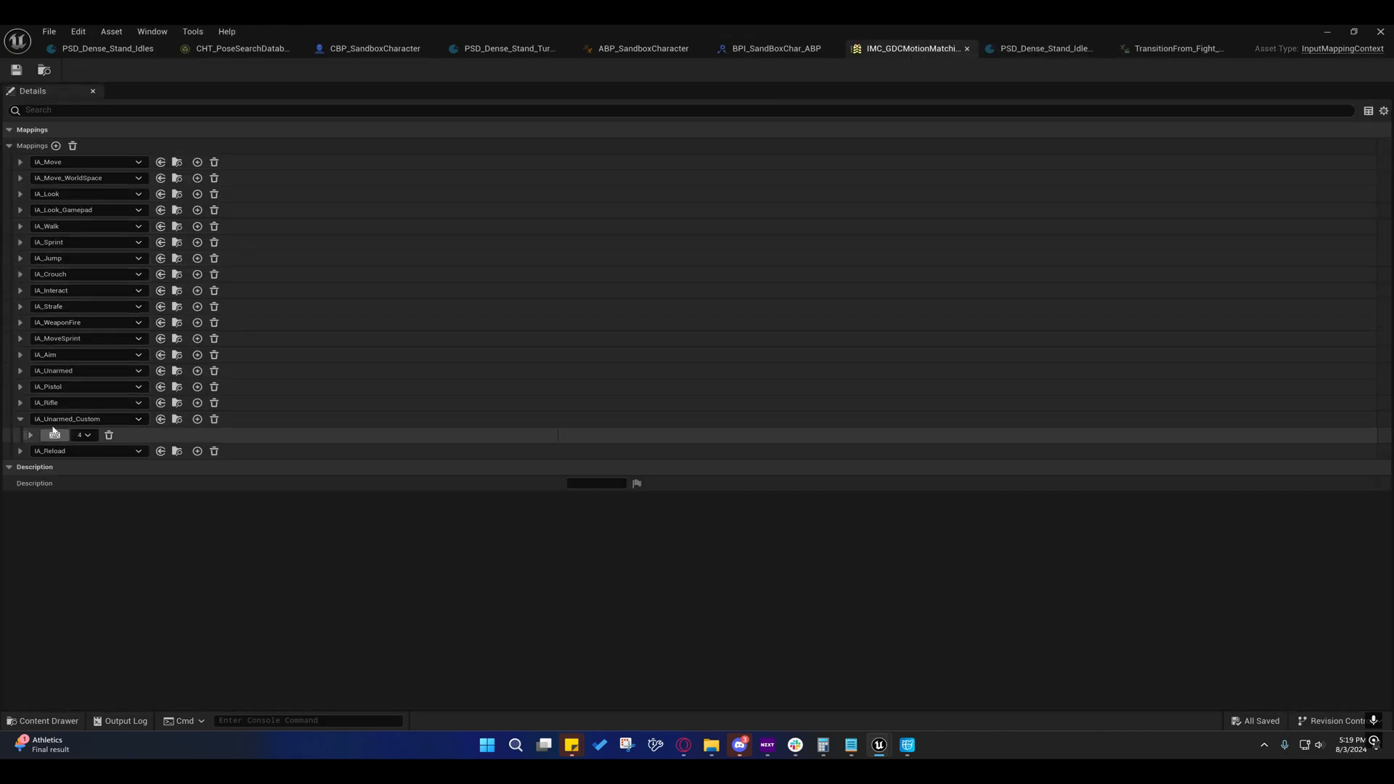
mouse_move(71, 419)
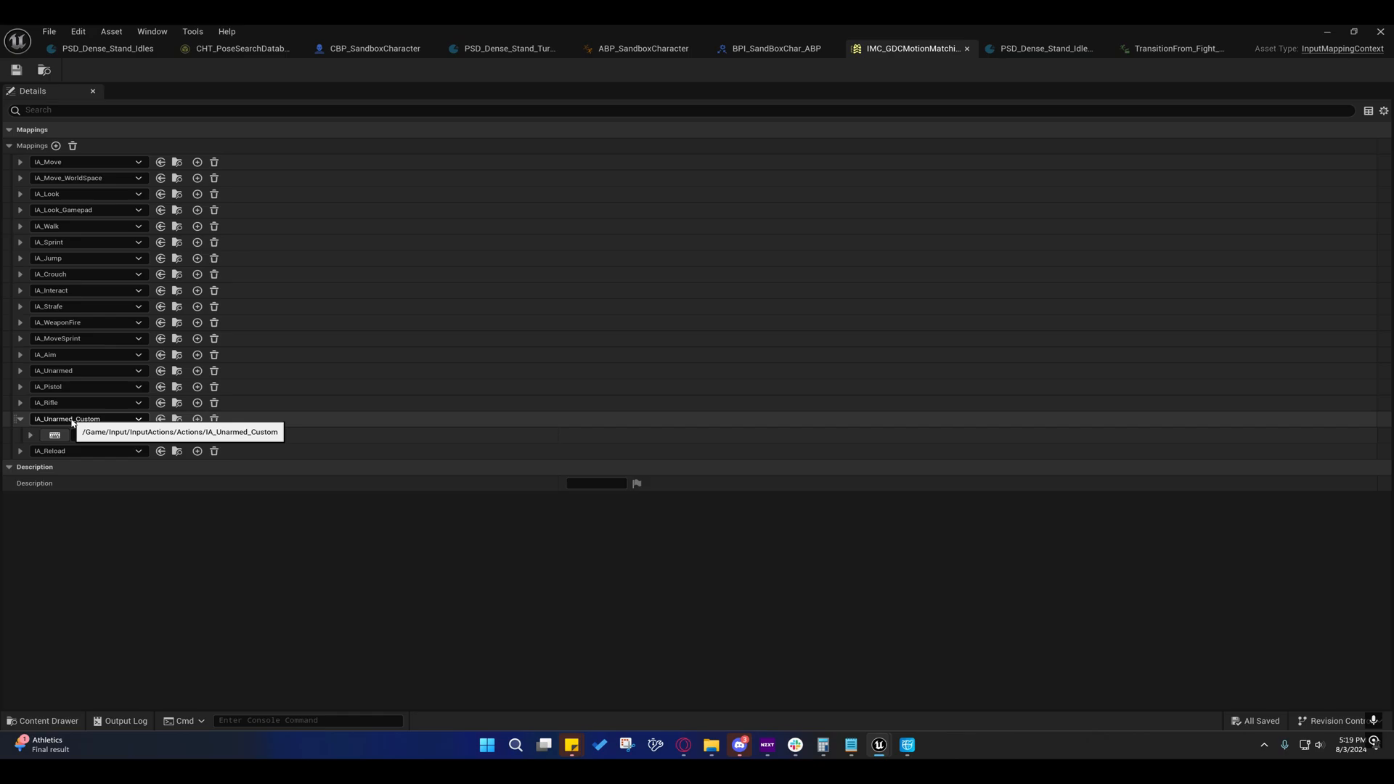
mouse_move(67, 427)
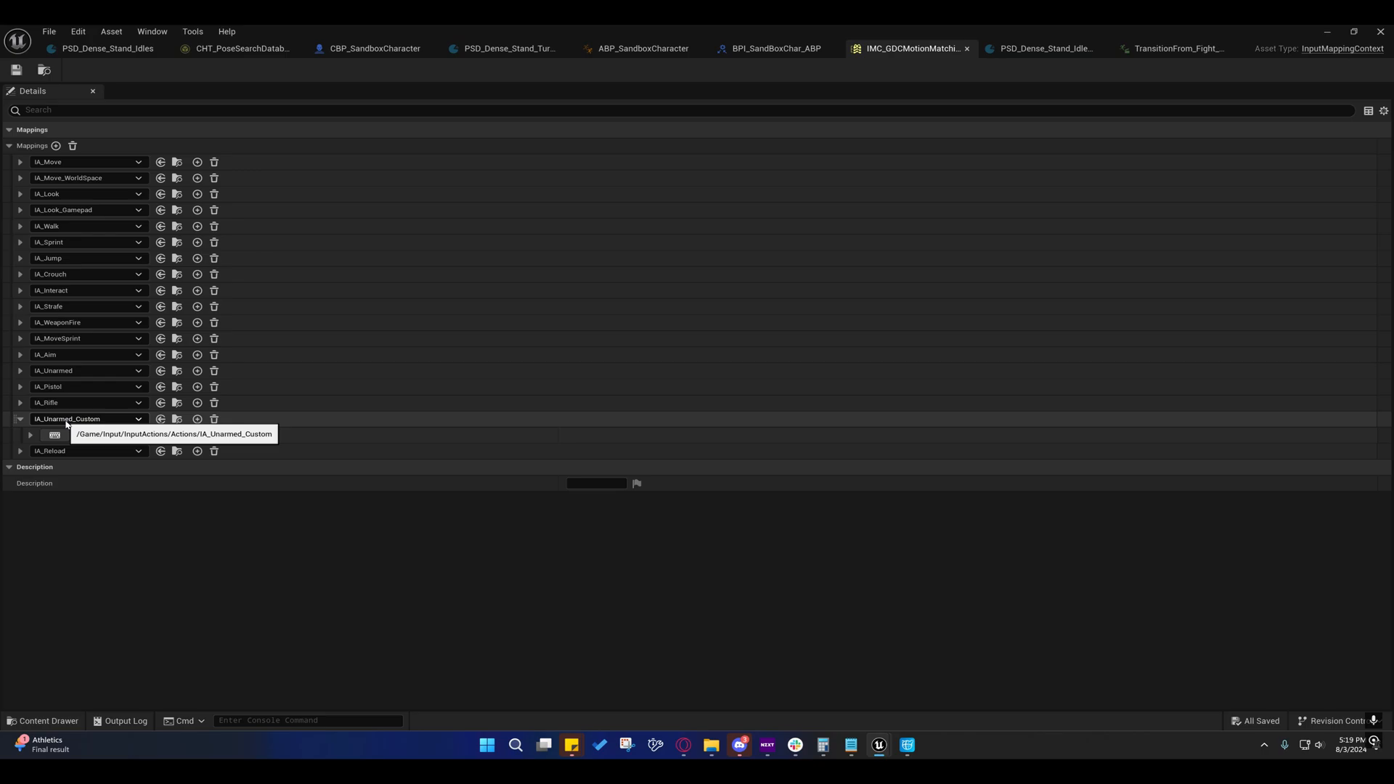
Check IA_Unarmed_Custom mapped to the 4 key in IMC_GDCMotionMatching, then close the mapping context.
left_click(44, 721)
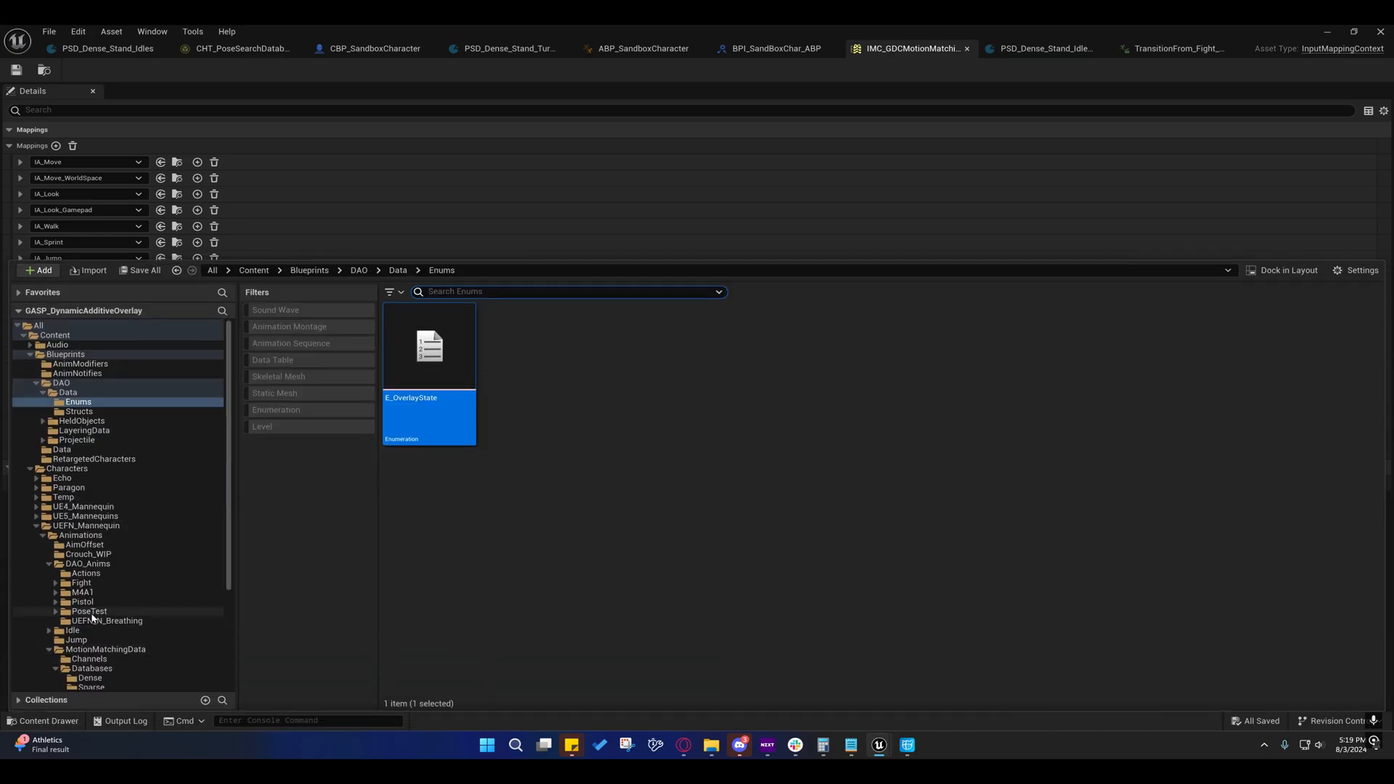
mouse_move(234, 96)
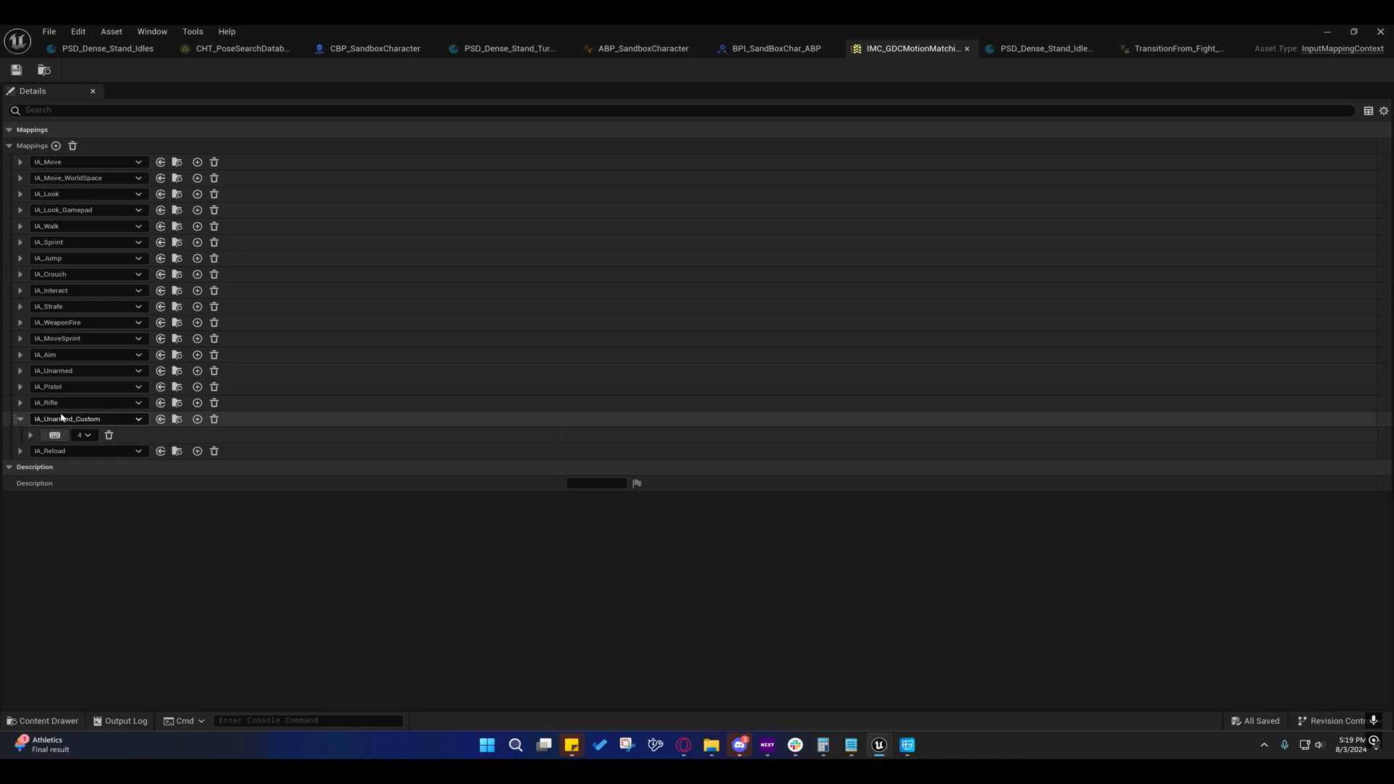
mouse_move(969, 46)
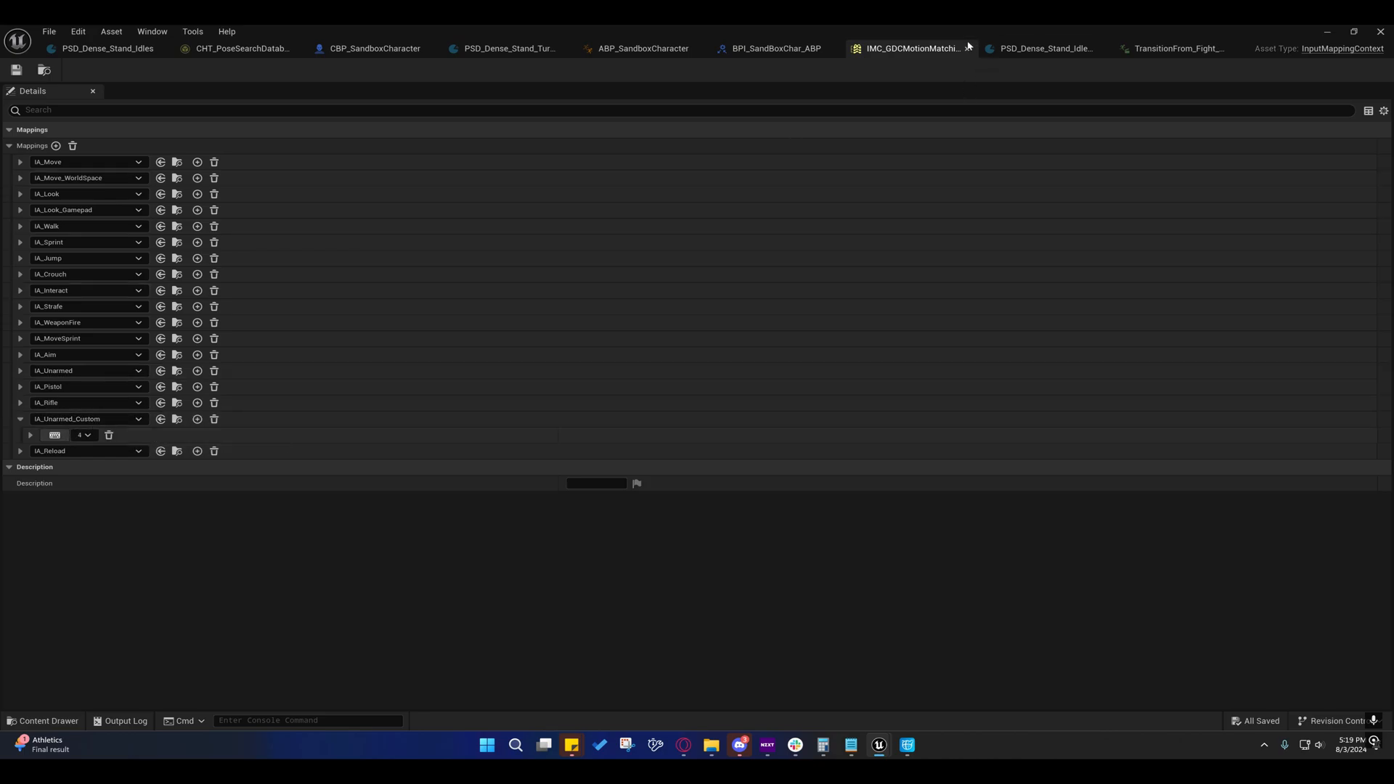
left_click(775, 48)
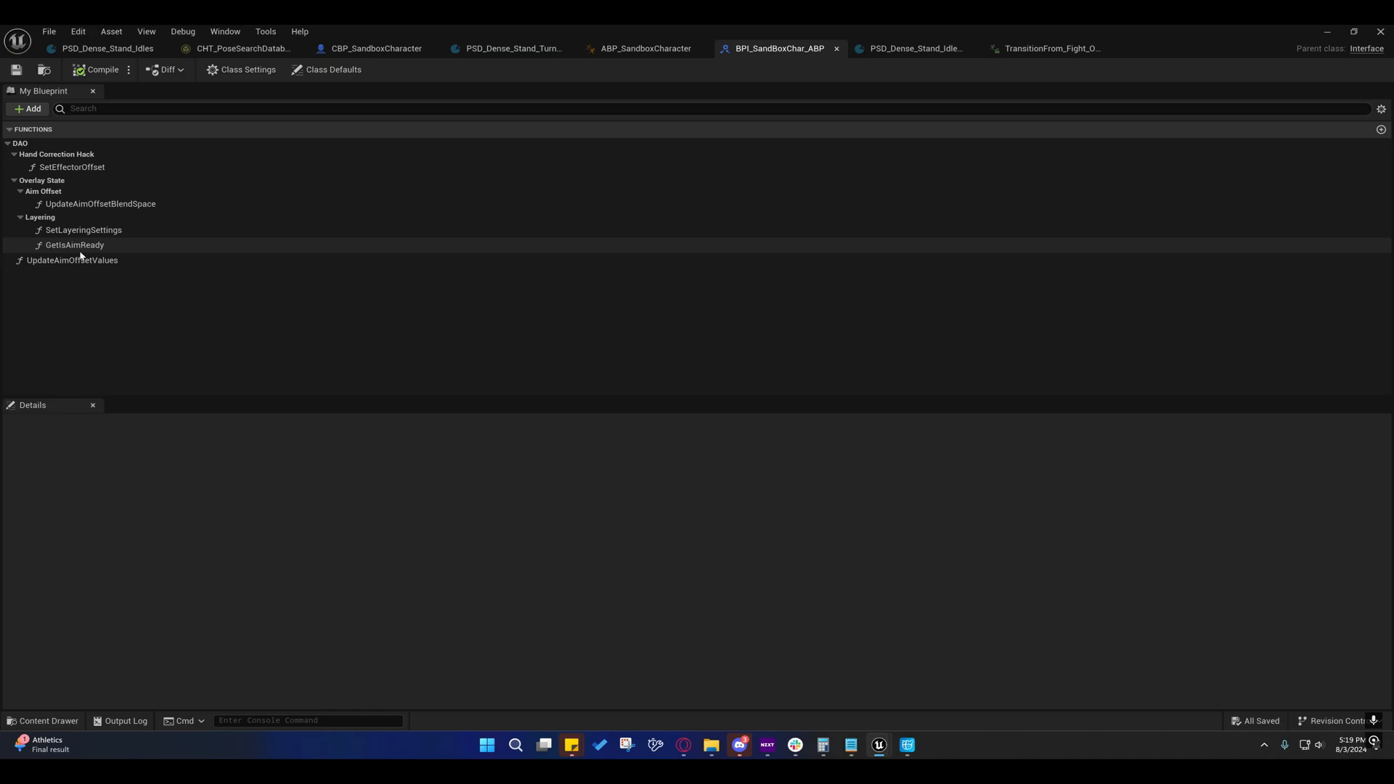
Inspect the GetIsAimReady interface function and bring up the BPI_SandBoxChar_ABP interface asset.
left_click(74, 244)
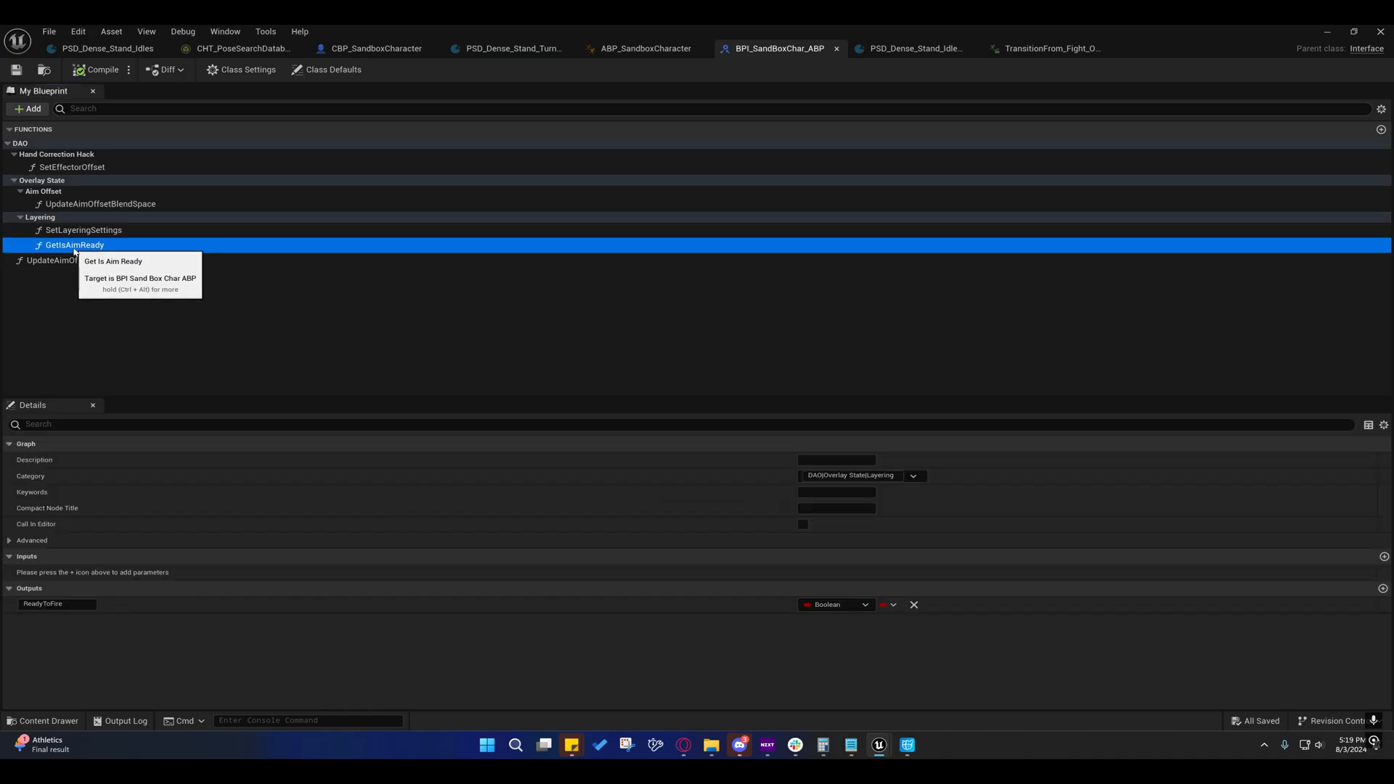
mouse_move(552, 217)
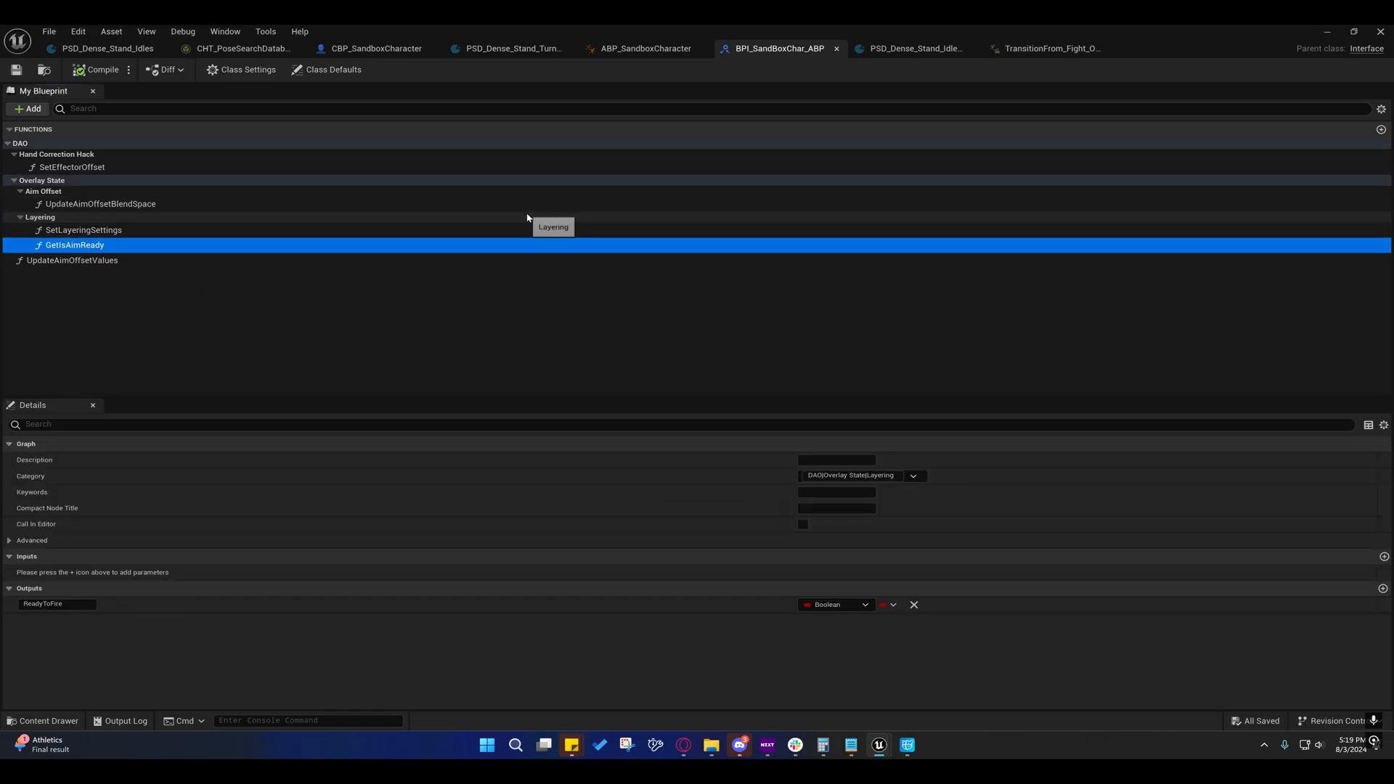
left_click(643, 48)
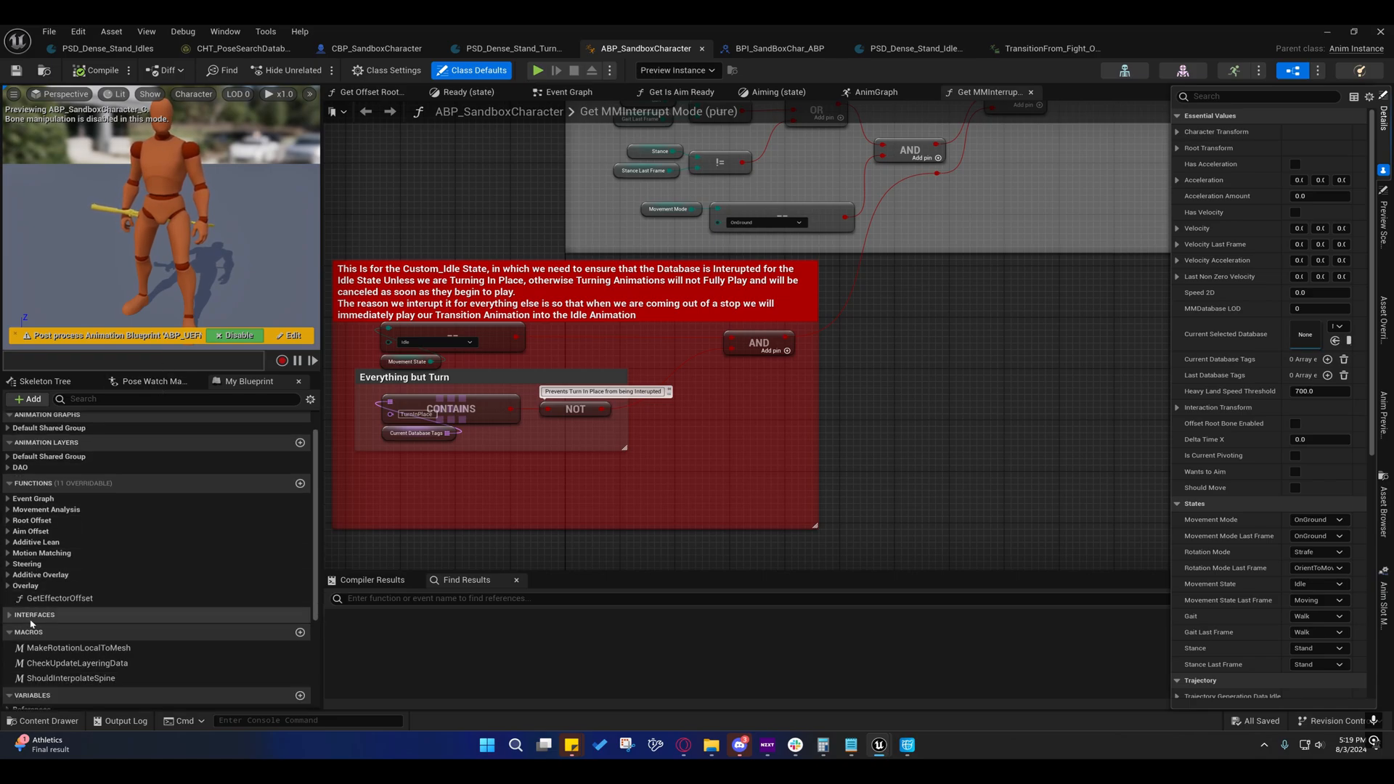
left_click(19, 628)
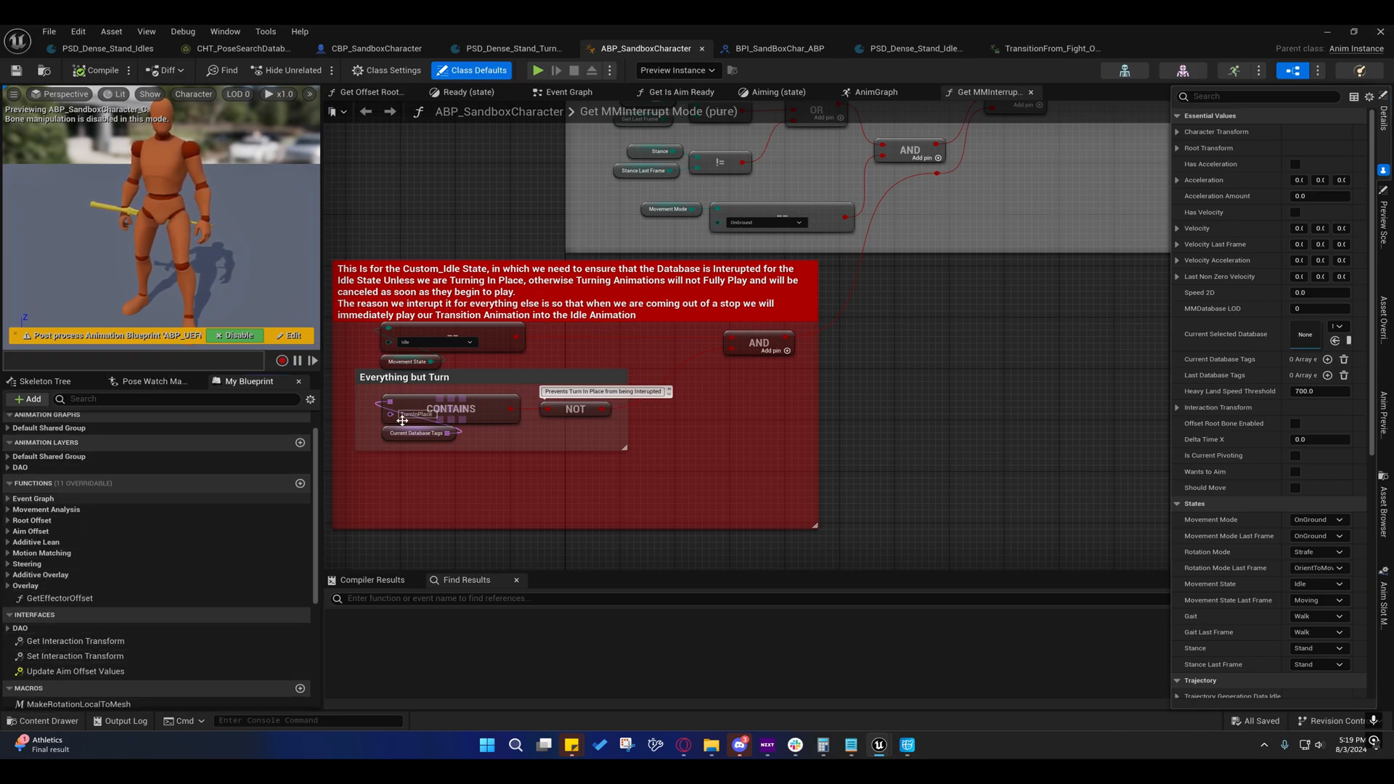
left_click(778, 48)
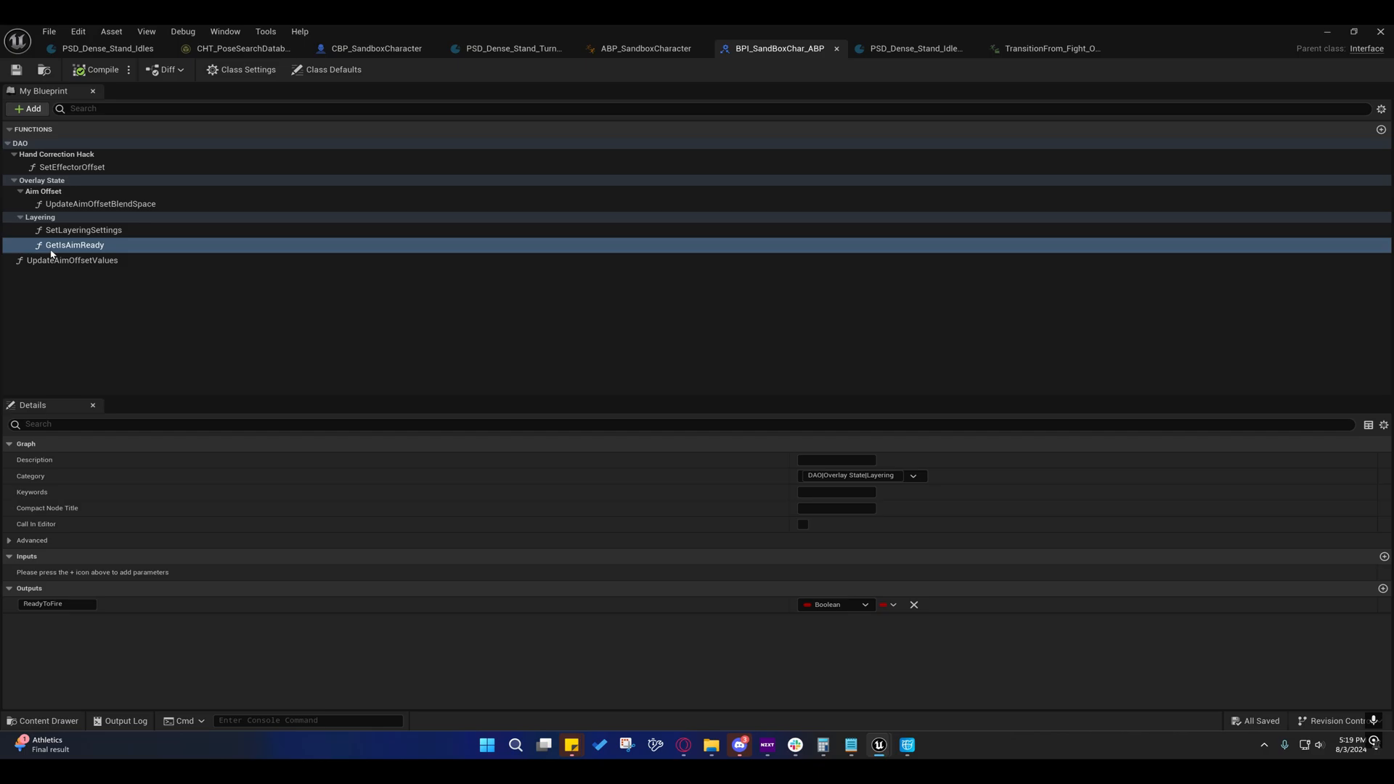
mouse_move(74, 244)
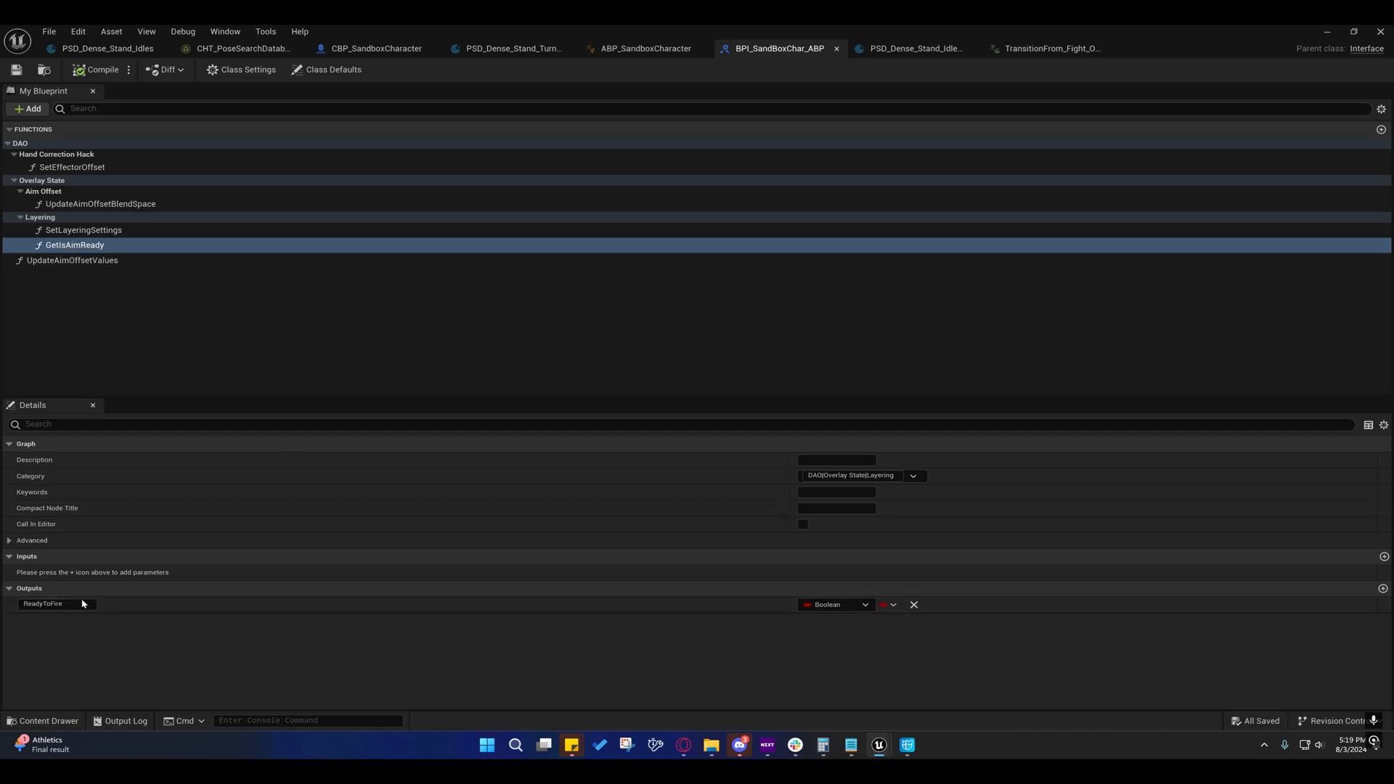
mouse_move(837, 48)
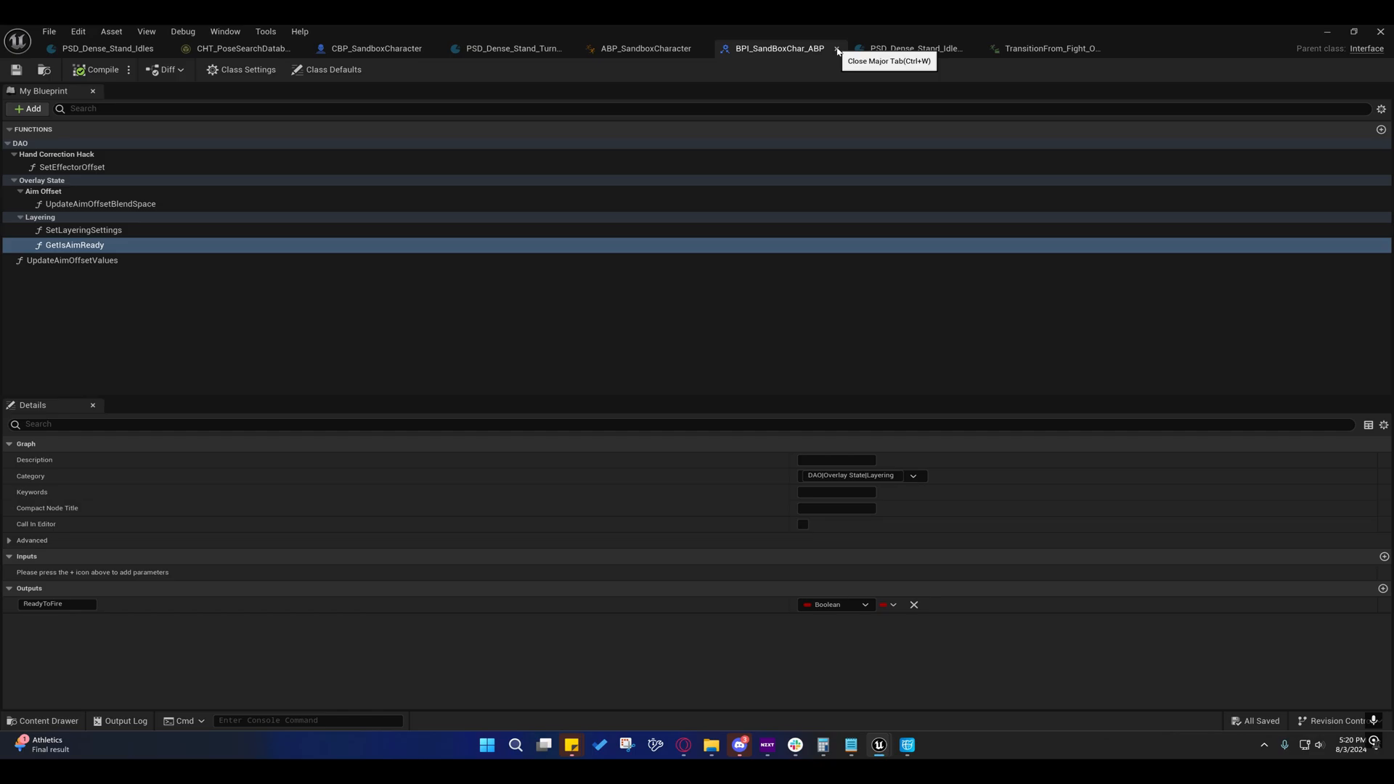
Rename the interface output to 'ReadyToFire' and close the BPI_SandBoxChar_ABP asset.
double_click(42, 604)
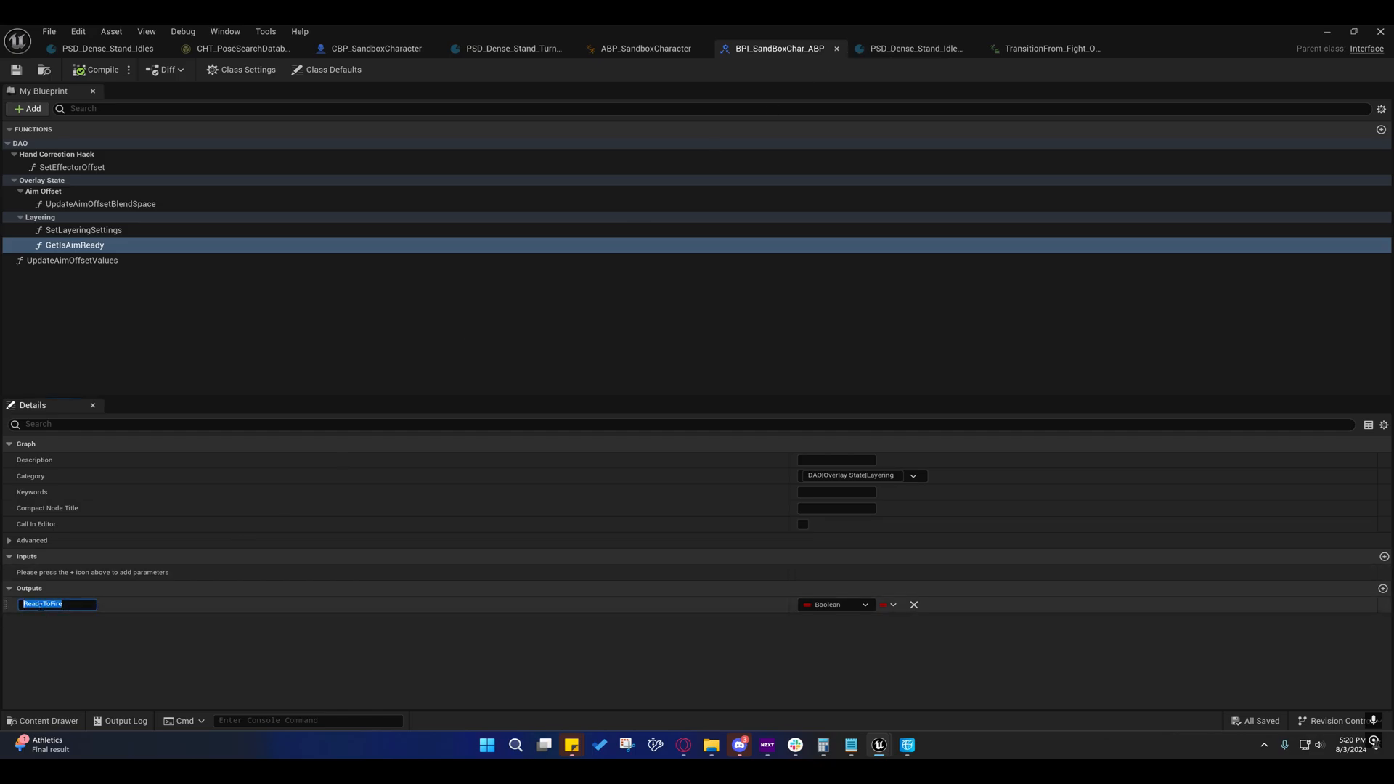
type("ReadyToFire")
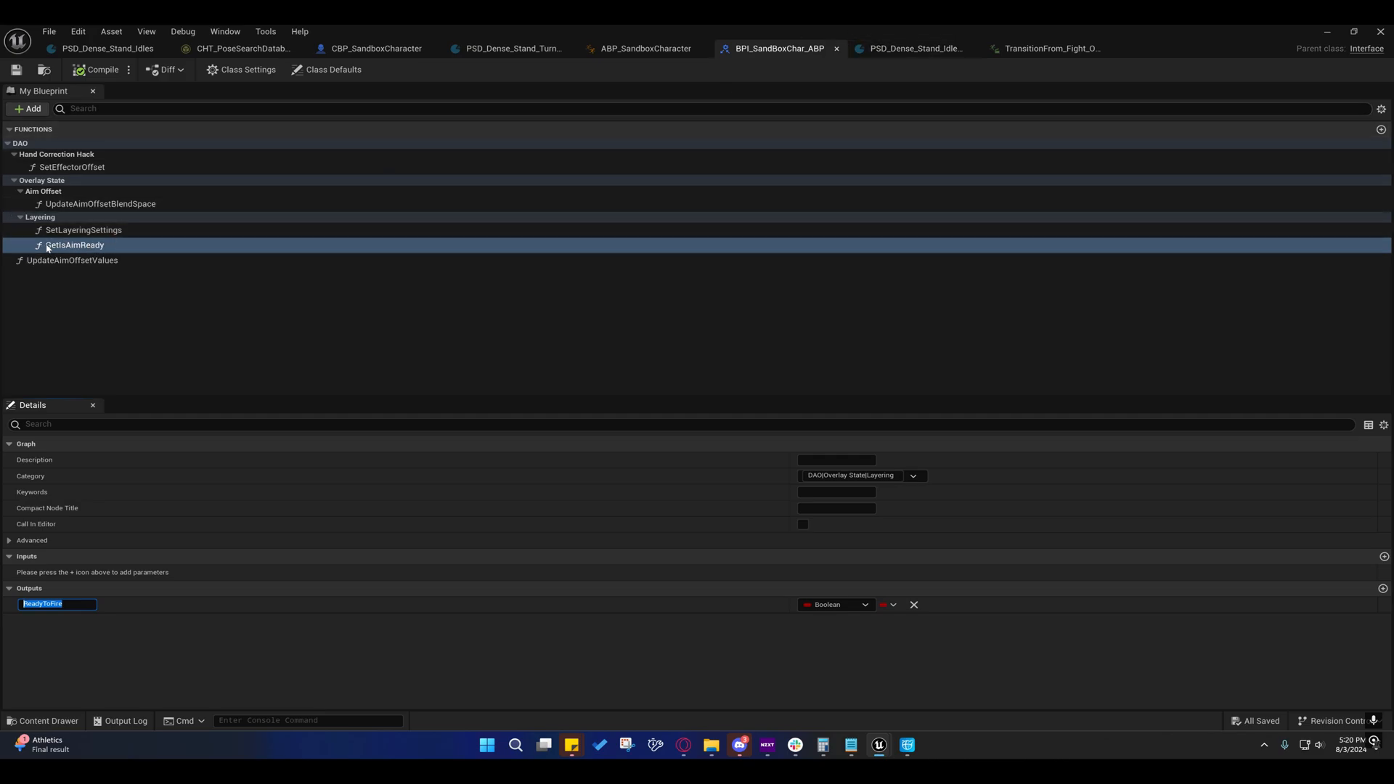
mouse_move(75, 244)
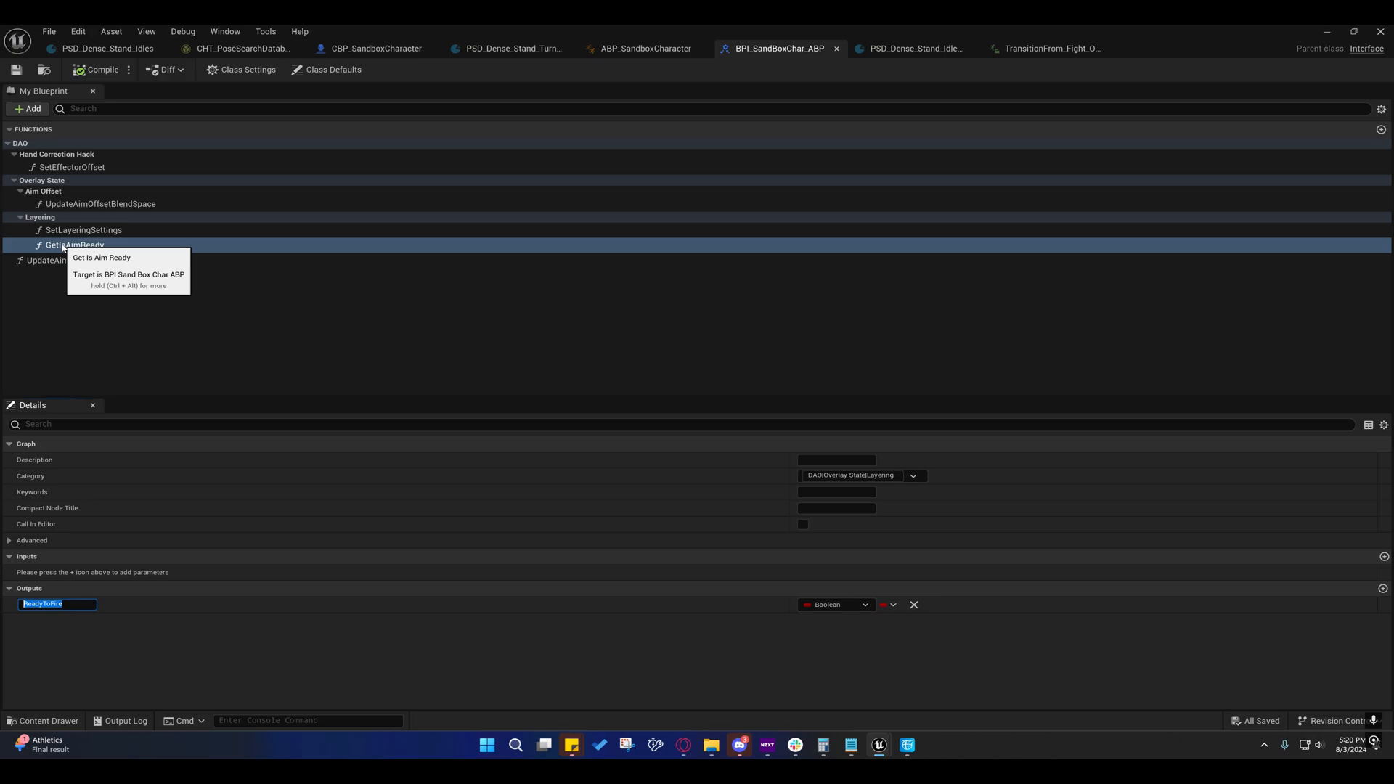
mouse_move(245, 204)
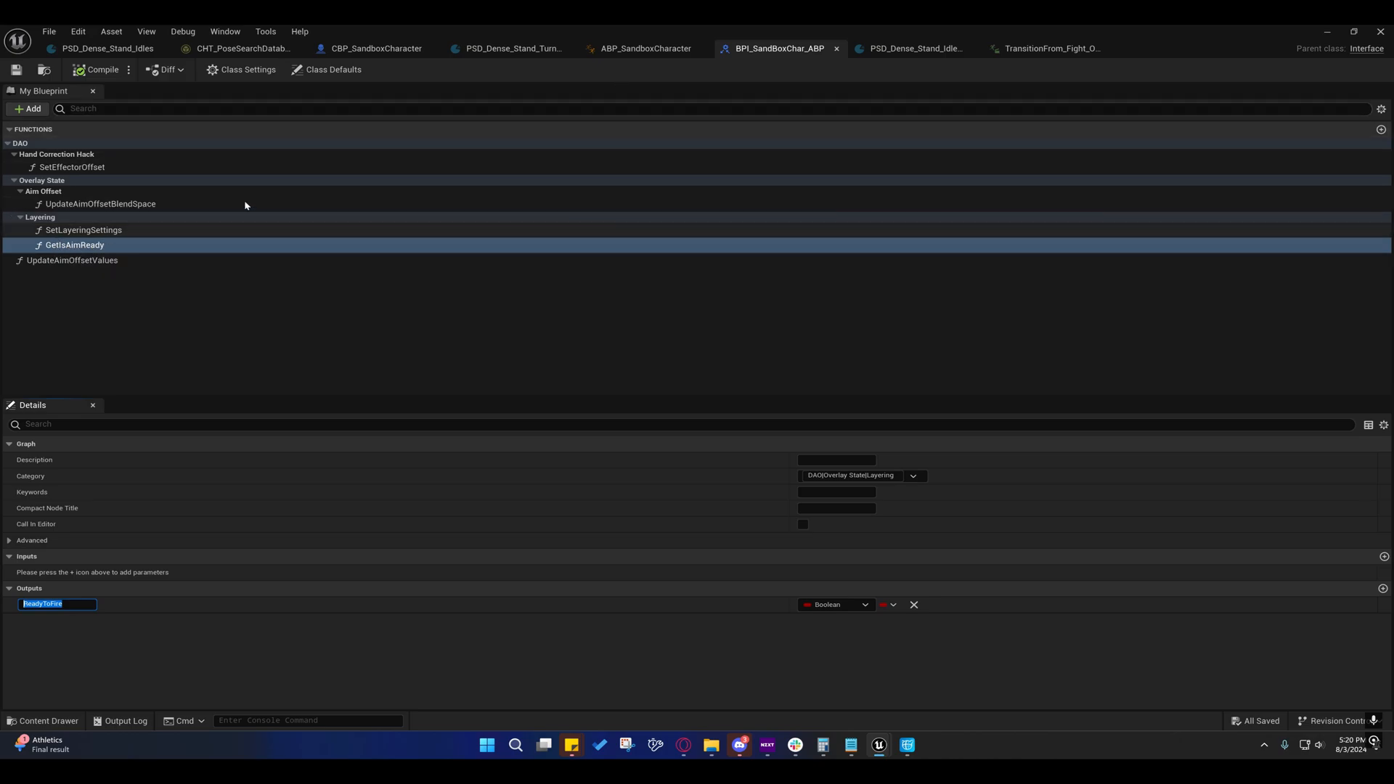
mouse_move(836, 48)
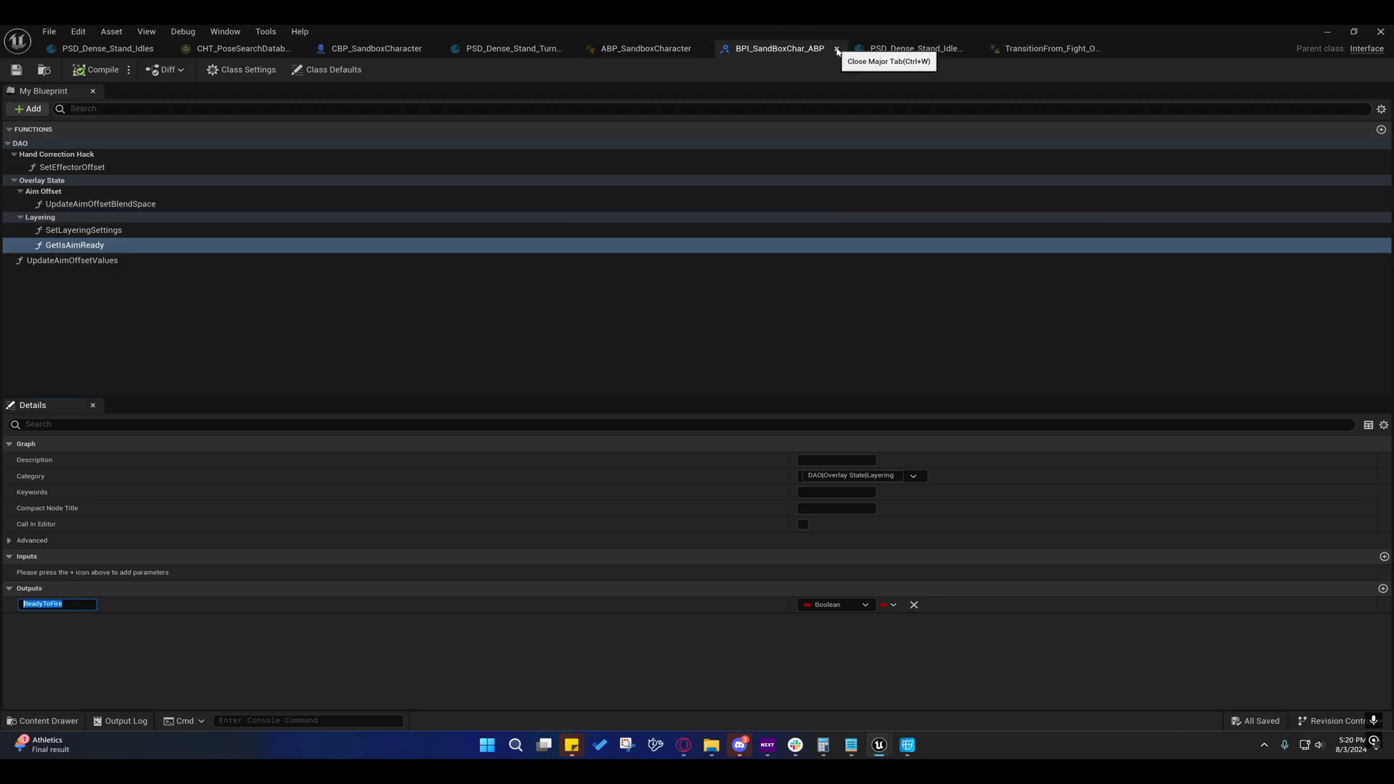
left_click(837, 47)
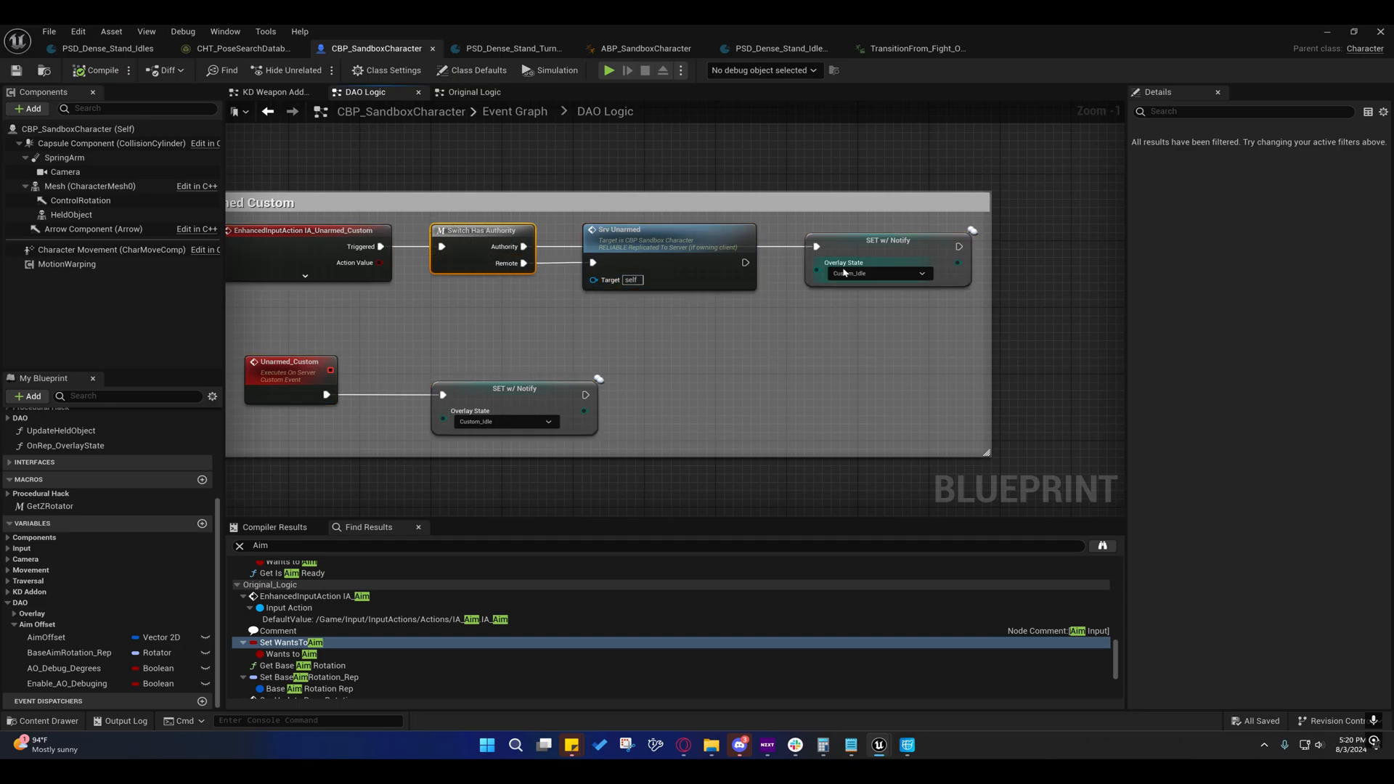
Inspect the SET w/ Notify nodes for Overlay State, then go up to the main Event Graph.
left_click(885, 240)
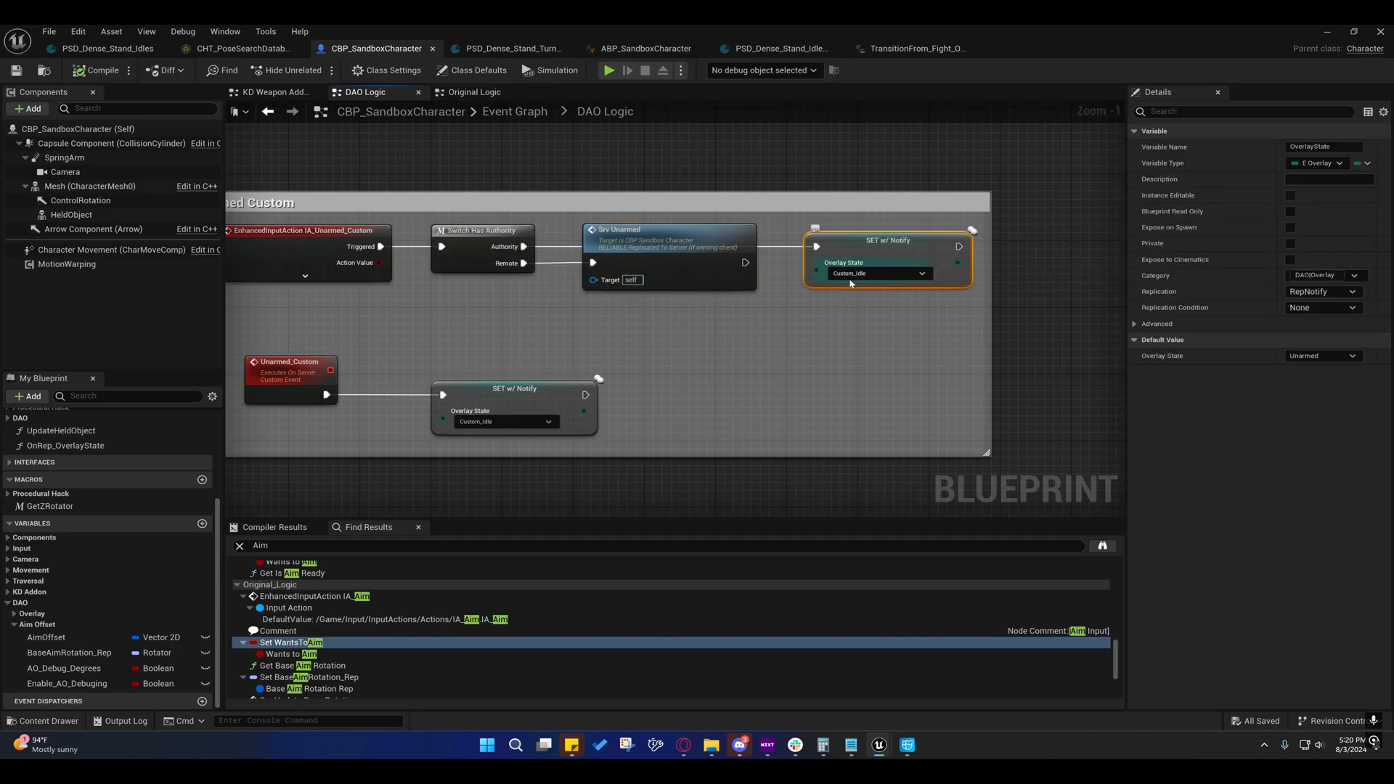
mouse_move(876, 273)
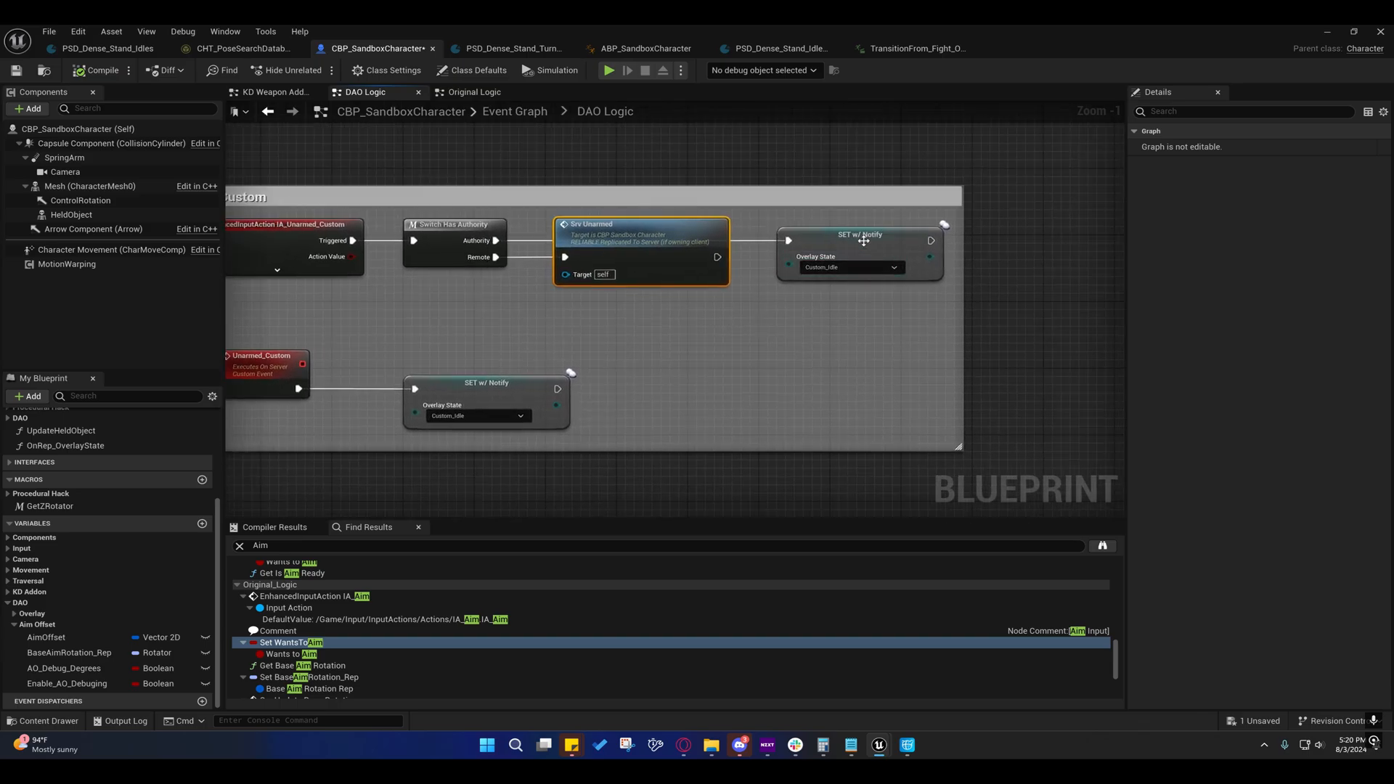
left_click(858, 235)
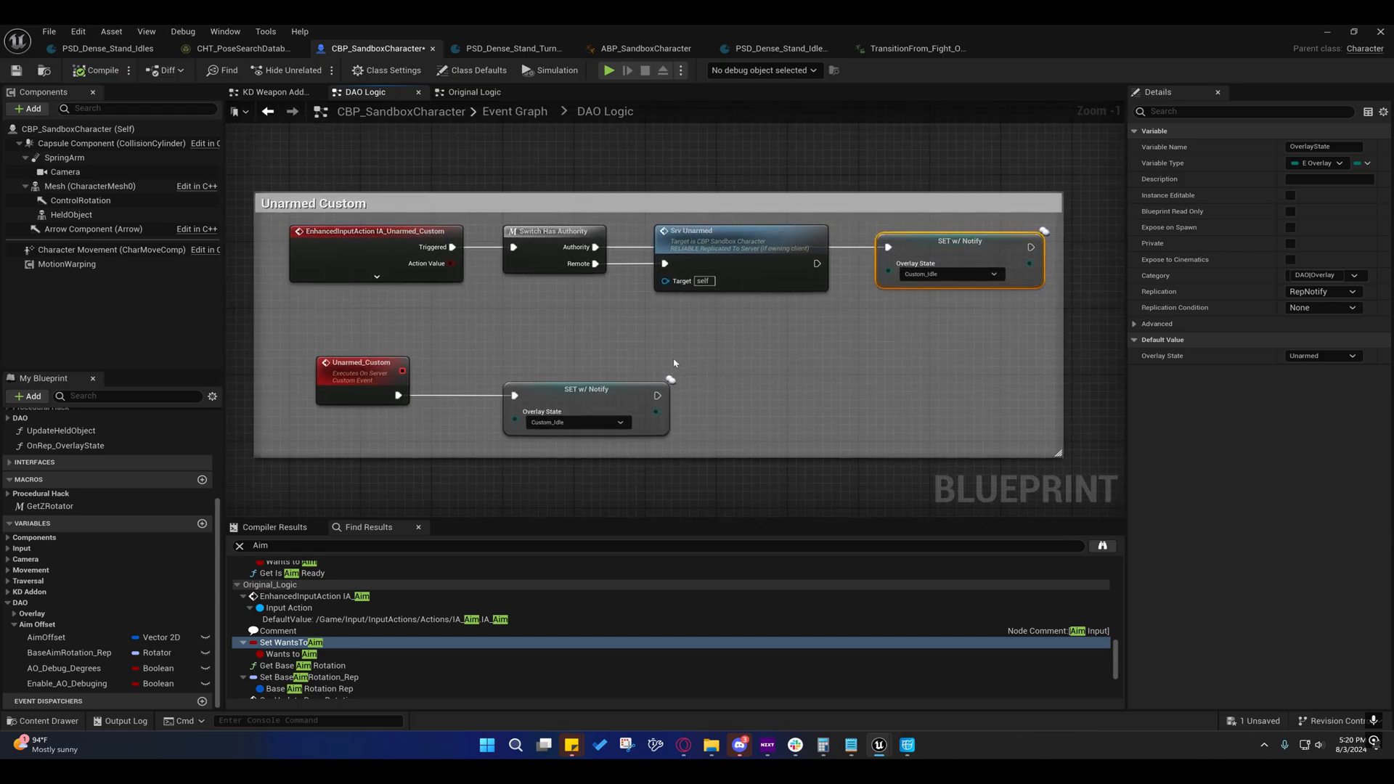
left_click(514, 112)
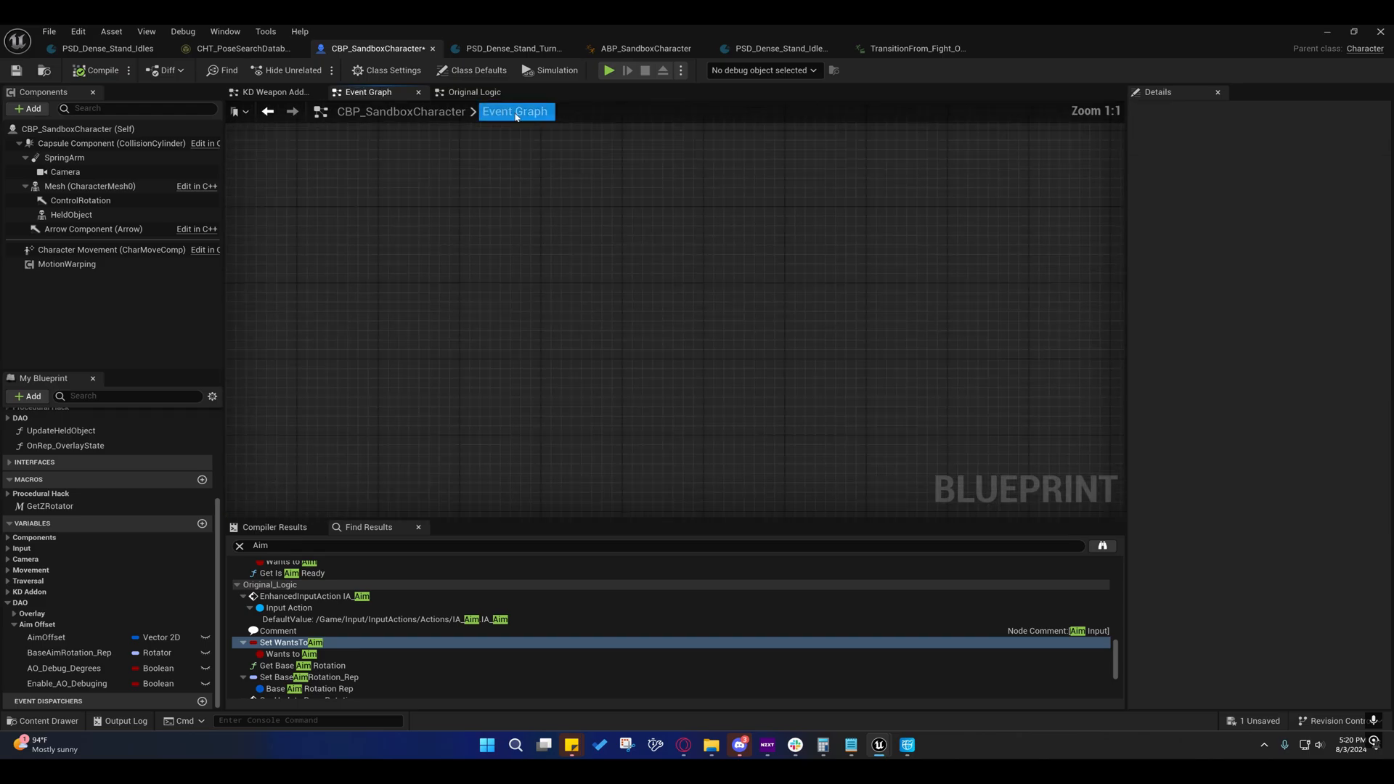
Review the DAO_Logic collapsed graph and return to the main event graph.
left_click(660, 196)
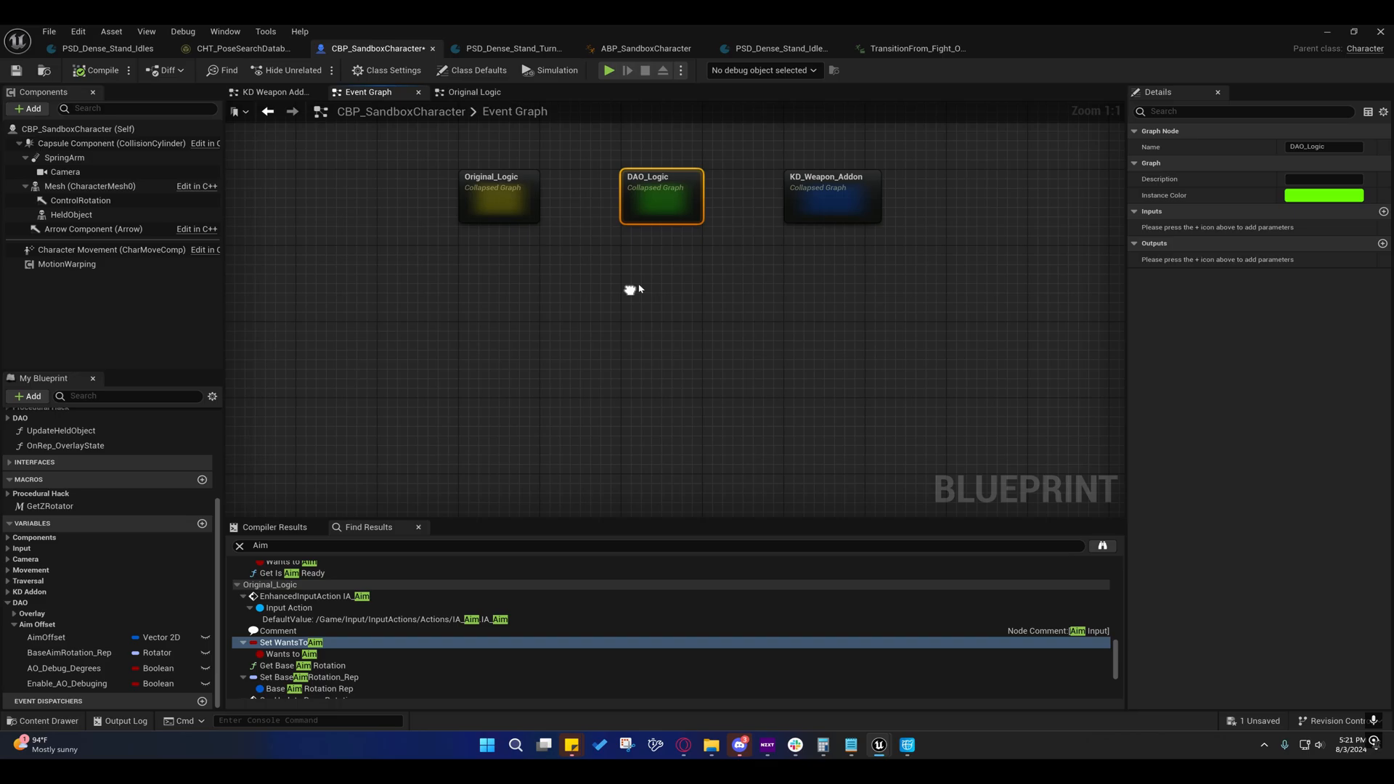
scroll("down", 3)
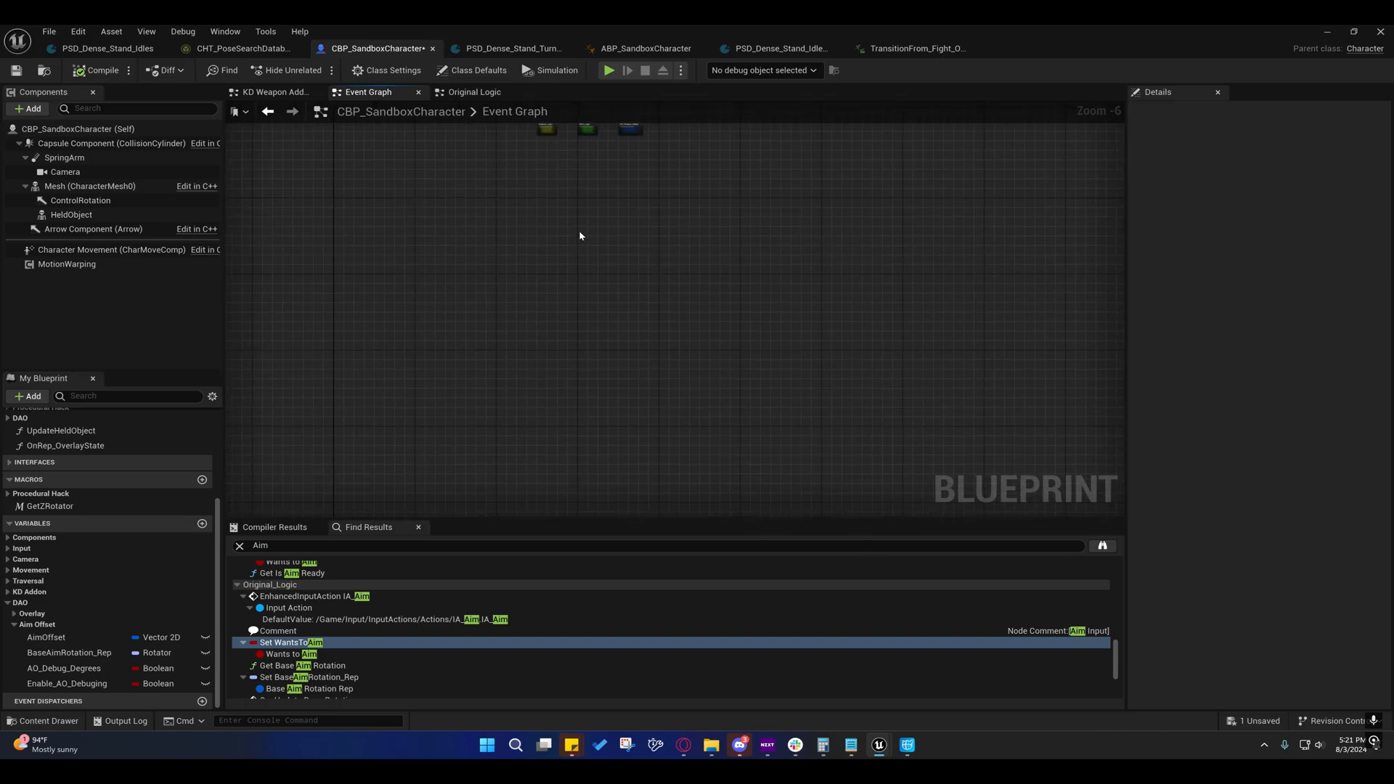
left_click(576, 297)
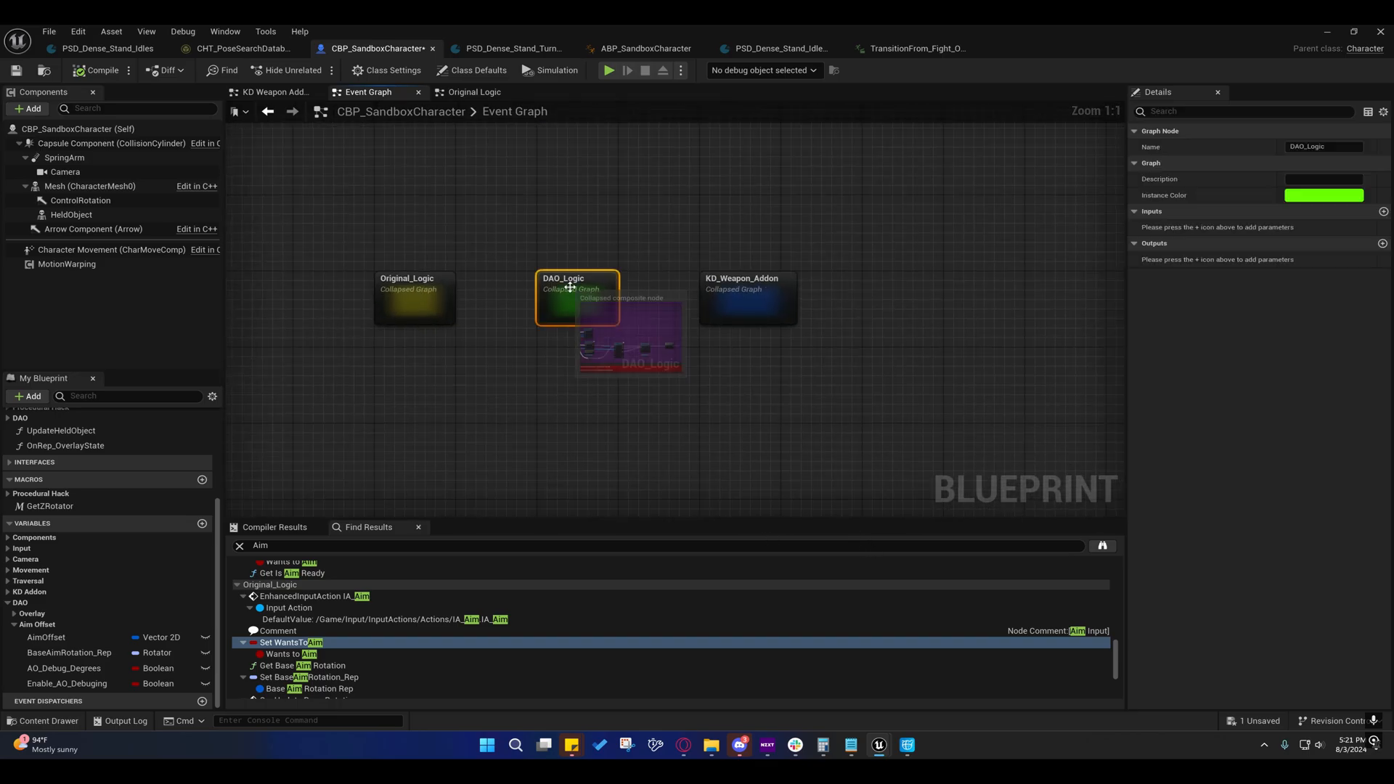
double_click(577, 297)
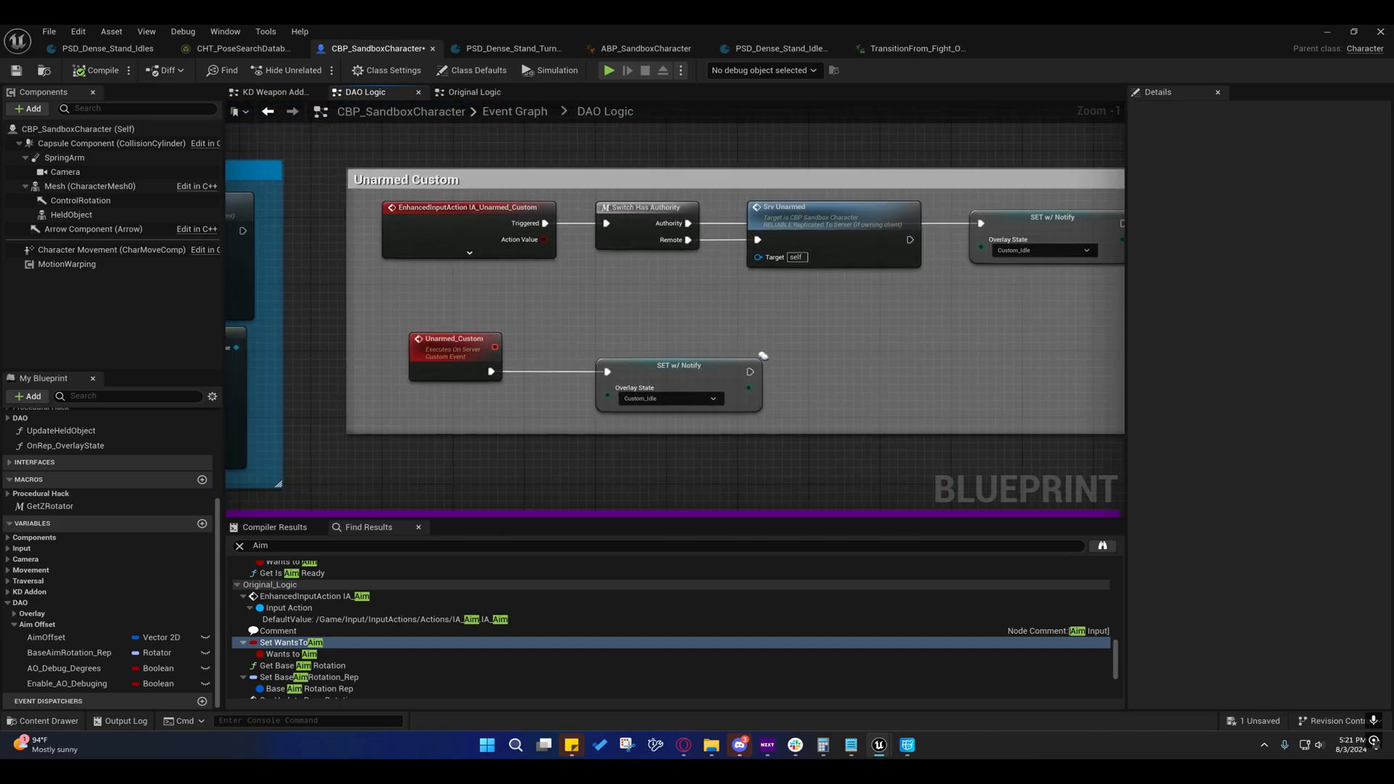
left_click(366, 92)
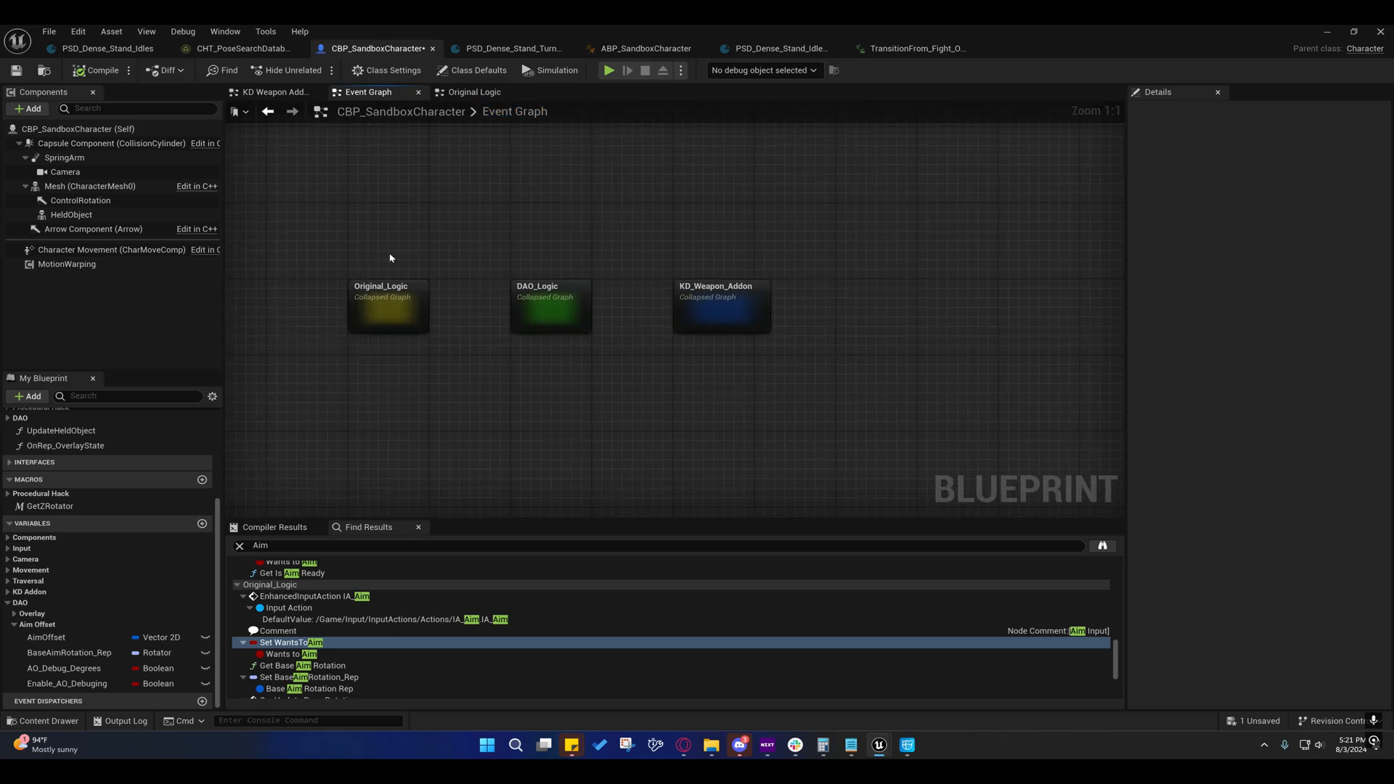
Look through the Original_Logic traversal events, then bring up the KD Weapon Addon graph.
double_click(386, 306)
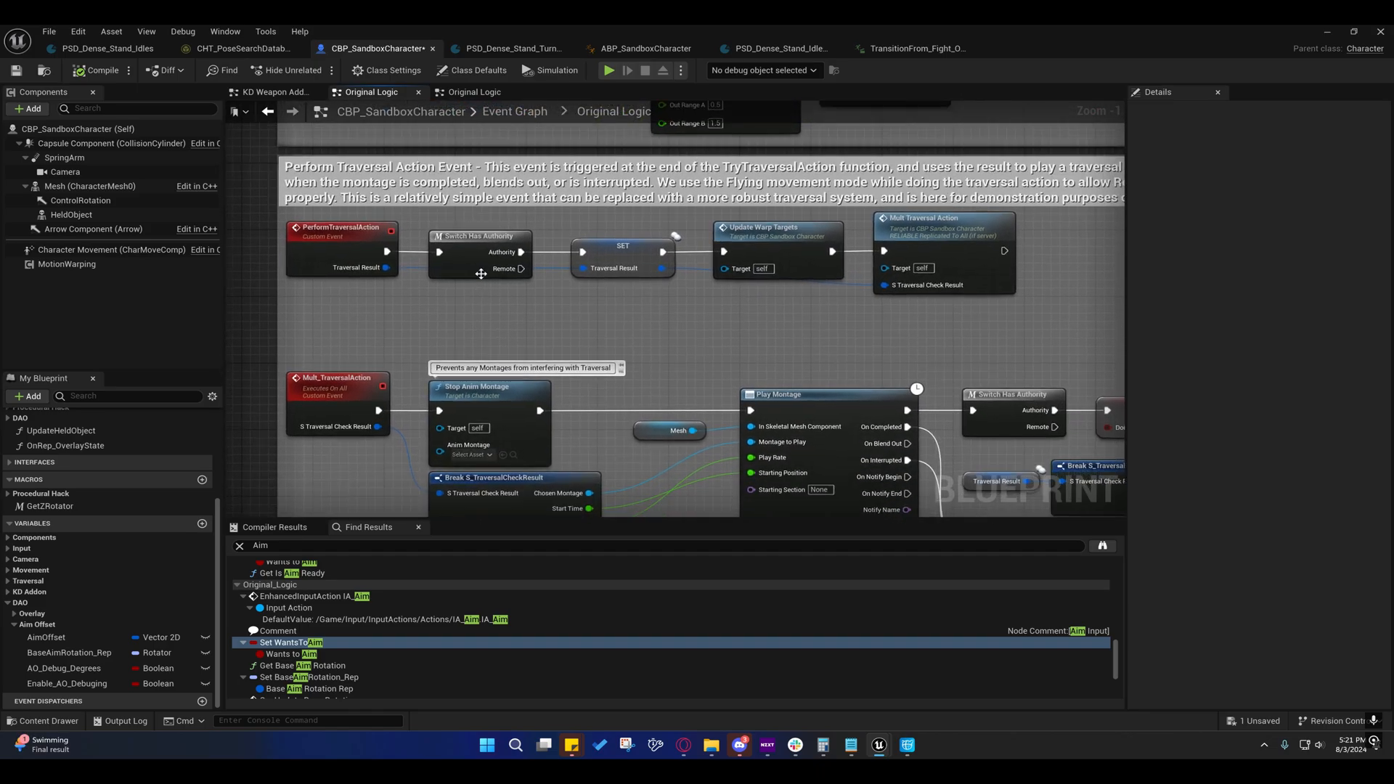
scroll("down", 3)
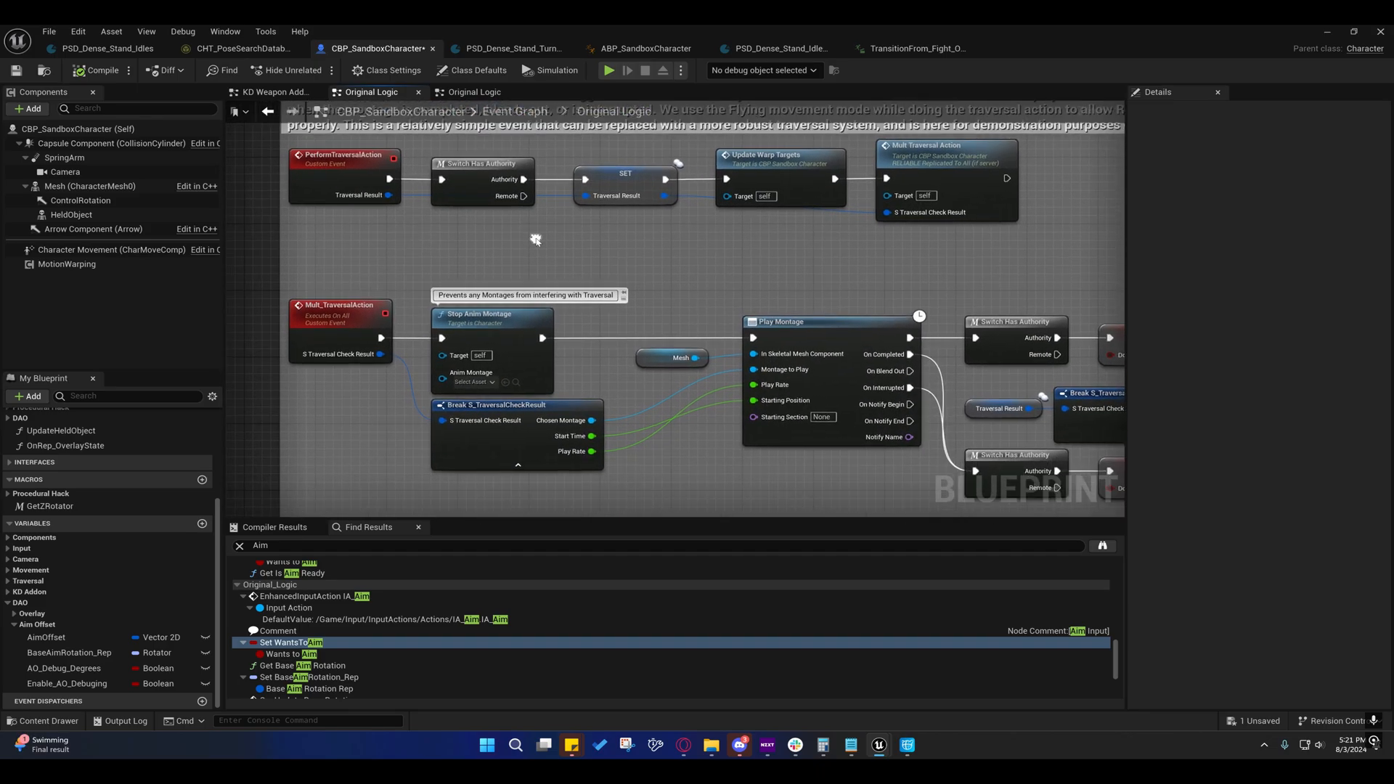
mouse_move(489, 355)
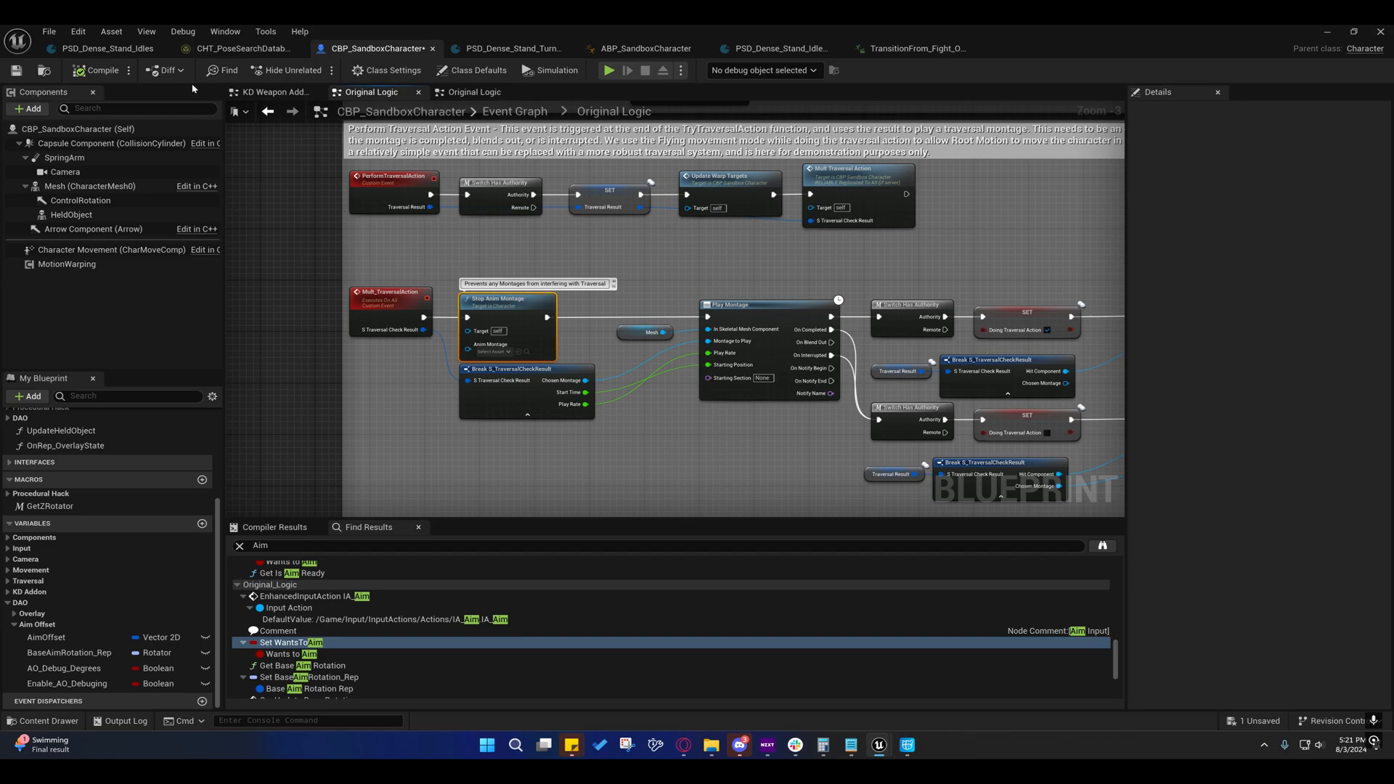
left_click(272, 92)
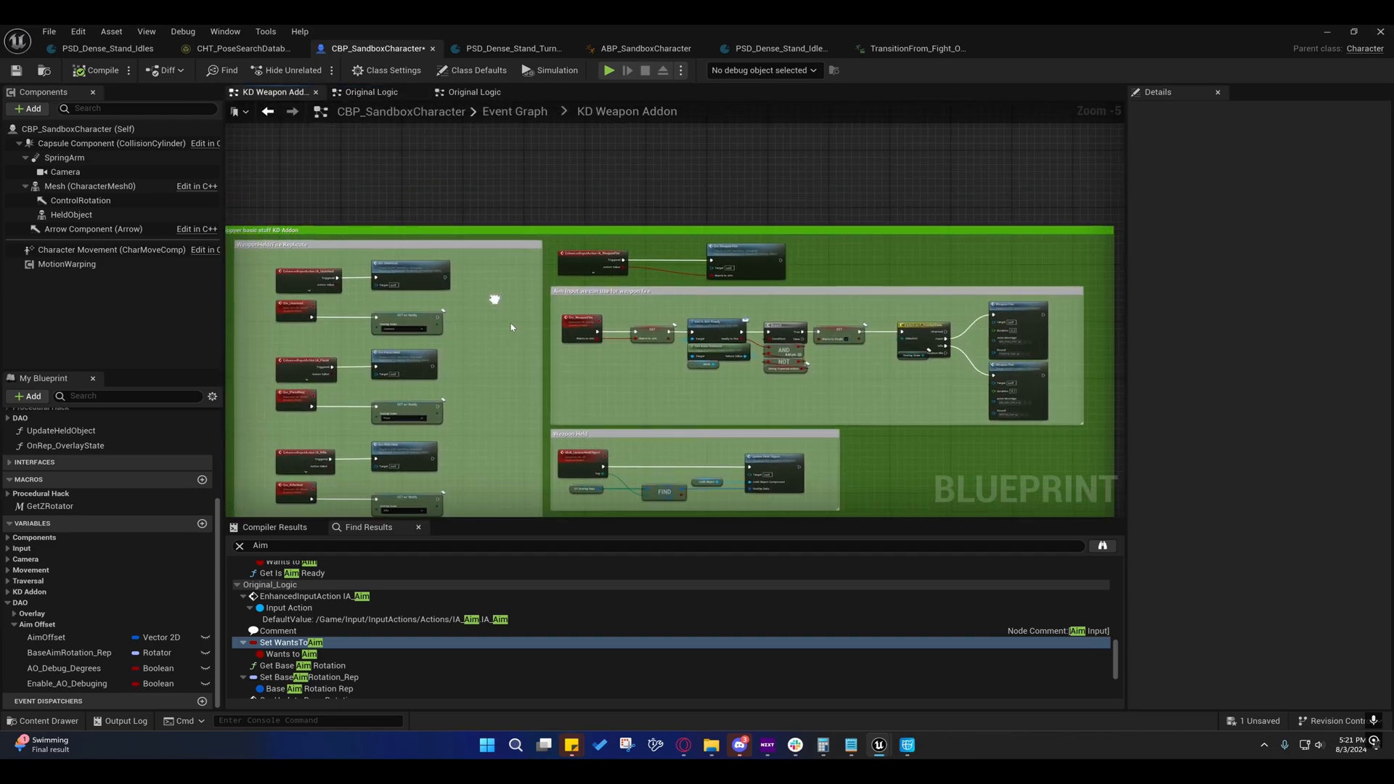
Inspect the KD Weapon Addon weapon-fire logic and Aim uses, then bring up ABP_SandboxCharacter.
left_click(371, 91)
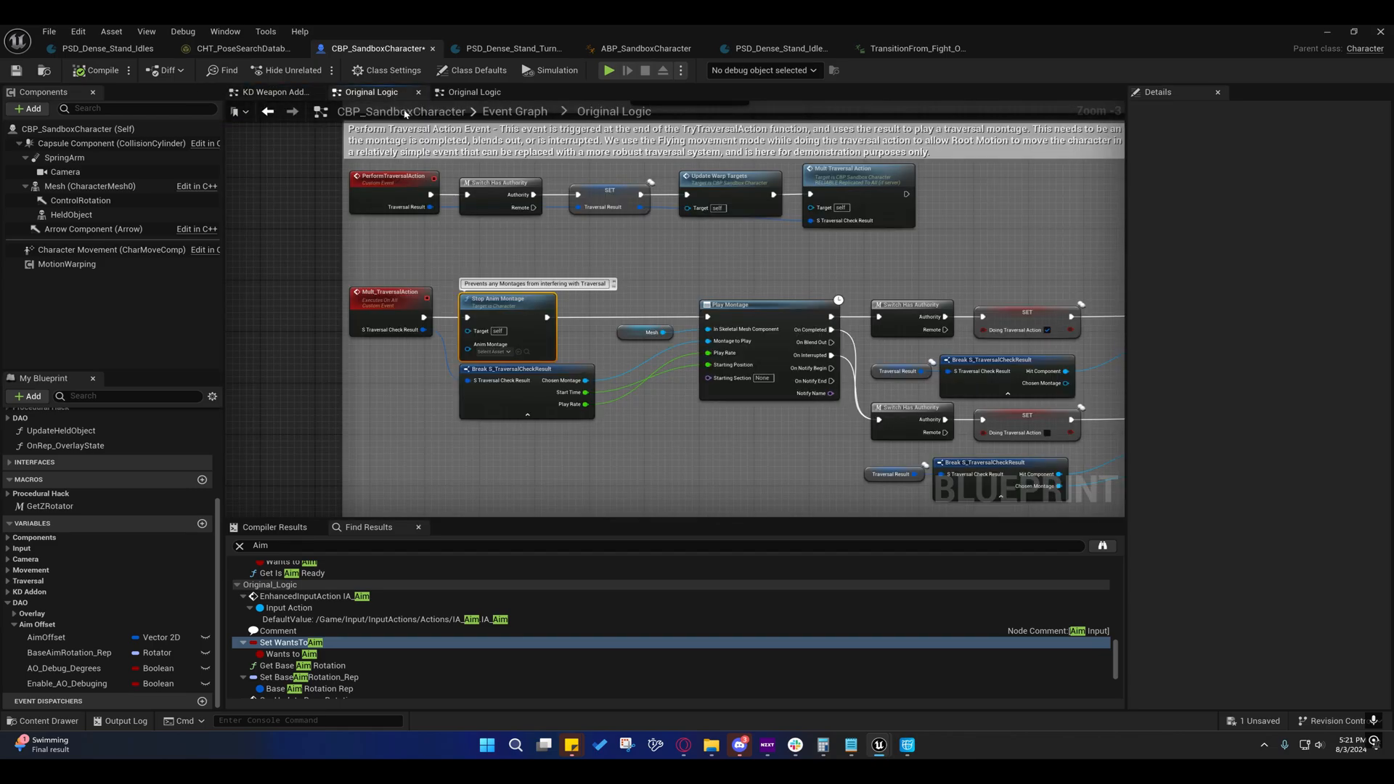
left_click(273, 92)
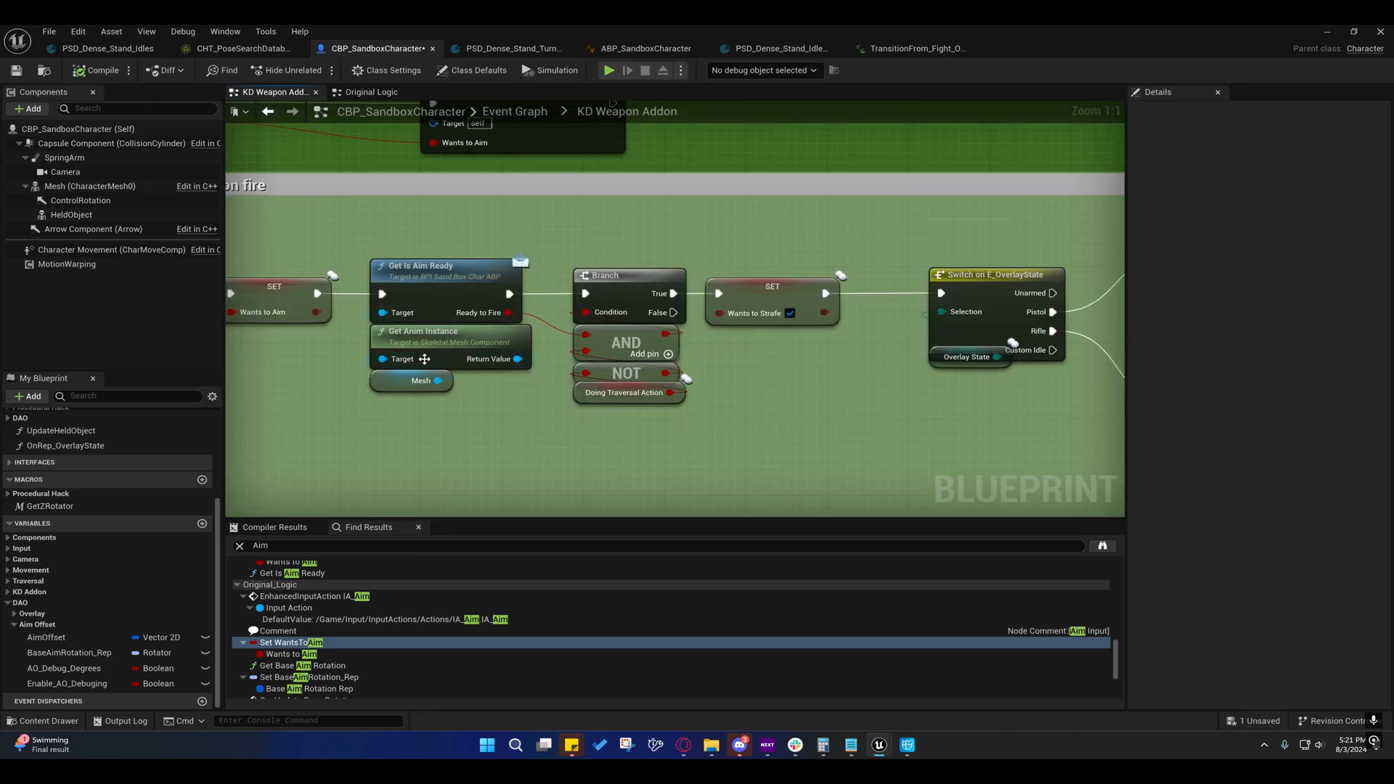
mouse_move(658, 323)
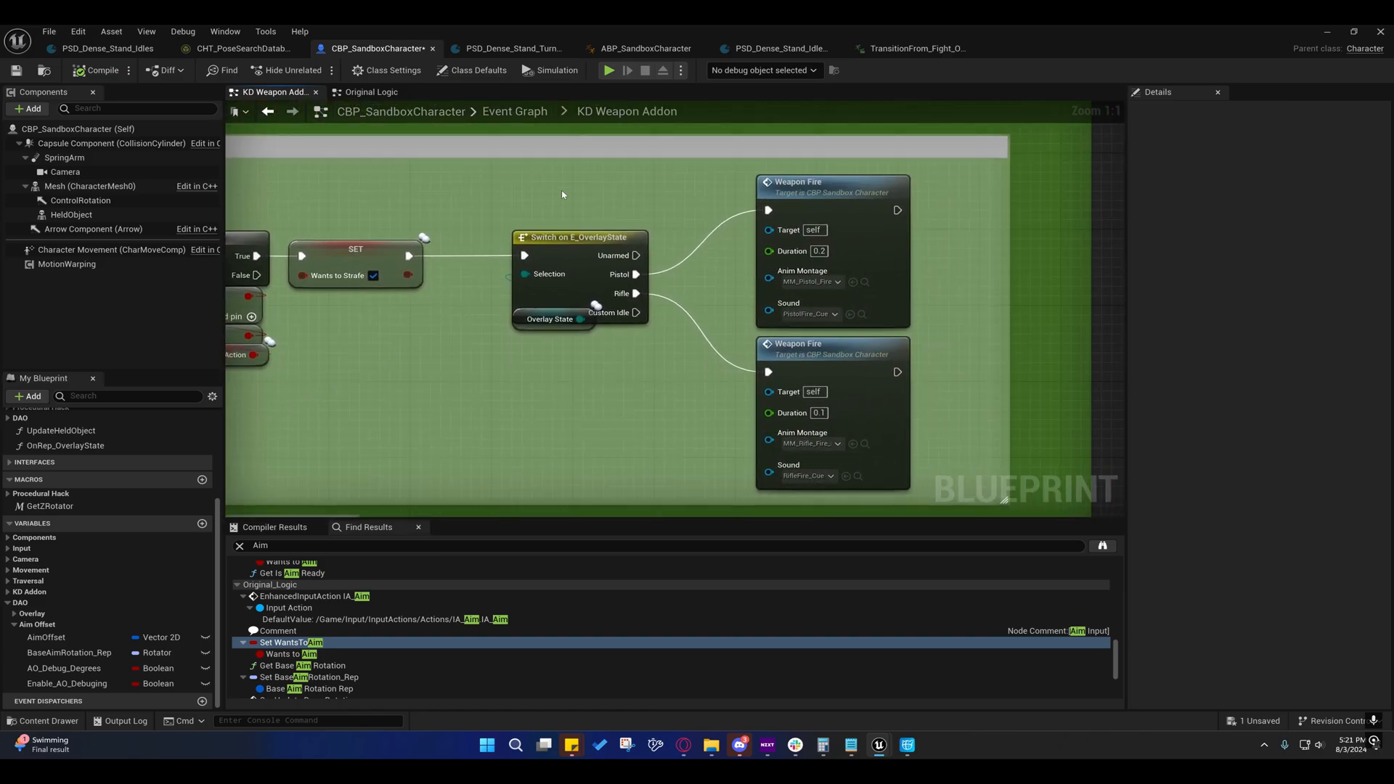
scroll("down", 3)
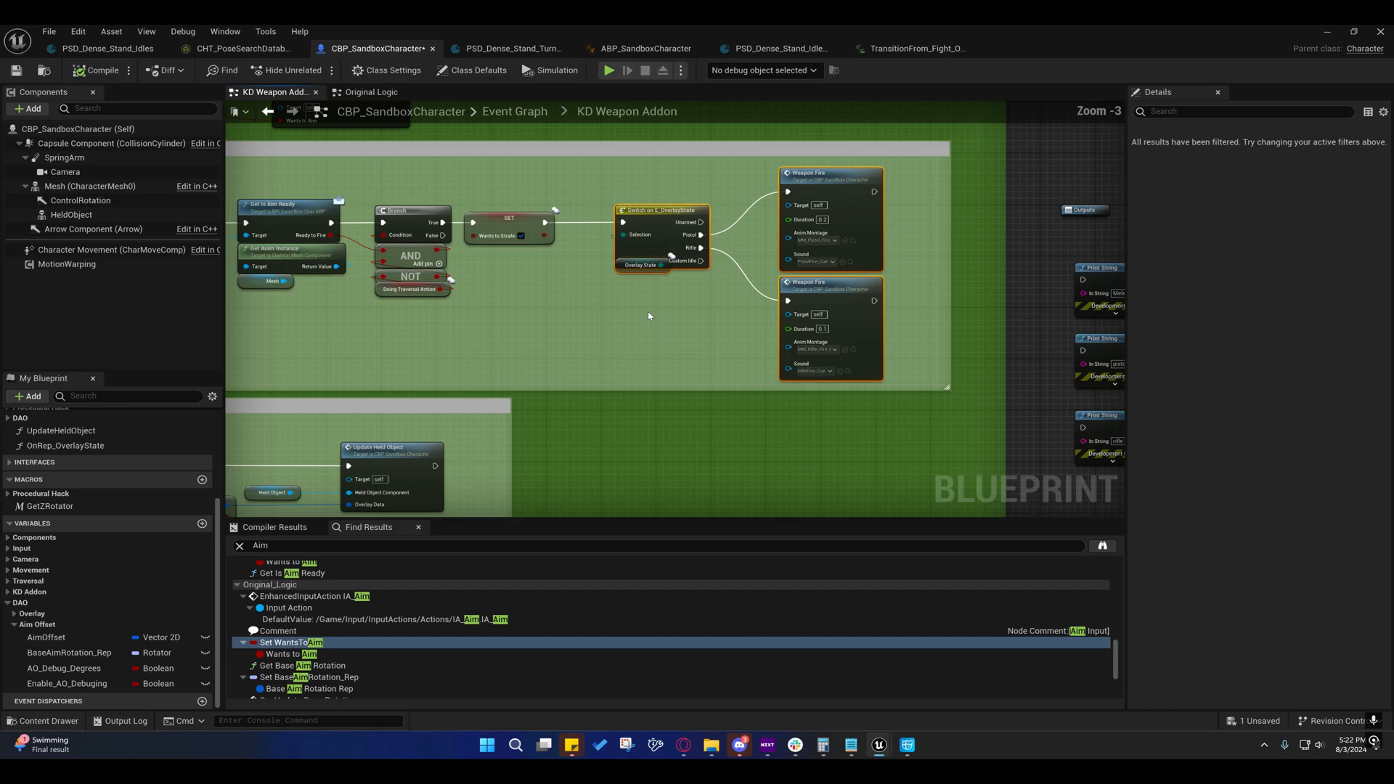
left_click(642, 264)
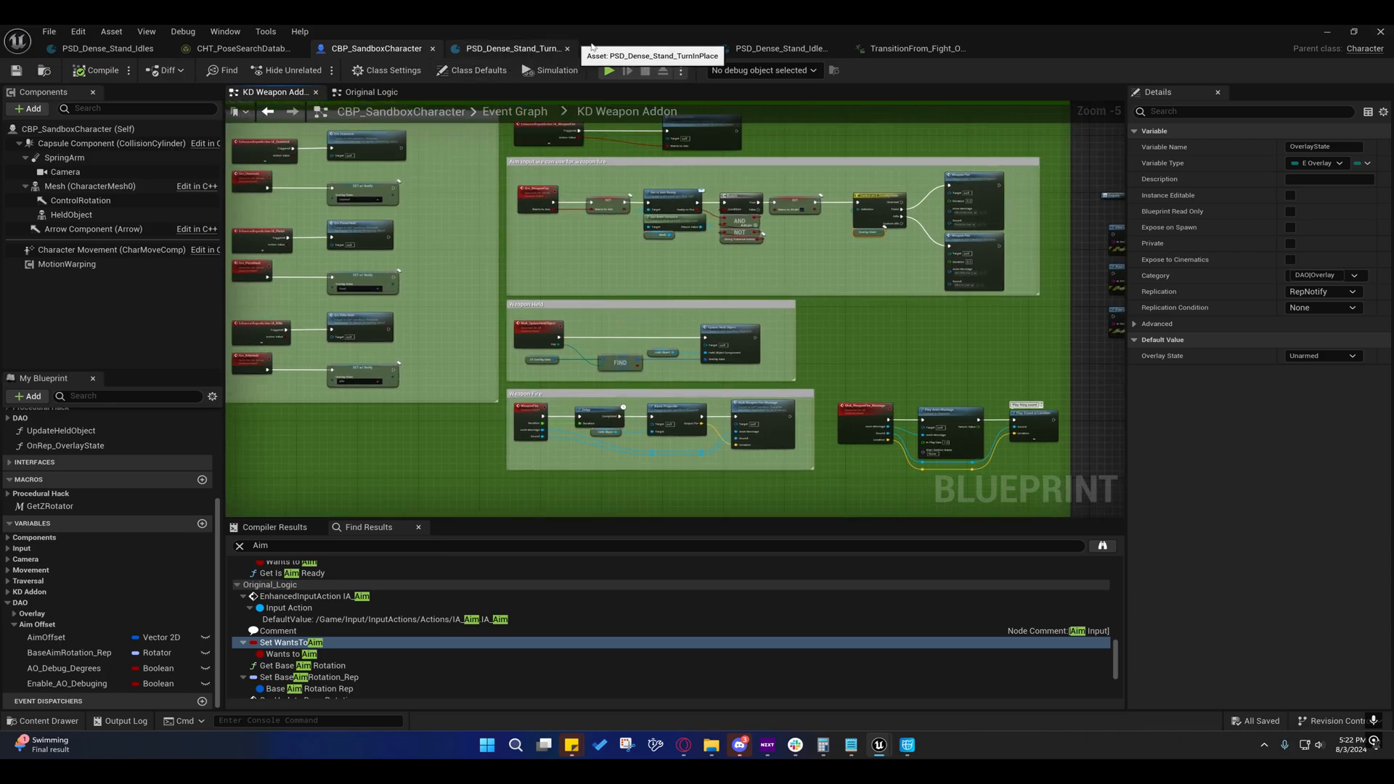
left_click(644, 48)
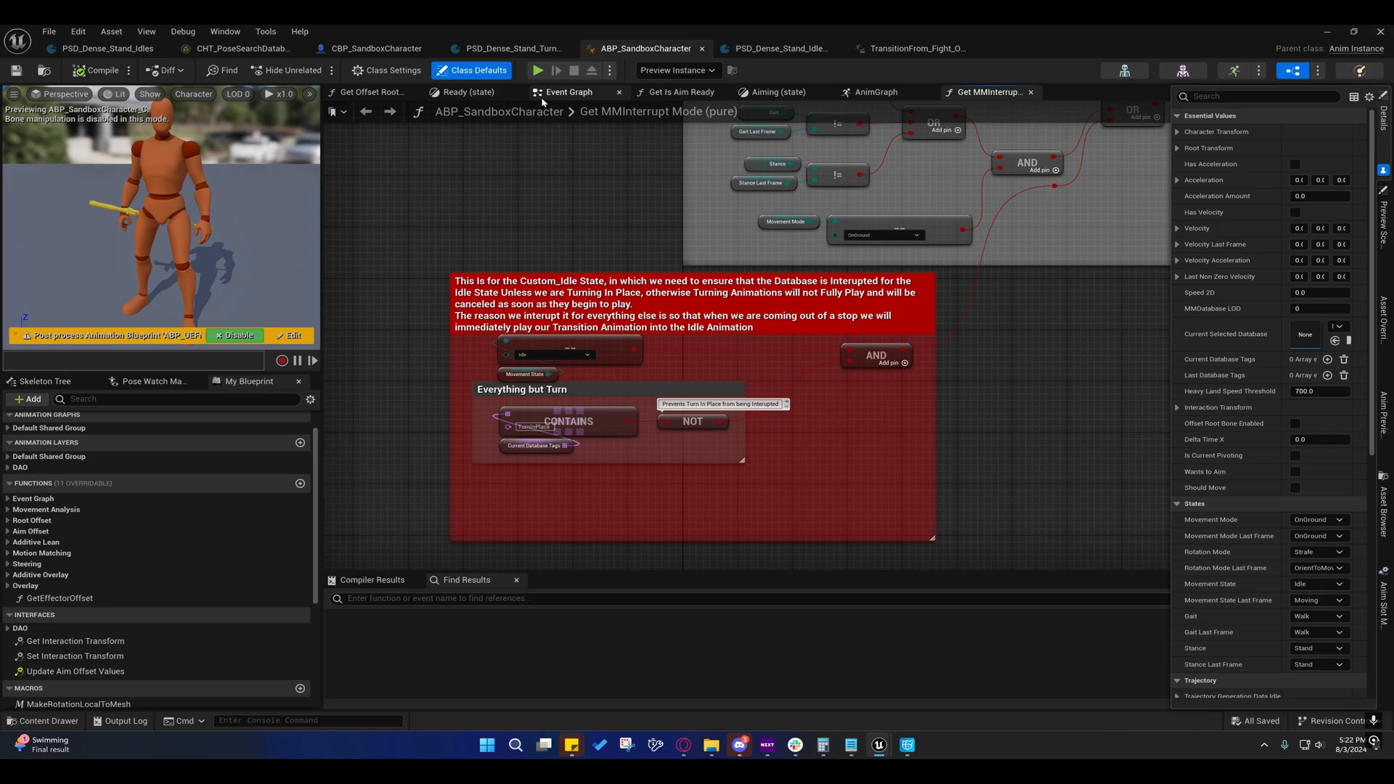
Show the AnimGraph with the OverlayState state machine feeding Blend Poses by overlay state.
left_click(874, 92)
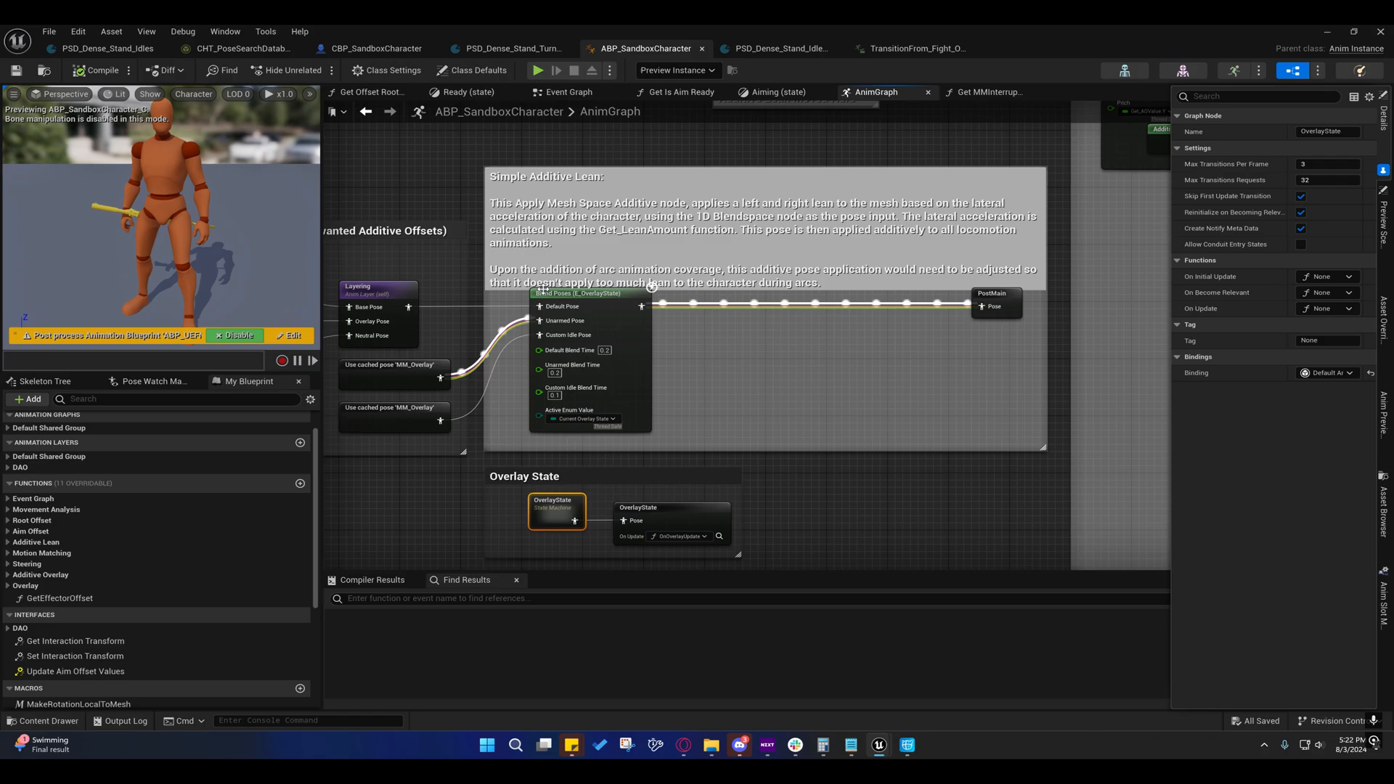
mouse_move(540, 334)
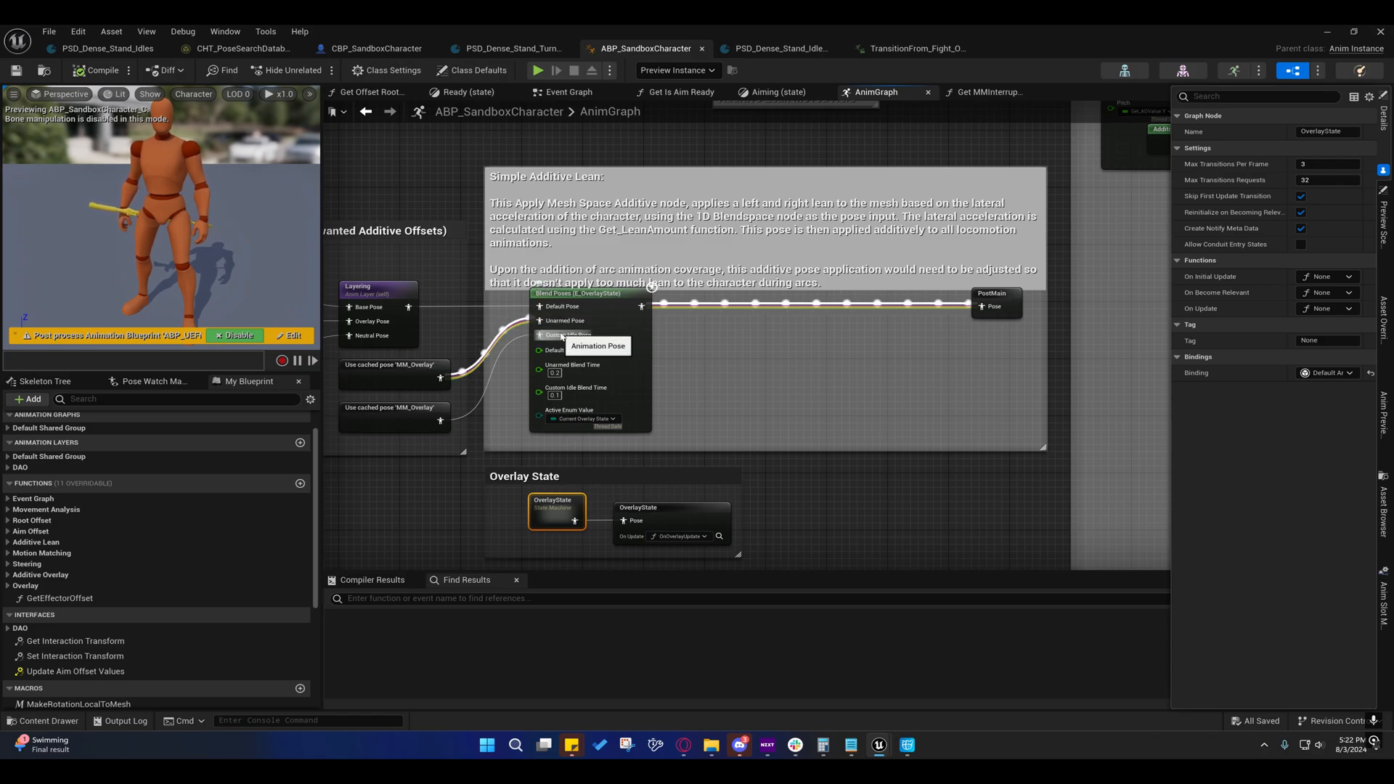
mouse_move(925, 382)
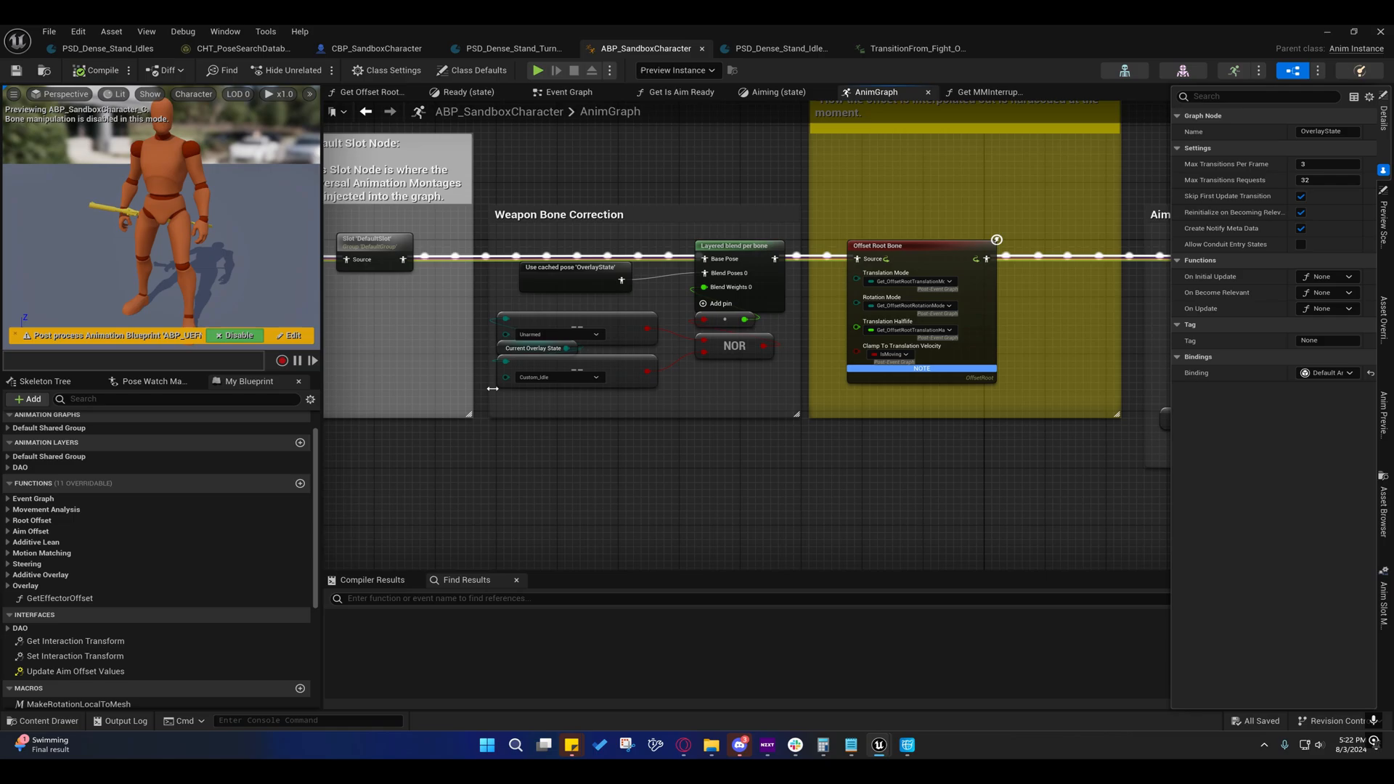
mouse_move(574, 324)
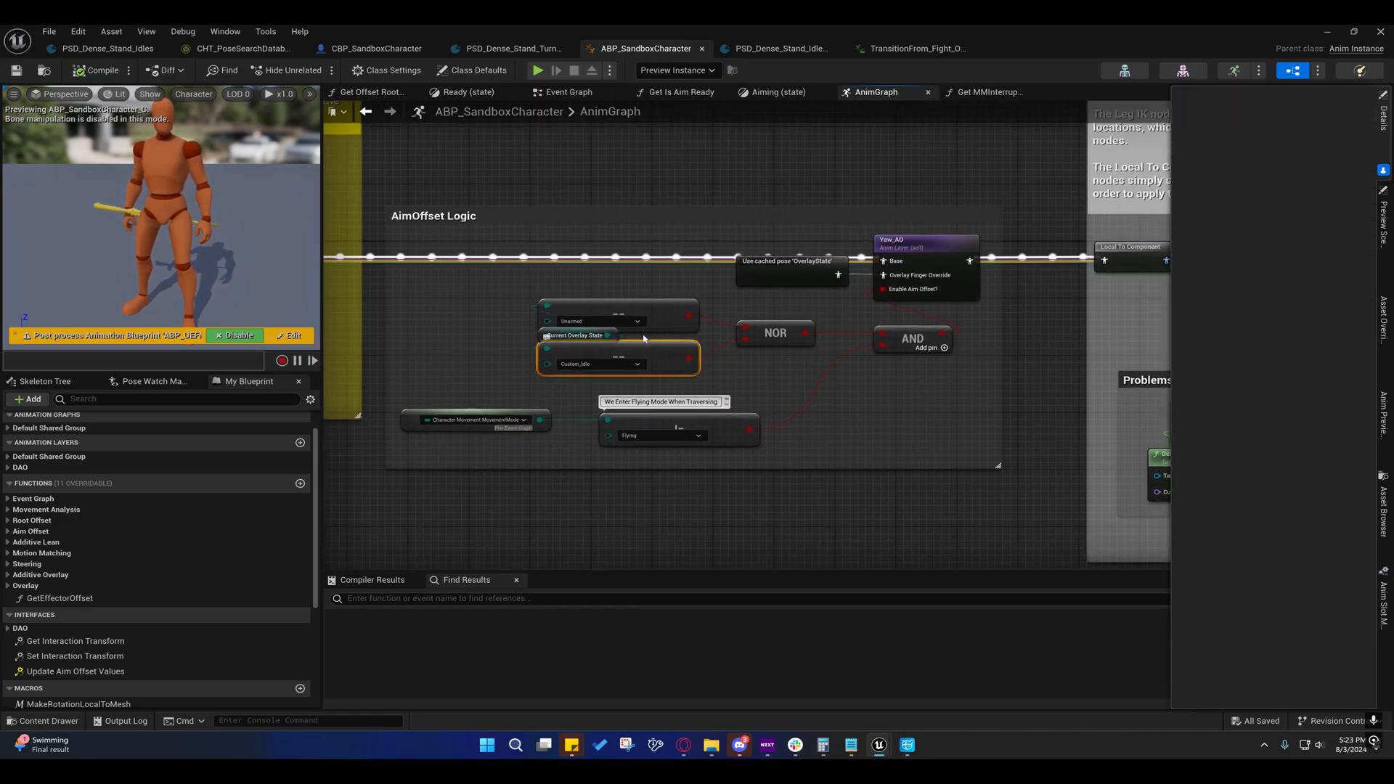
mouse_move(618, 306)
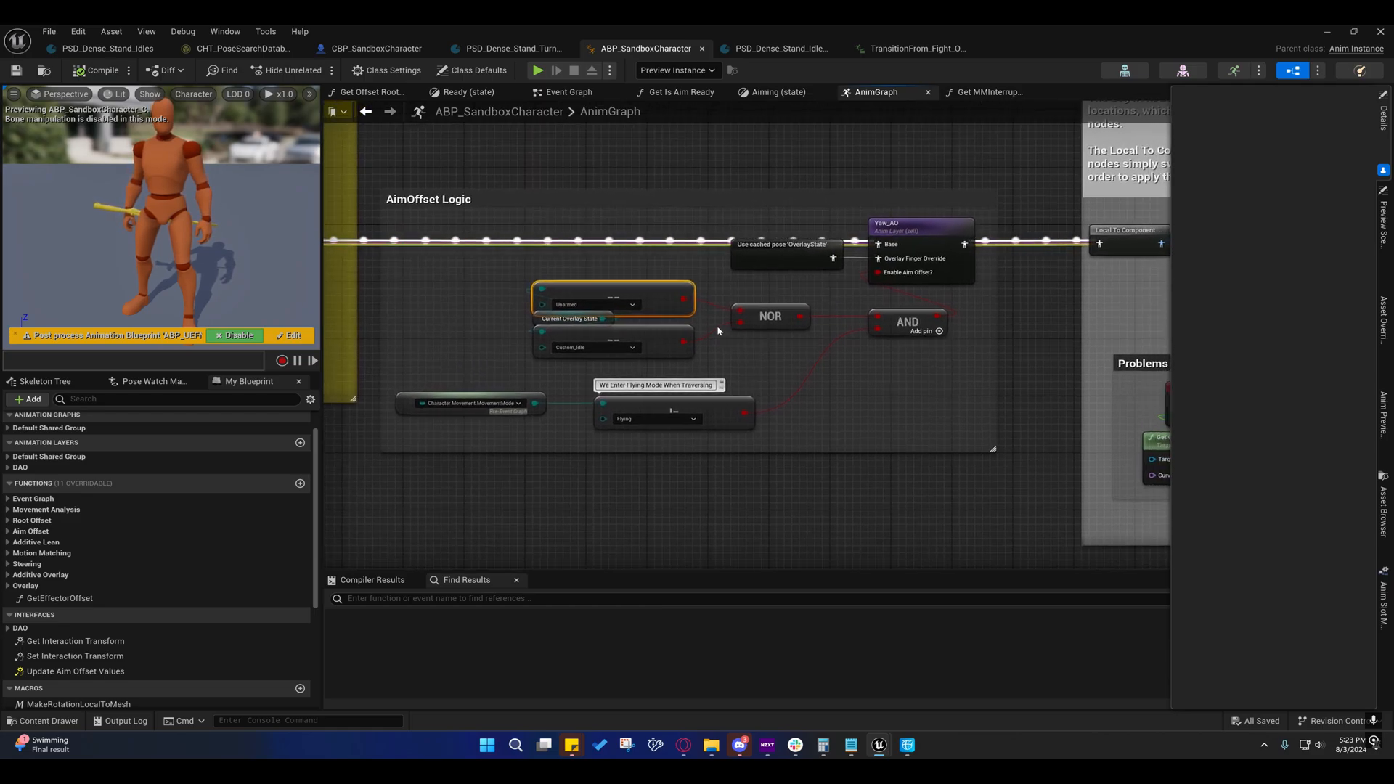
mouse_move(679, 343)
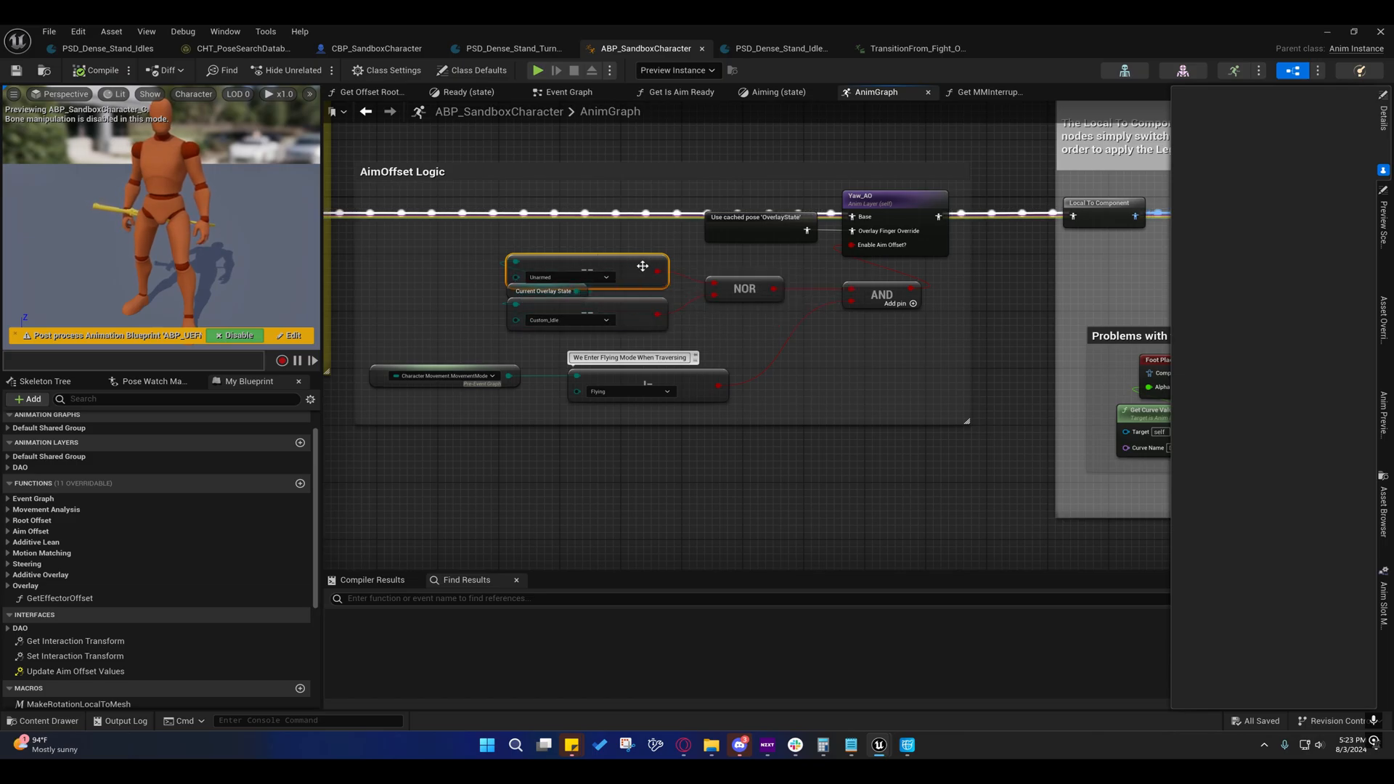
mouse_move(636, 314)
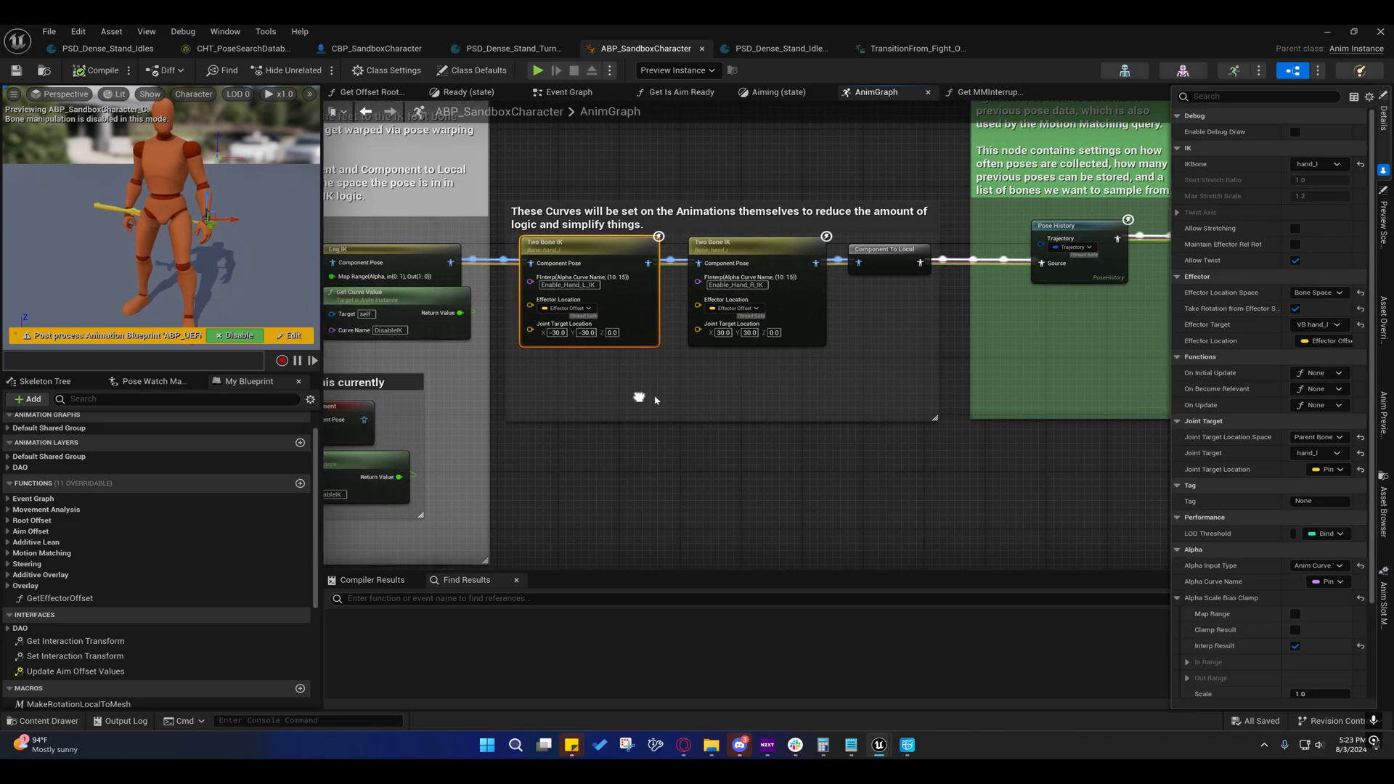
Open the OverlayState state machine from the AnimGraph to see its Ready and Aiming states.
scroll("down", 3)
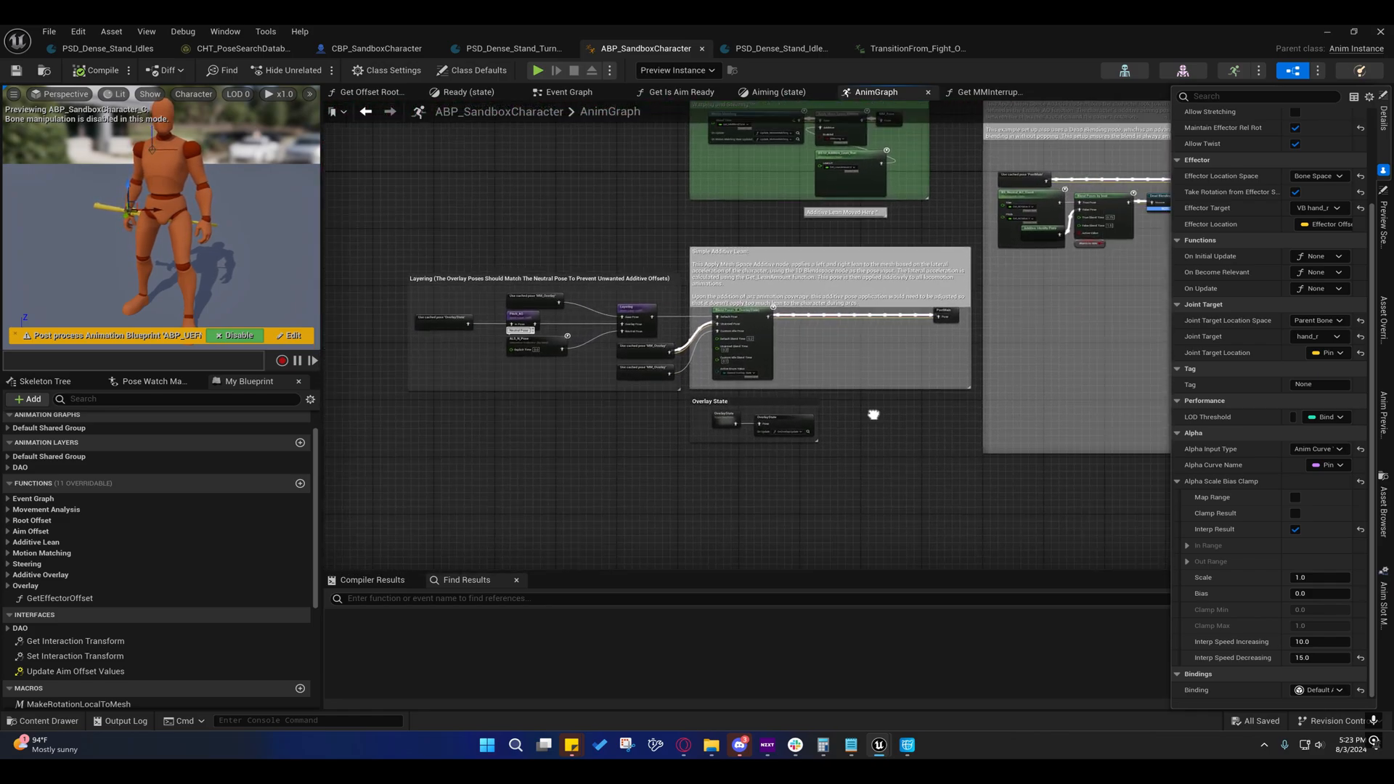
double_click(753, 423)
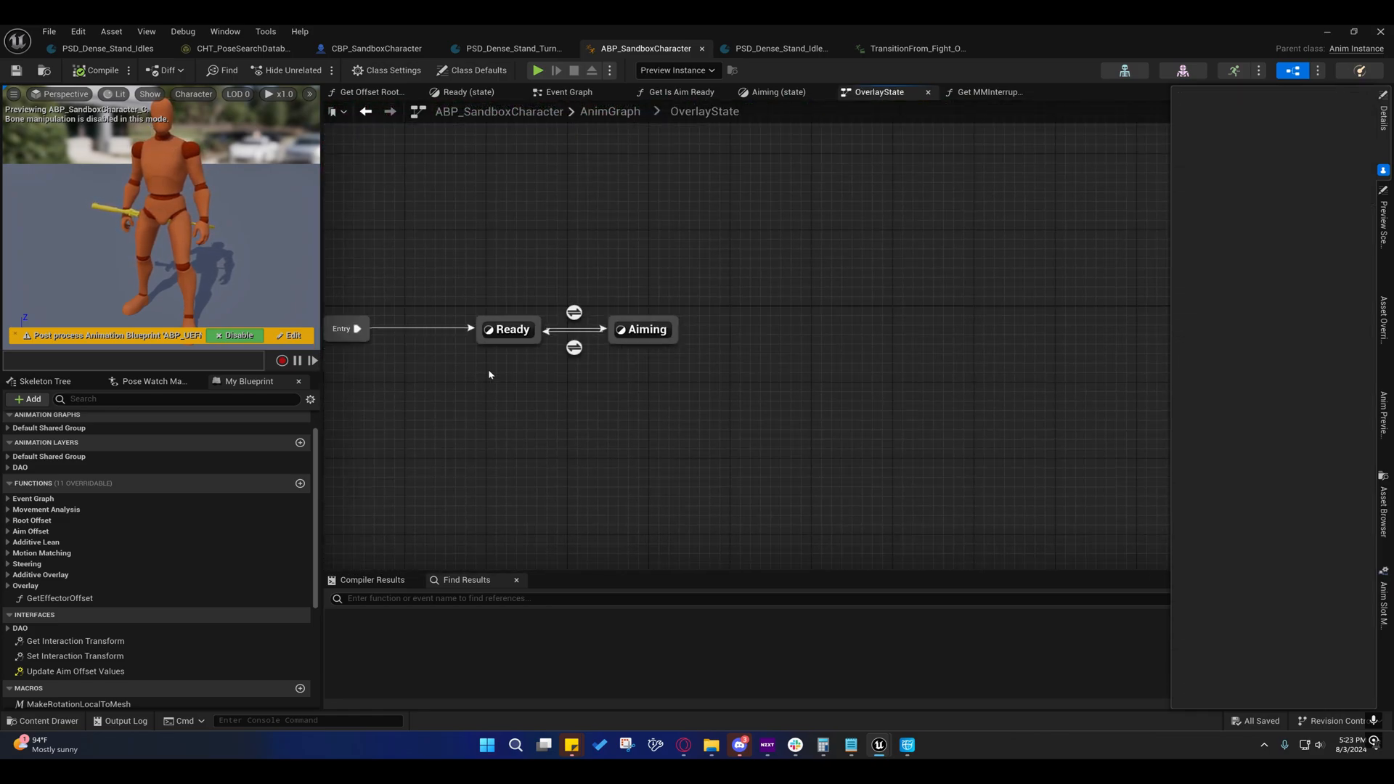
Inspect the Ready state's output pose and its OnNotAiming binding, then return to OverlayState.
double_click(508, 330)
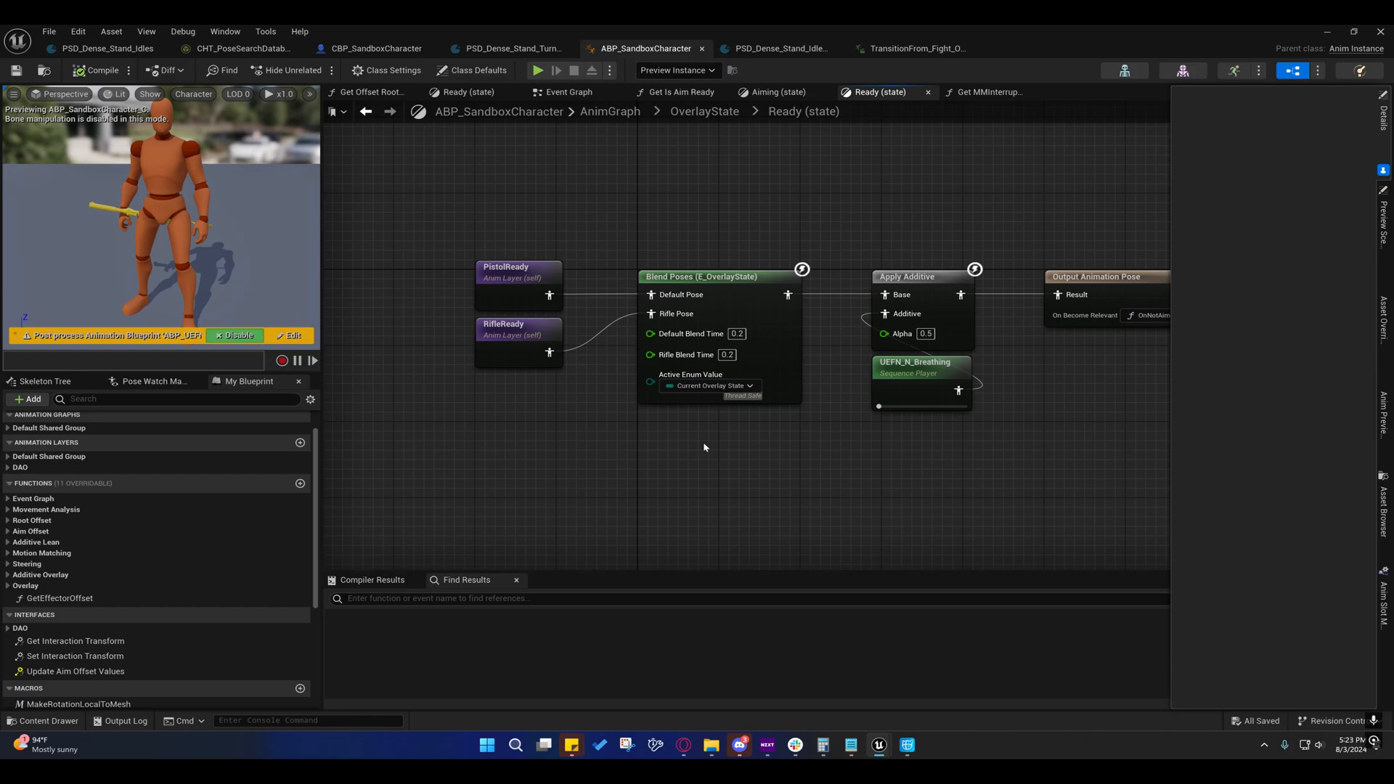
left_click(1104, 275)
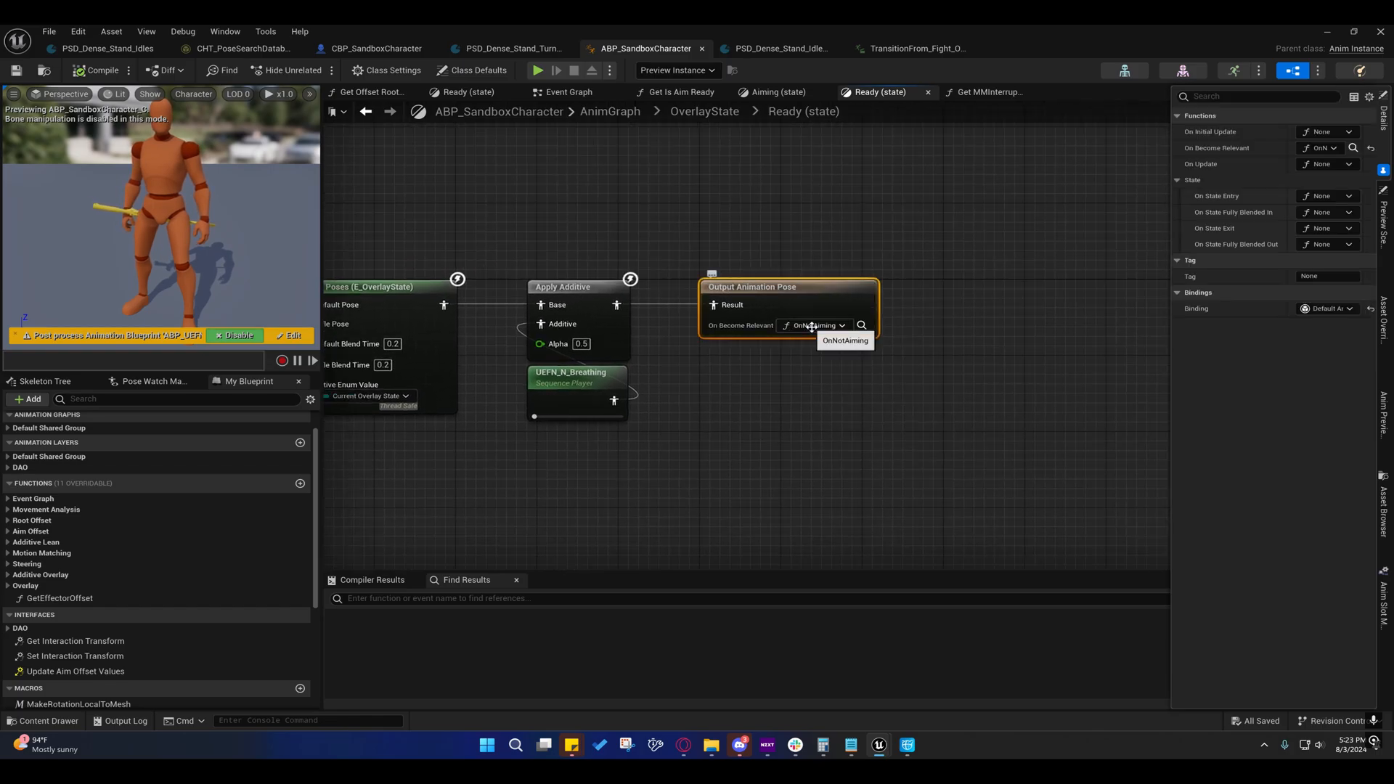
left_click(842, 339)
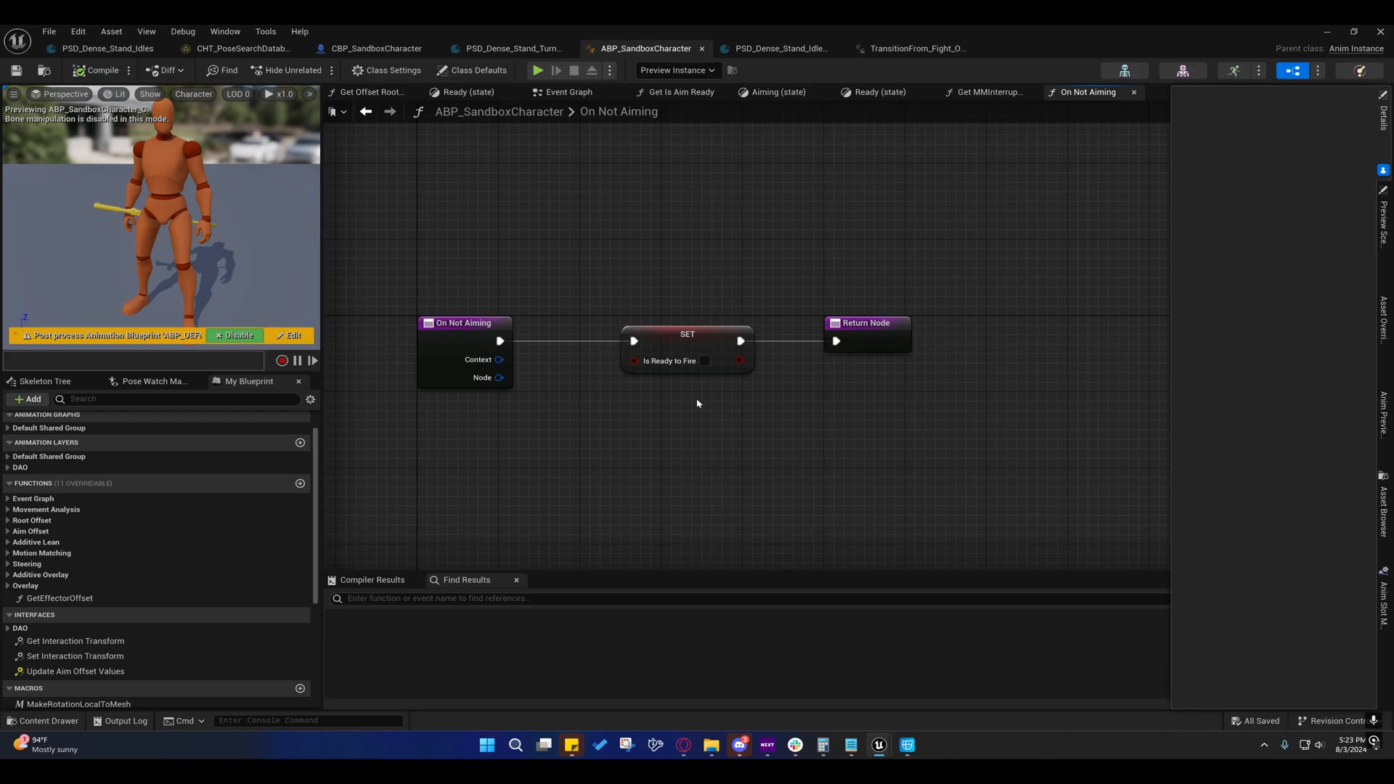
left_click(878, 91)
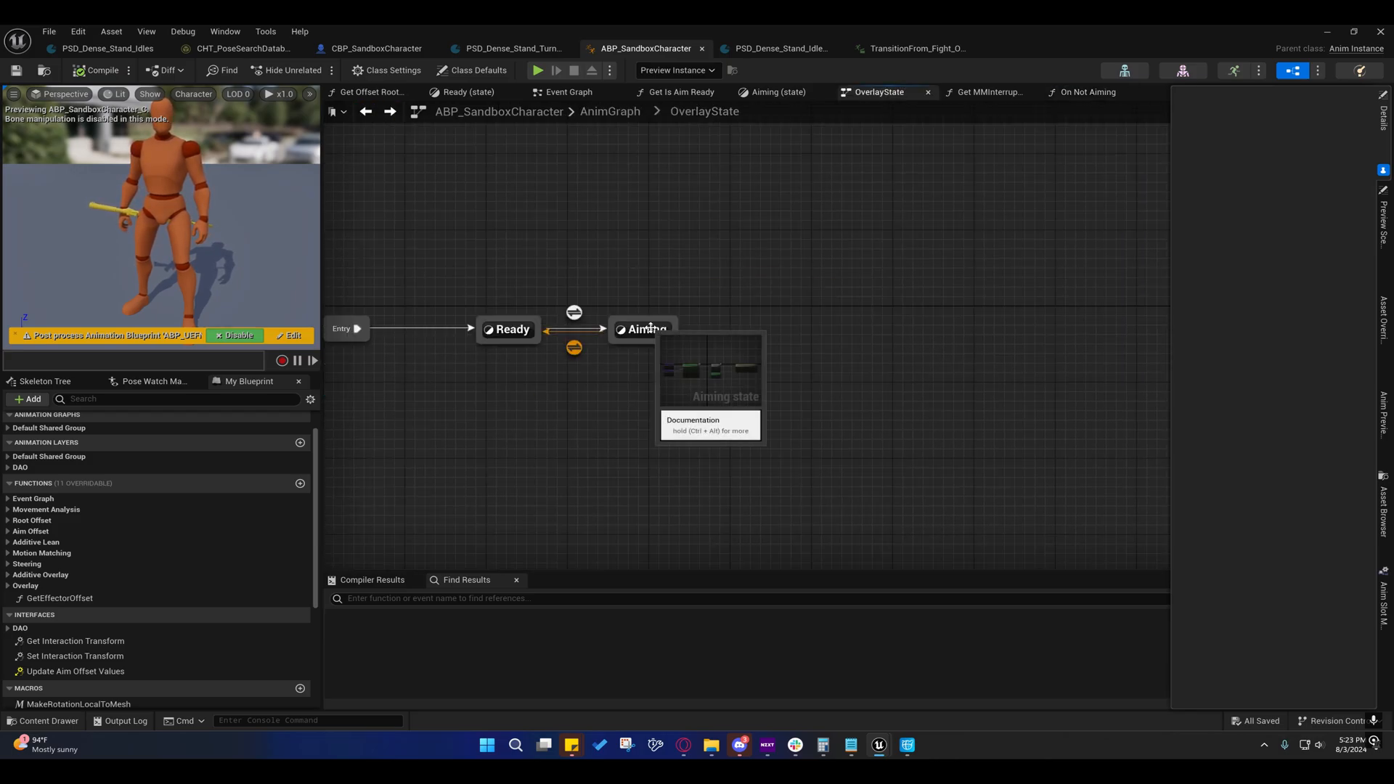
Inspect the Aiming state's layer blend and its On Not Aiming function that sets Is Ready to Fire.
double_click(642, 328)
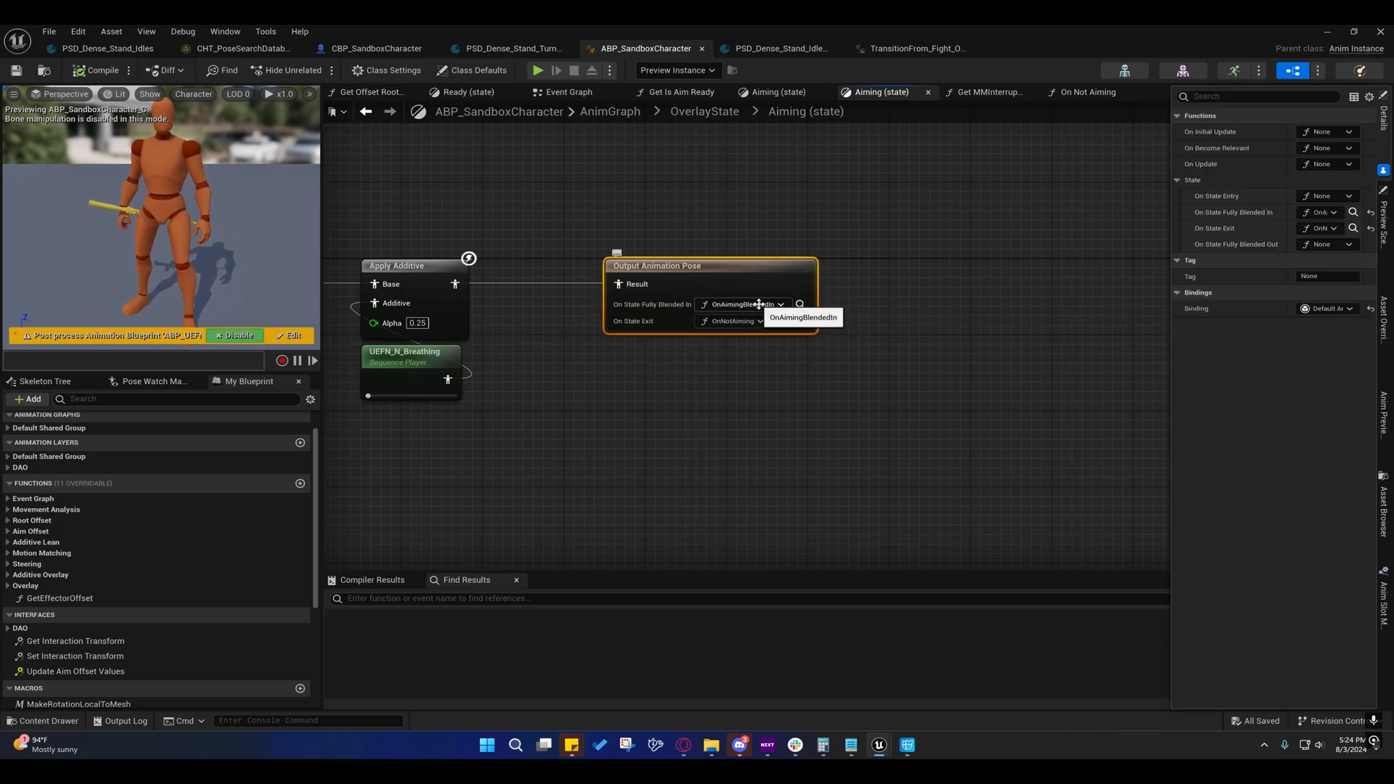
left_click(798, 304)
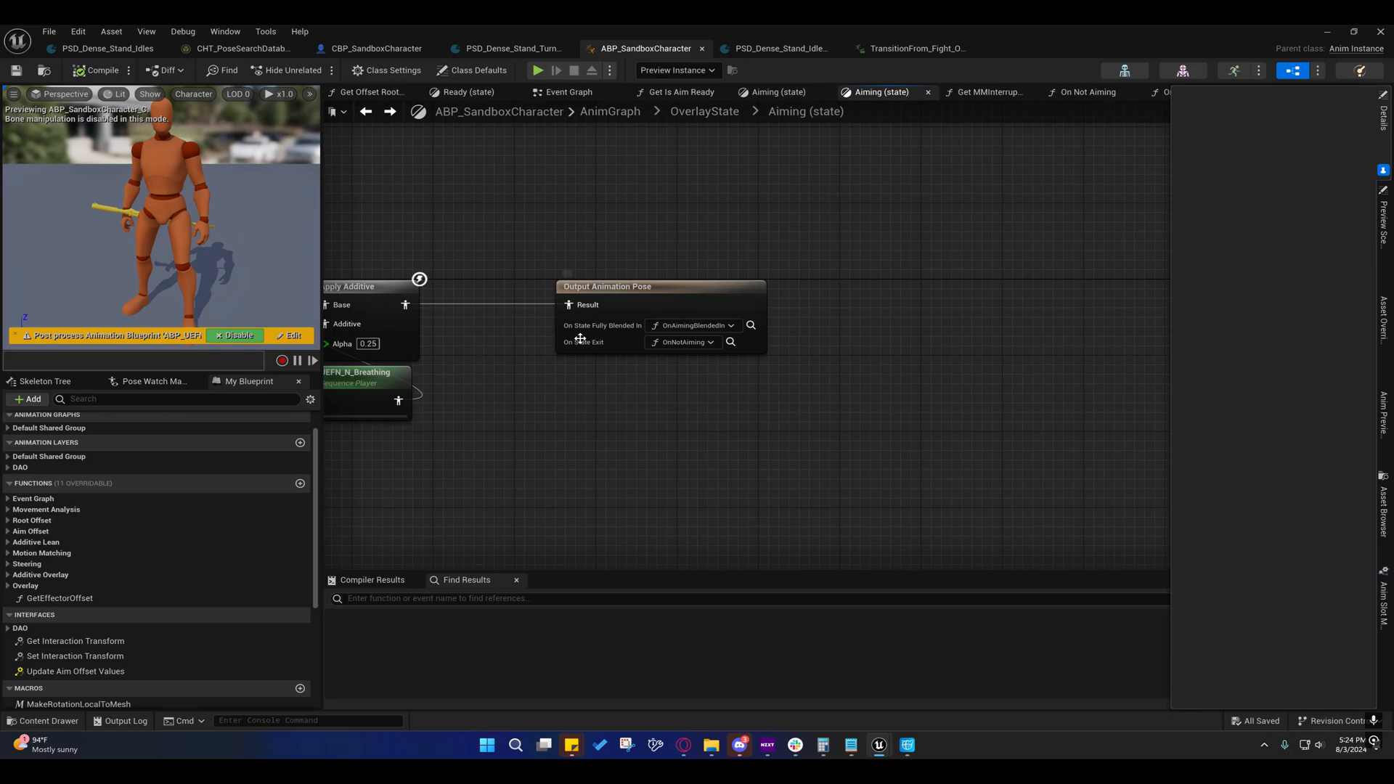
mouse_move(730, 343)
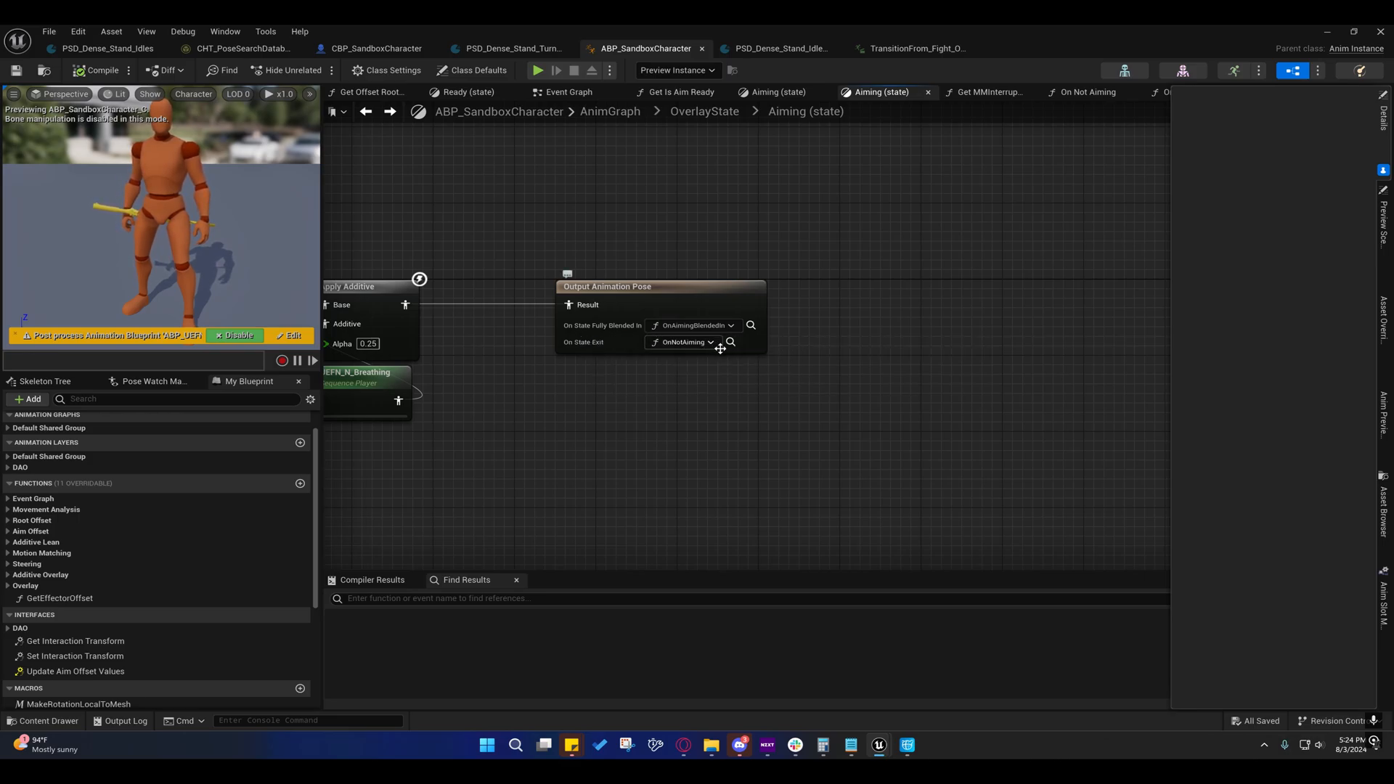
mouse_move(412, 213)
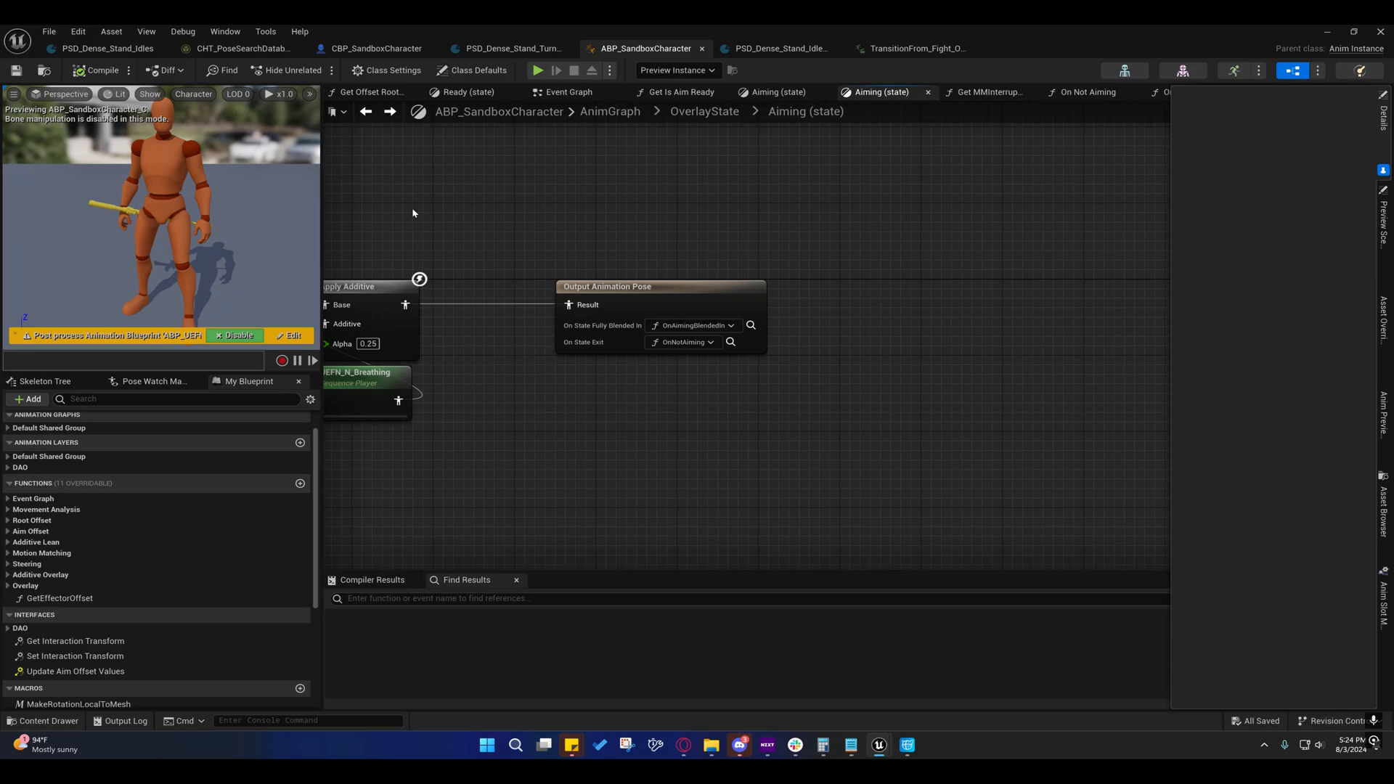
left_click(1086, 91)
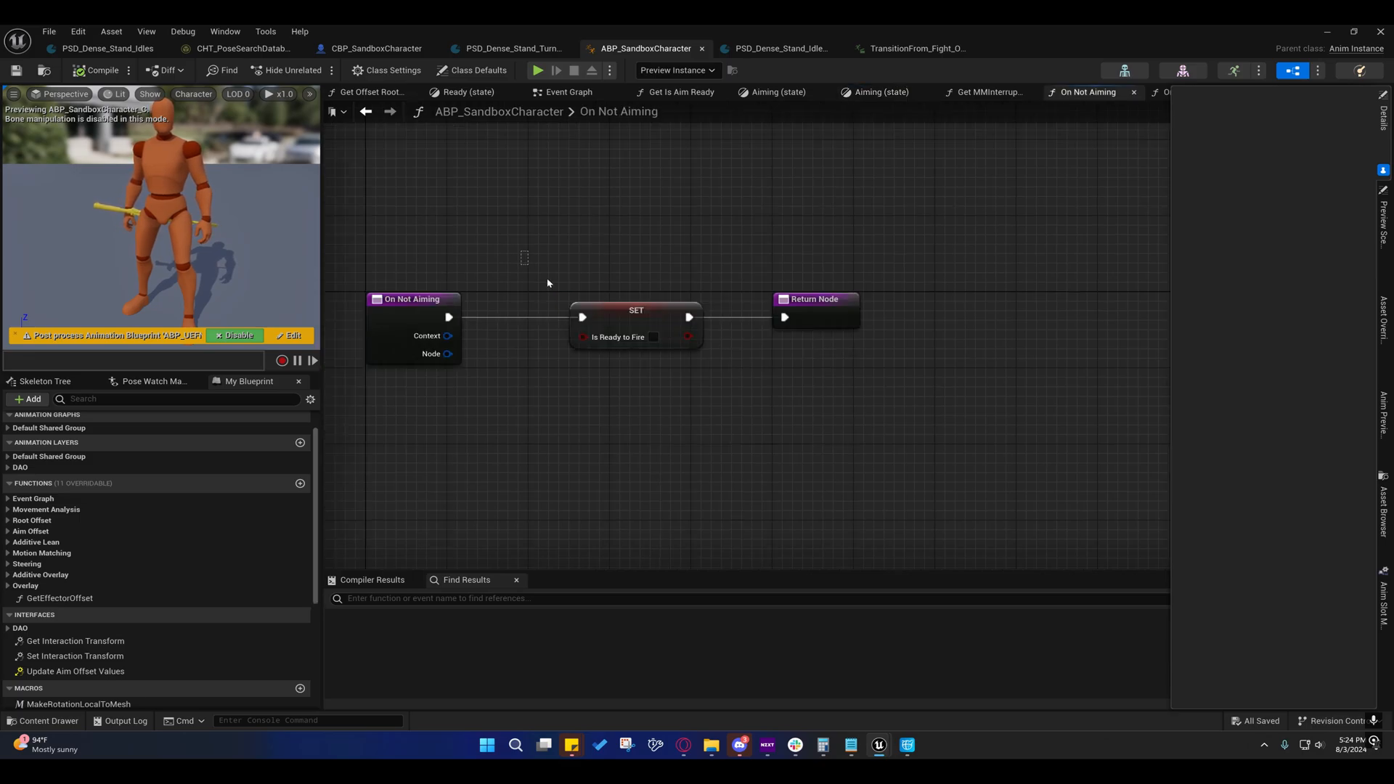
left_click(659, 222)
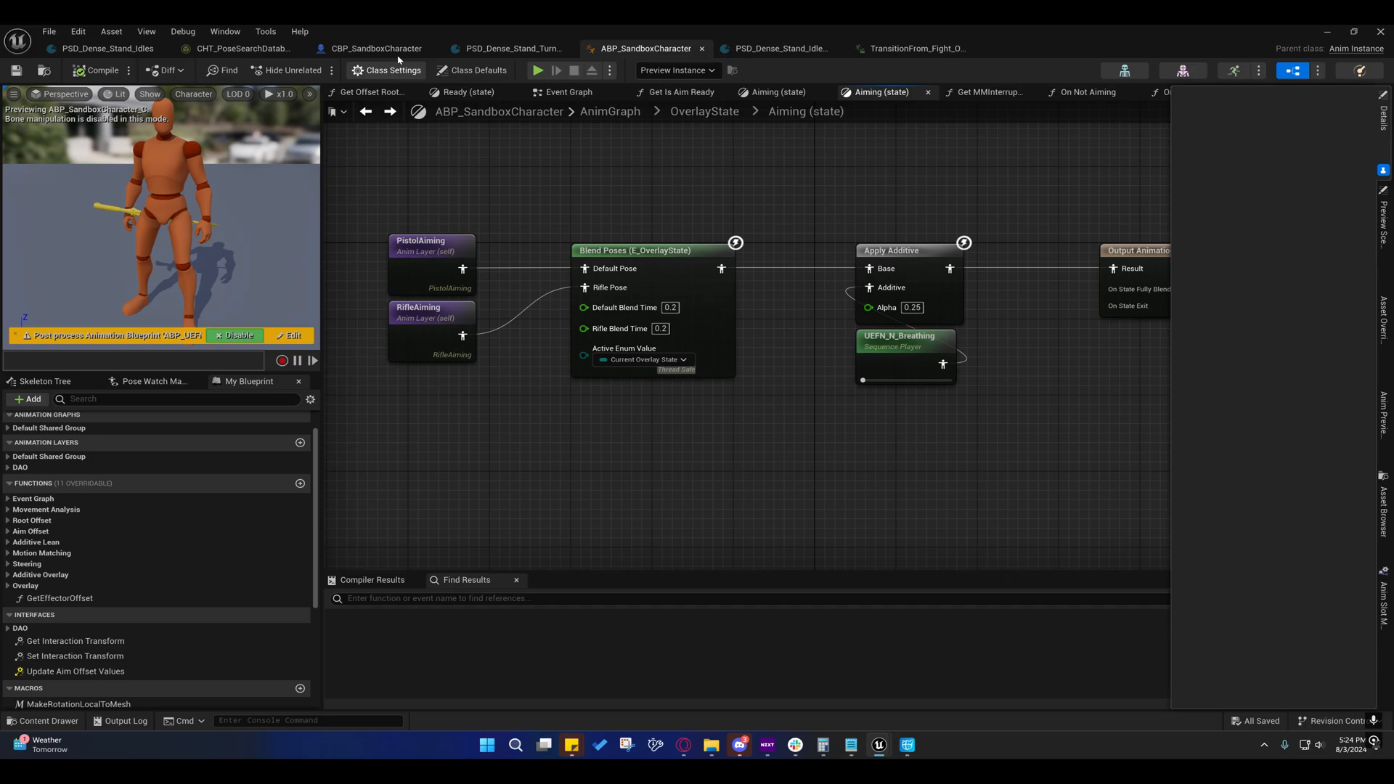
mouse_move(510, 48)
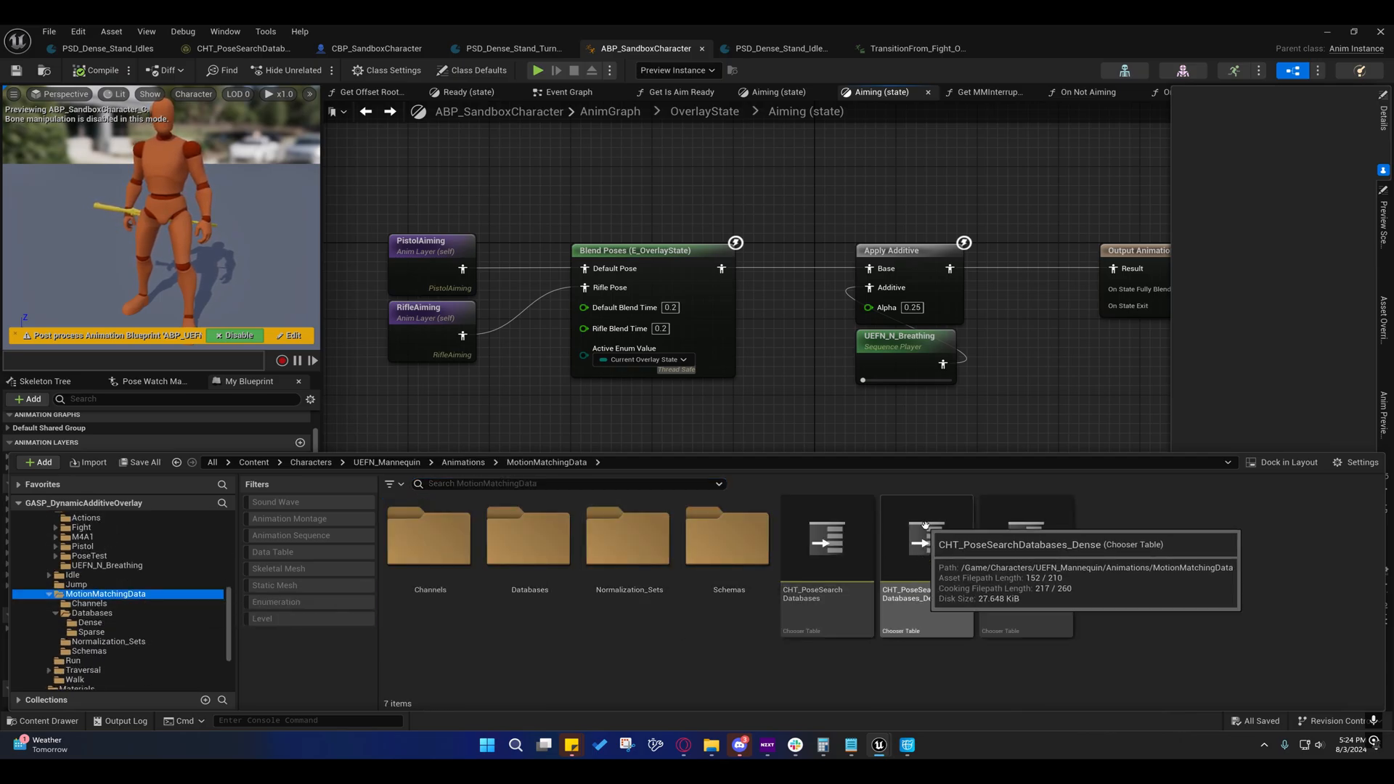
Open the CHT_PoseSearchDatabases_Dense chooser table from MotionMatchingData.
double_click(925, 541)
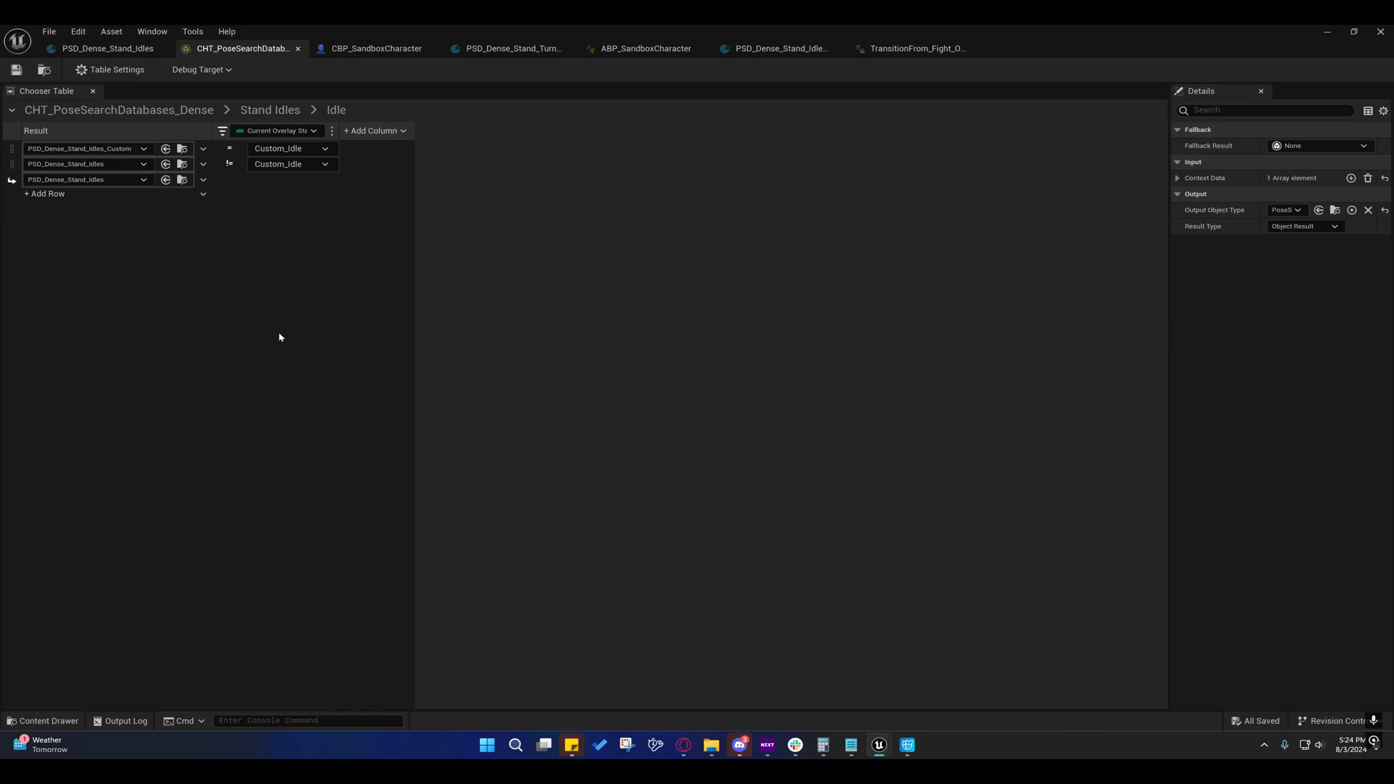
Browse Stand Idles > Idle rows and examine the Custom_Idle overlay condition choosing PSD_Dense_Stand_Idles_Custom.
left_click(117, 109)
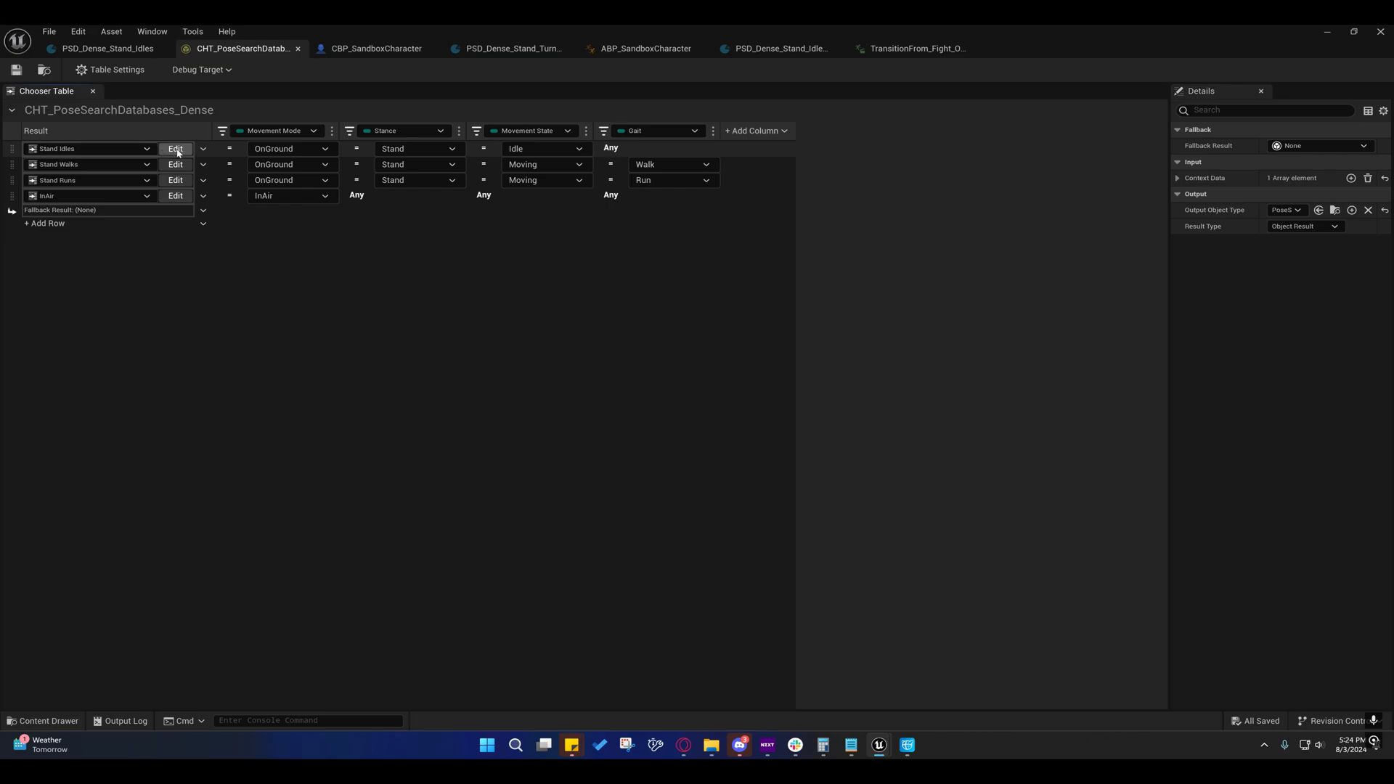
left_click(175, 148)
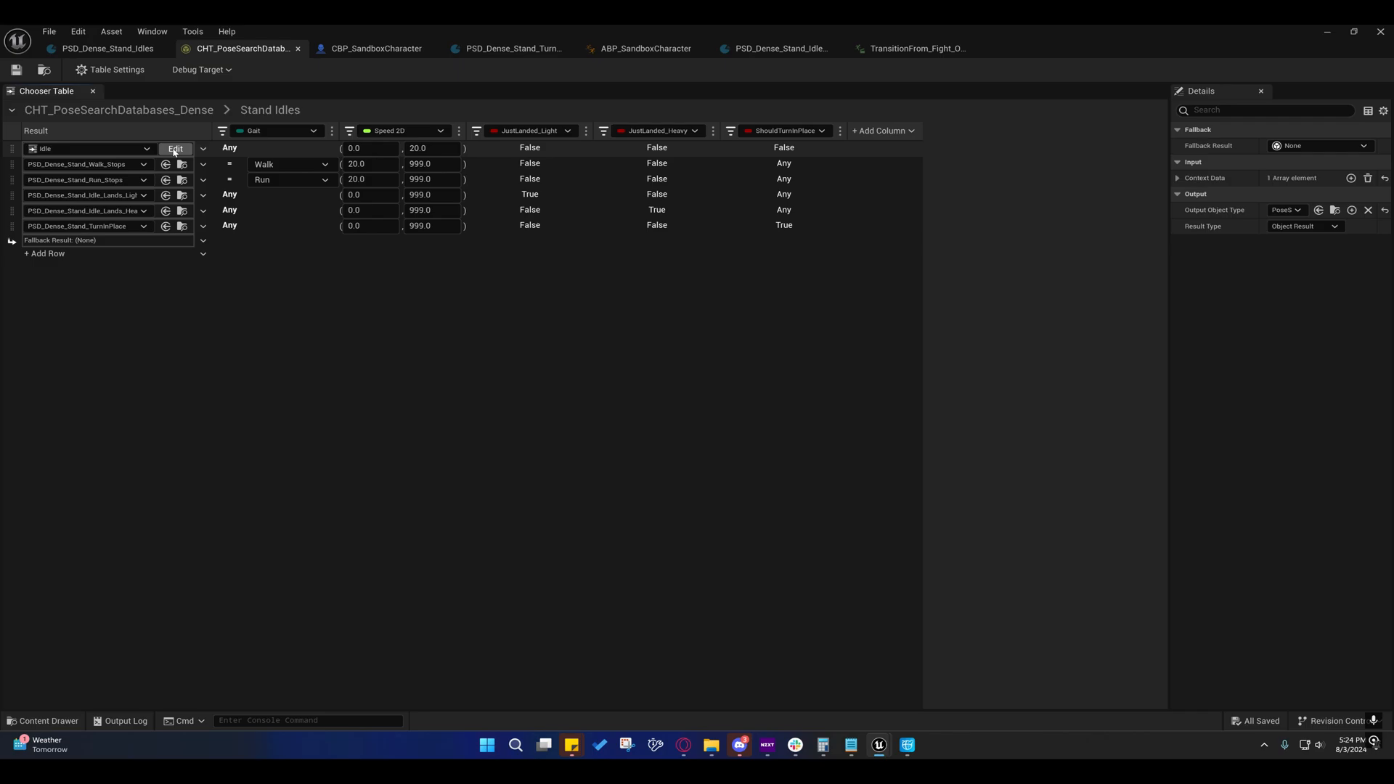
left_click(174, 148)
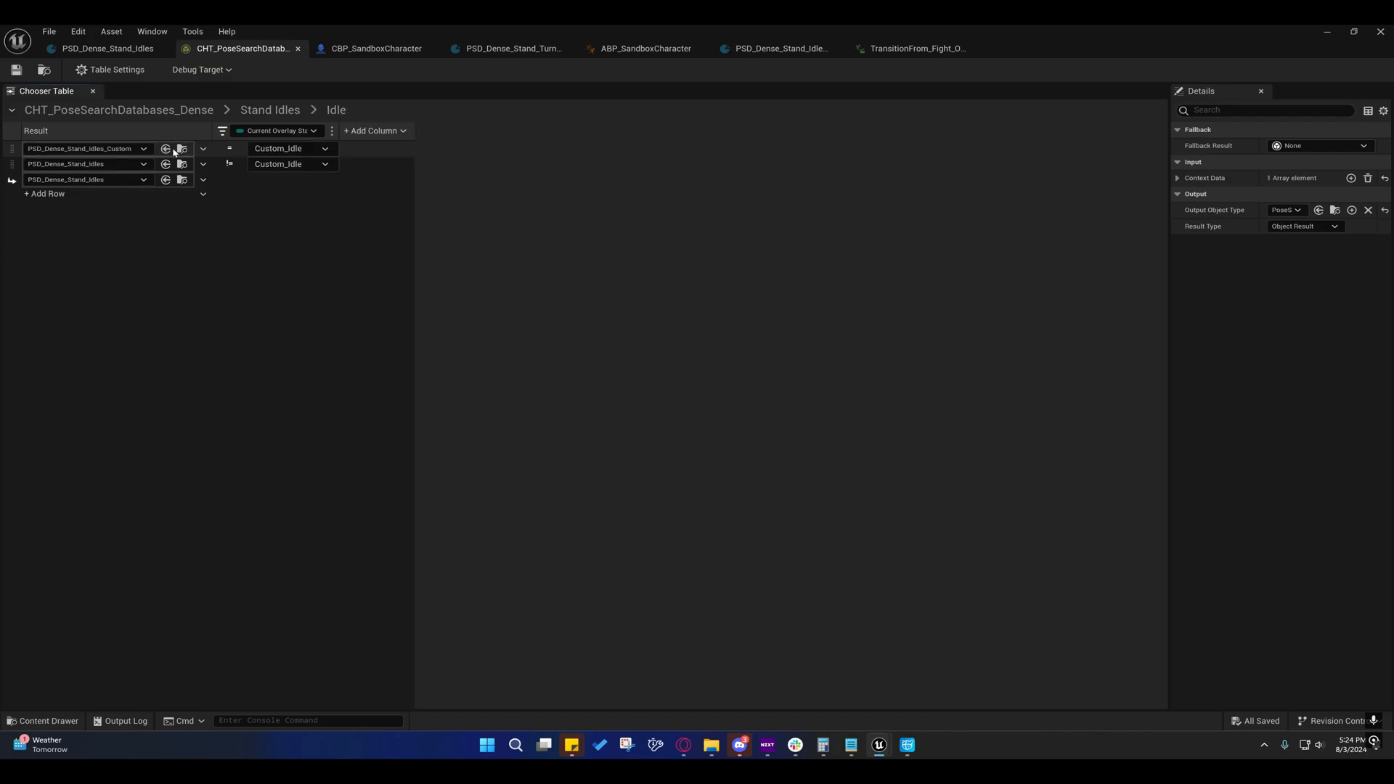
mouse_move(143, 175)
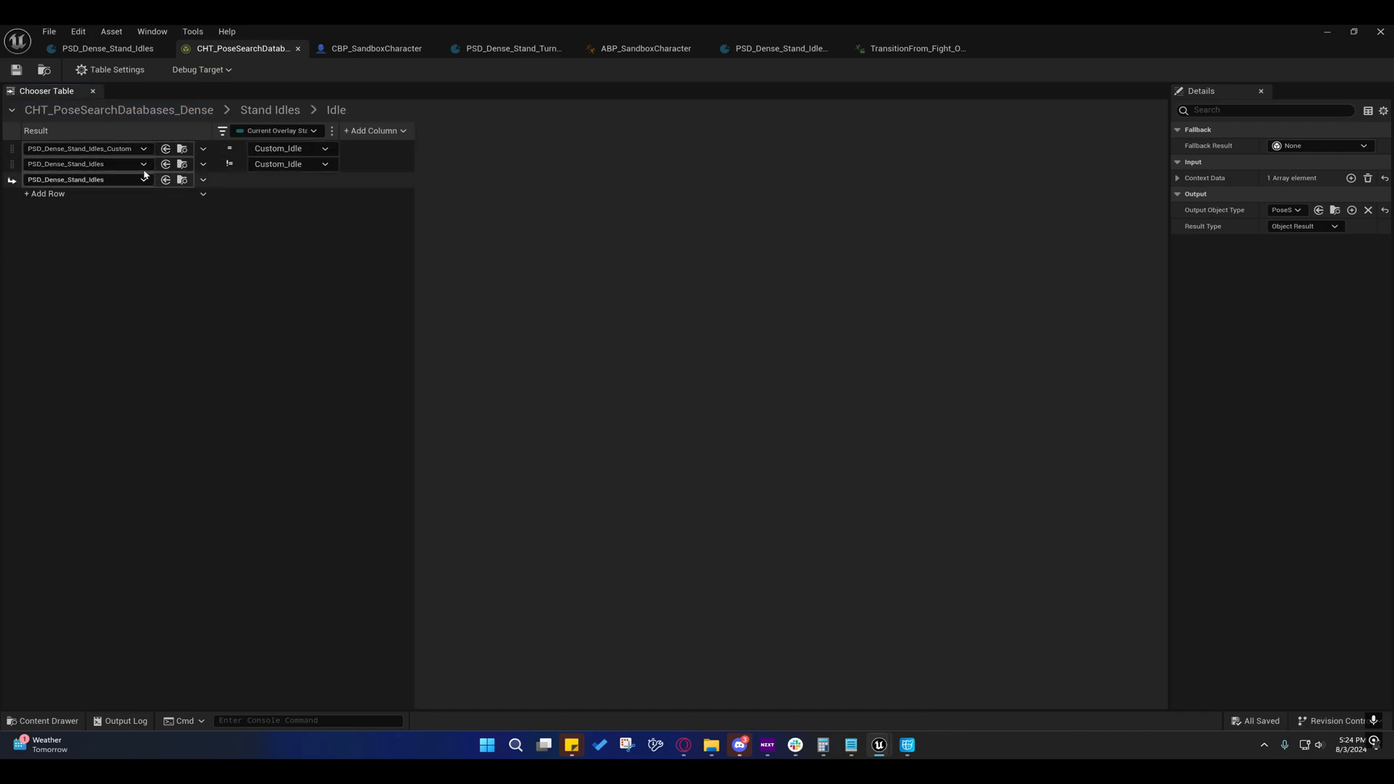
mouse_move(84, 148)
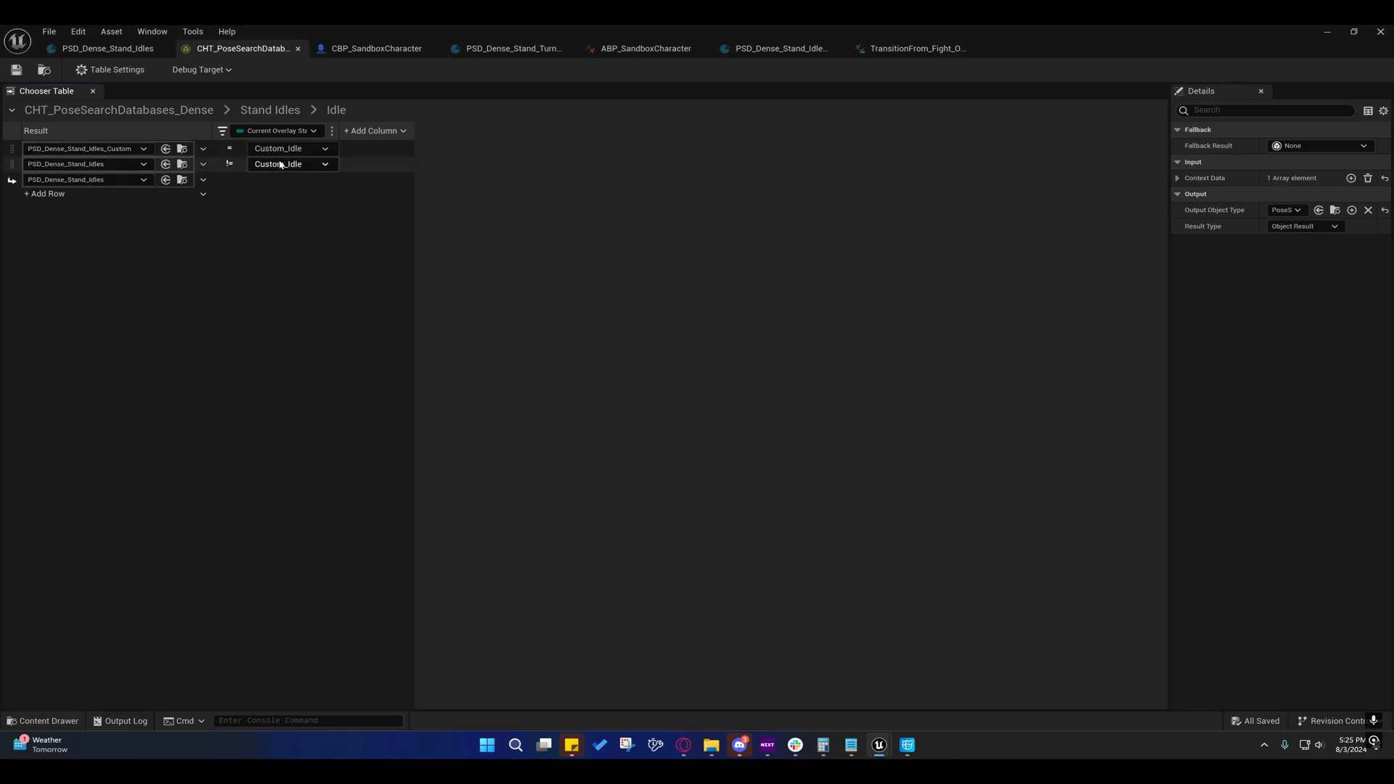
left_click(230, 164)
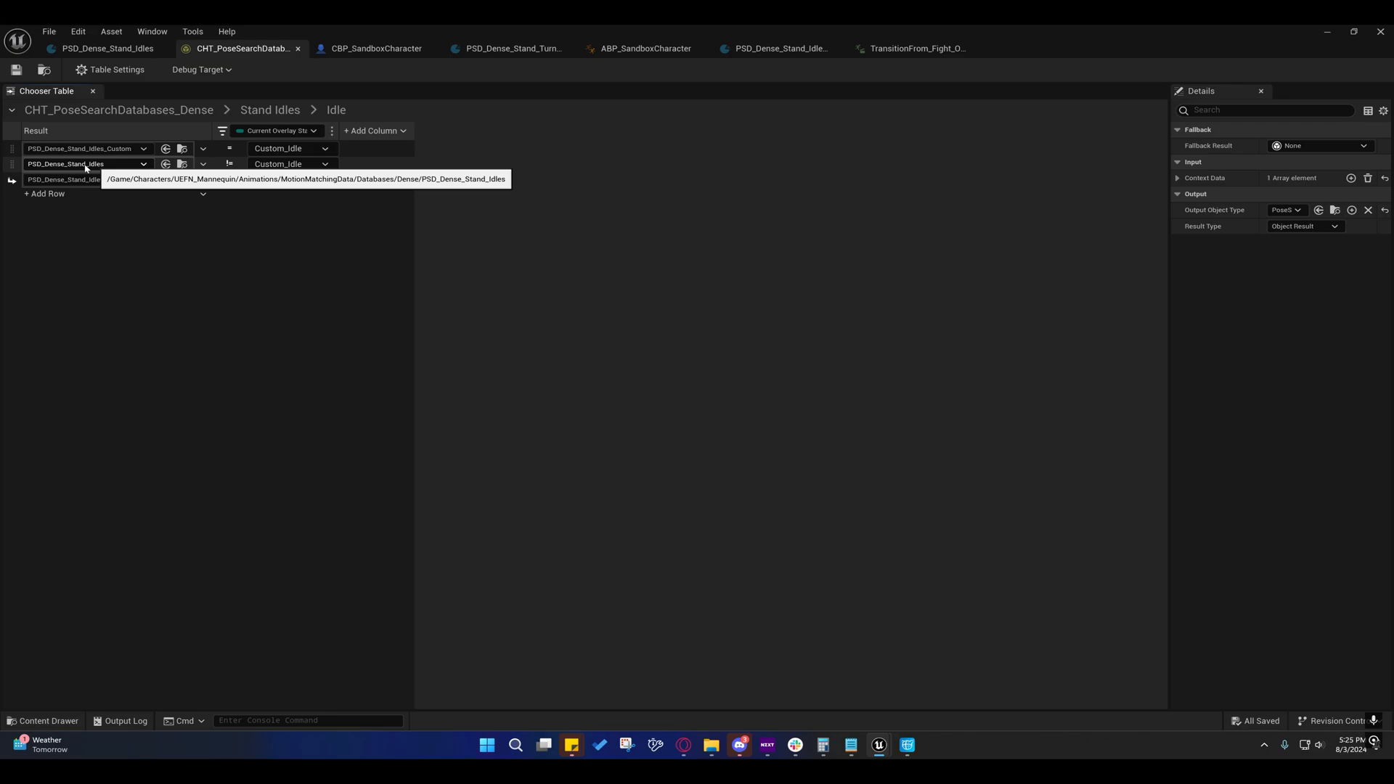
mouse_move(86, 179)
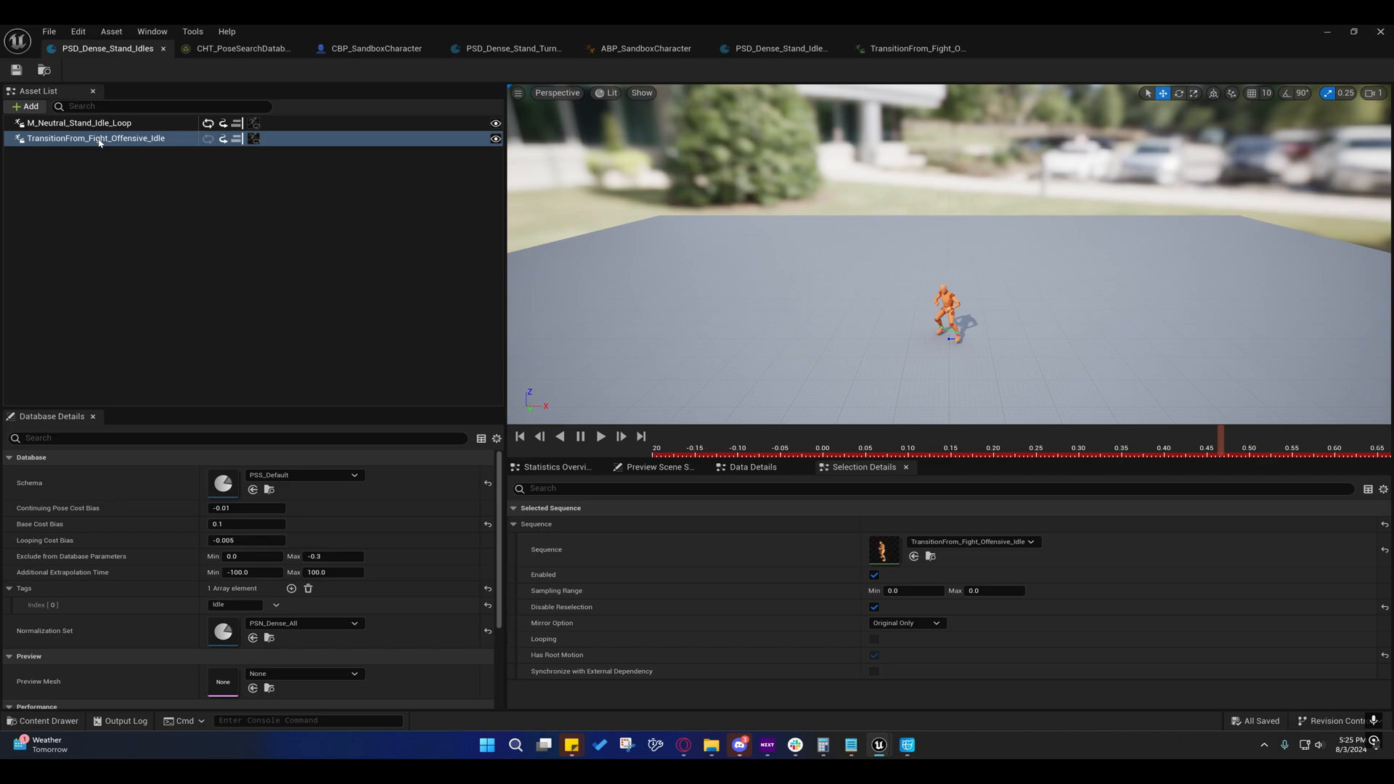
mouse_move(118, 145)
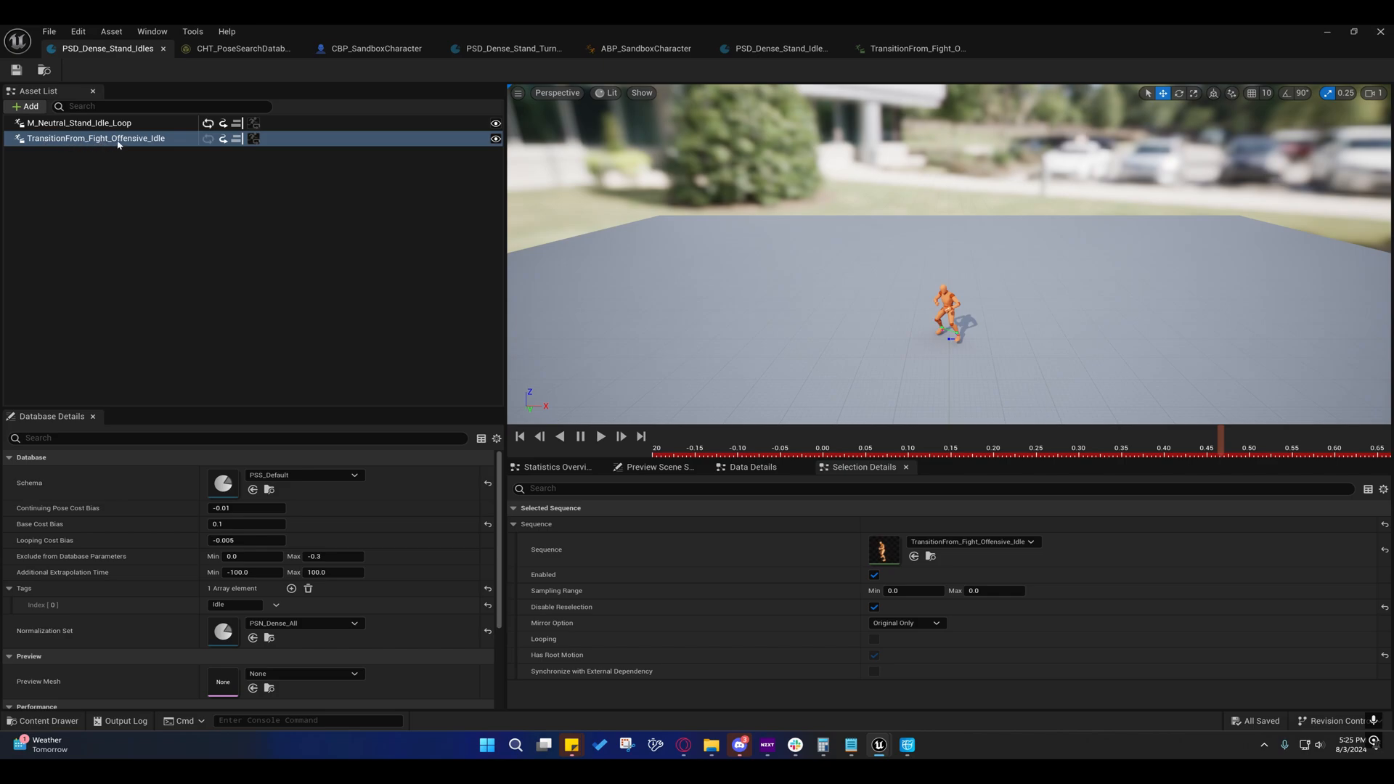
mouse_move(258, 103)
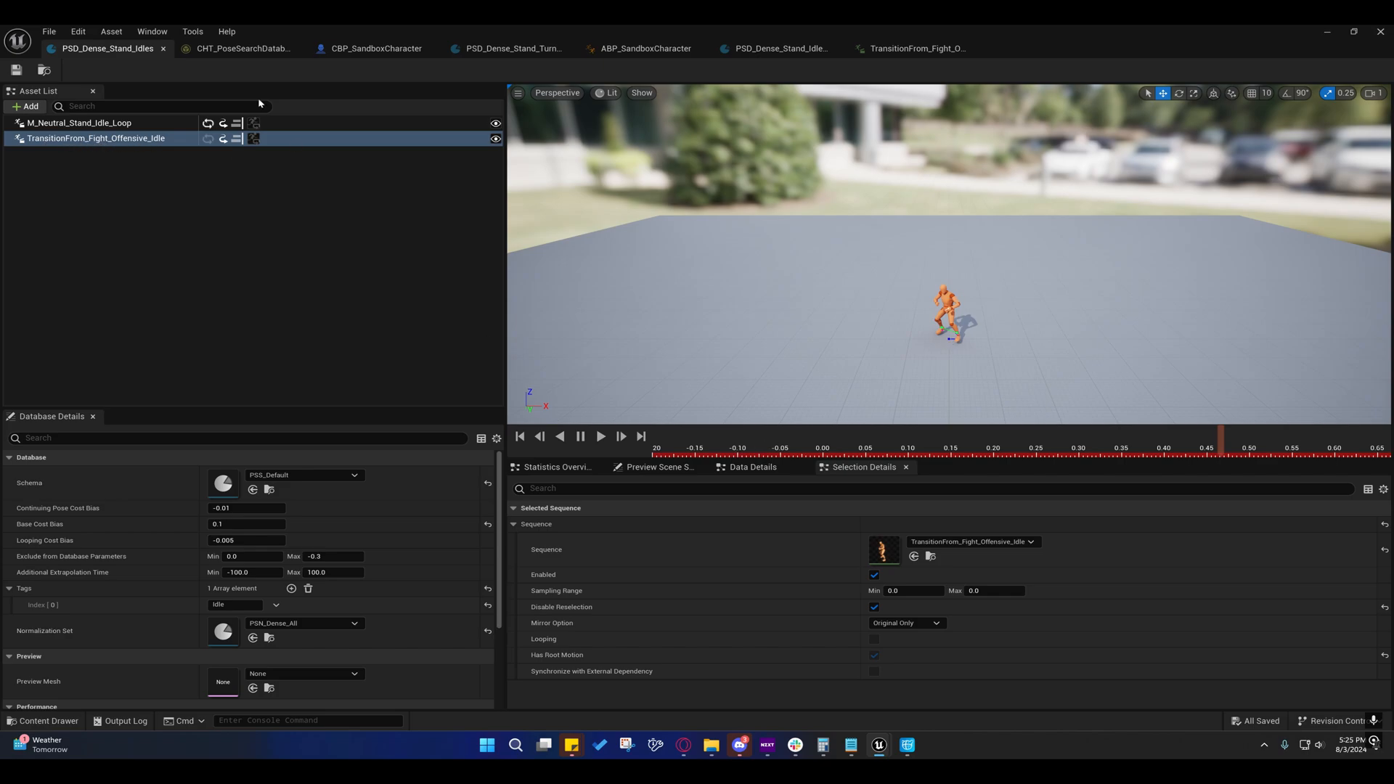
mouse_move(243, 48)
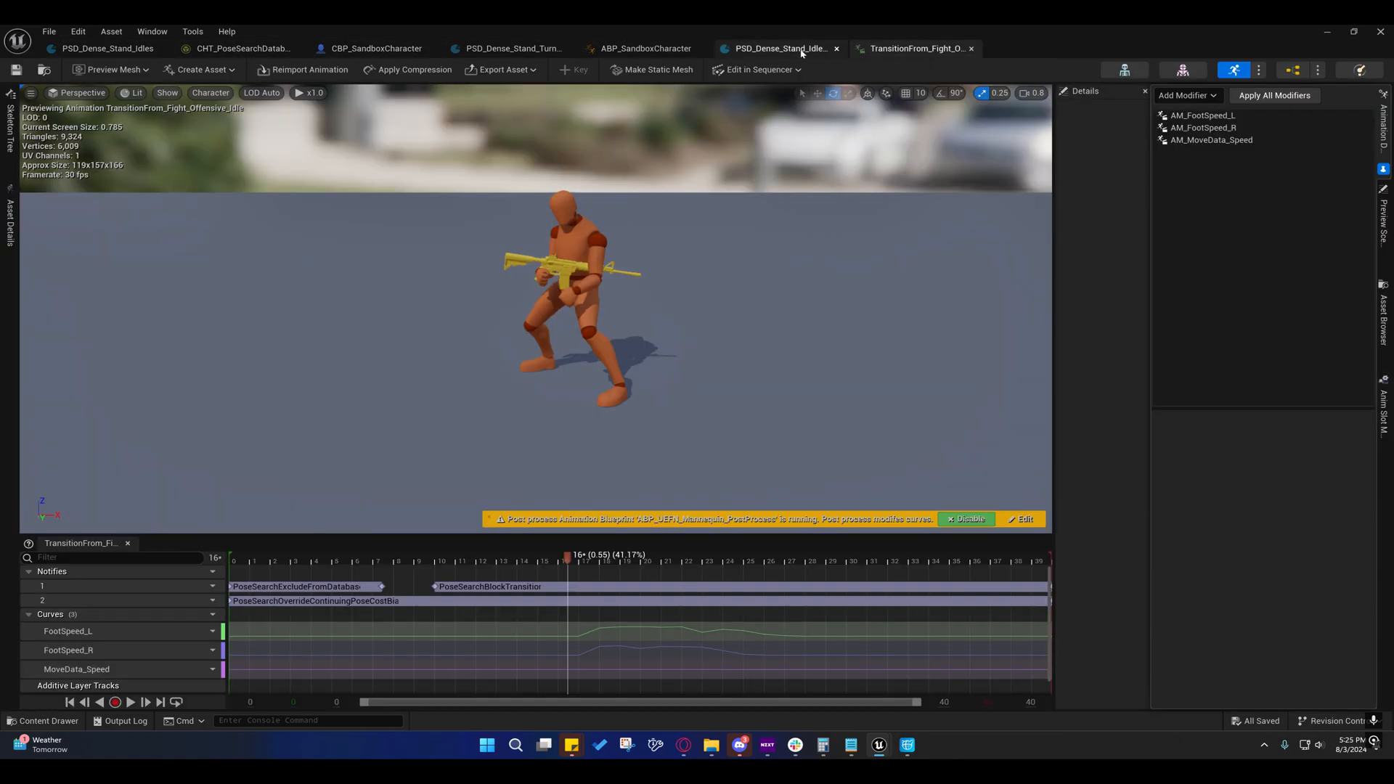
Open TransitionTo_Fight_Offensive_Idle from the second PSD_Dense_Stand_Idles database.
left_click(375, 48)
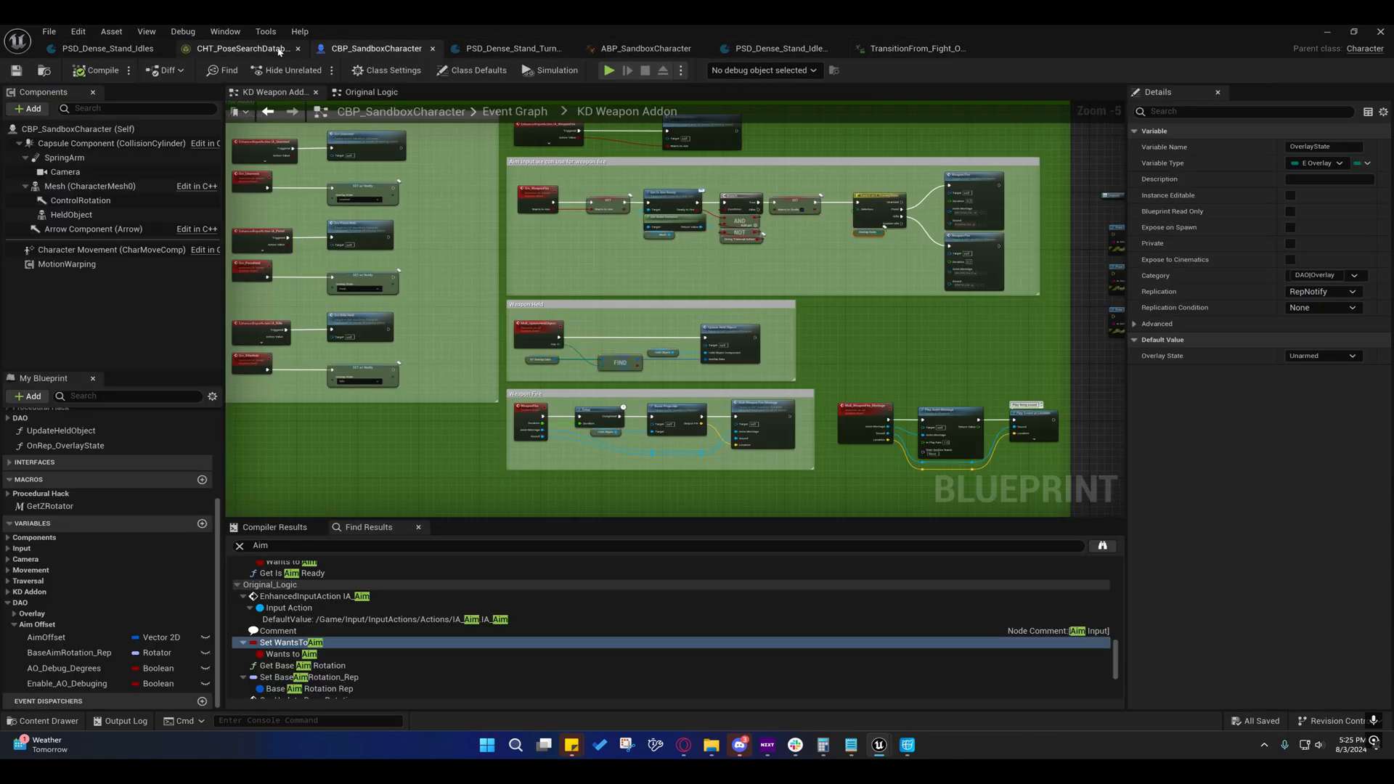
left_click(239, 48)
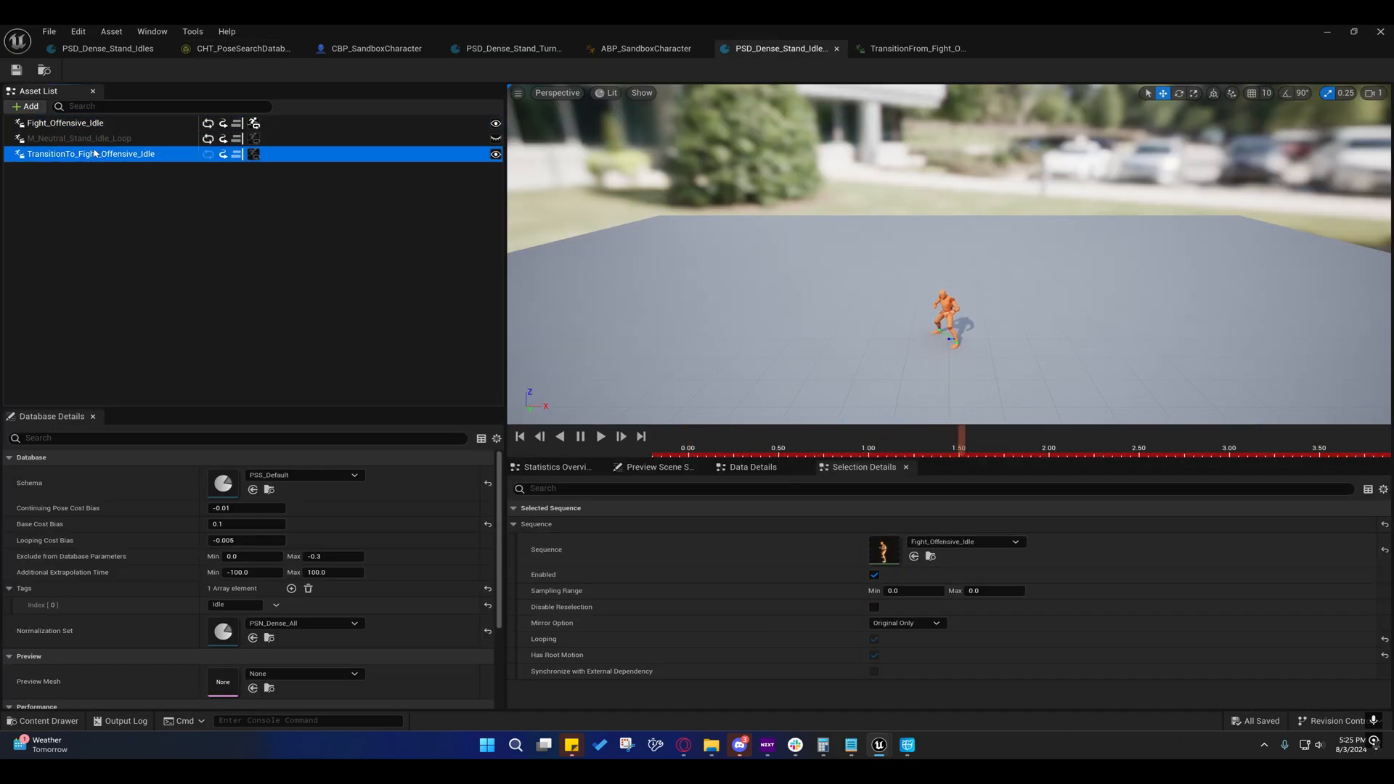
left_click(90, 152)
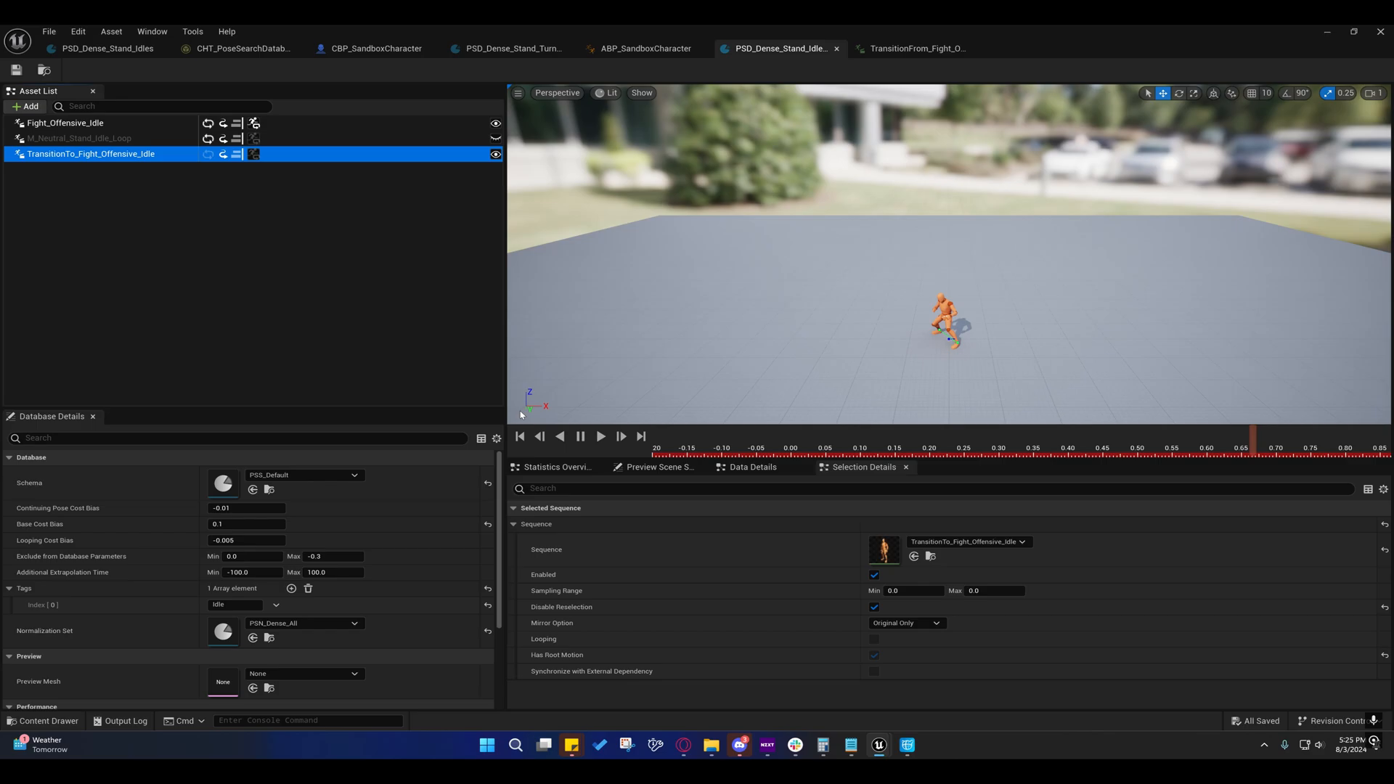
double_click(90, 154)
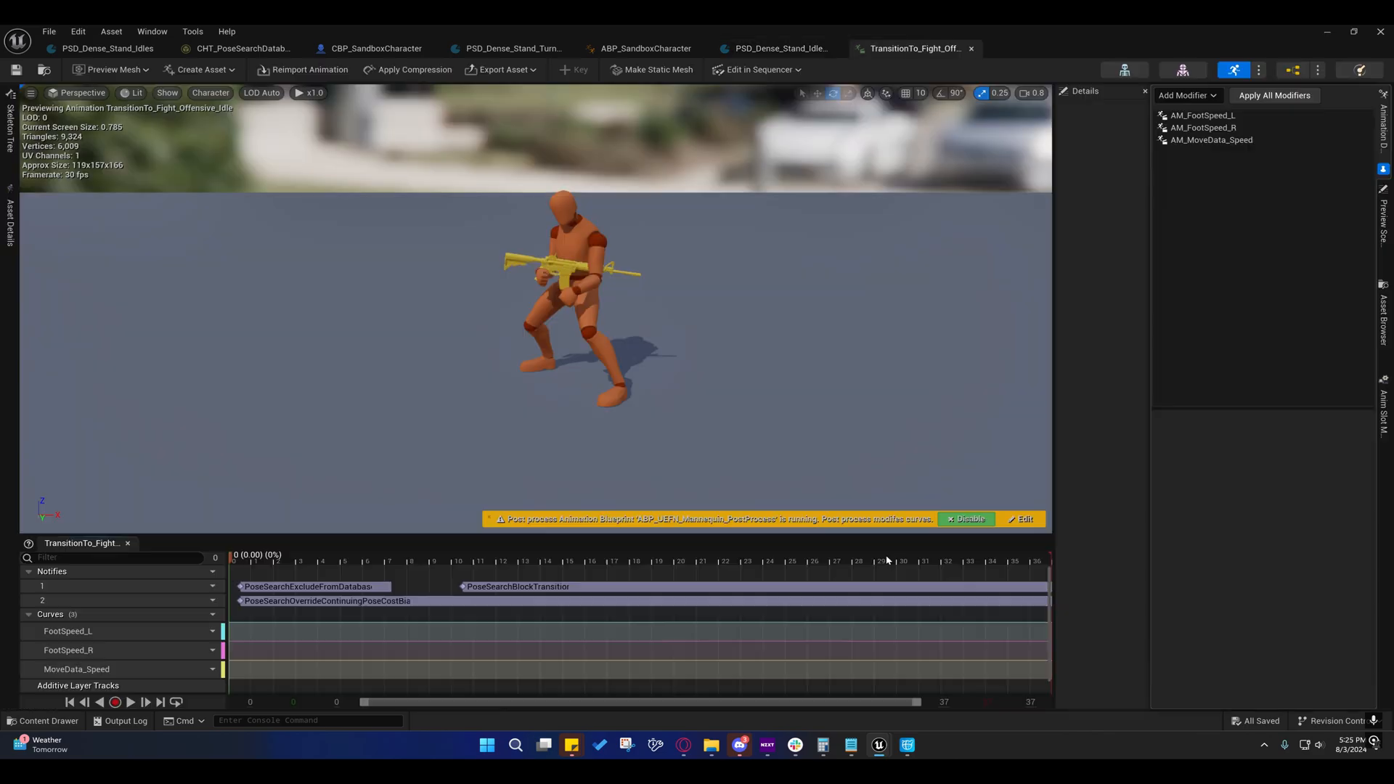
Scrub the preview around frames 7-8 and examine the PoseSearchExcludeFromDatabase notify and track options.
left_click(250, 561)
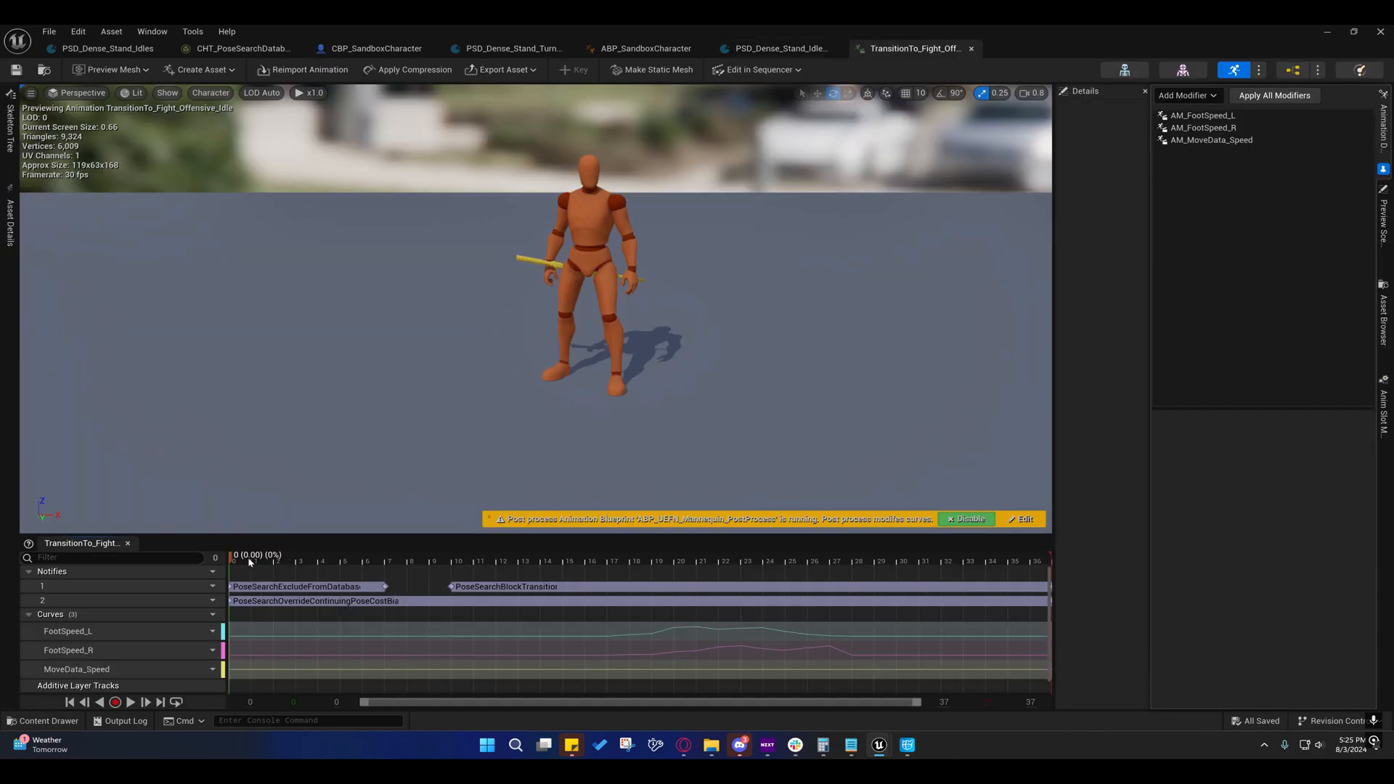
left_click(549, 560)
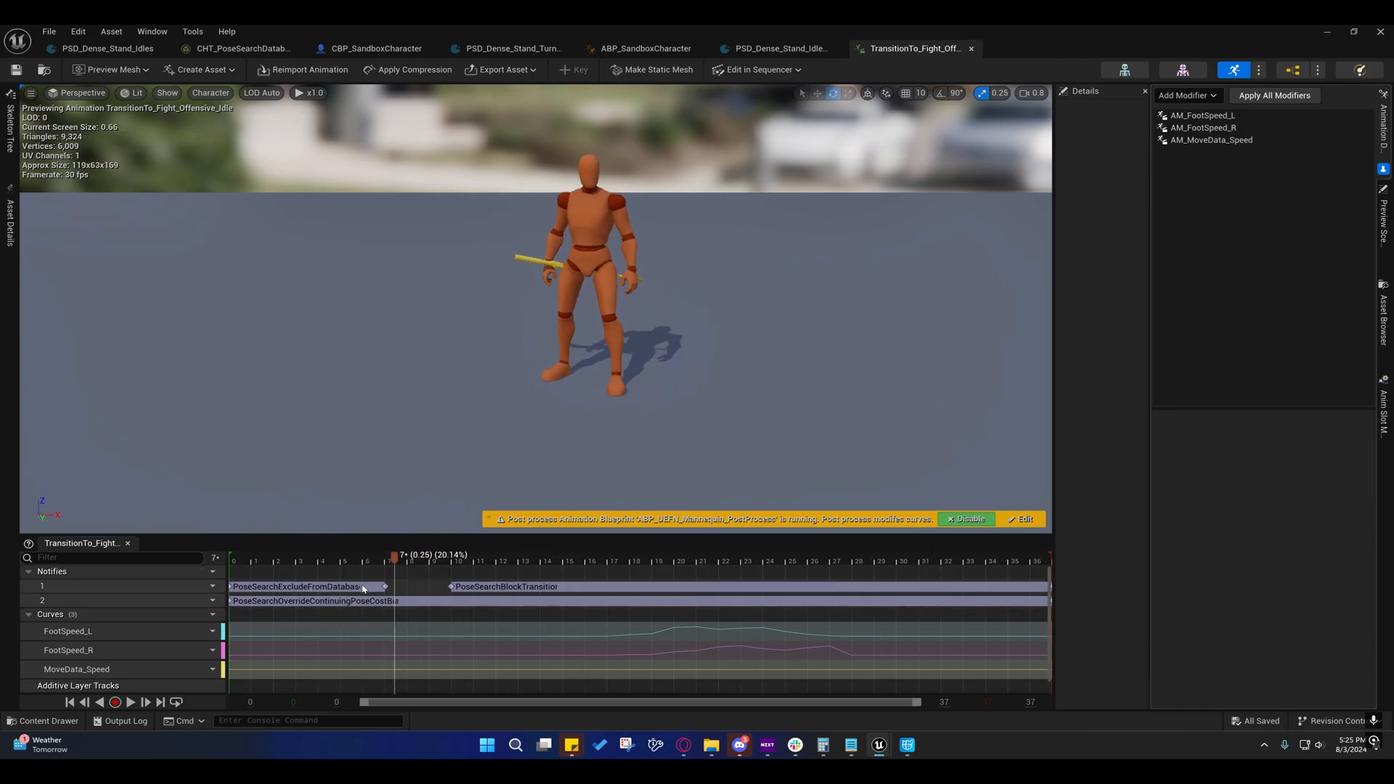
left_click(302, 585)
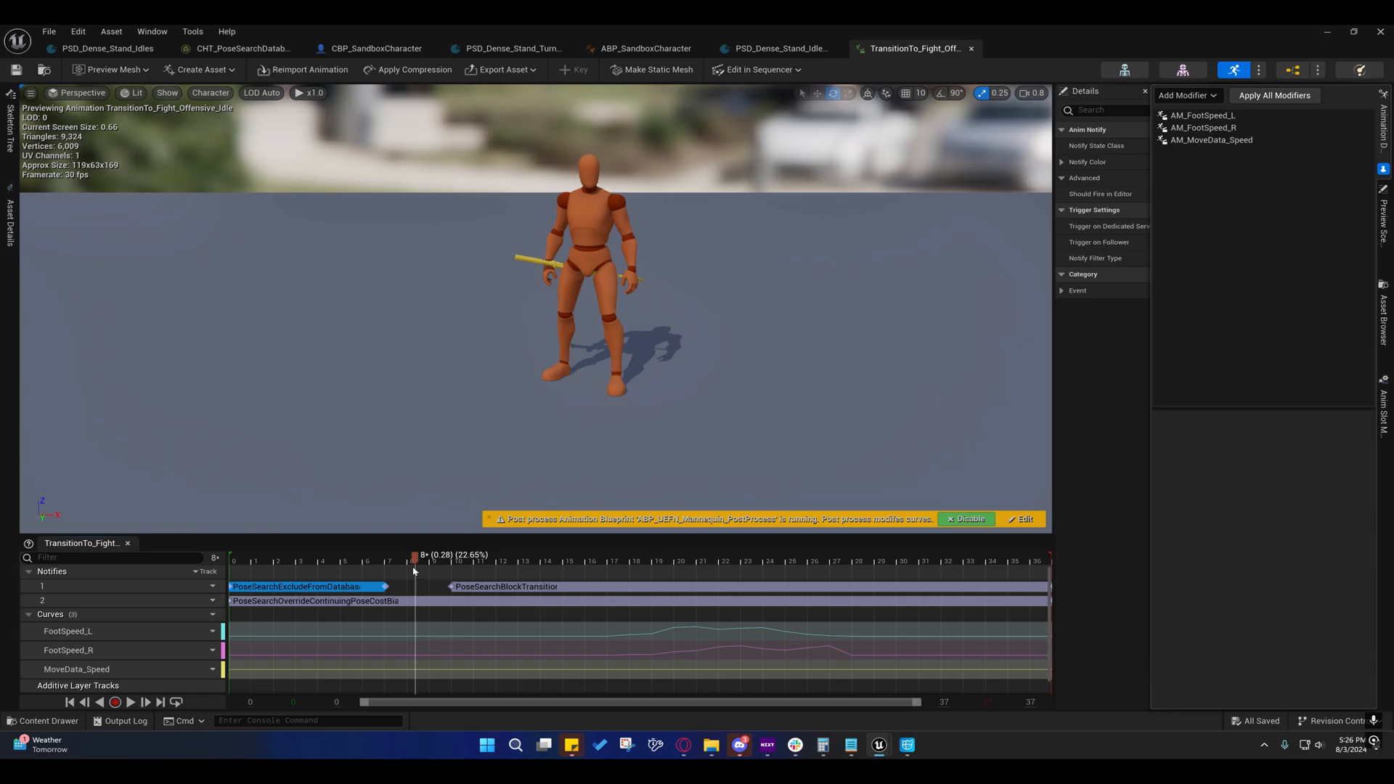
mouse_move(433, 556)
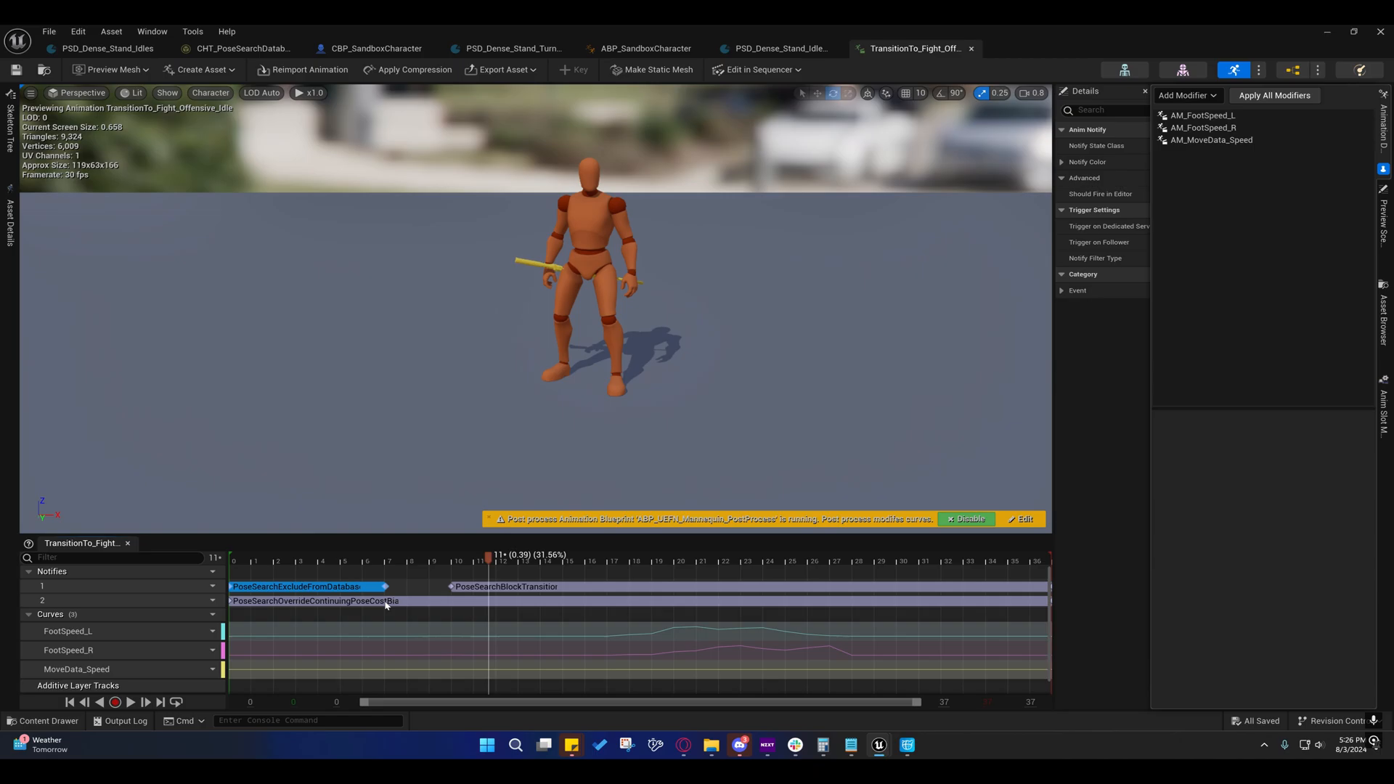
left_click(398, 560)
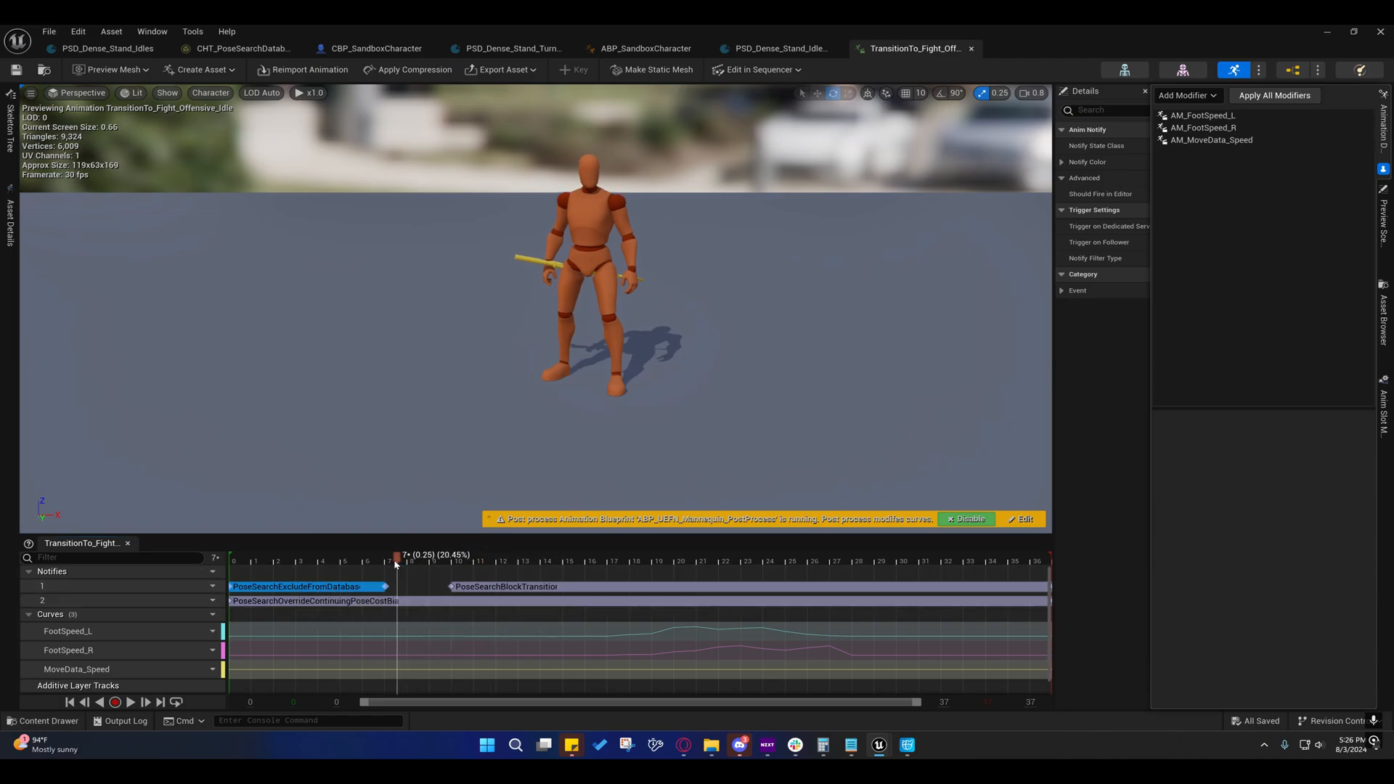
left_click(418, 561)
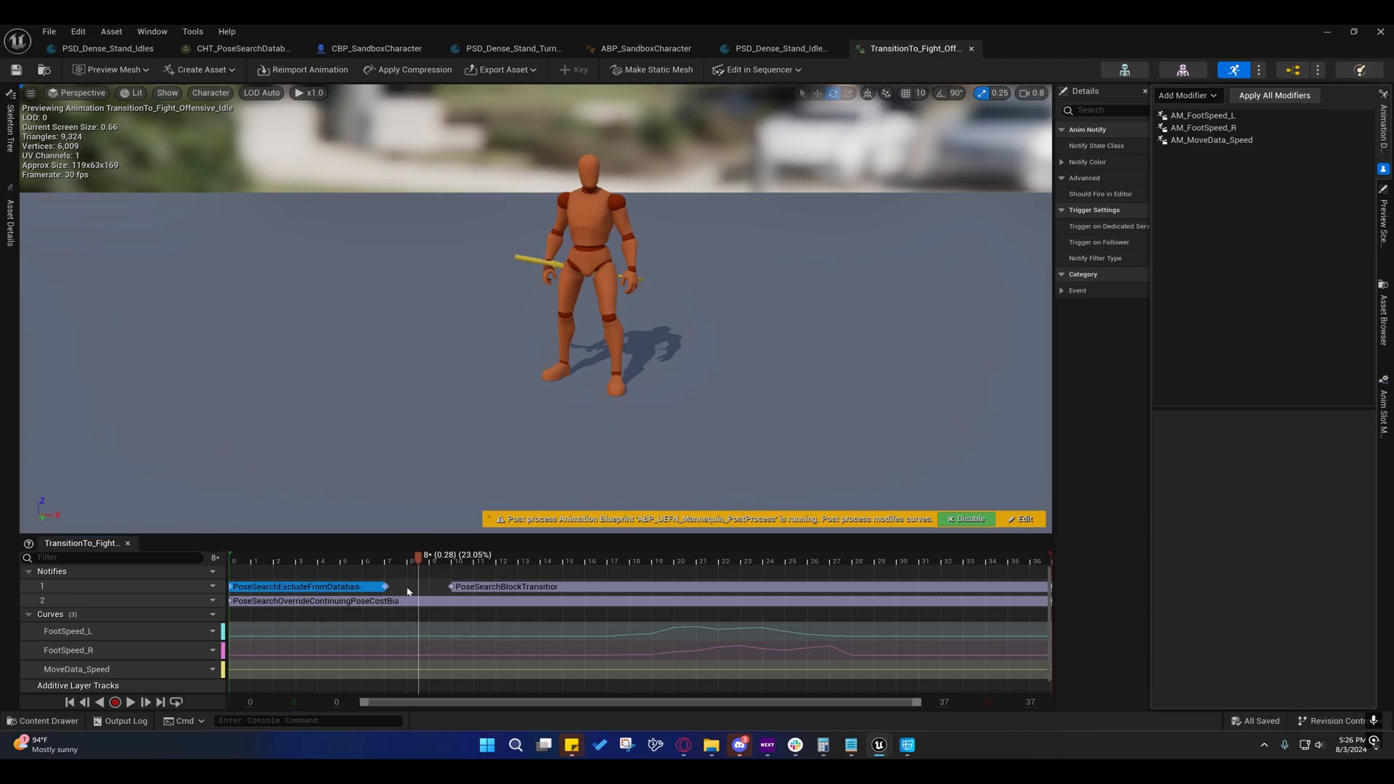
right_click(409, 591)
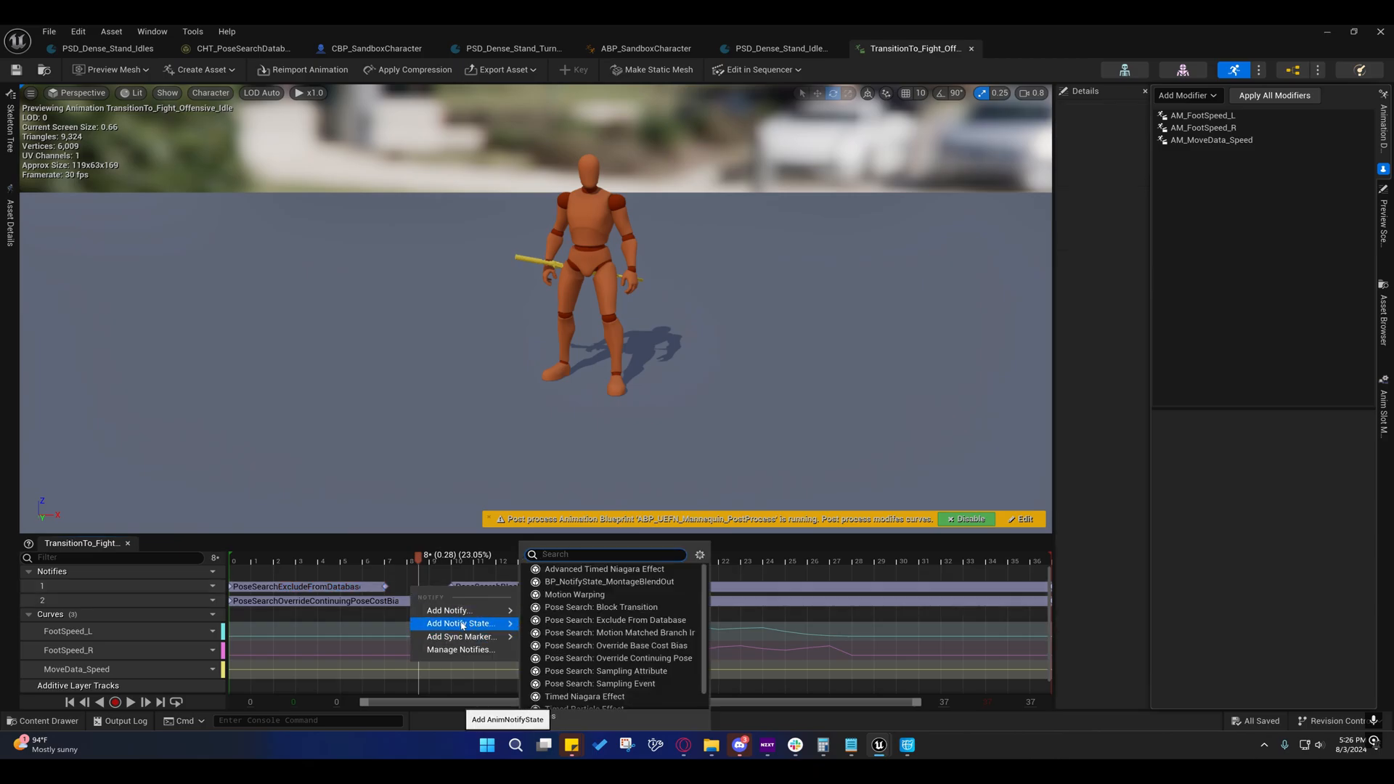
mouse_move(633, 620)
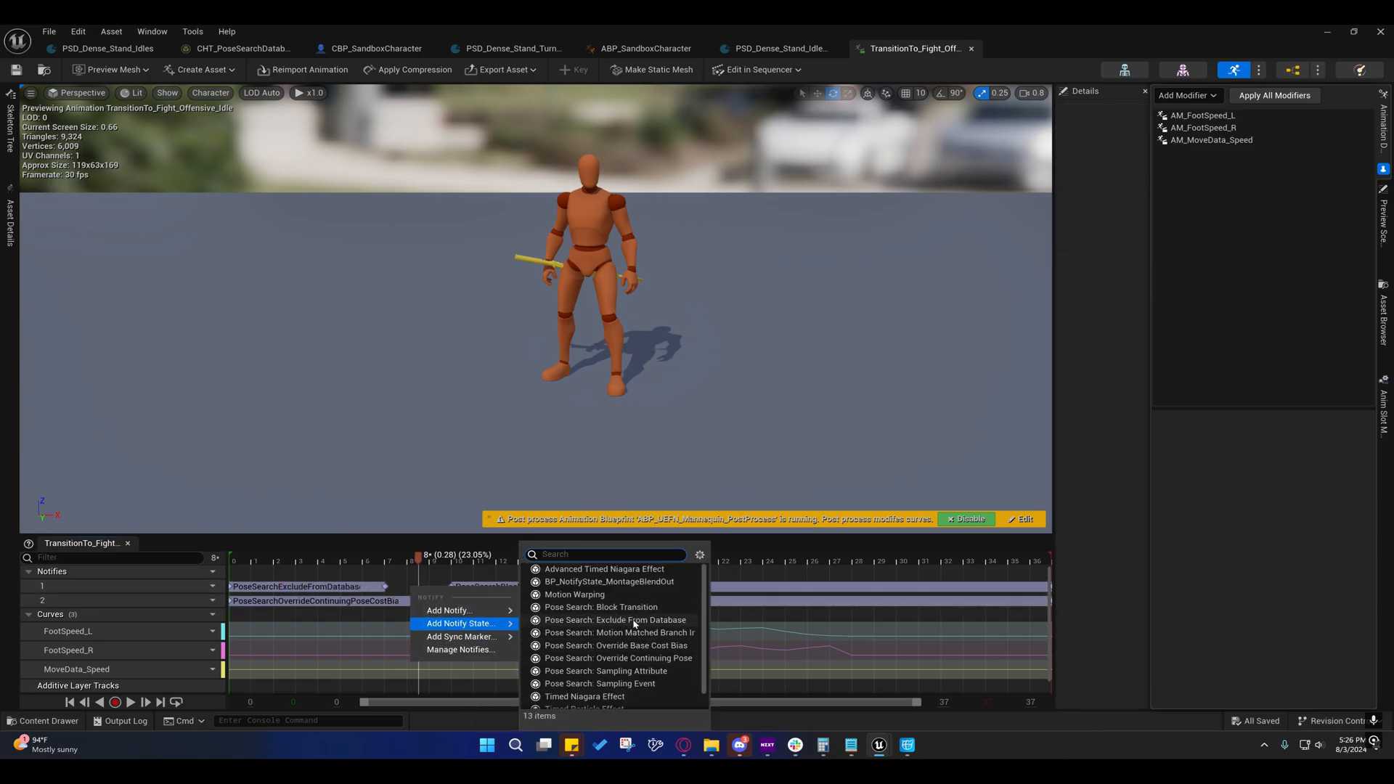
left_click(601, 607)
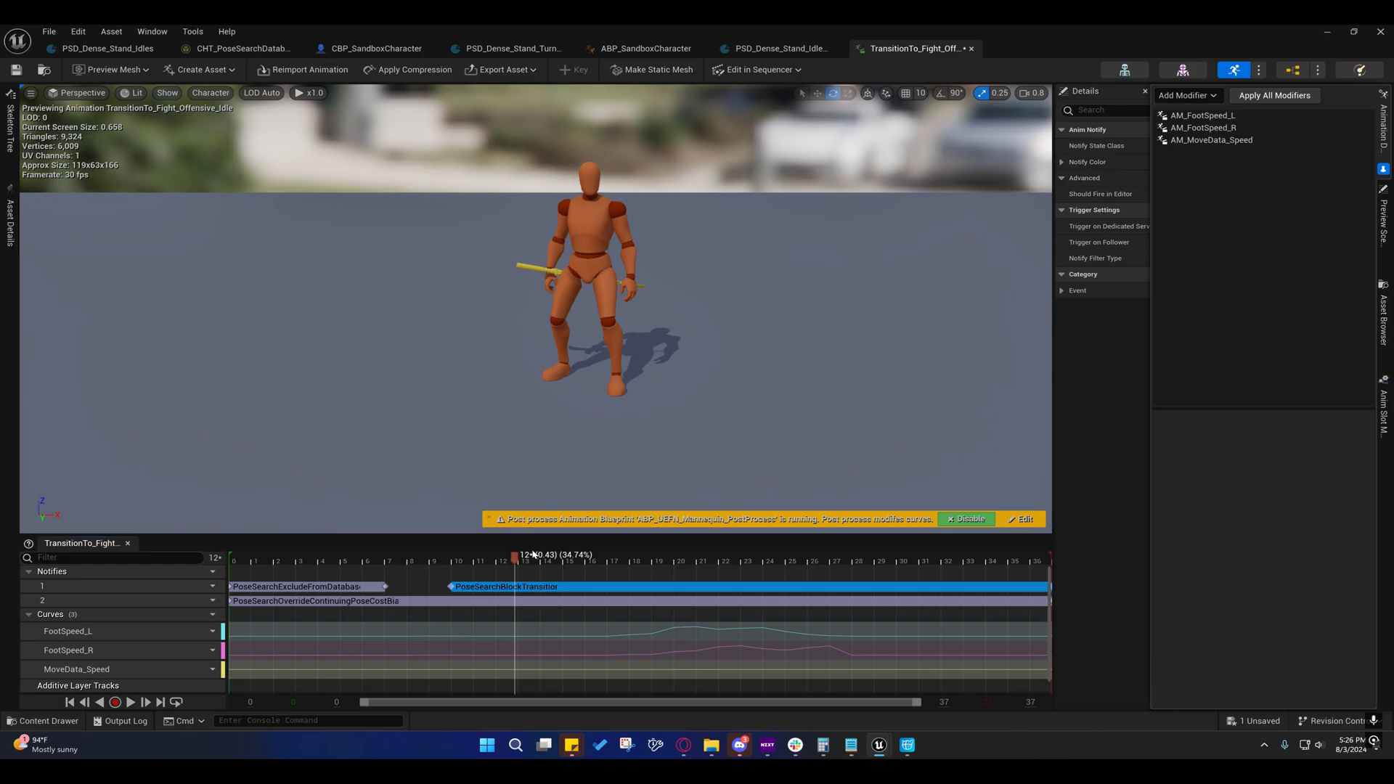
left_click(562, 560)
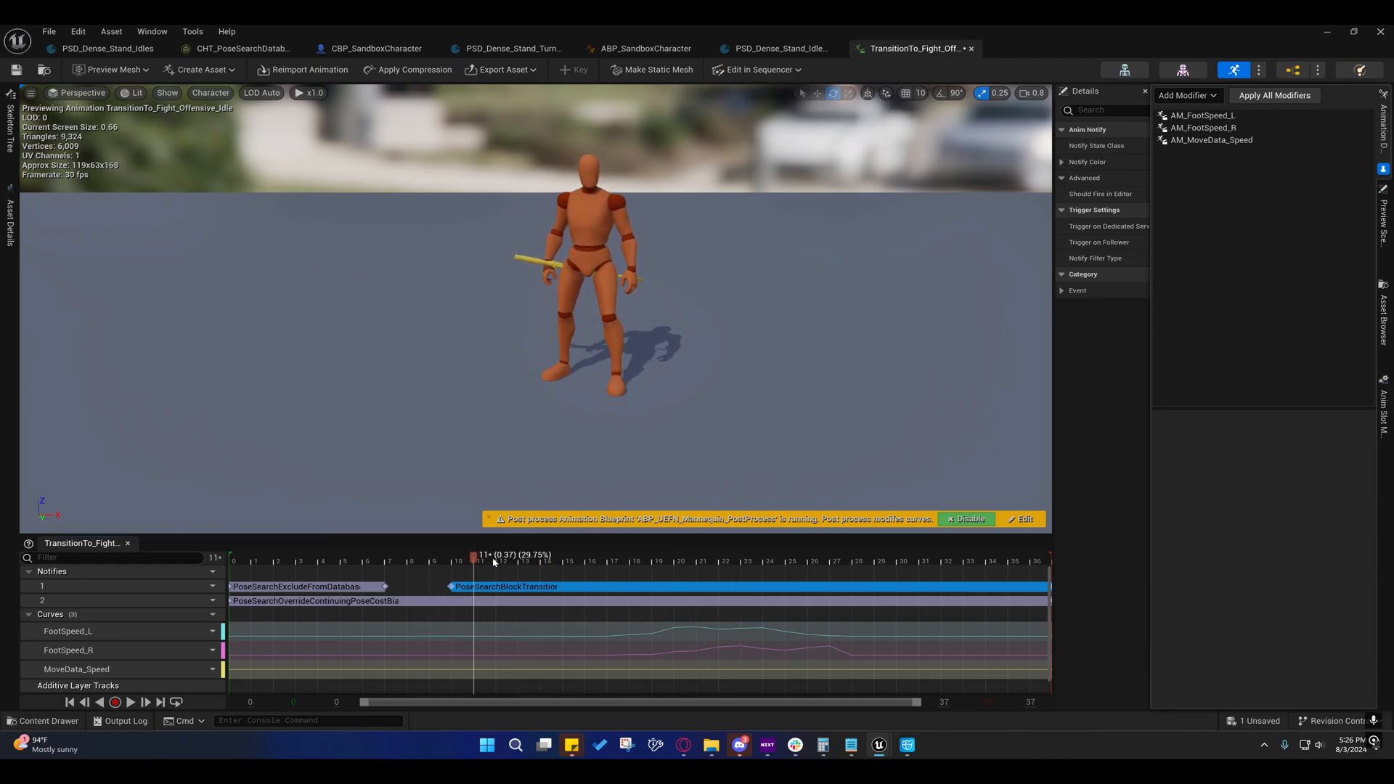
left_click(496, 561)
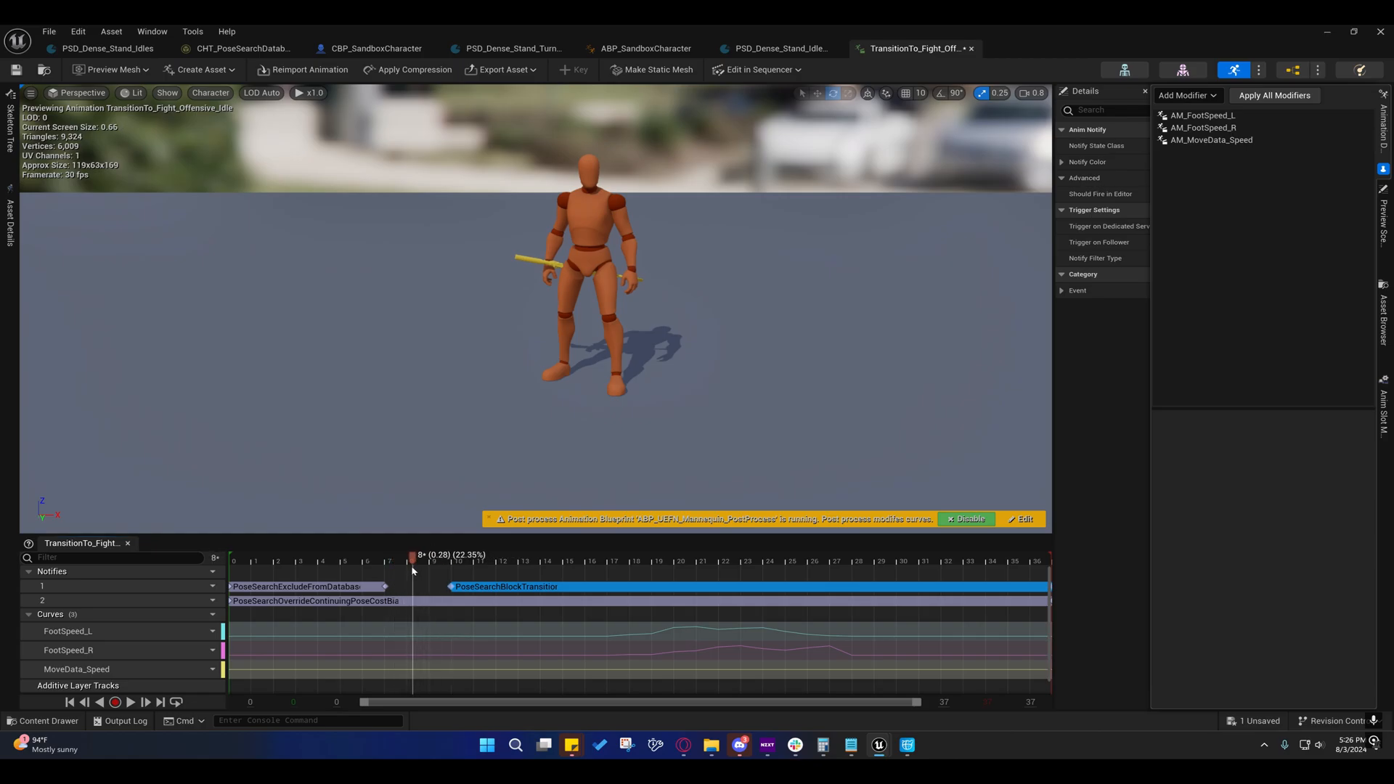
Select the Override Continuing Pose Cost Bias notify and view its Modifier of -1.0 in Details.
left_click(311, 601)
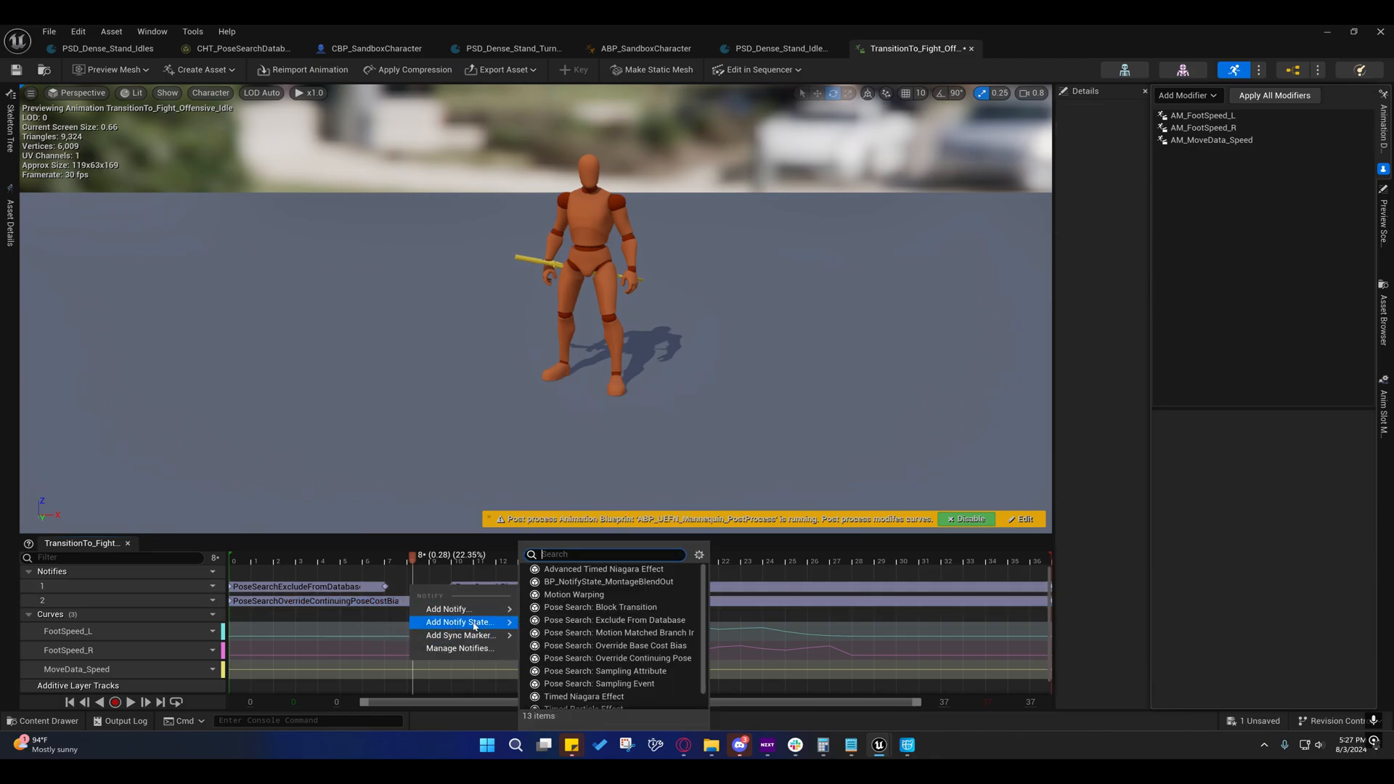
mouse_move(616, 658)
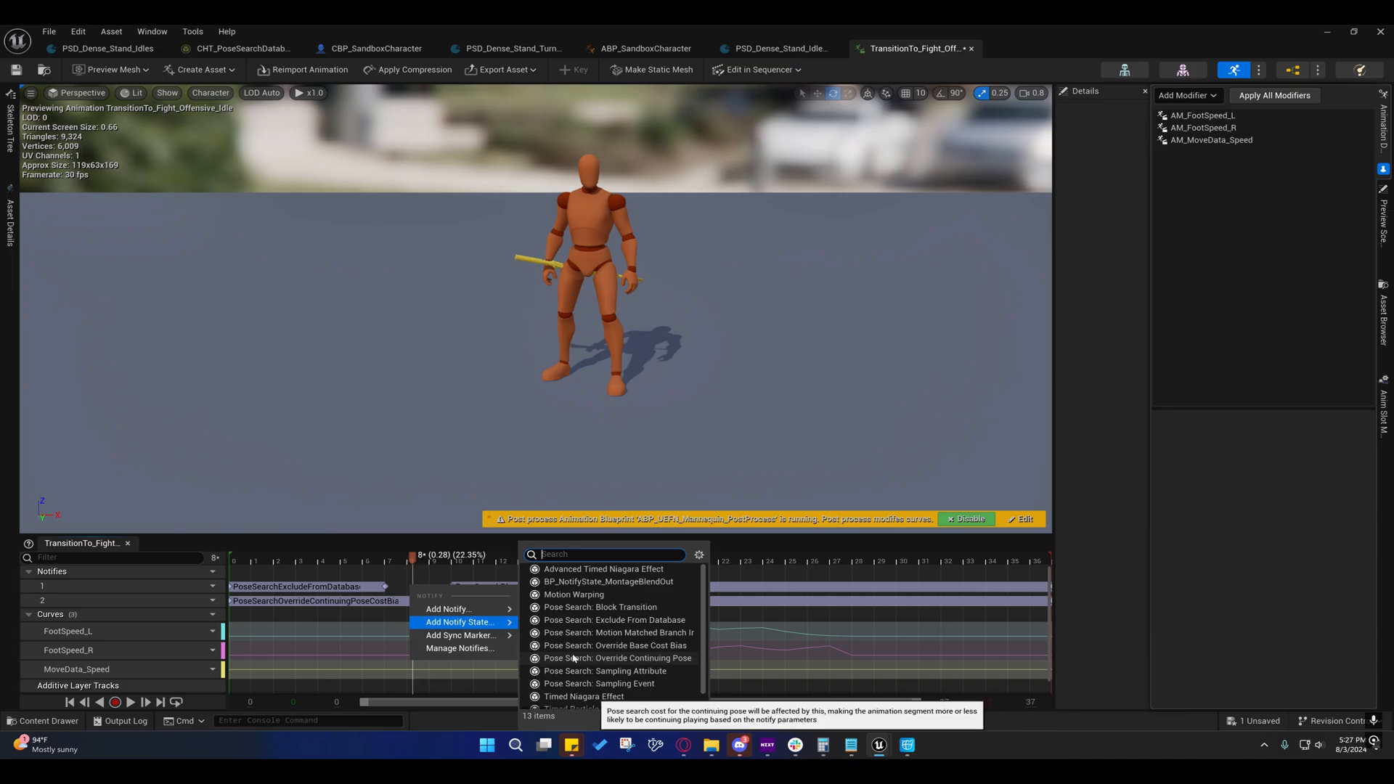
left_click(599, 606)
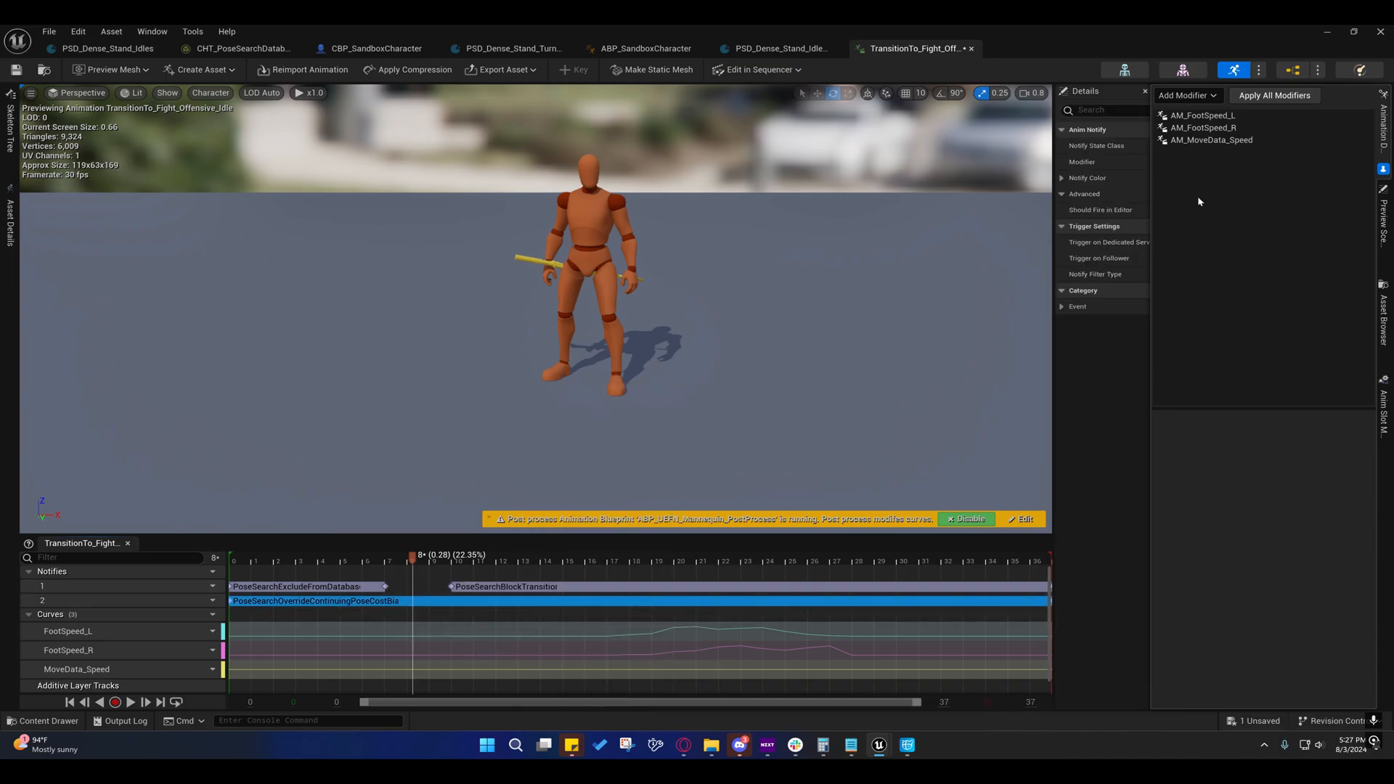
left_click(1202, 114)
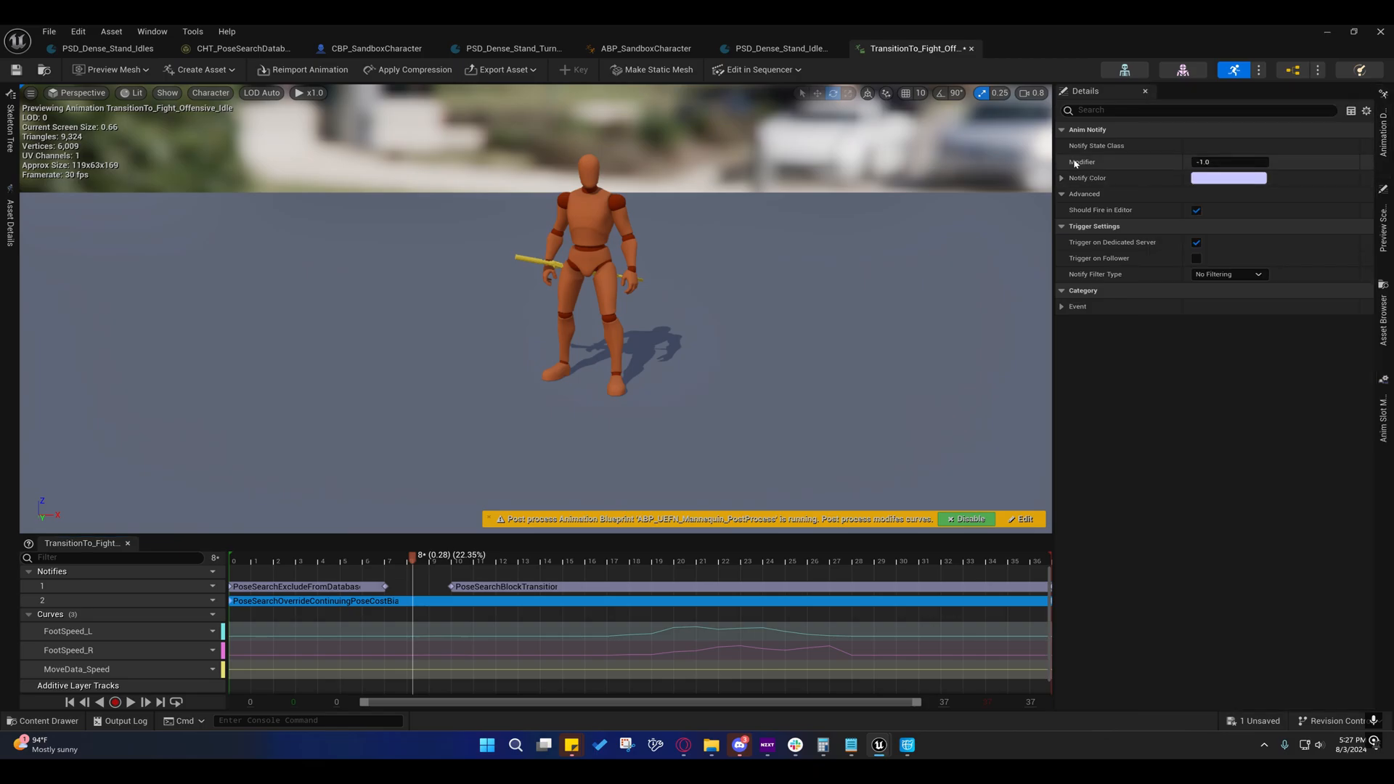
mouse_move(613, 382)
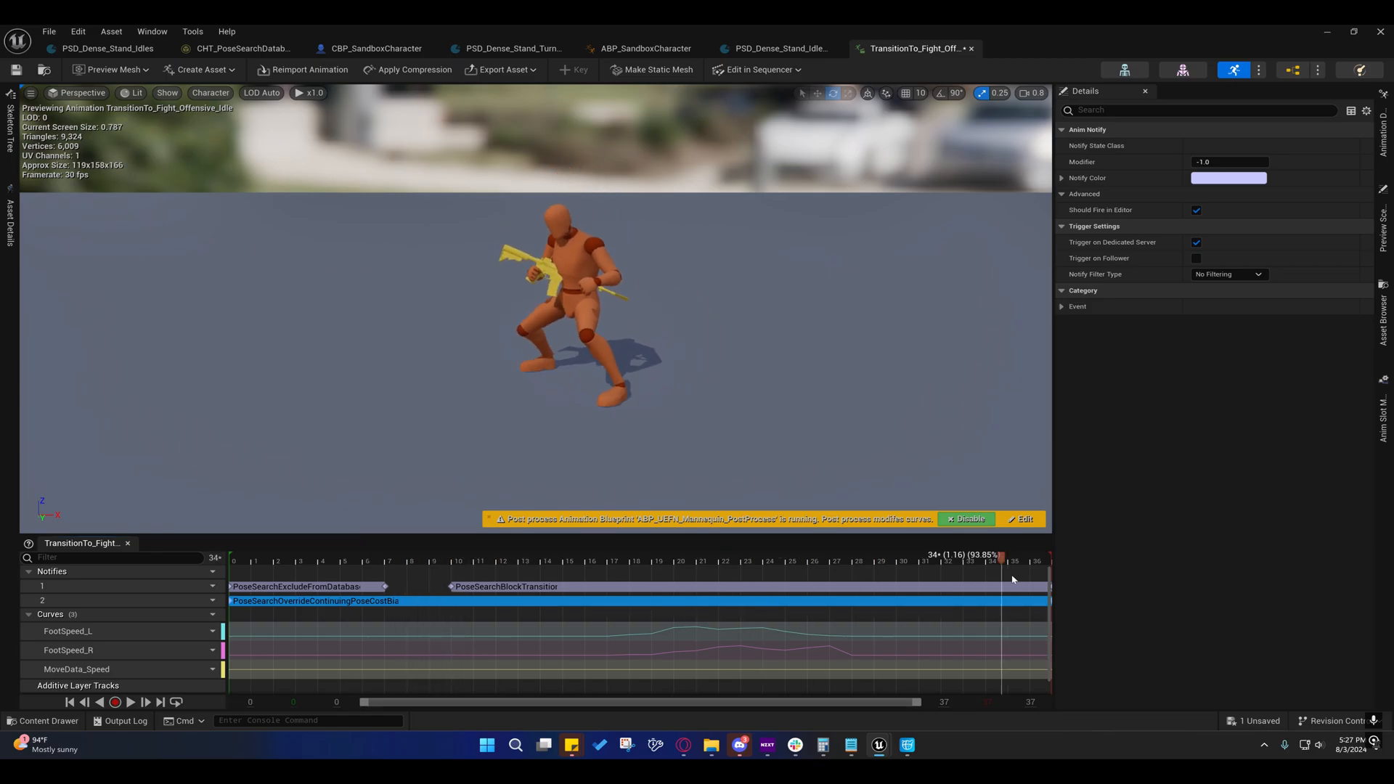
Return the preview to frame 7 and compare with the first stand idles database before coming back.
left_click(405, 561)
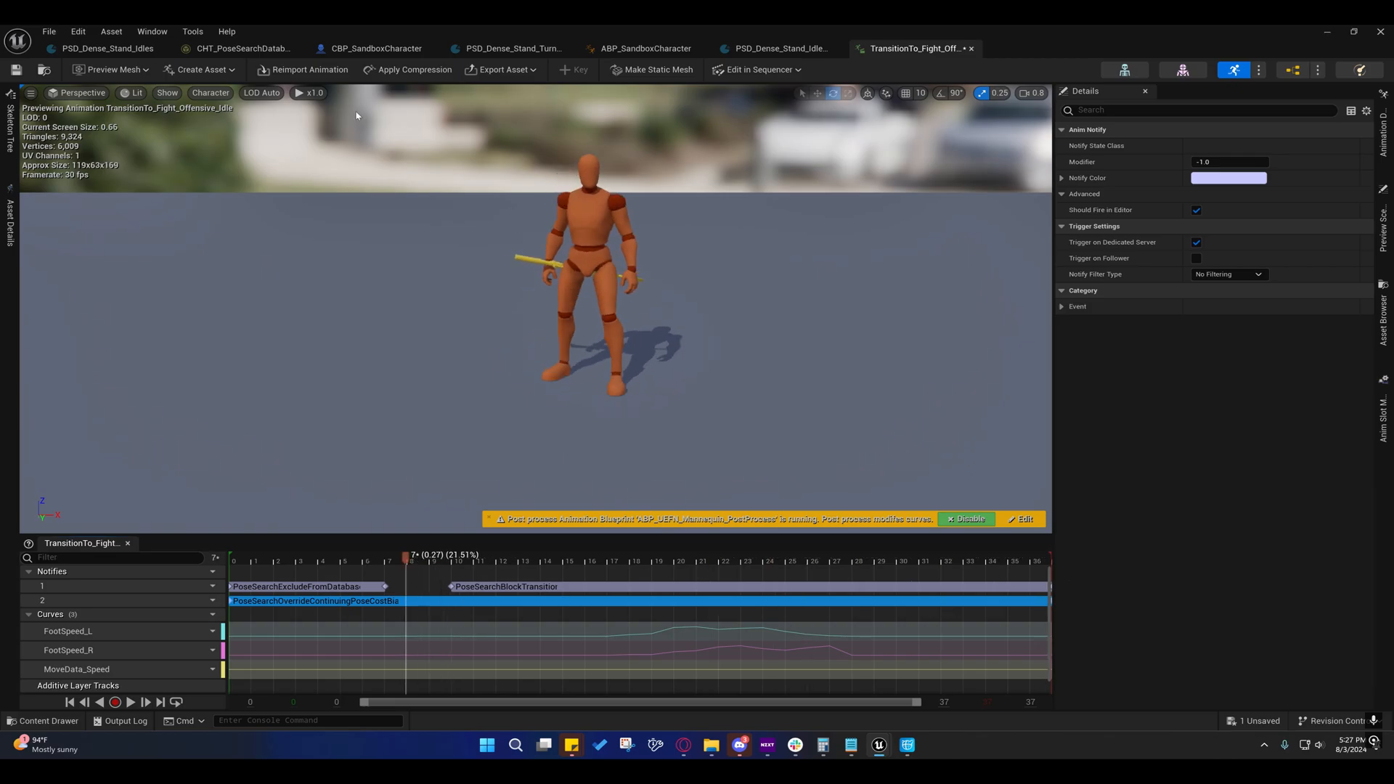
left_click(106, 48)
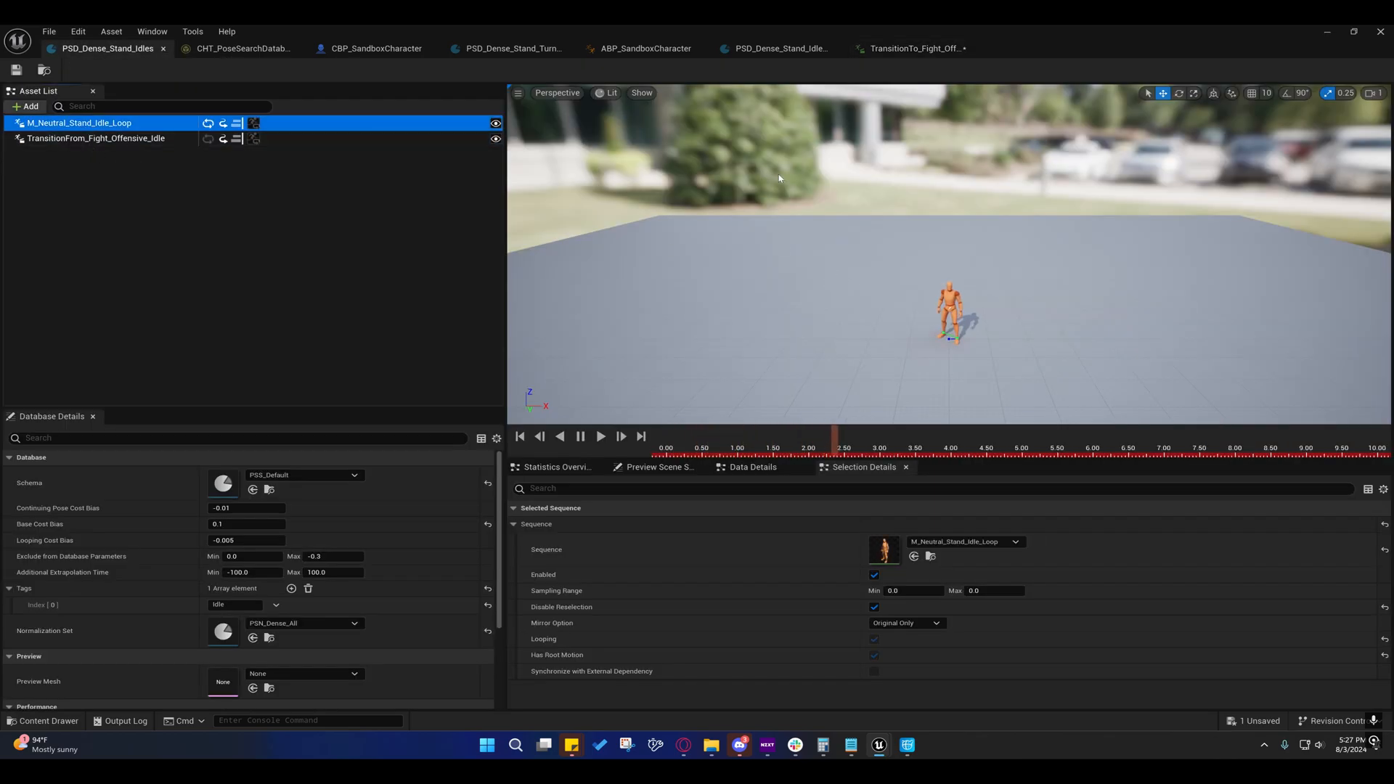
left_click(909, 48)
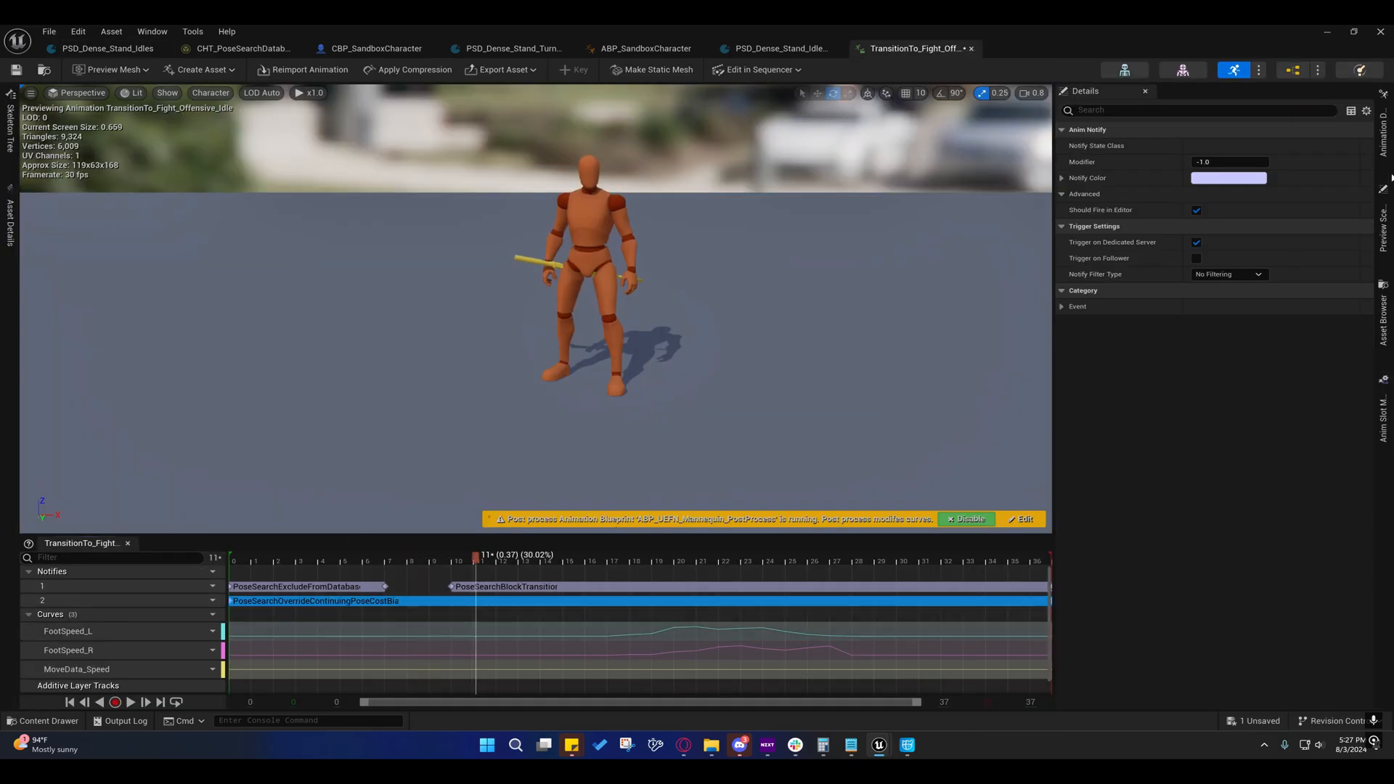
left_click(151, 30)
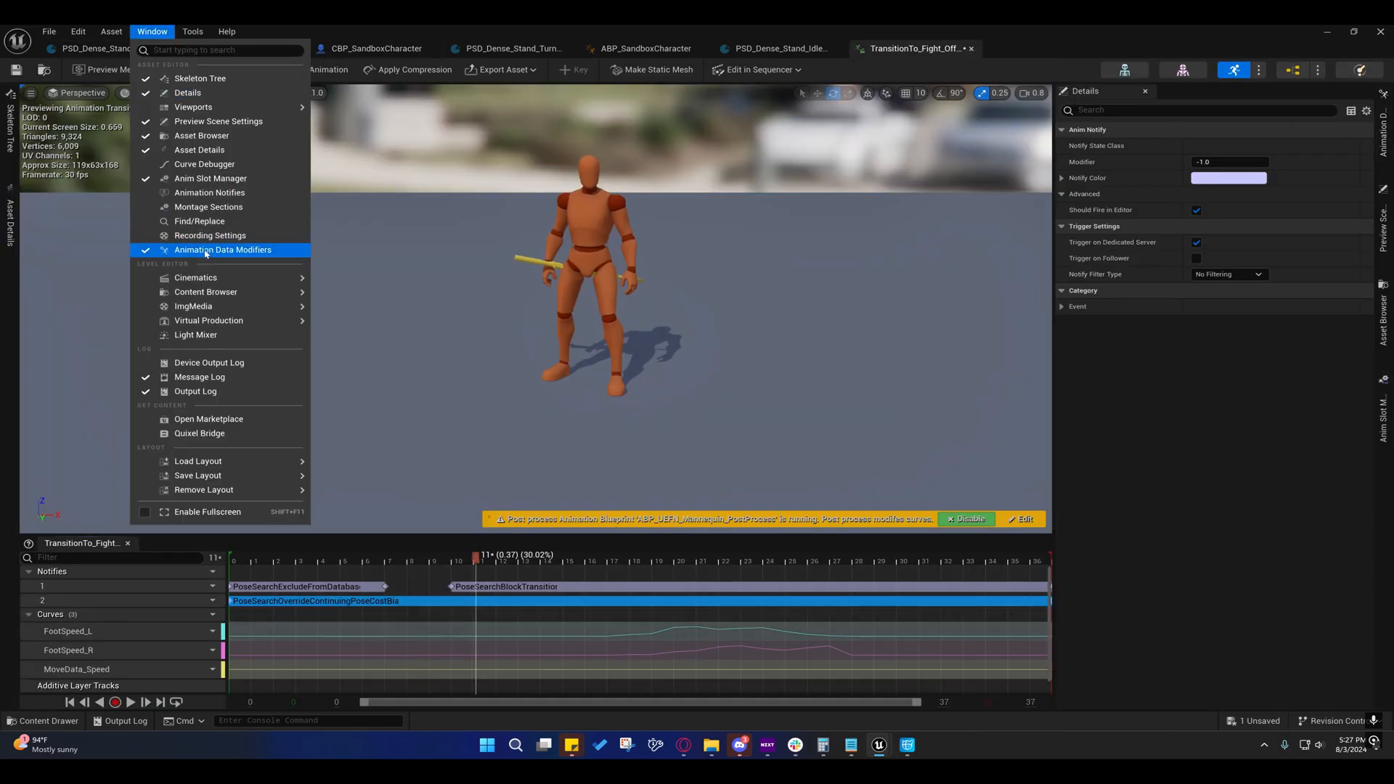
mouse_move(223, 249)
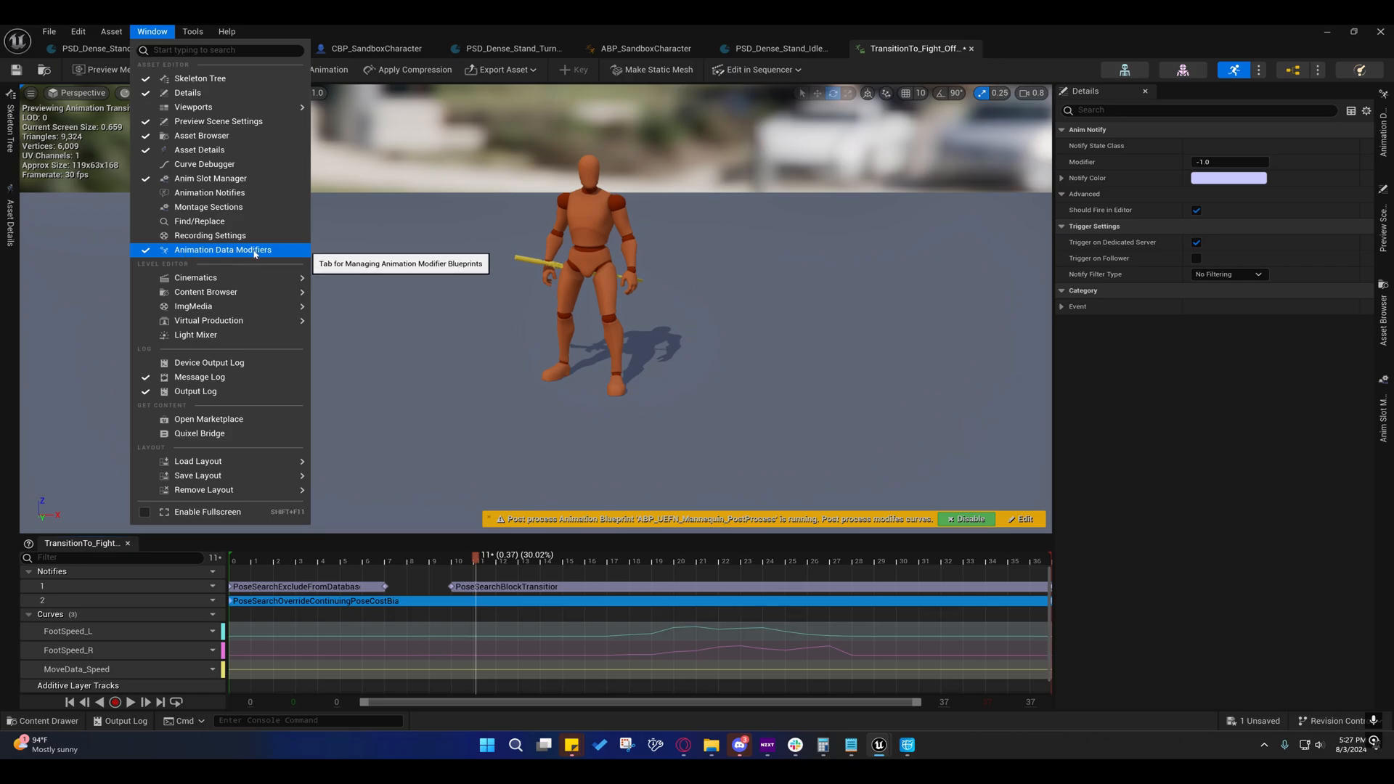
left_click(222, 248)
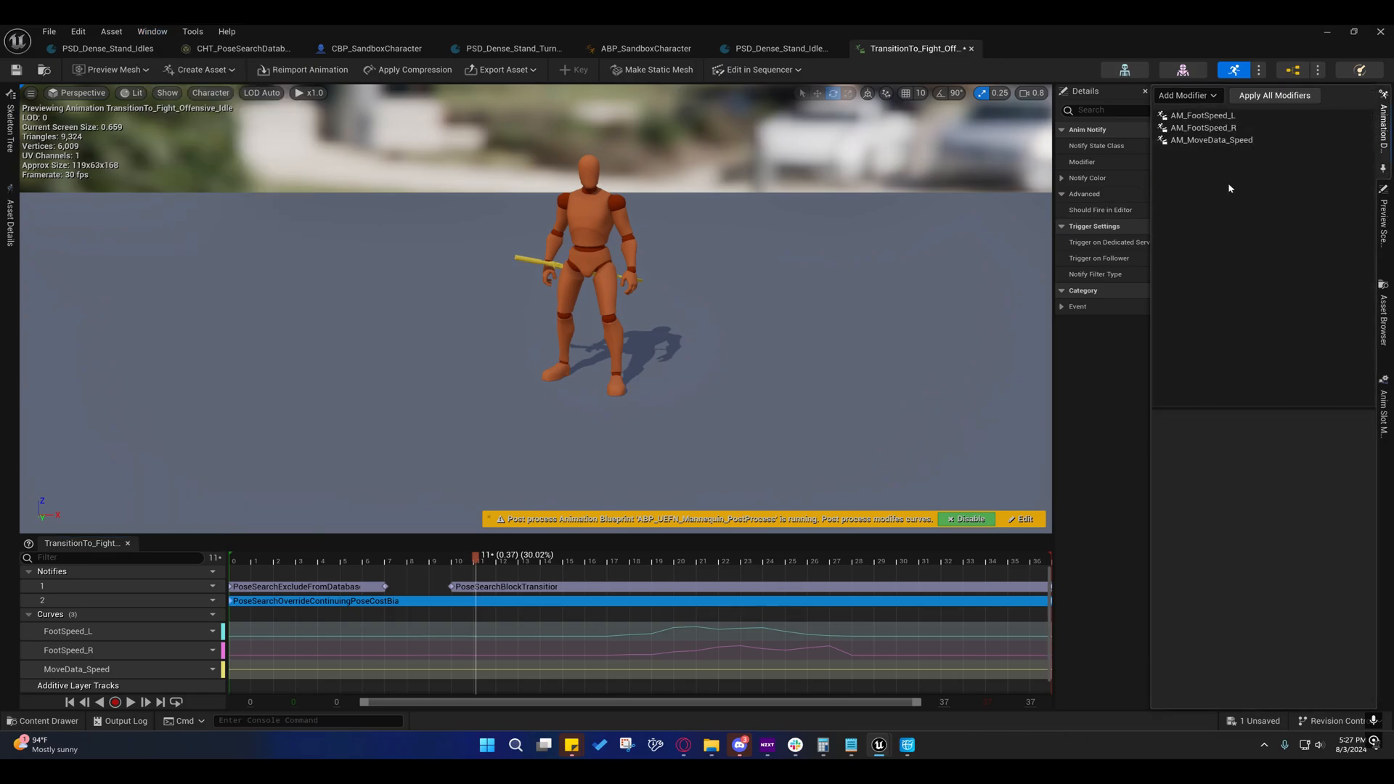
left_click(1186, 96)
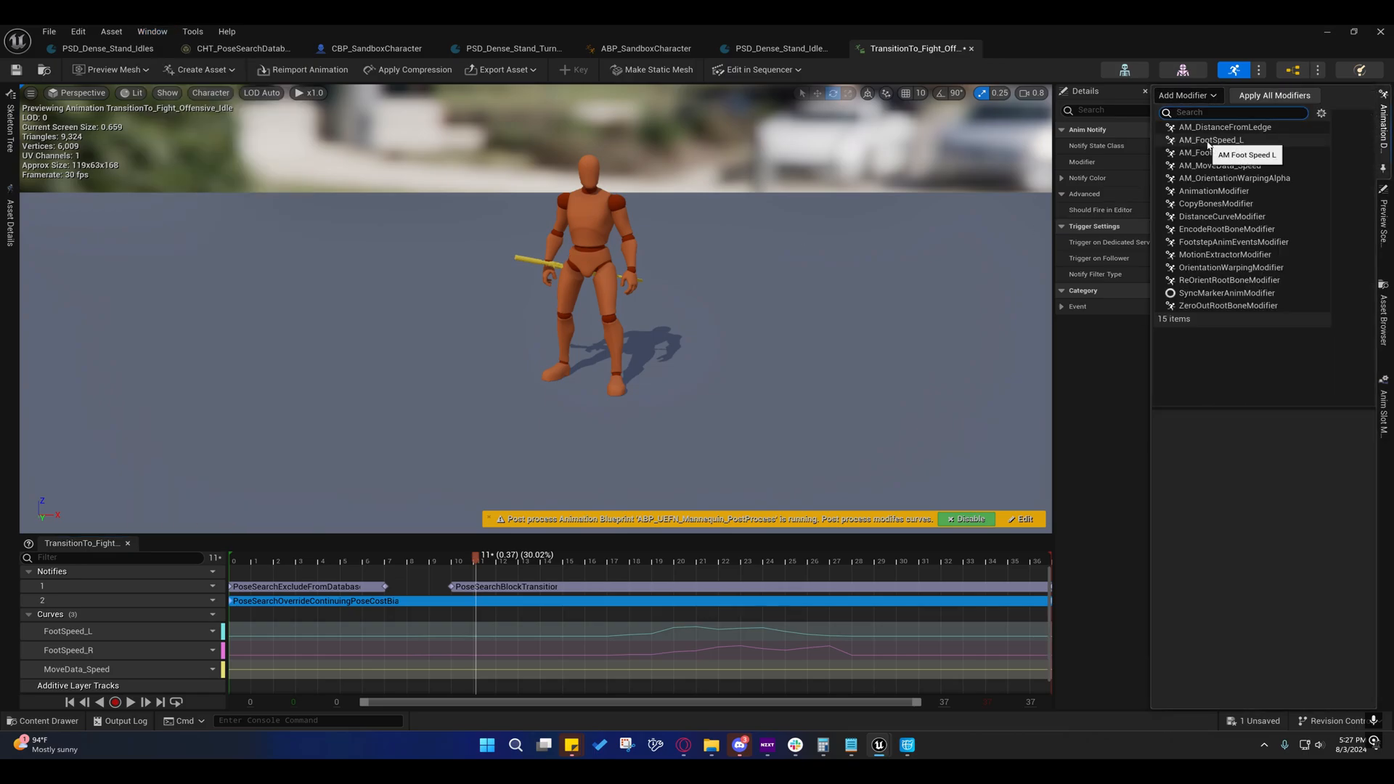
mouse_move(1209, 125)
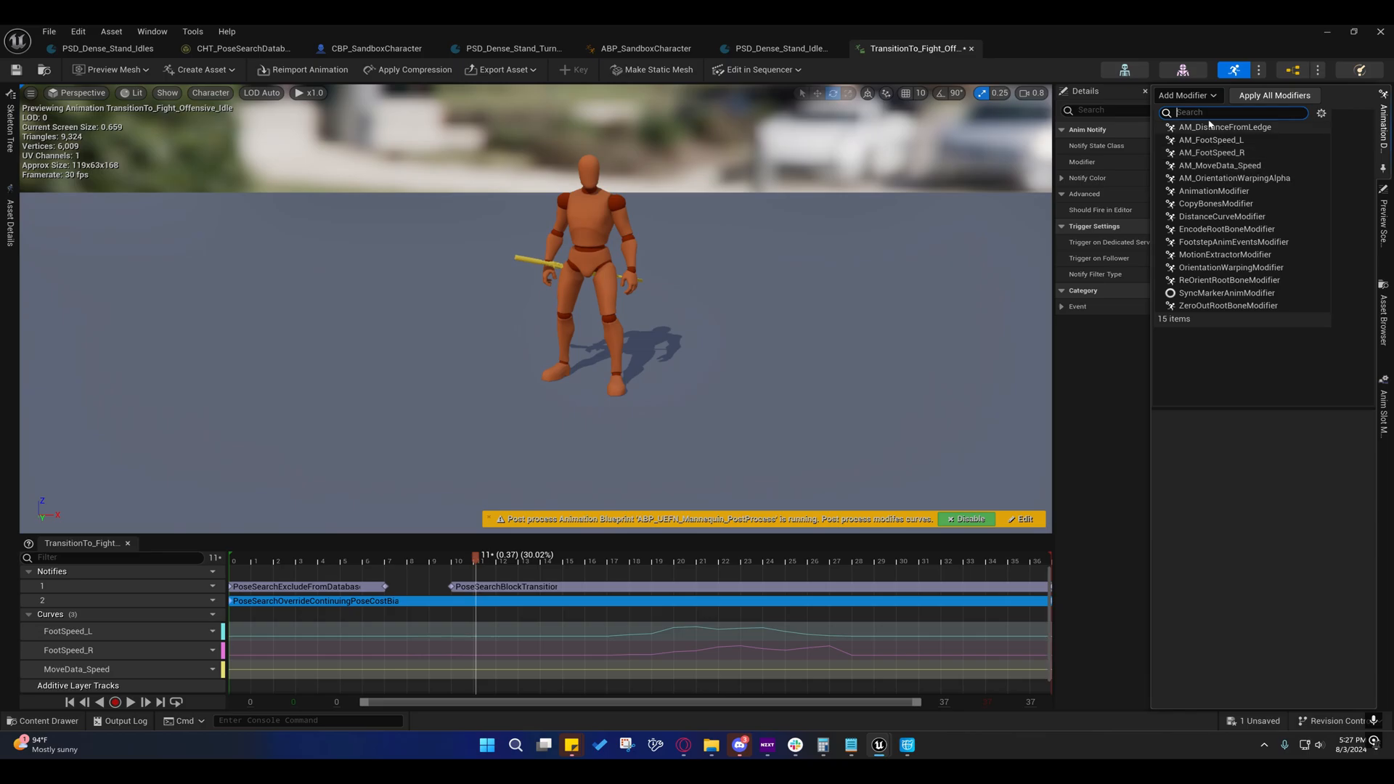
type("AM_")
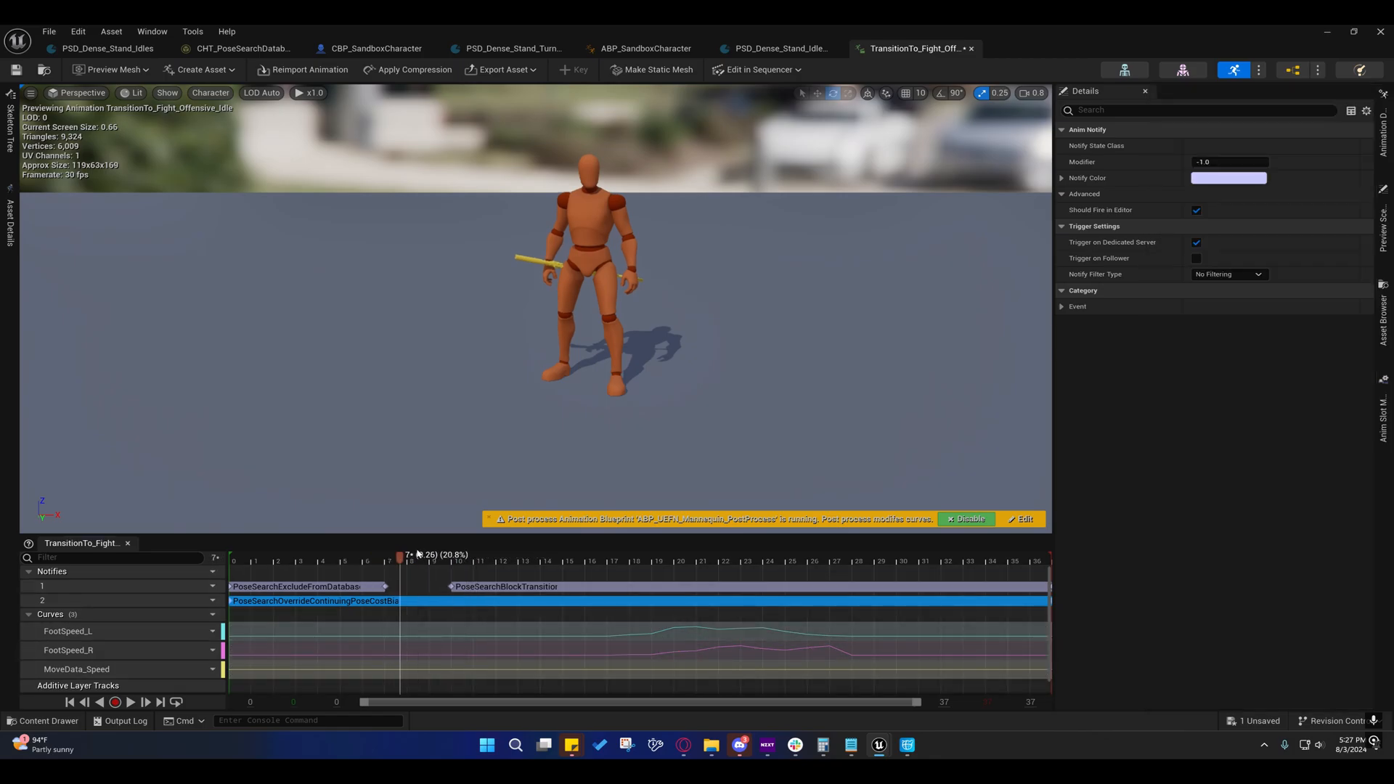
left_click(947, 561)
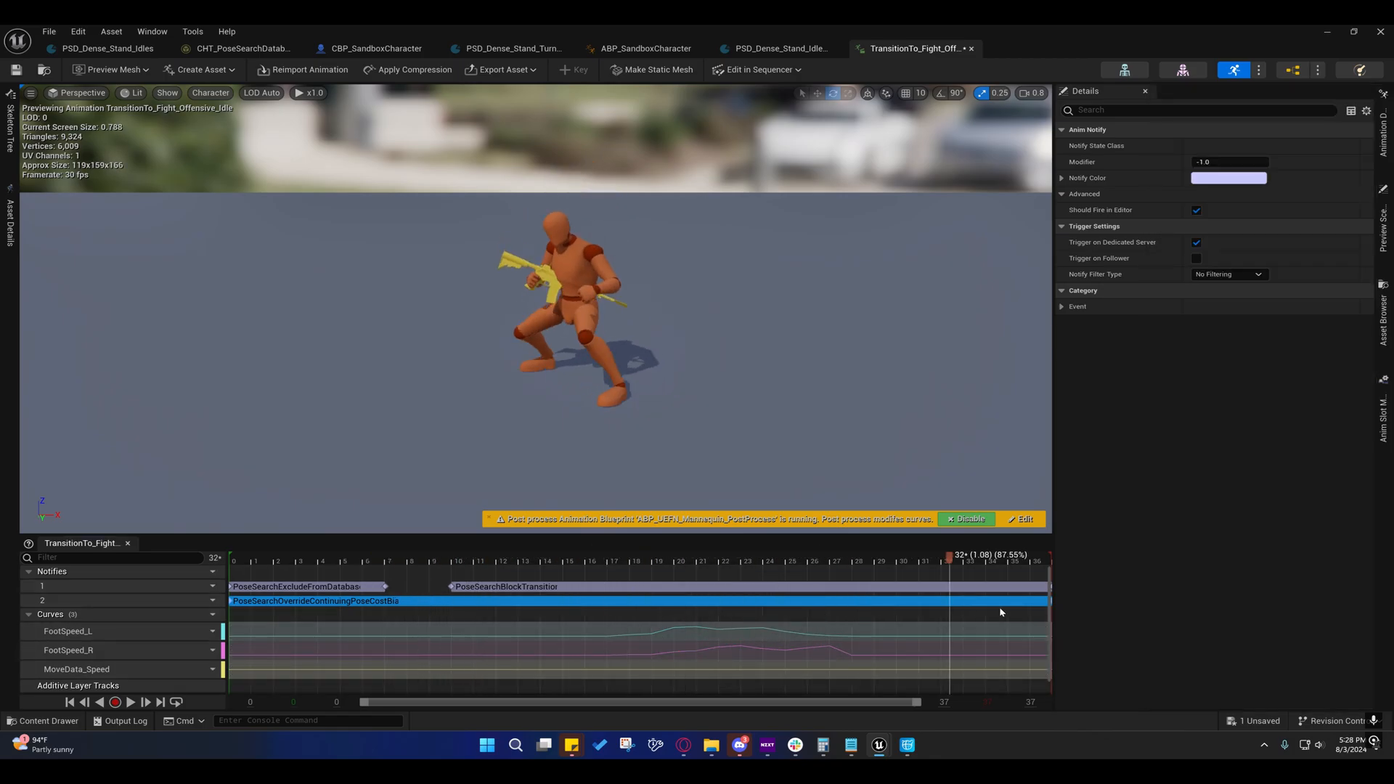
left_click(464, 561)
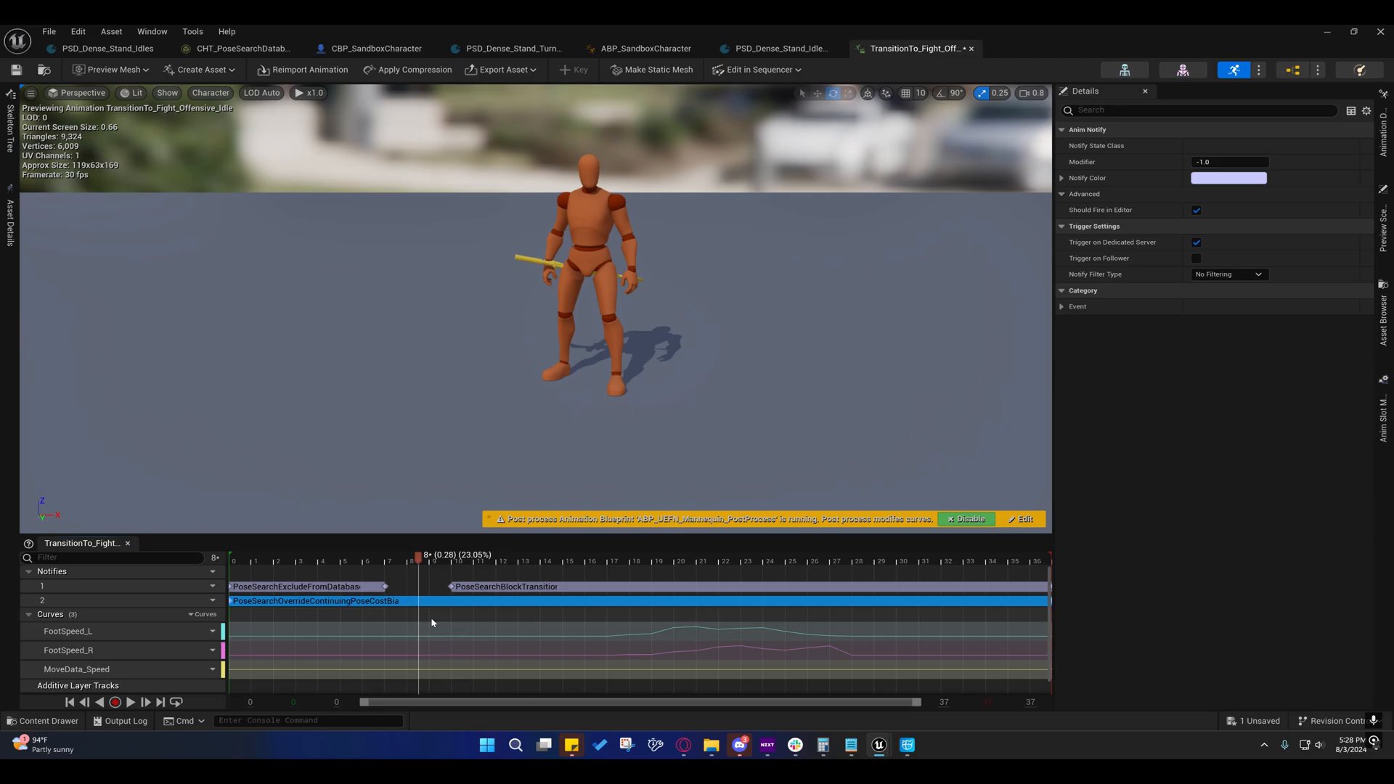
mouse_move(706, 165)
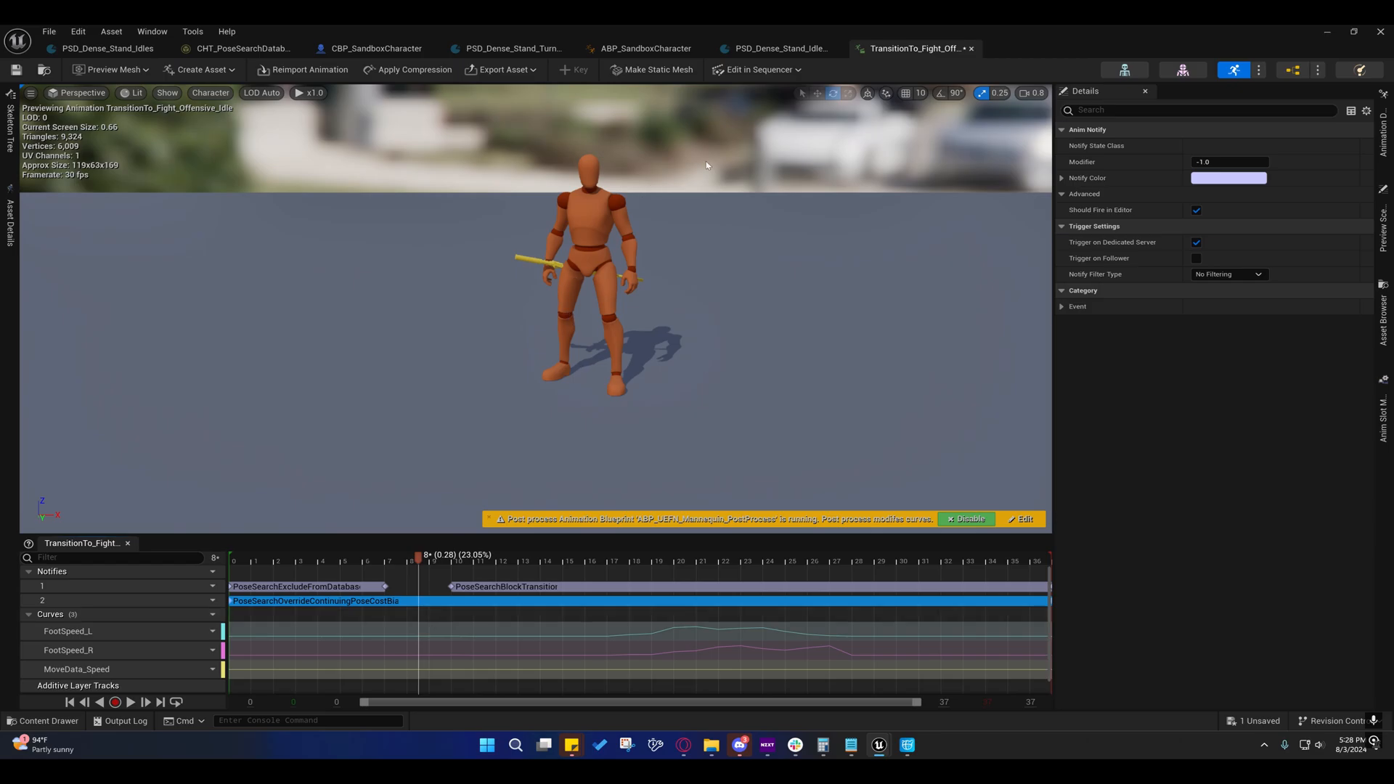
mouse_move(526, 247)
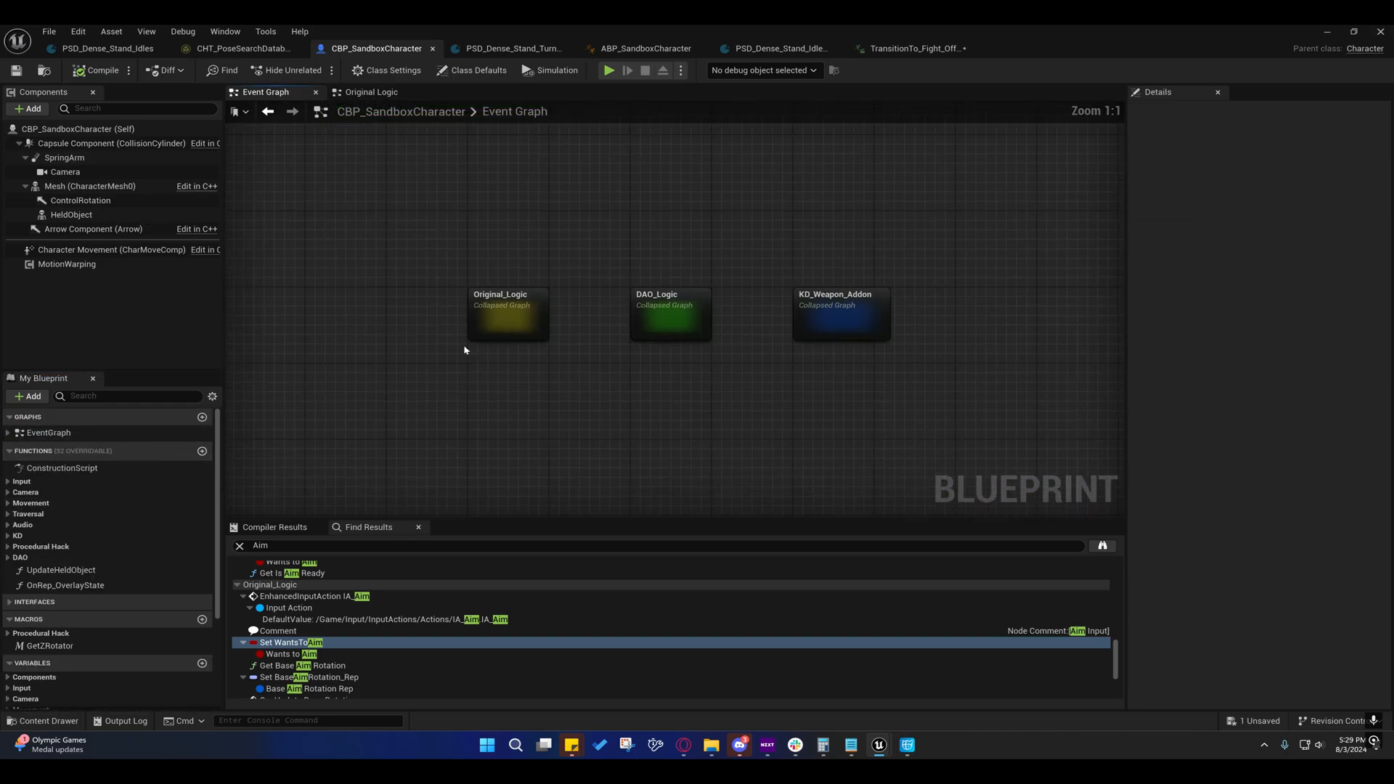
Open the DAO_Logic graph and pan to the red turn-in-place motion warping section.
double_click(669, 315)
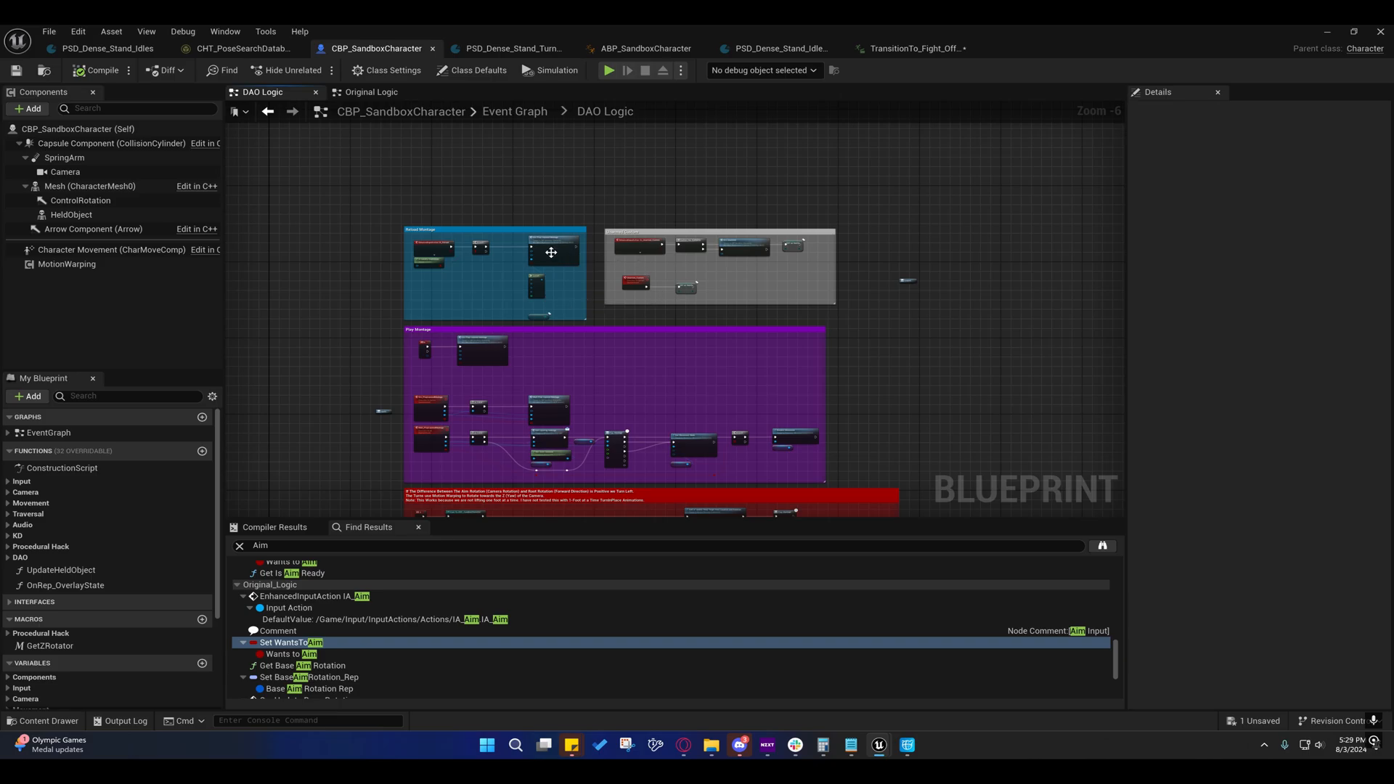
scroll("up", 3)
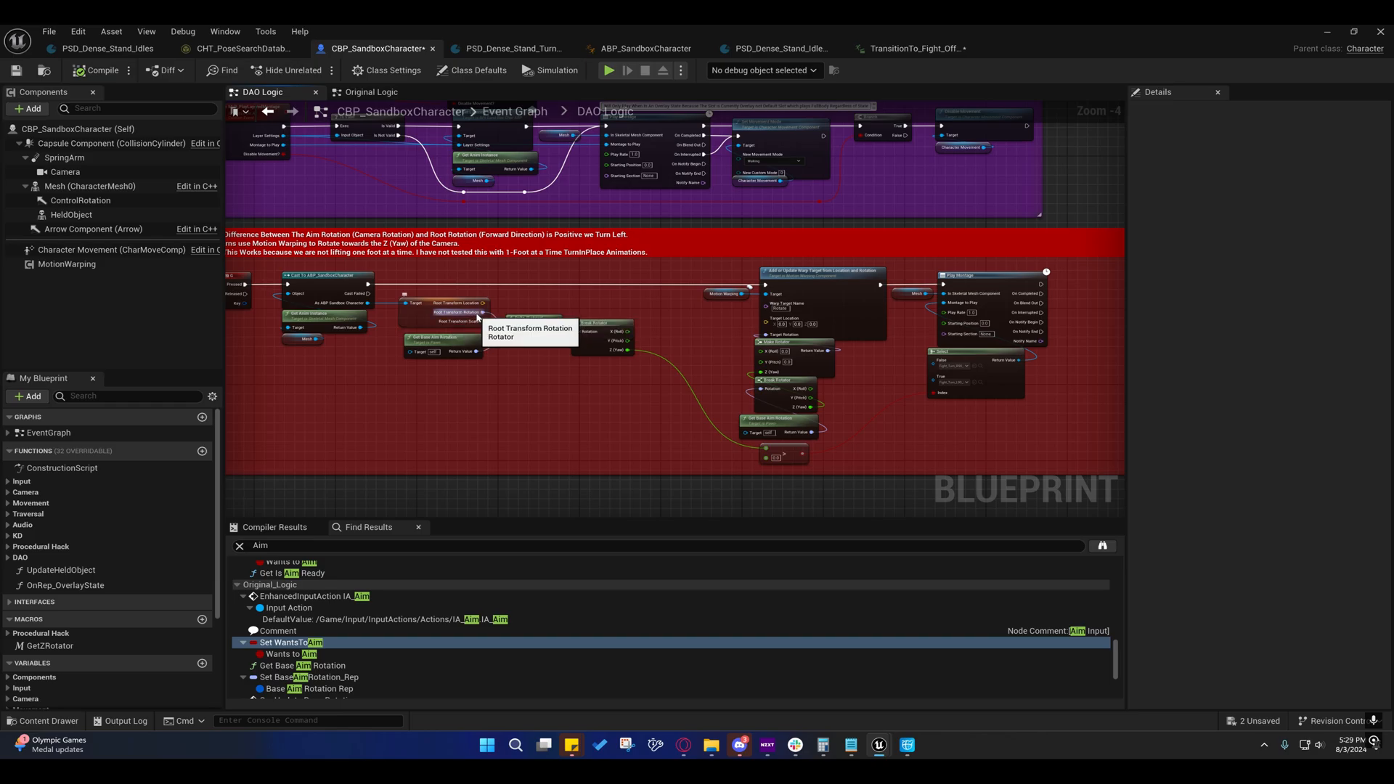
mouse_move(461, 341)
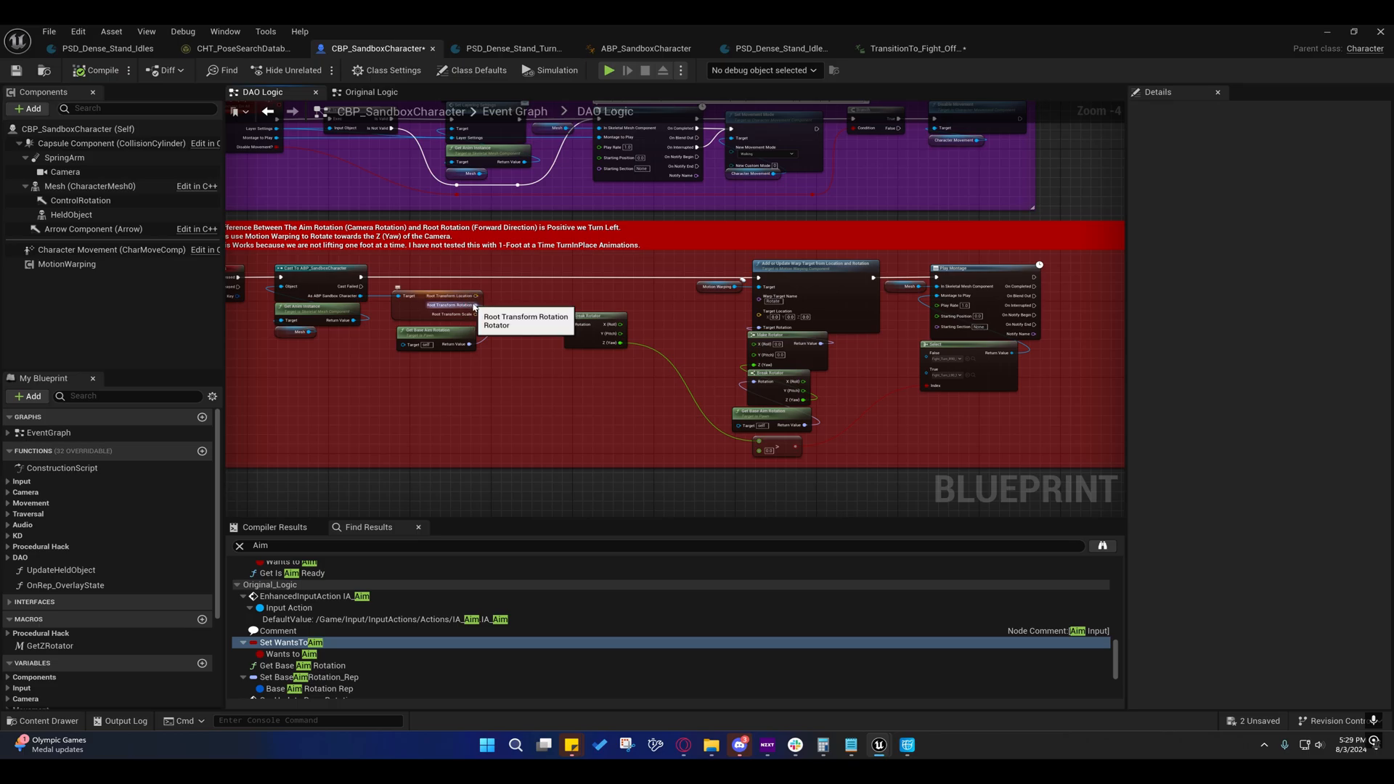
mouse_move(456, 347)
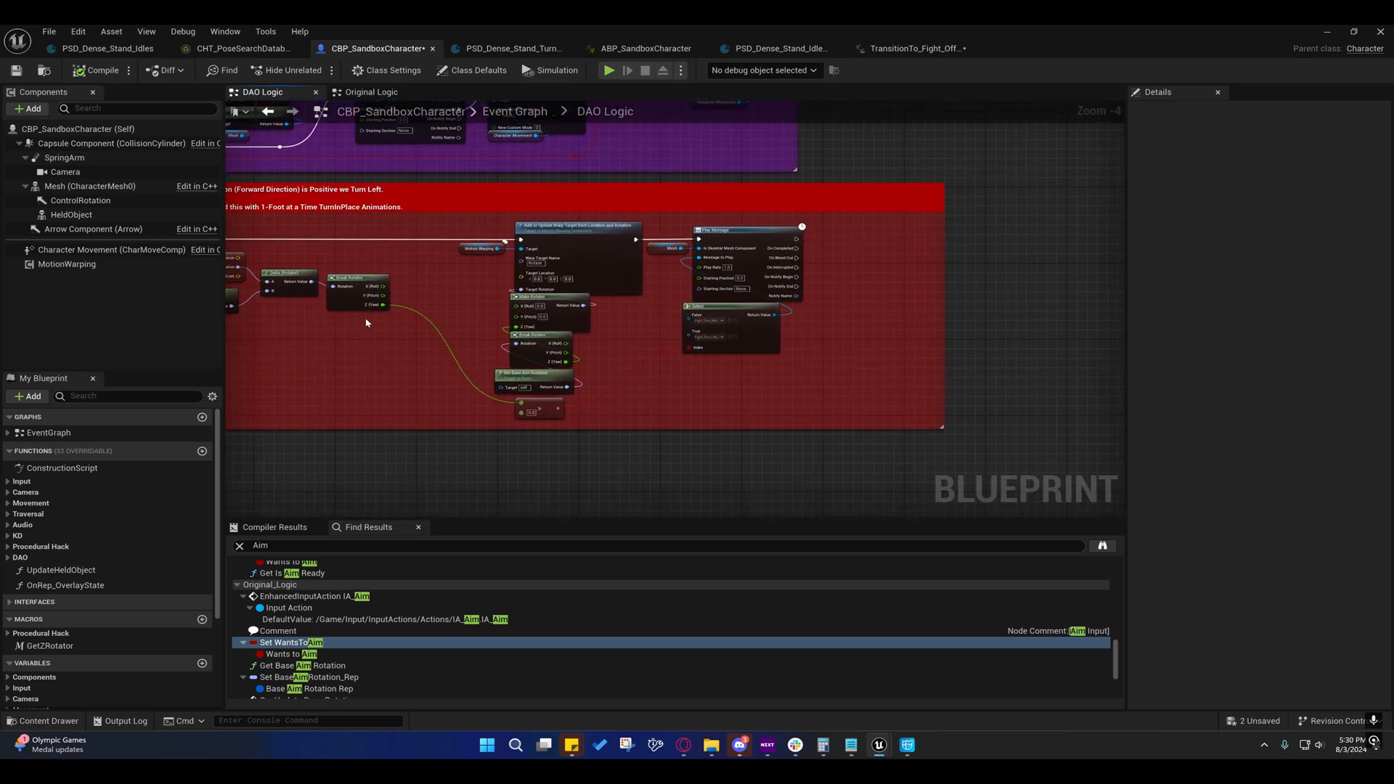
mouse_move(381, 305)
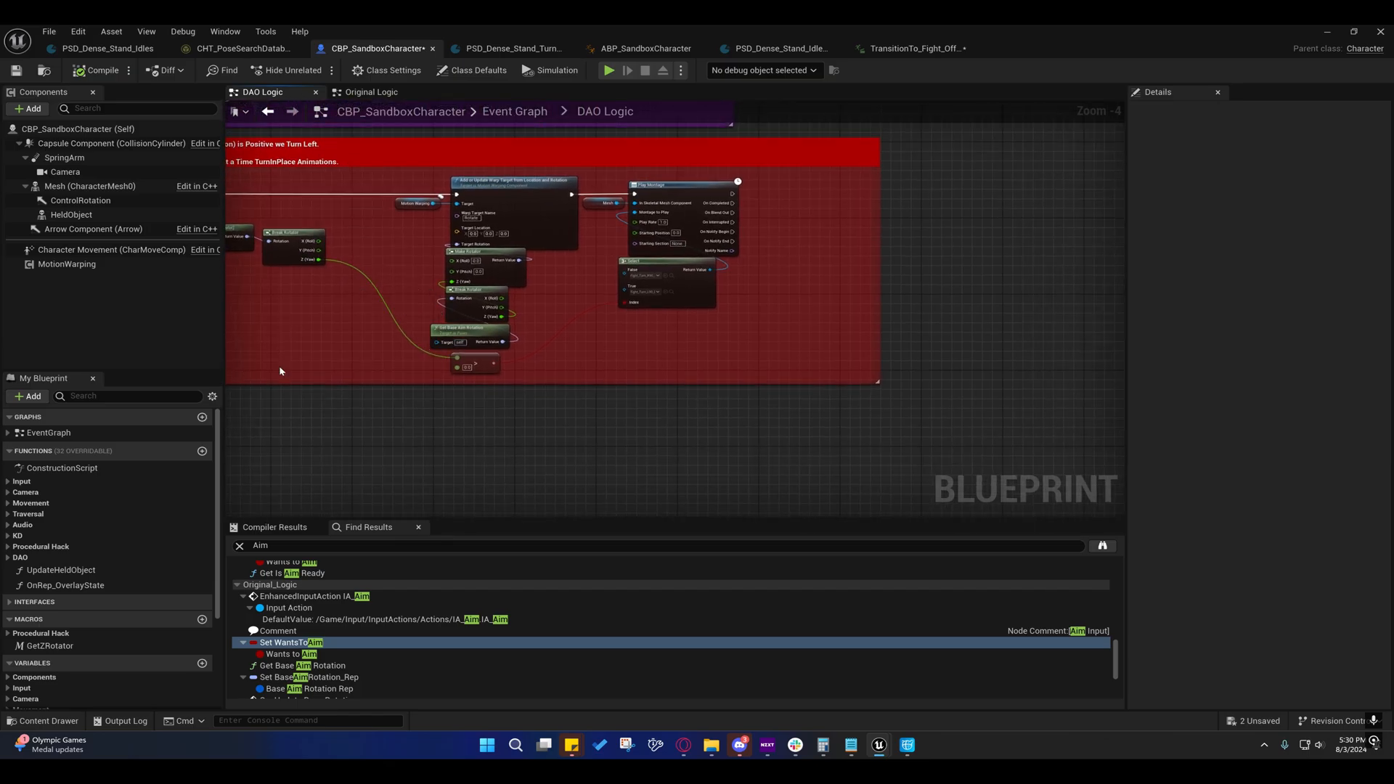
mouse_move(466, 358)
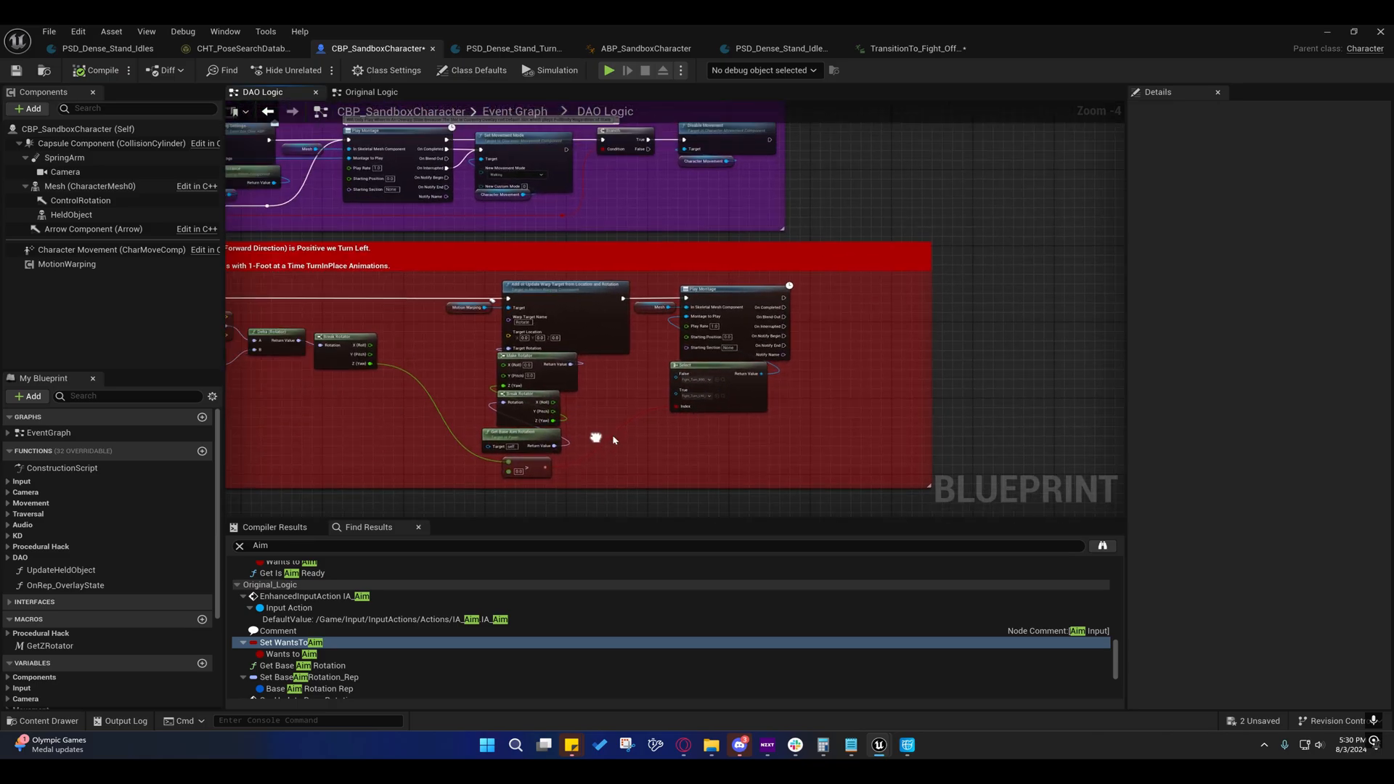
mouse_move(633, 334)
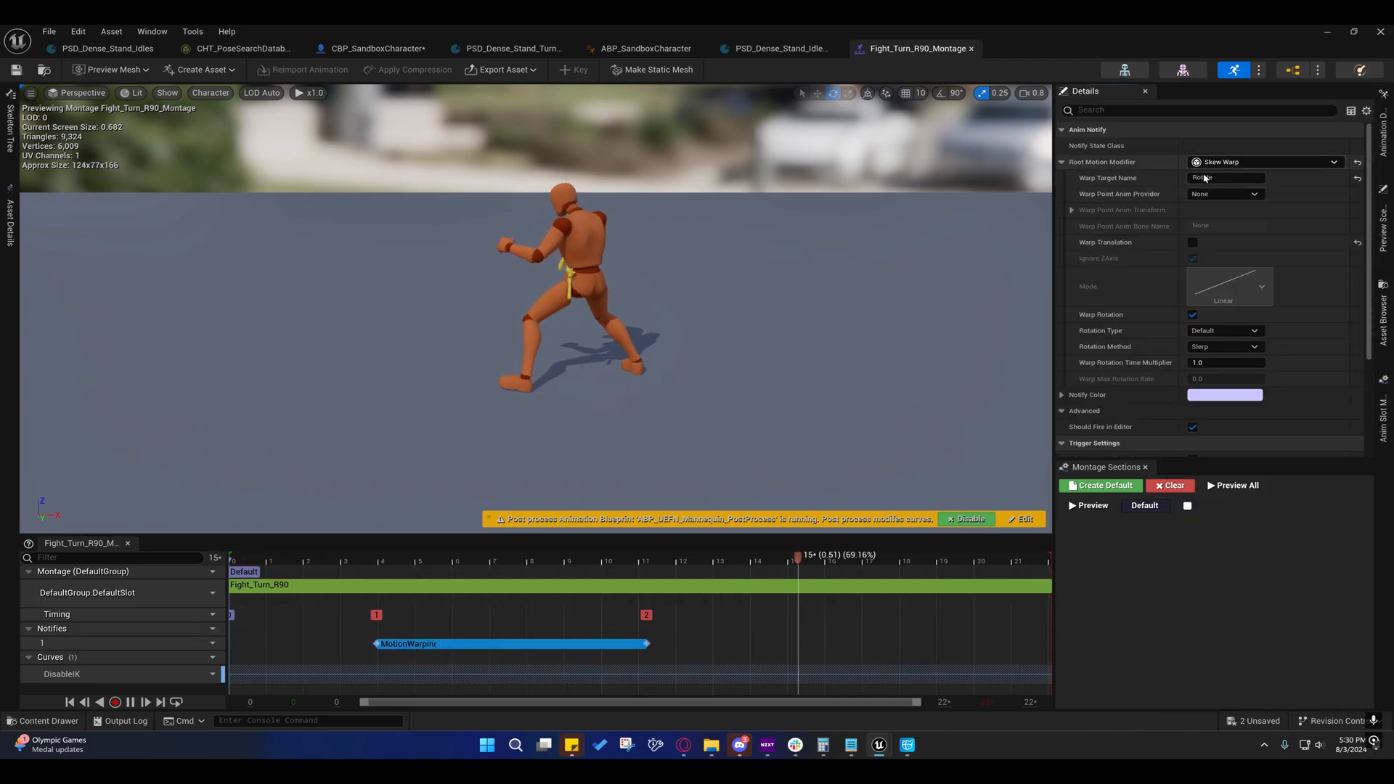
left_click(556, 554)
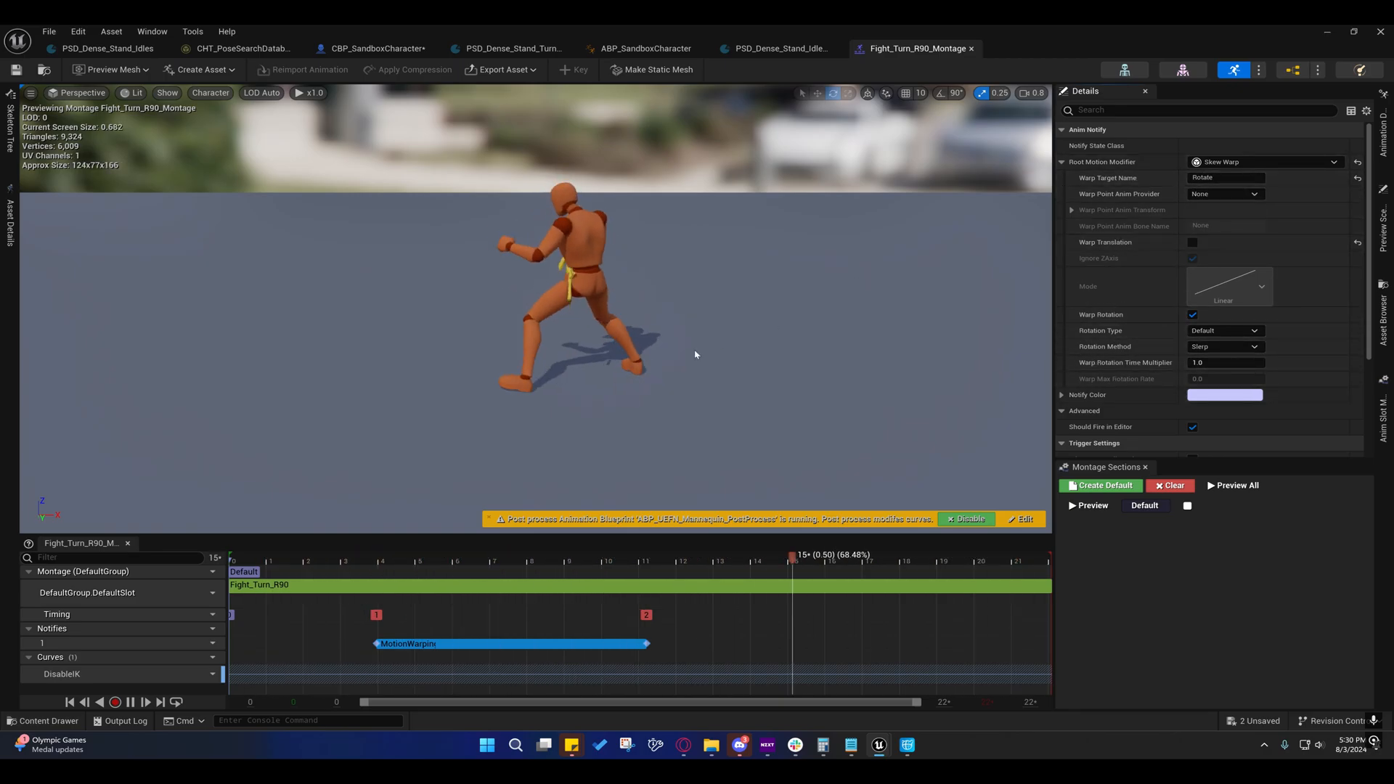
left_click(558, 558)
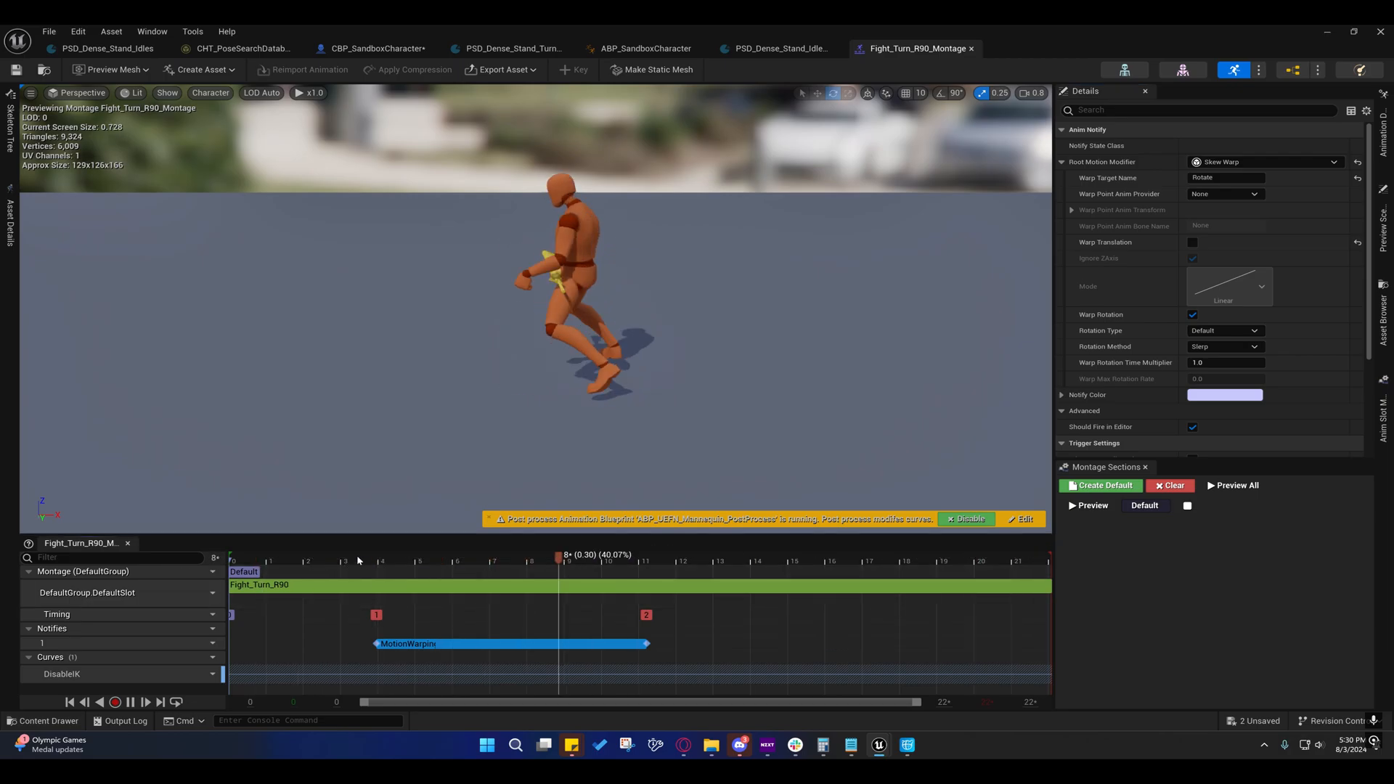
left_click(377, 560)
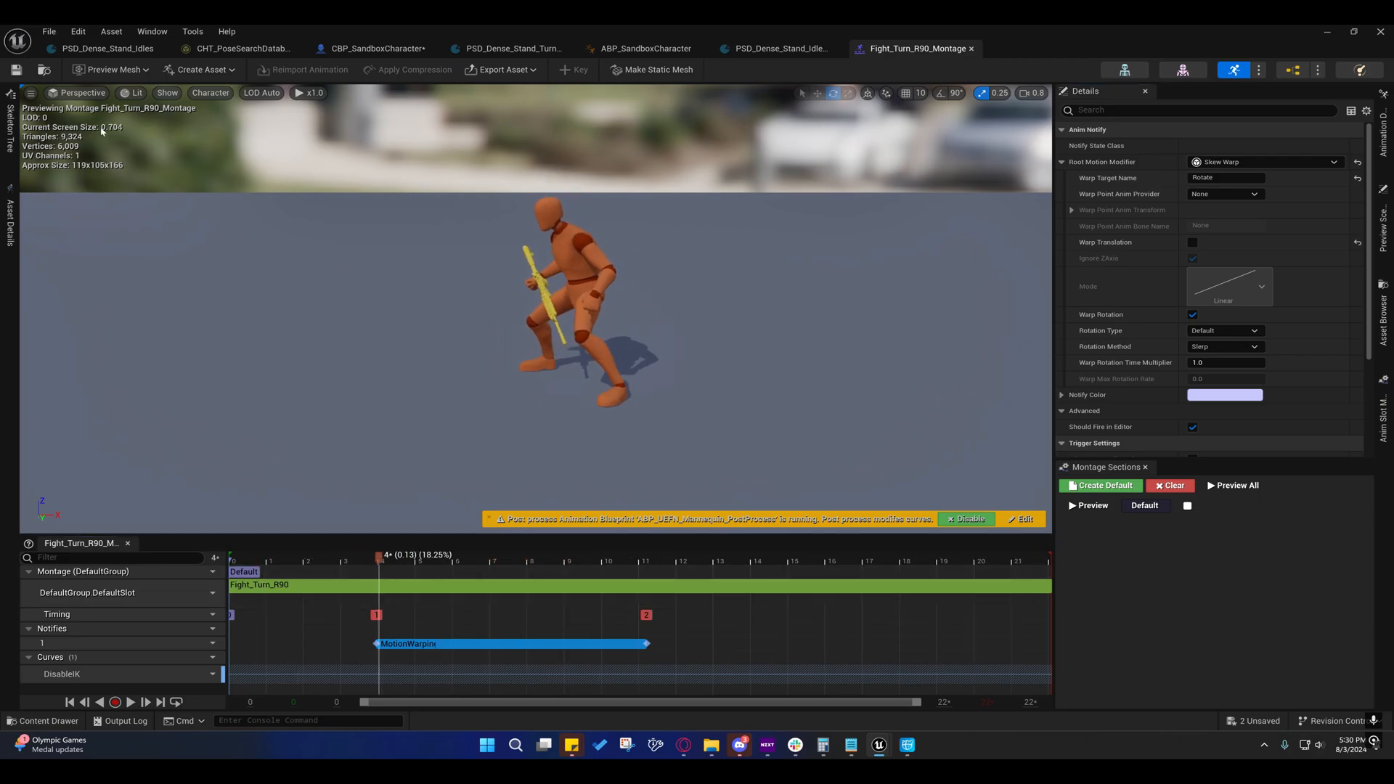
left_click(10, 119)
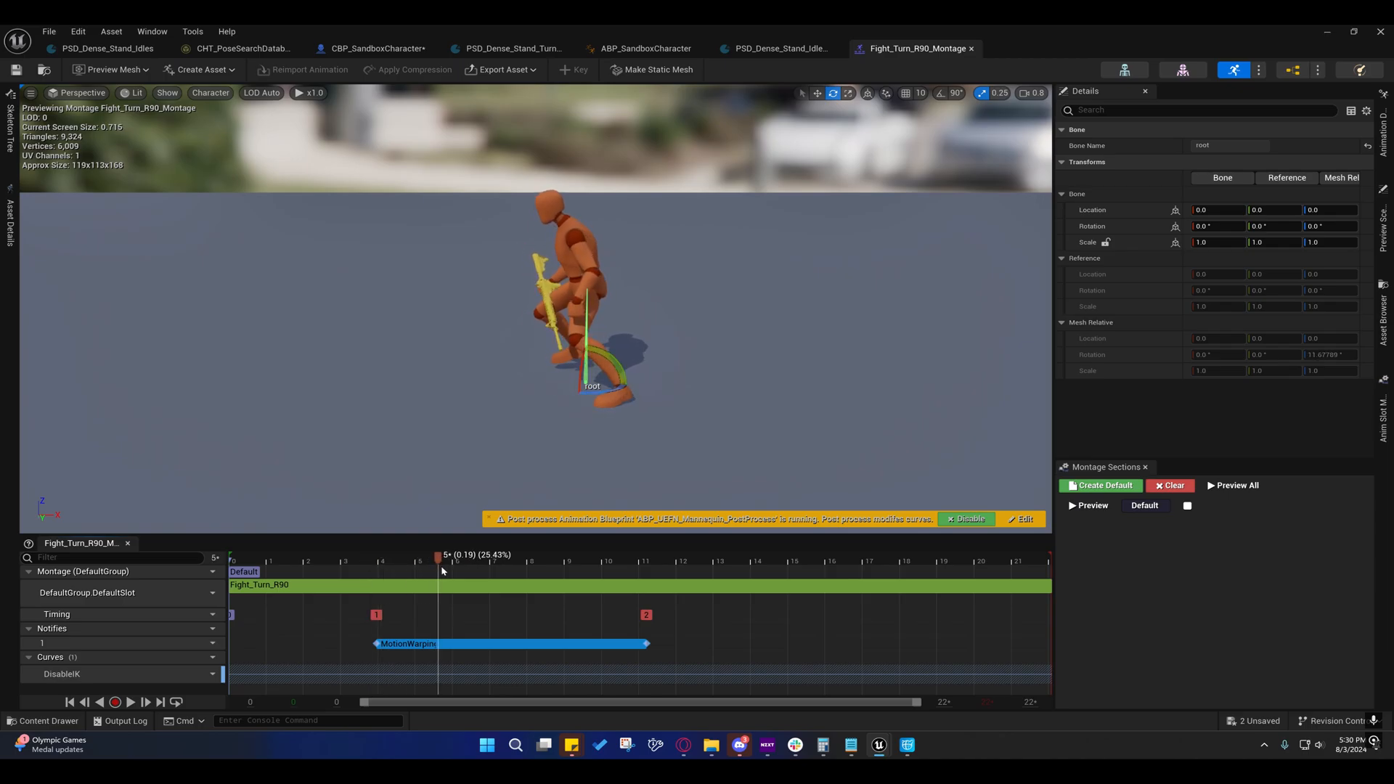
left_click(712, 553)
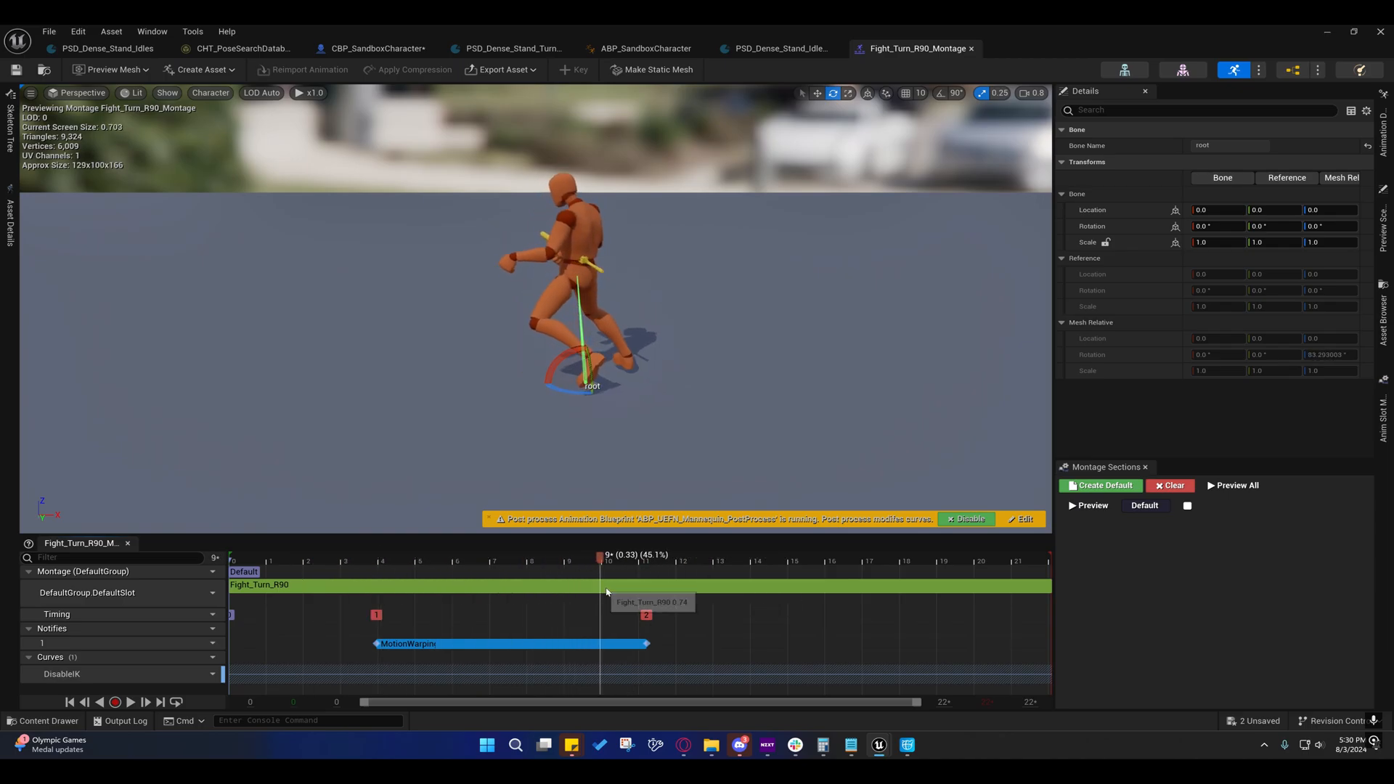
left_click(662, 561)
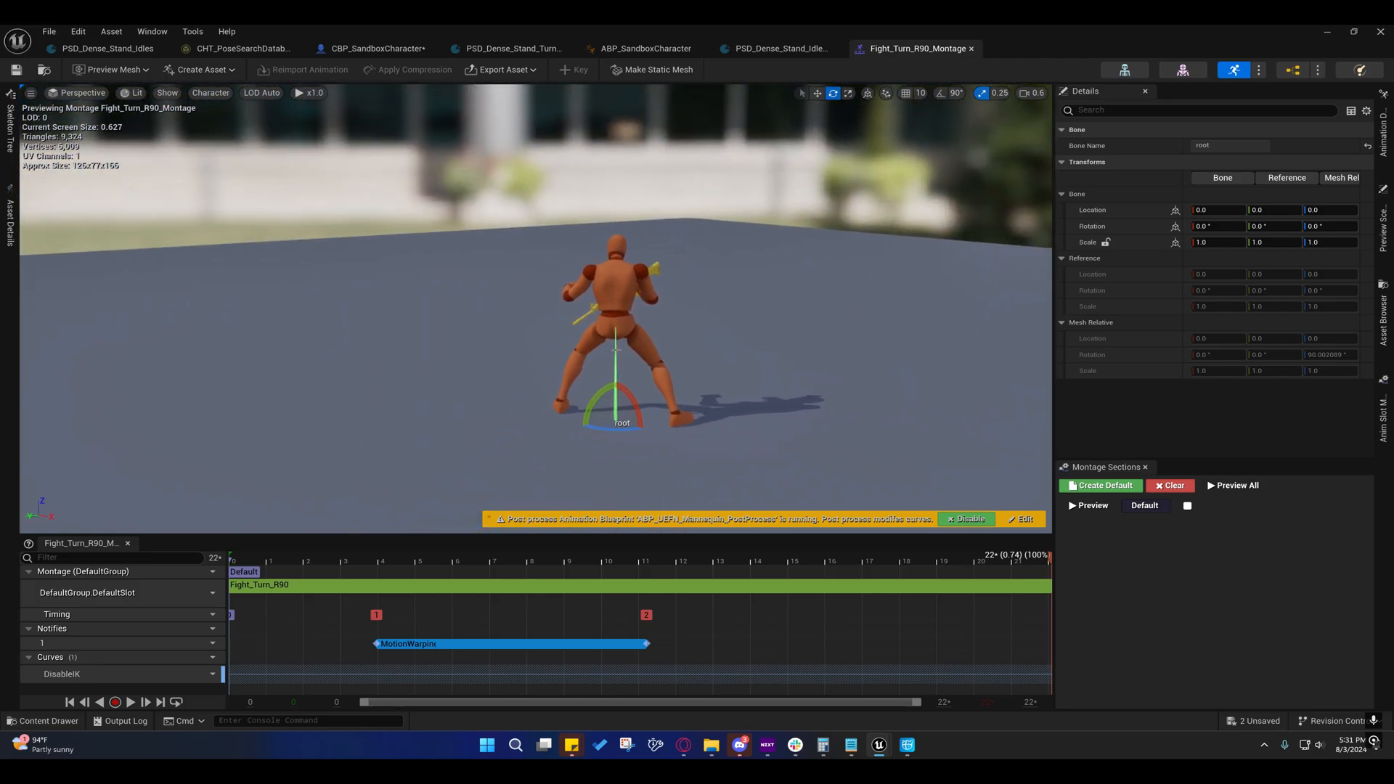
mouse_move(655, 347)
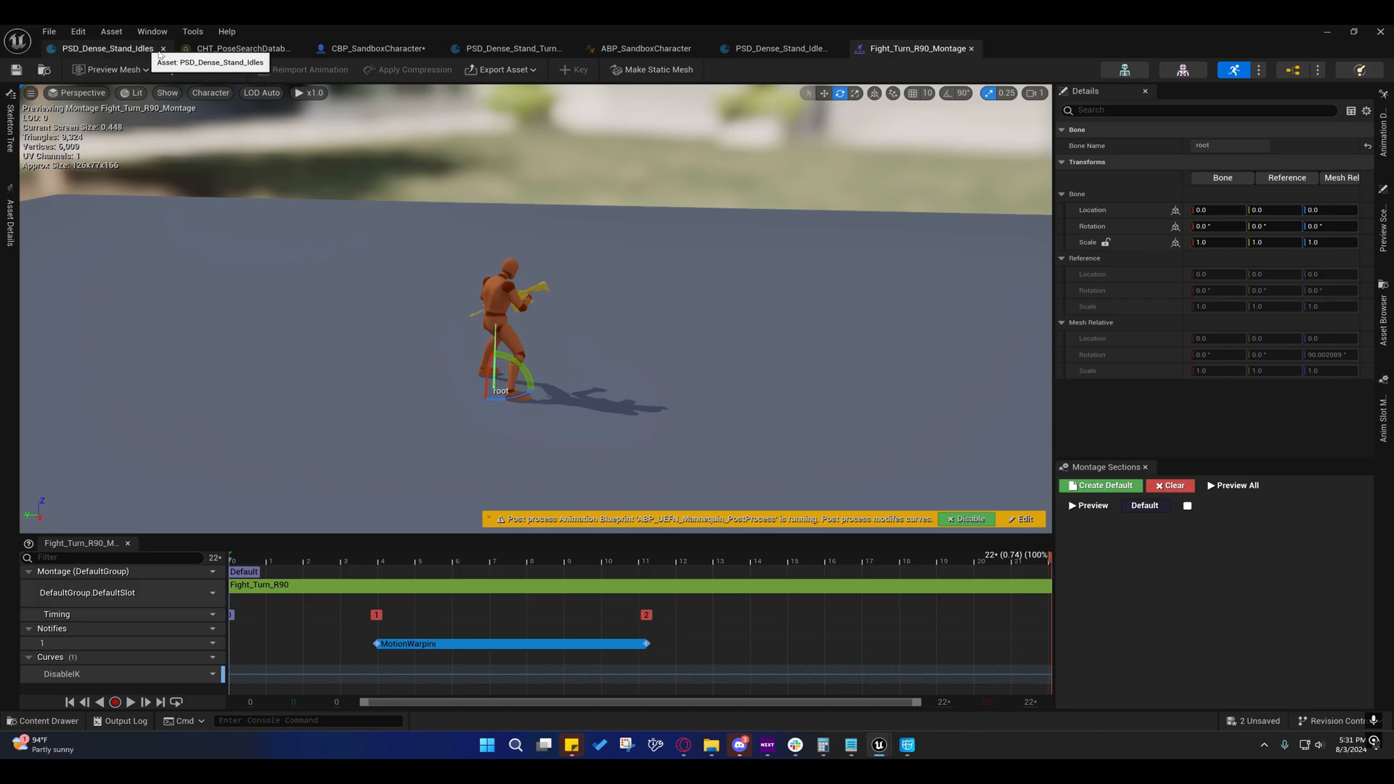
Return to CBP_SandboxCharacter's DAO Logic graph and save the two unsaved assets via Save Now.
left_click(371, 48)
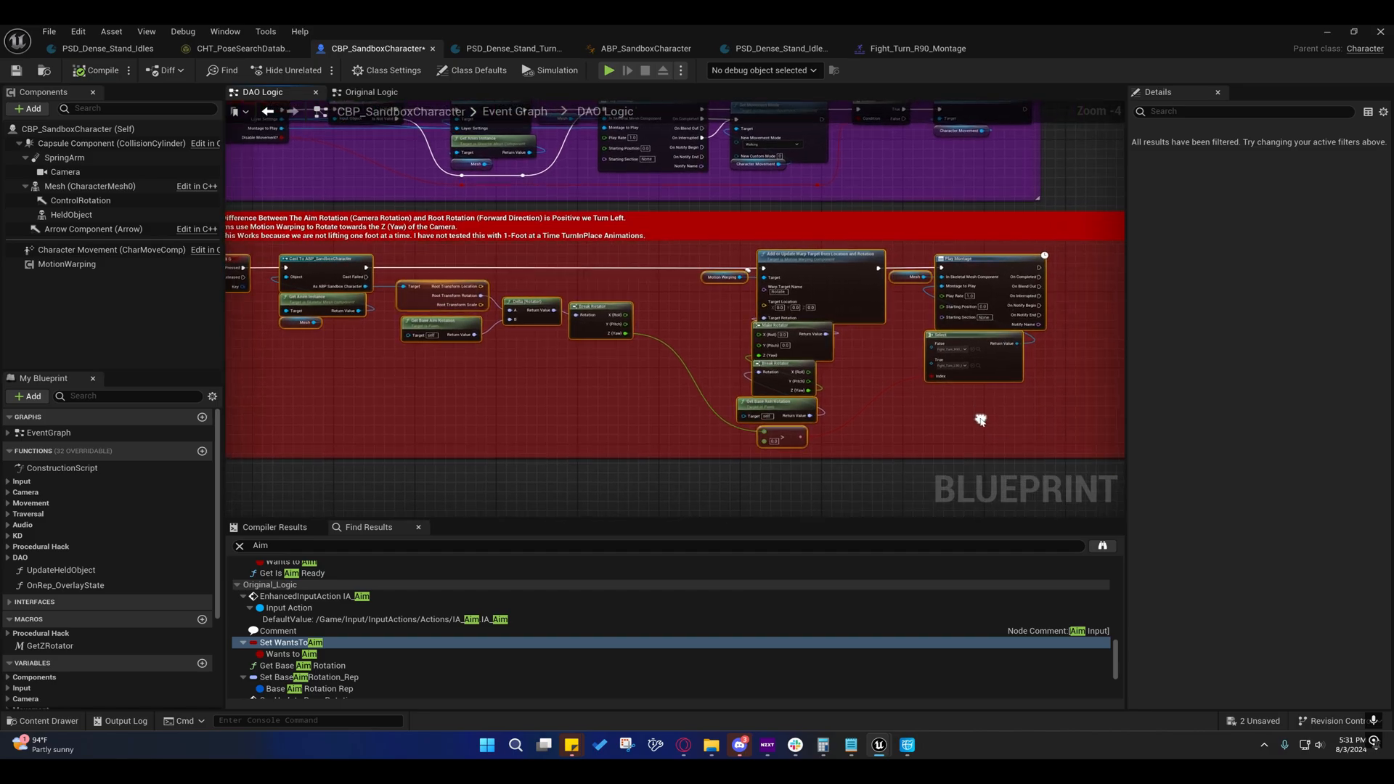
scroll("down", 3)
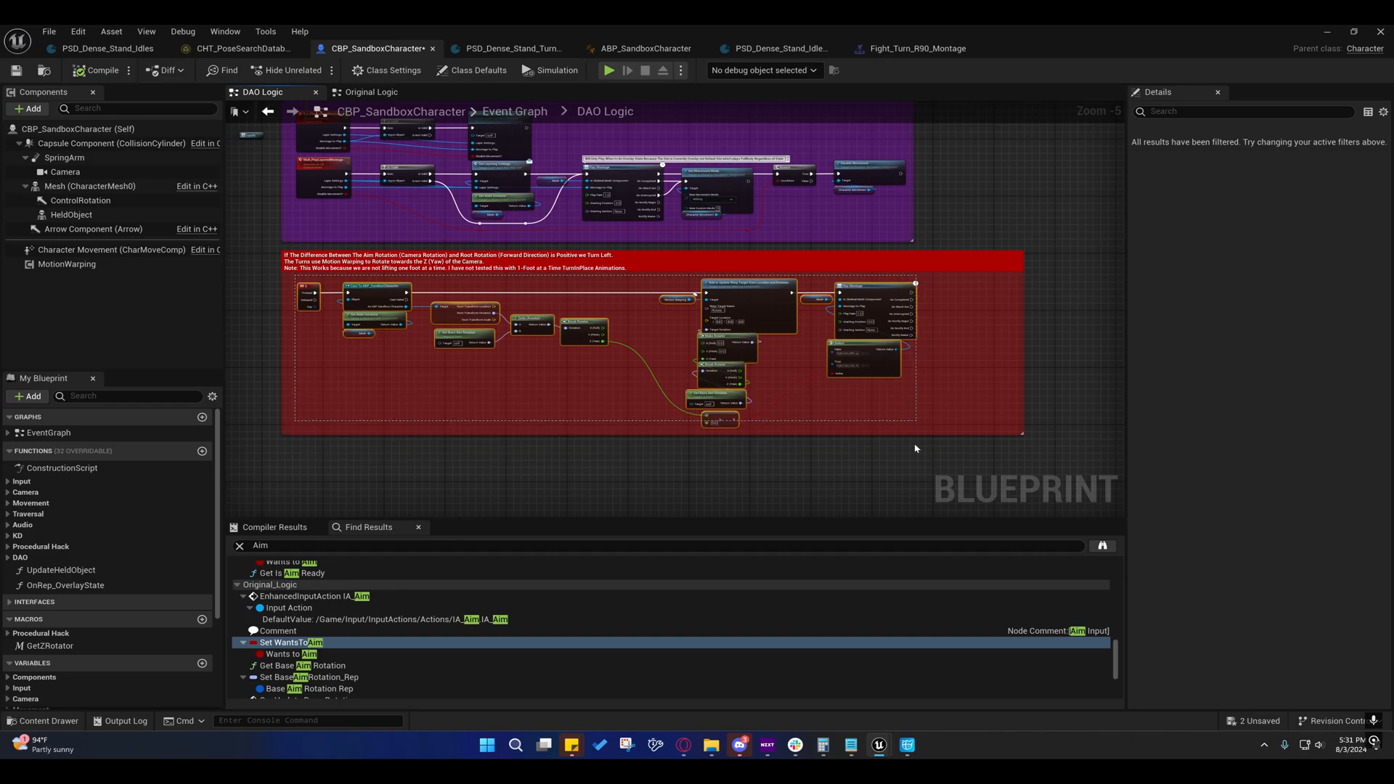
mouse_move(933, 429)
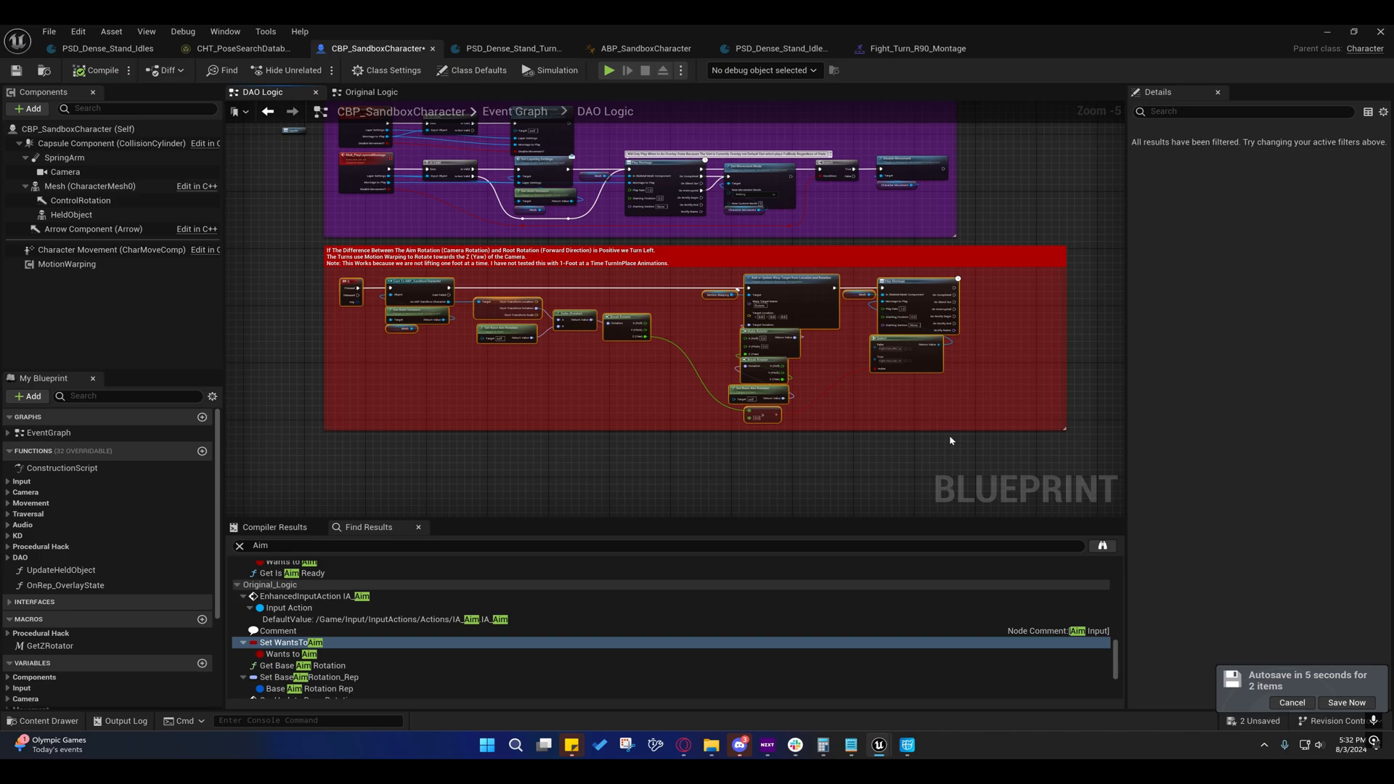
left_click(1344, 702)
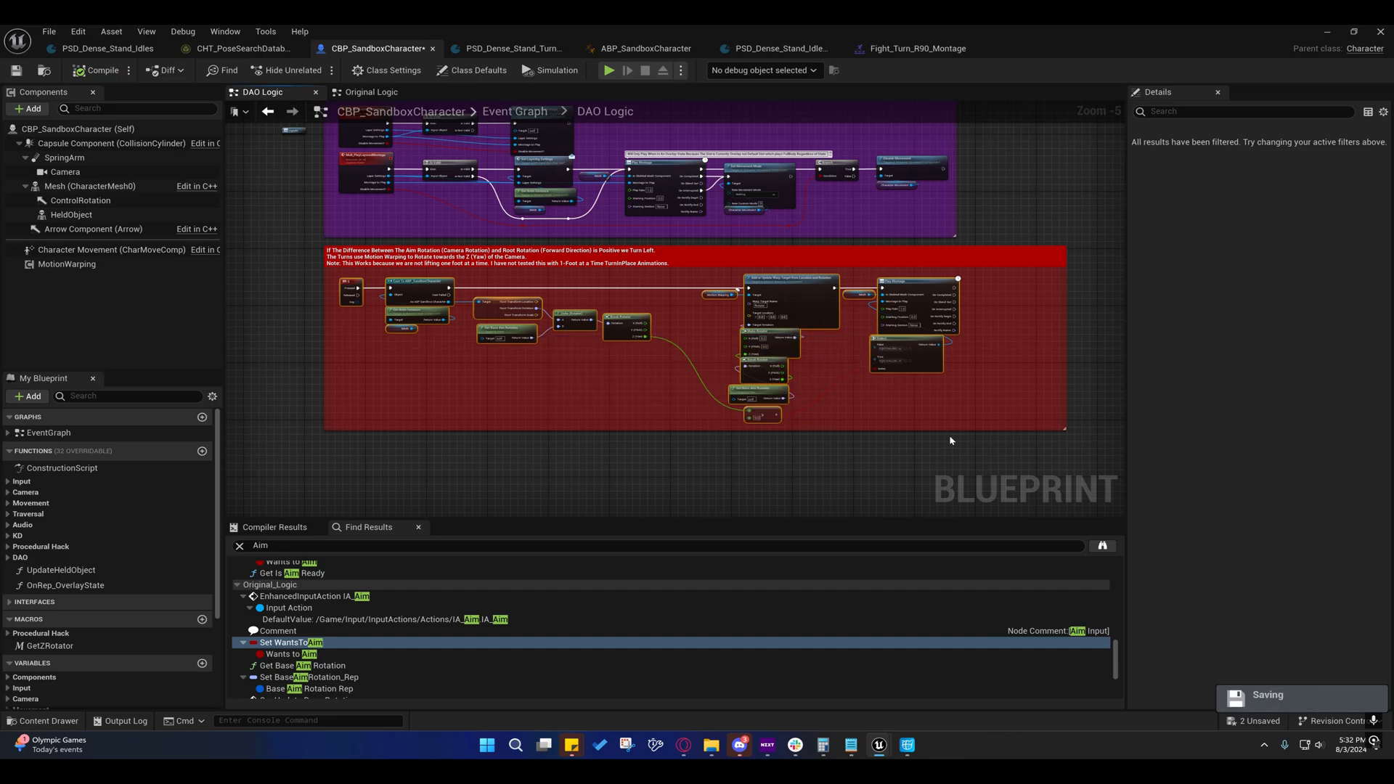